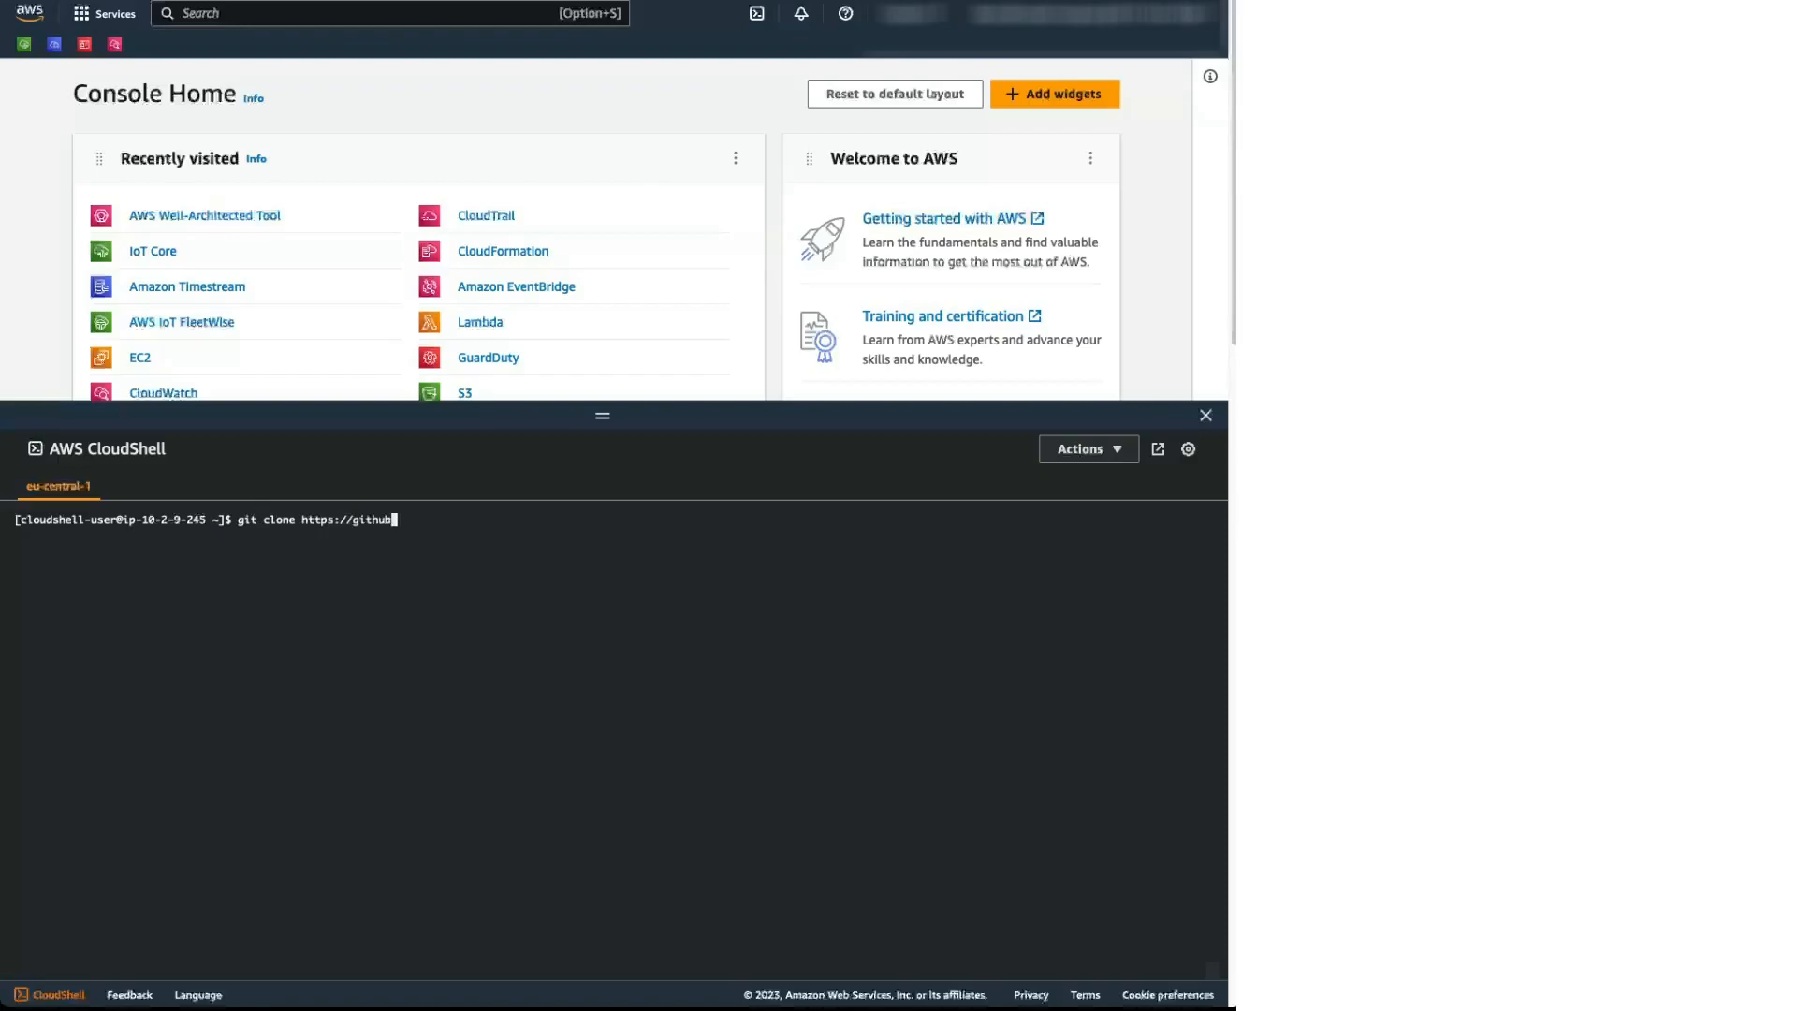
Step: Run git clone of github.com/aws-samples/aws-iot-fleetwise-evbatterymonitoring in CloudShell
{"action": "type", "text": ".com/aws-samp"}
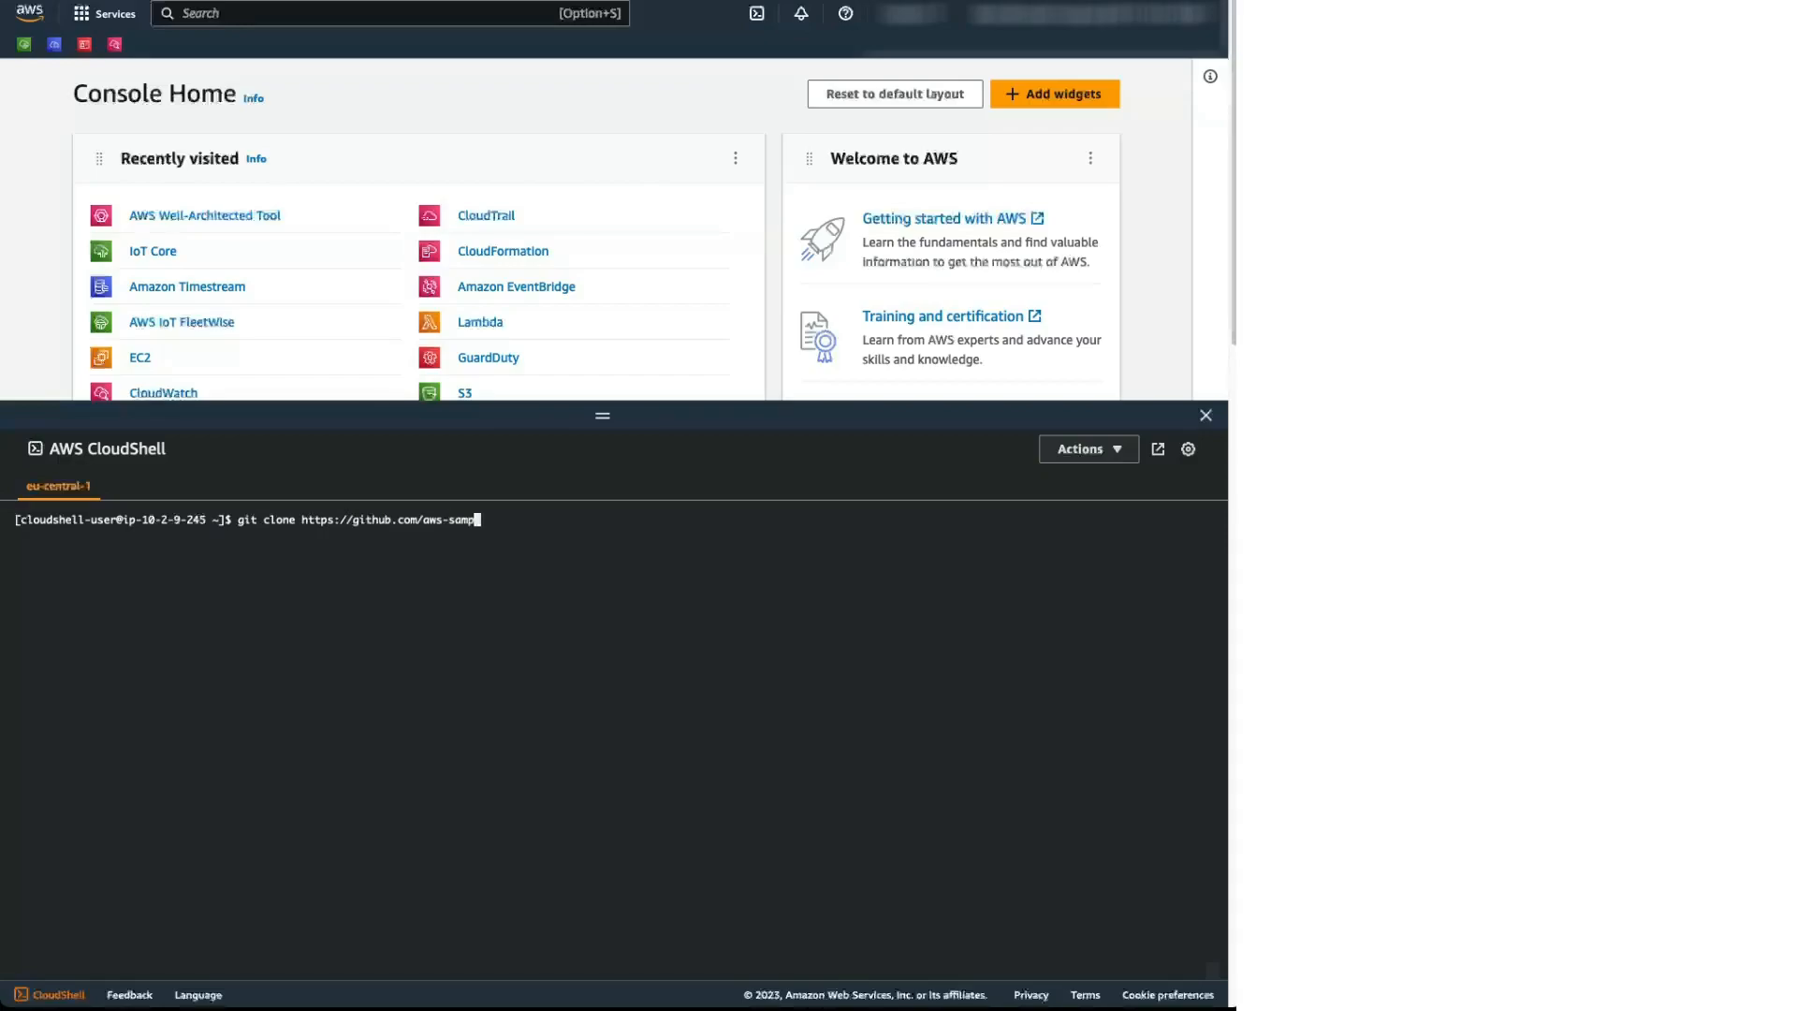
{"action": "type", "text": "les/aws-iot"}
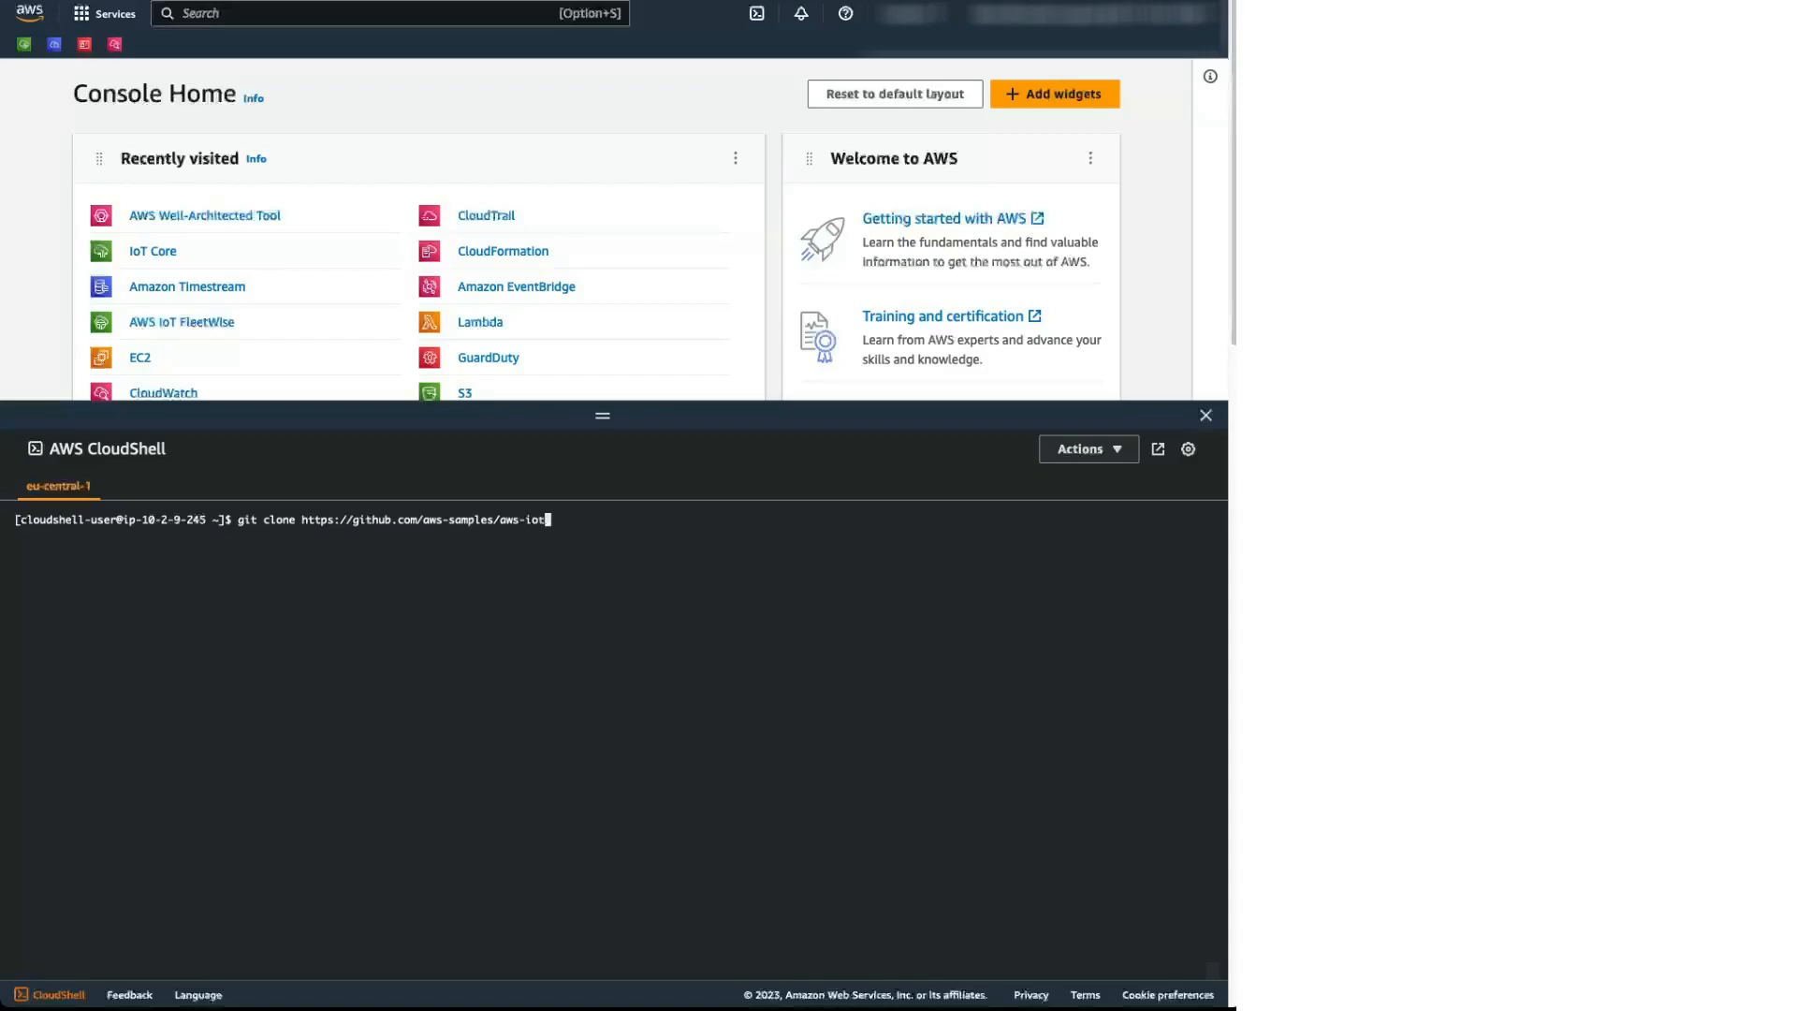
{"action": "type", "text": "-fleetwise"}
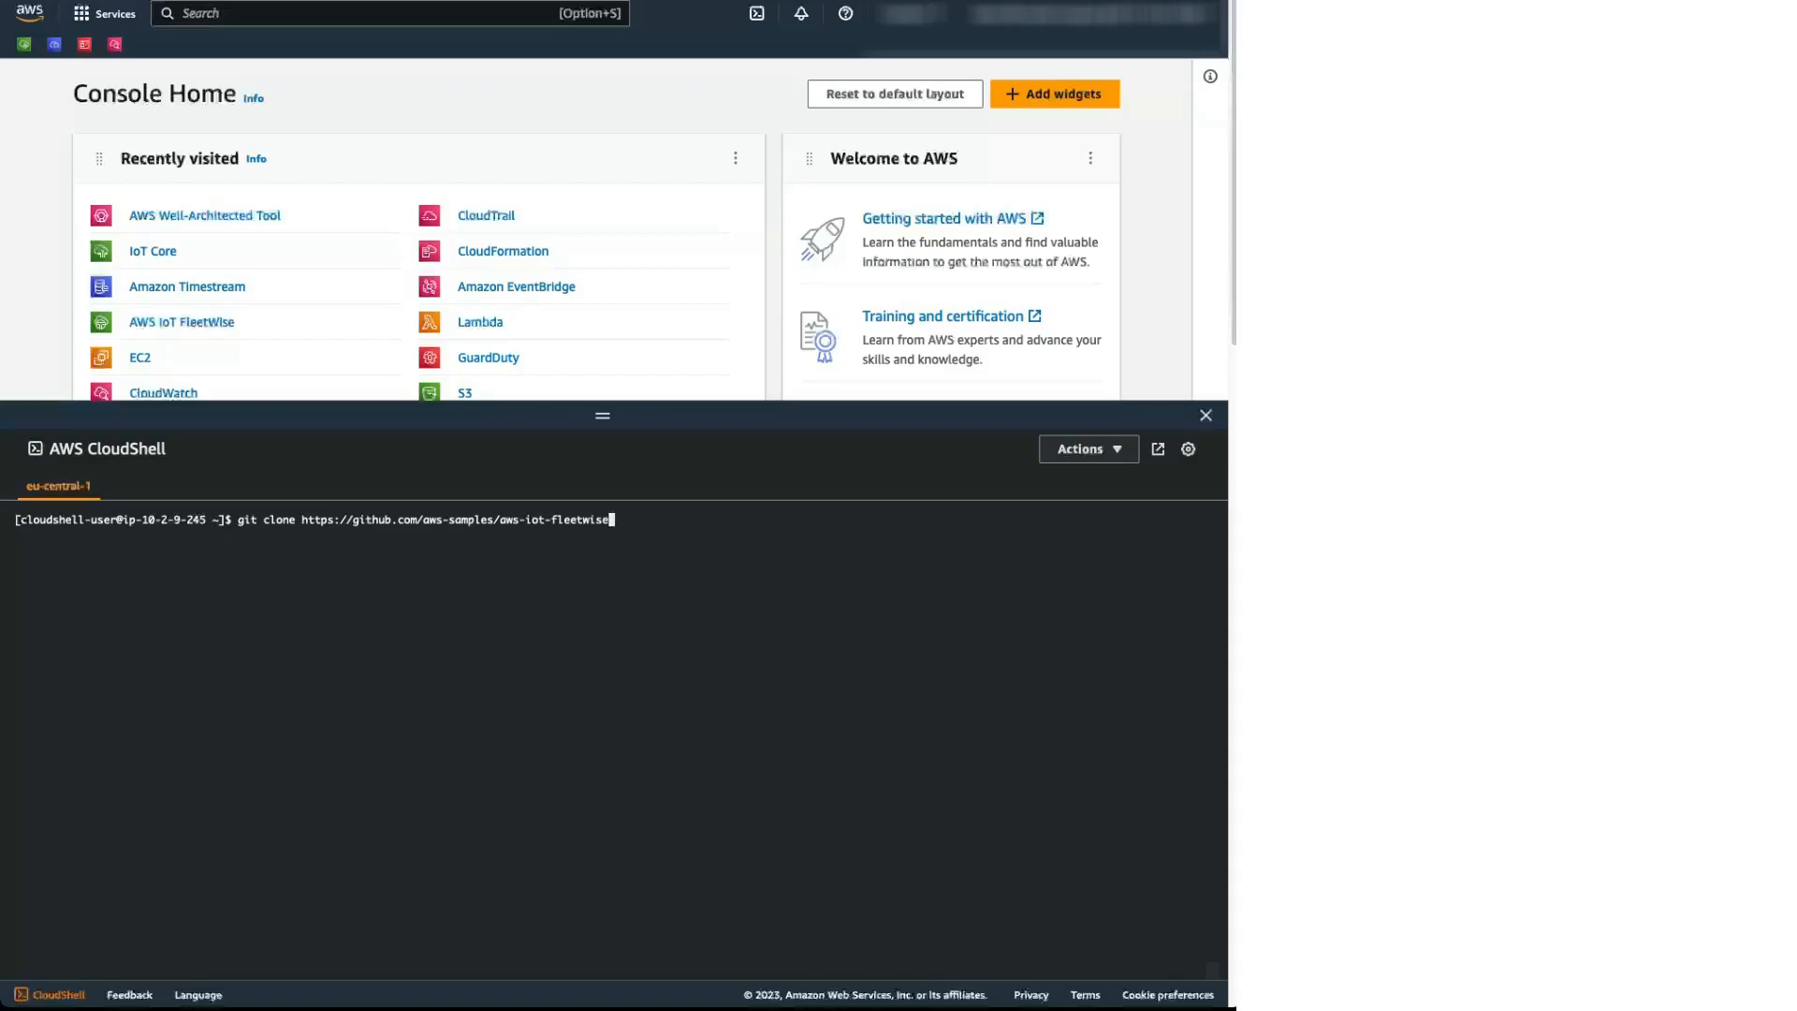
{"action": "type", "text": "-evbatterym"}
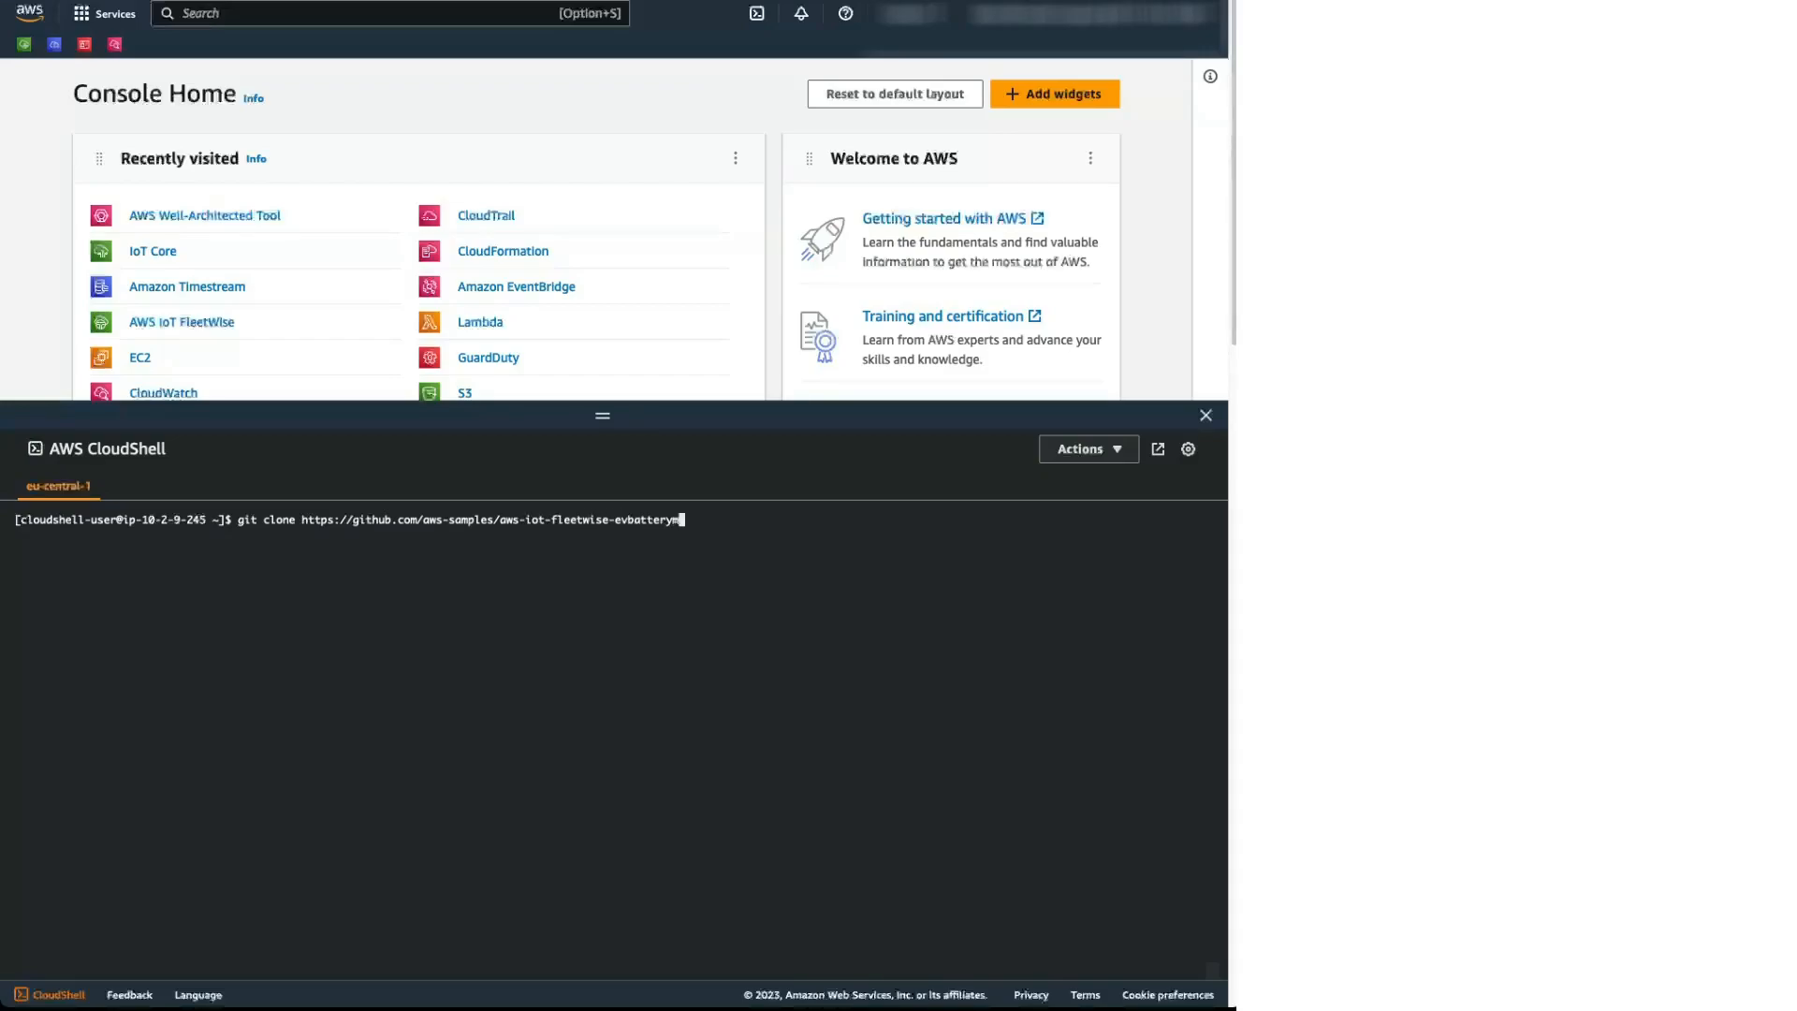
{"action": "key", "text": "Return"}
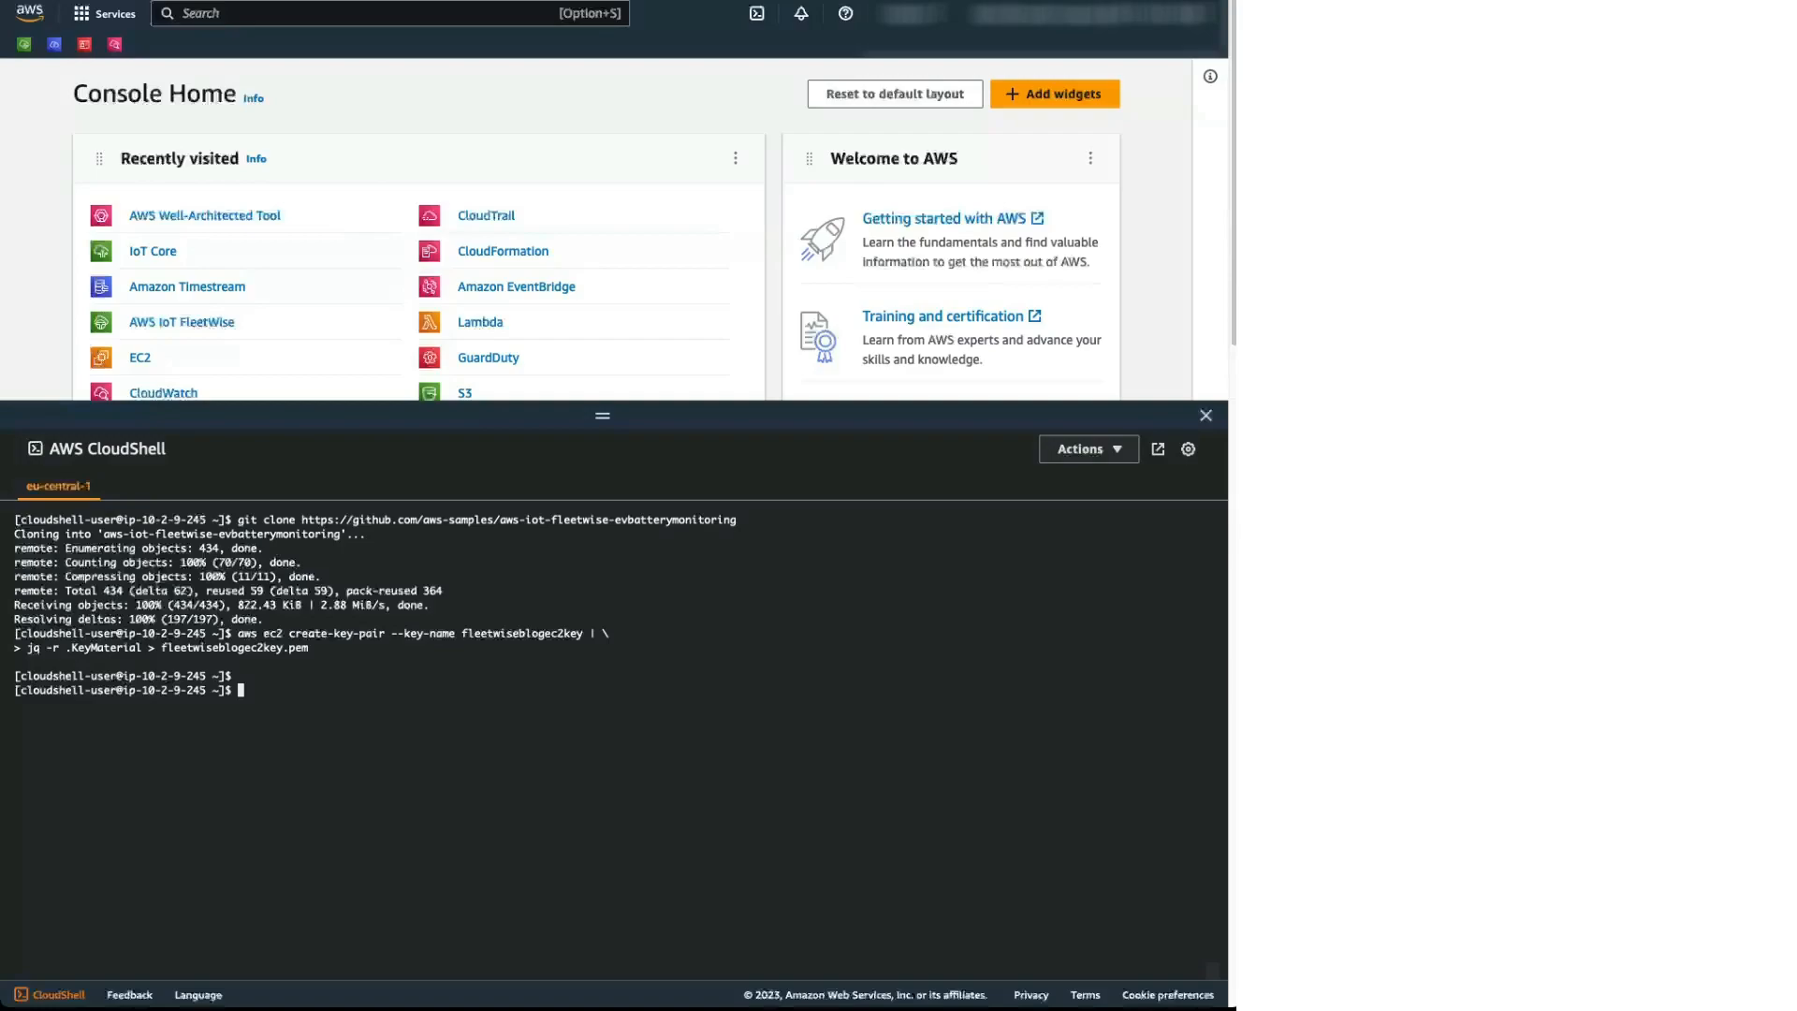
{"action": "mouse_move", "coordinate": [1062, 758]}
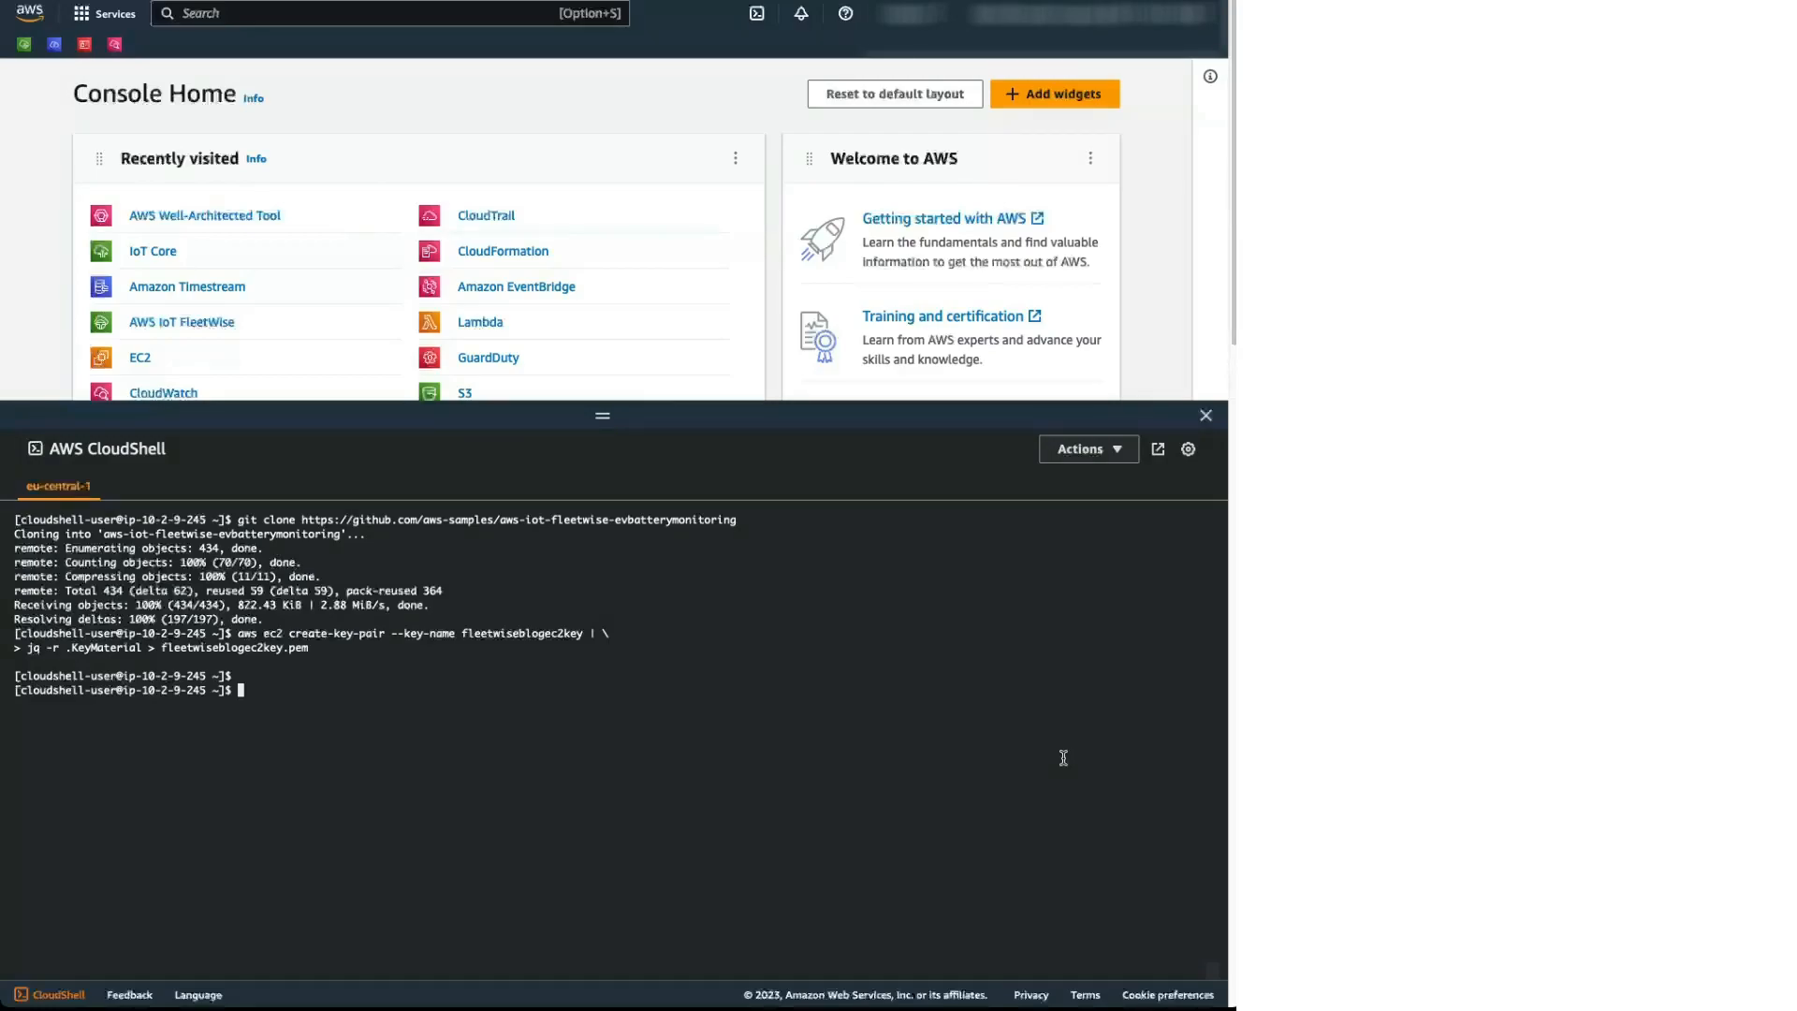
Step: Restrict the fleetwiseblogec2key.pem key file to chmod 0600 permissions
{"action": "type", "text": "chmod 0600 fleetwiseblogе"}
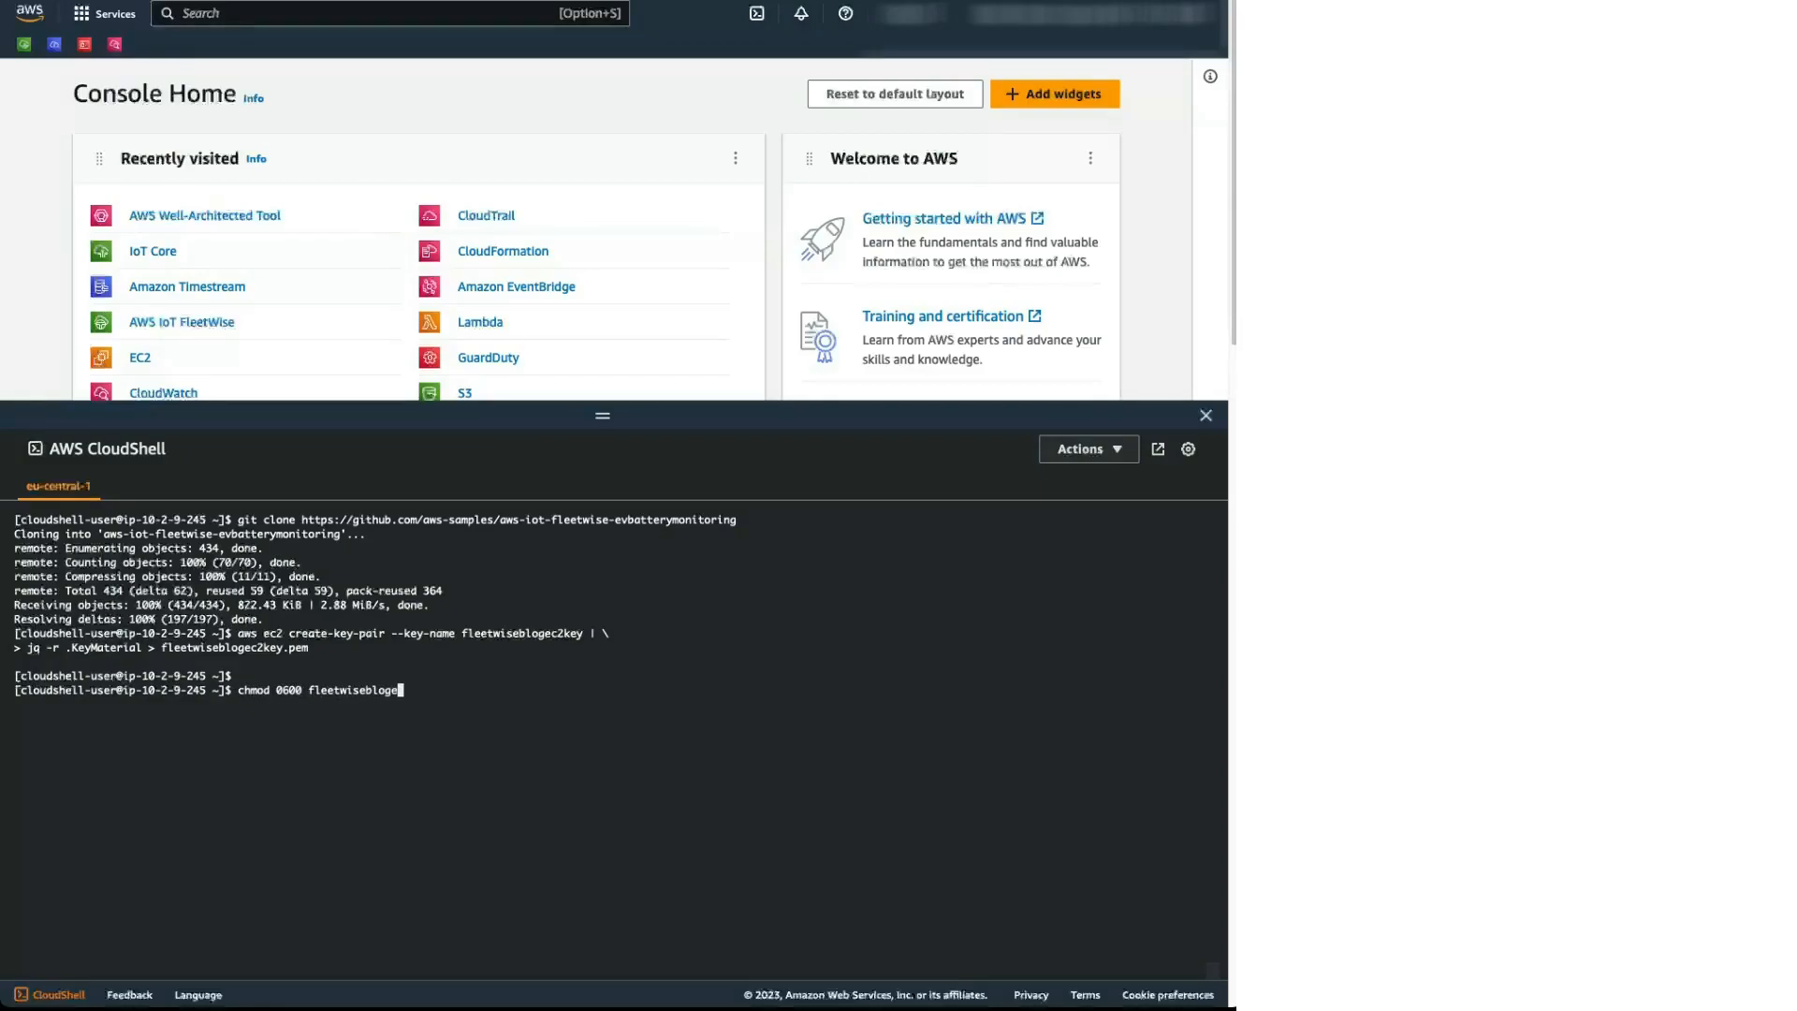
{"action": "type", "text": "c2key.p"}
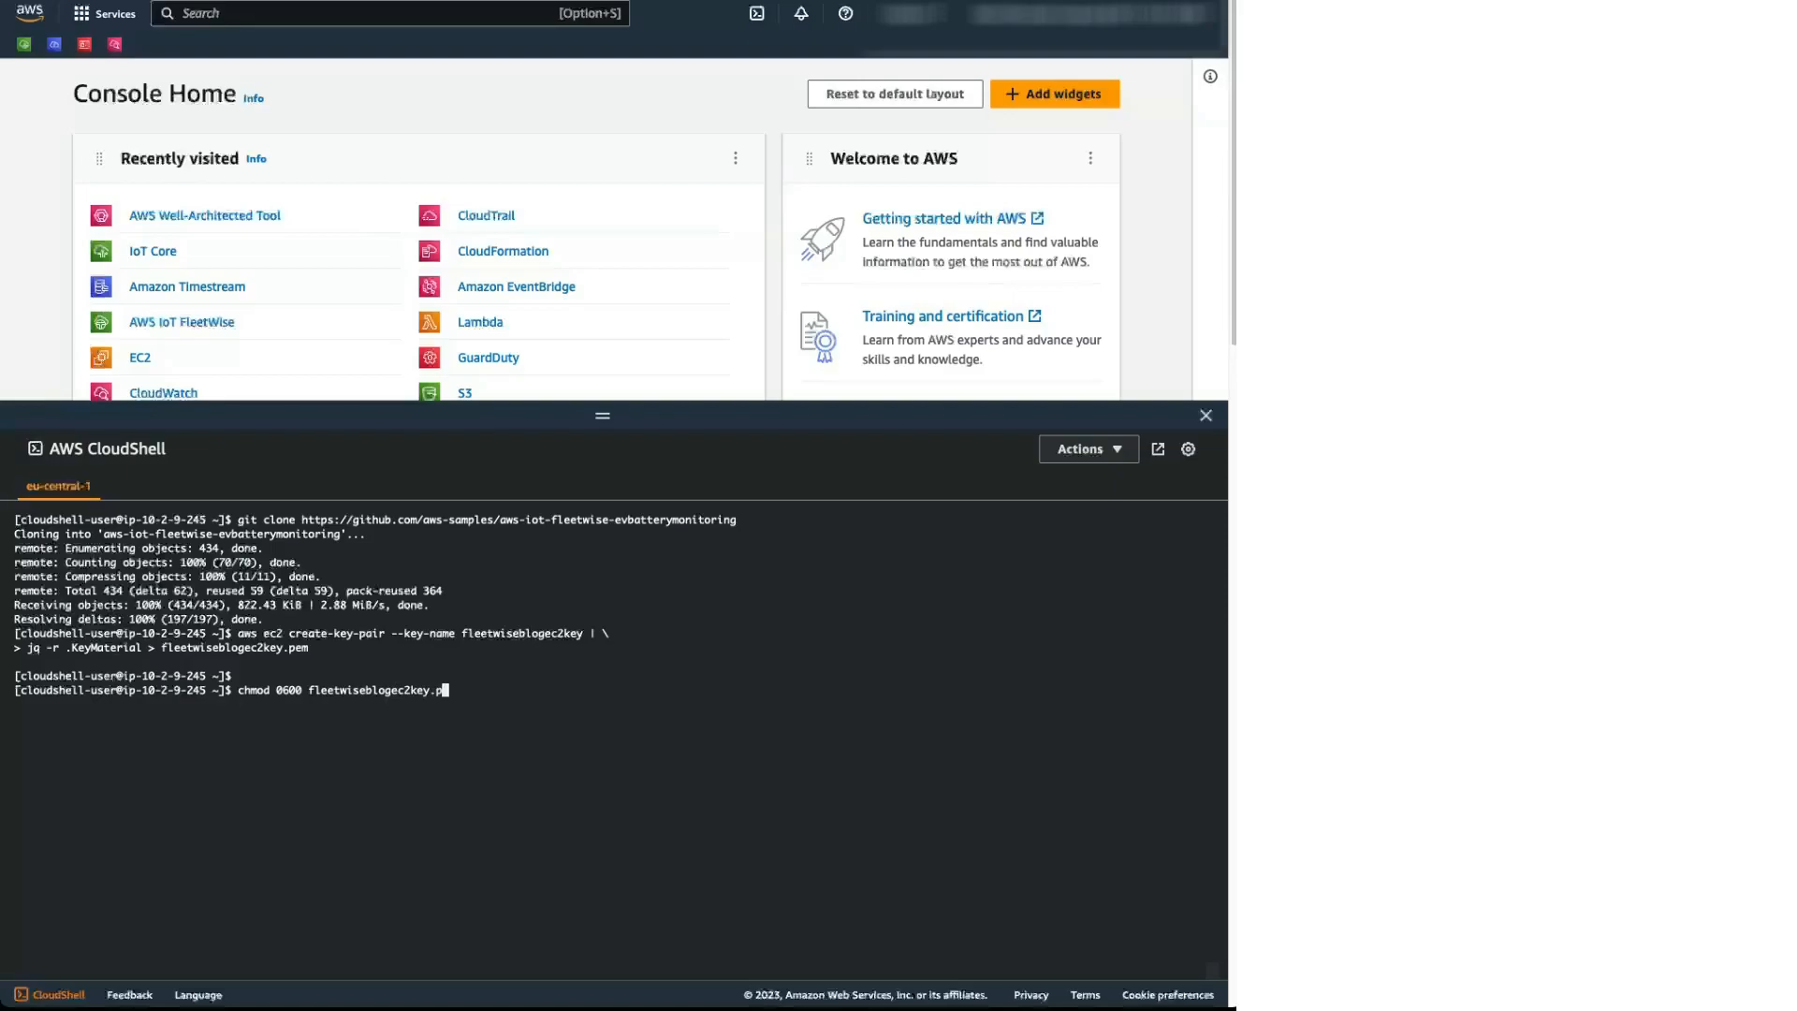
{"action": "key", "text": "Return"}
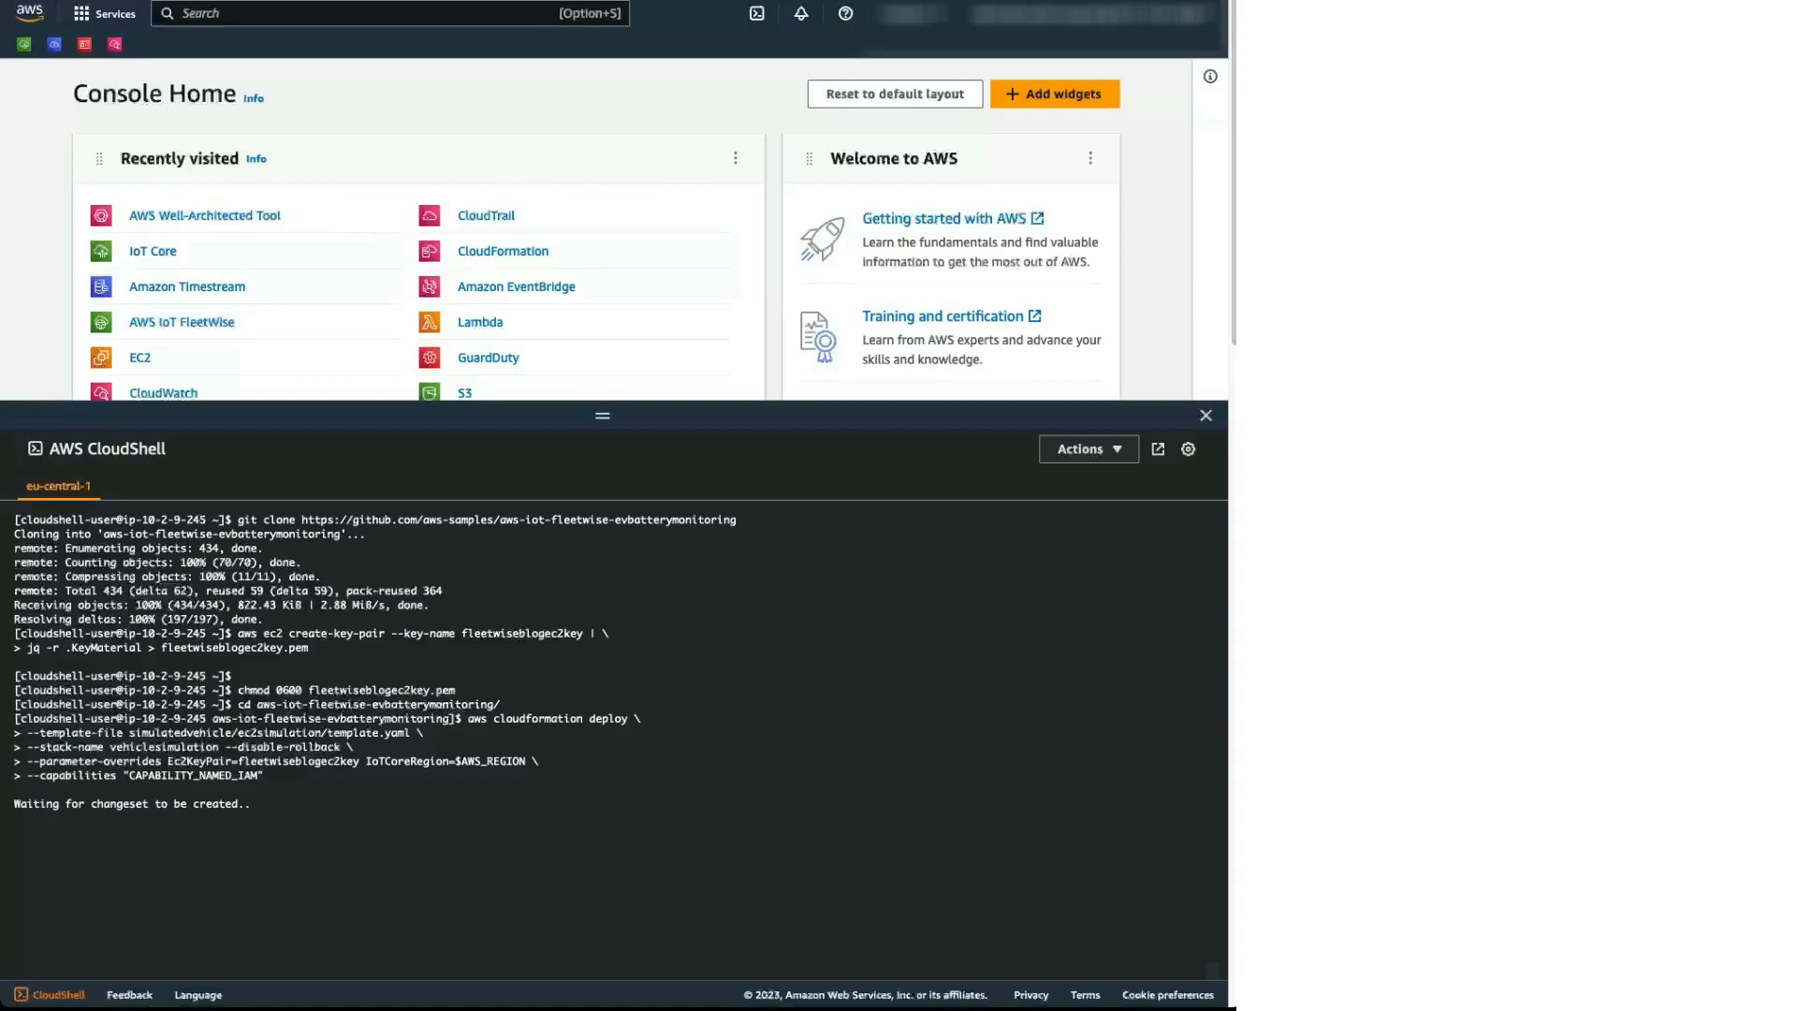
{"action": "mouse_move", "coordinate": [1142, 462]}
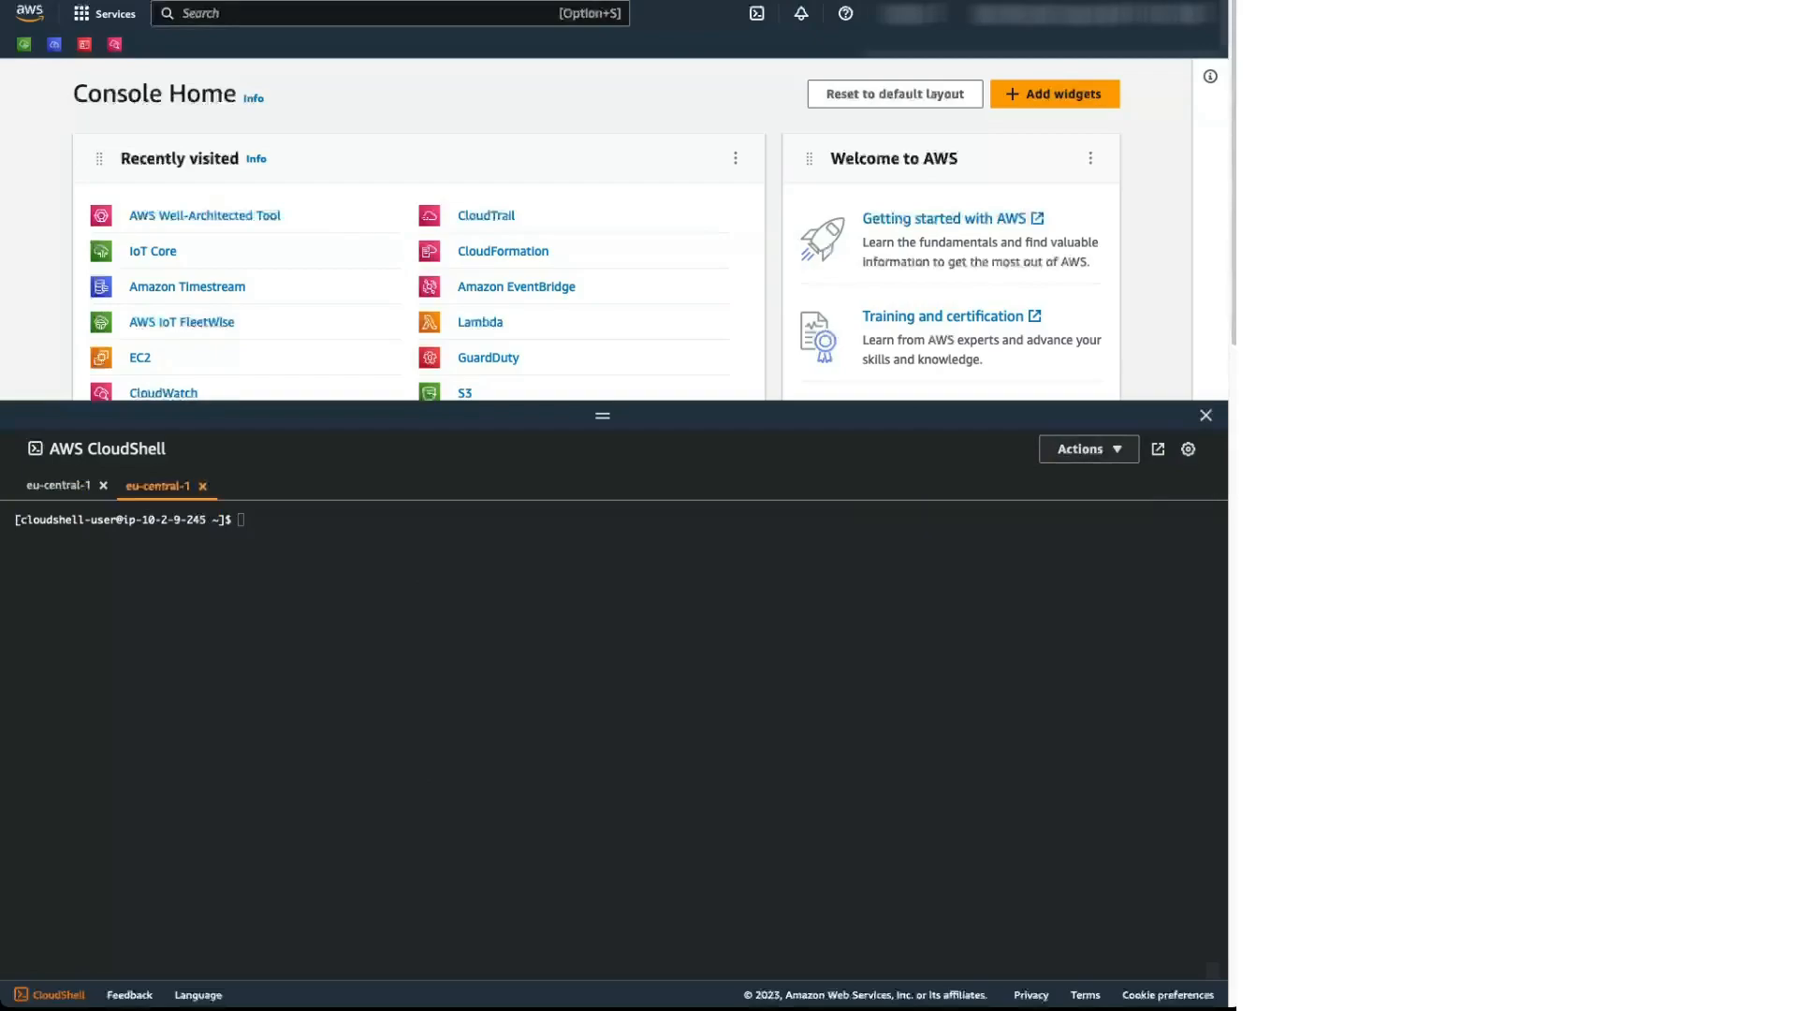
Step: Change into the aws-iot-fleetwise-evbatterymonitoring repository, then into its cli-inputs folder
{"action": "type", "text": "cd"}
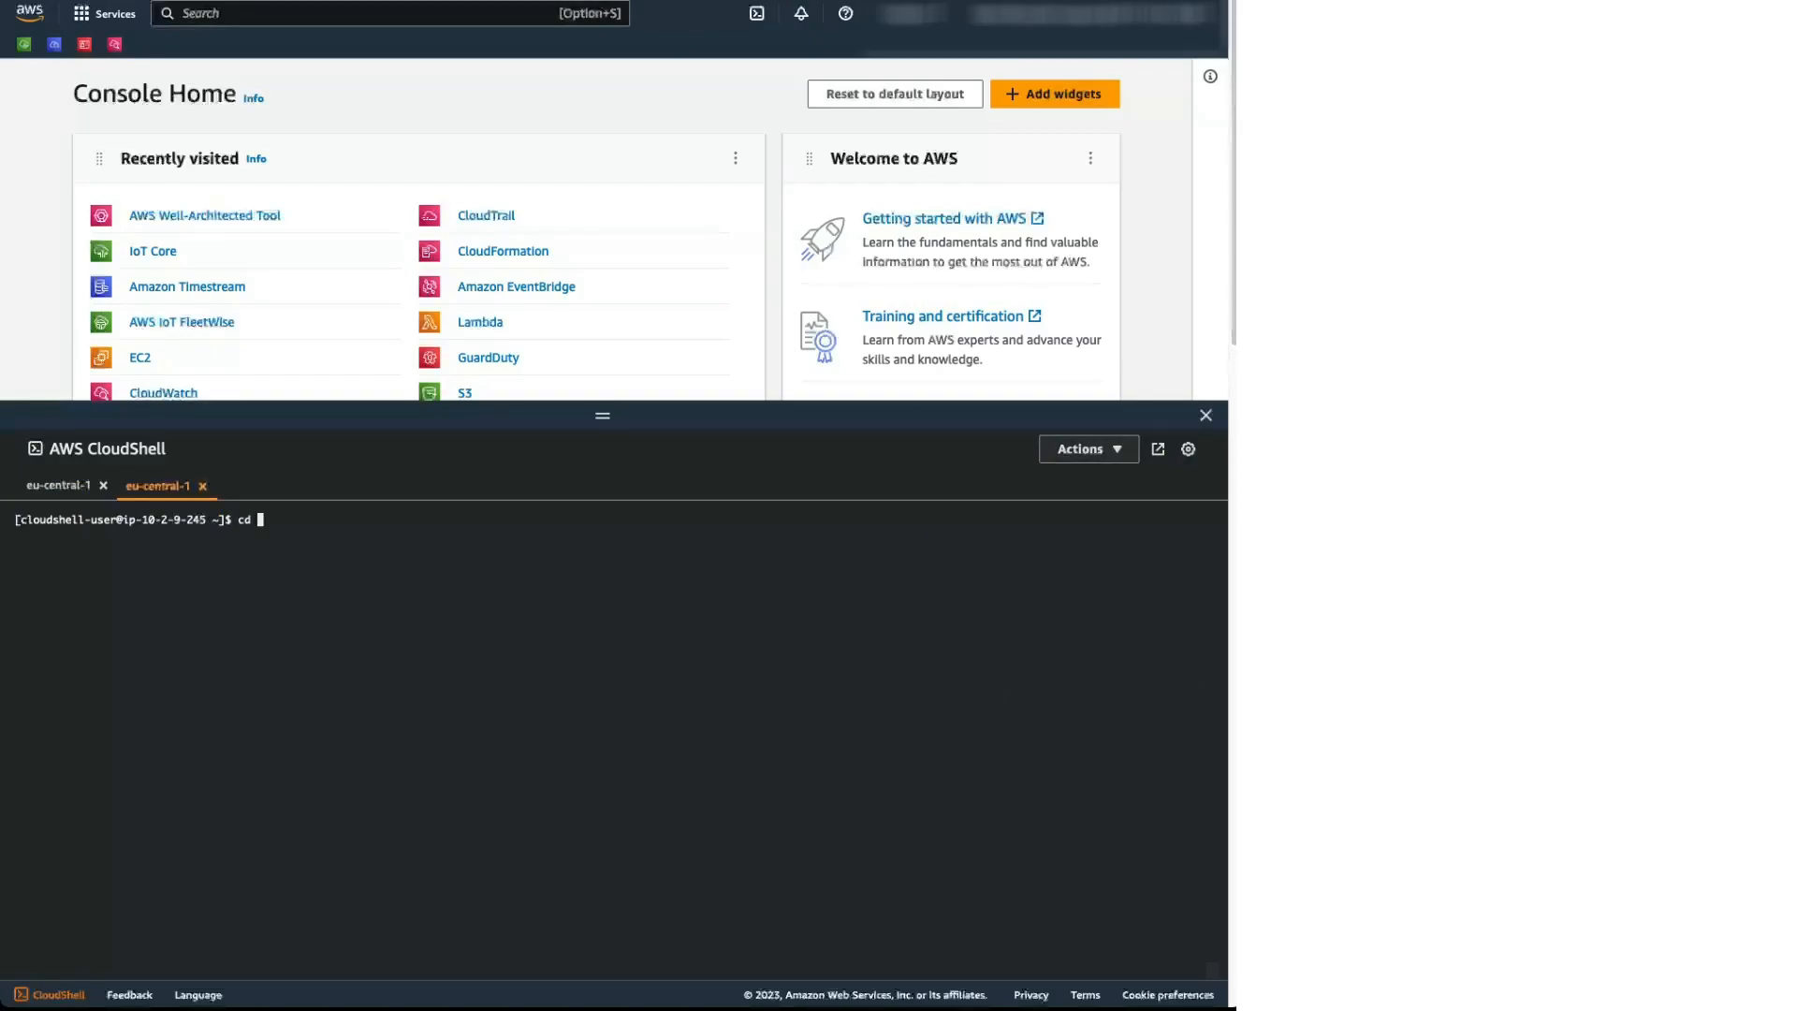
{"action": "type", "text": "aws-iot-fleetwise-evbatterymonitoring/"}
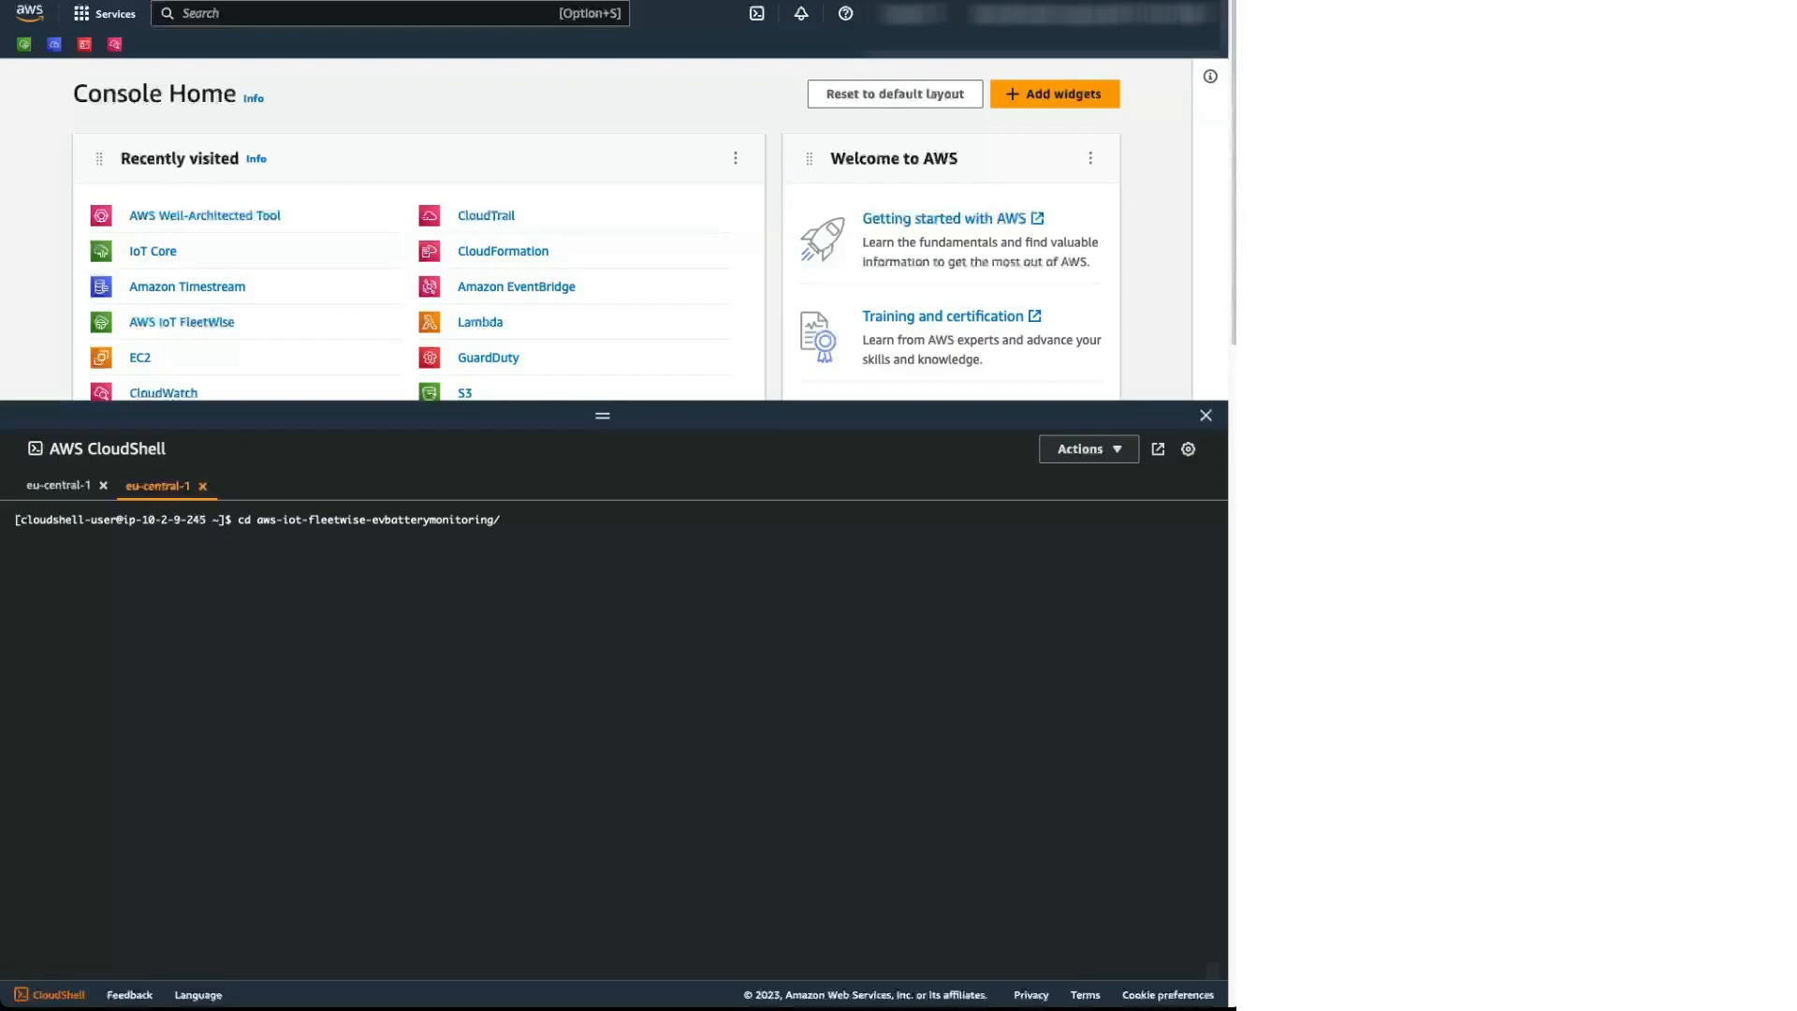
{"action": "key", "text": "Return"}
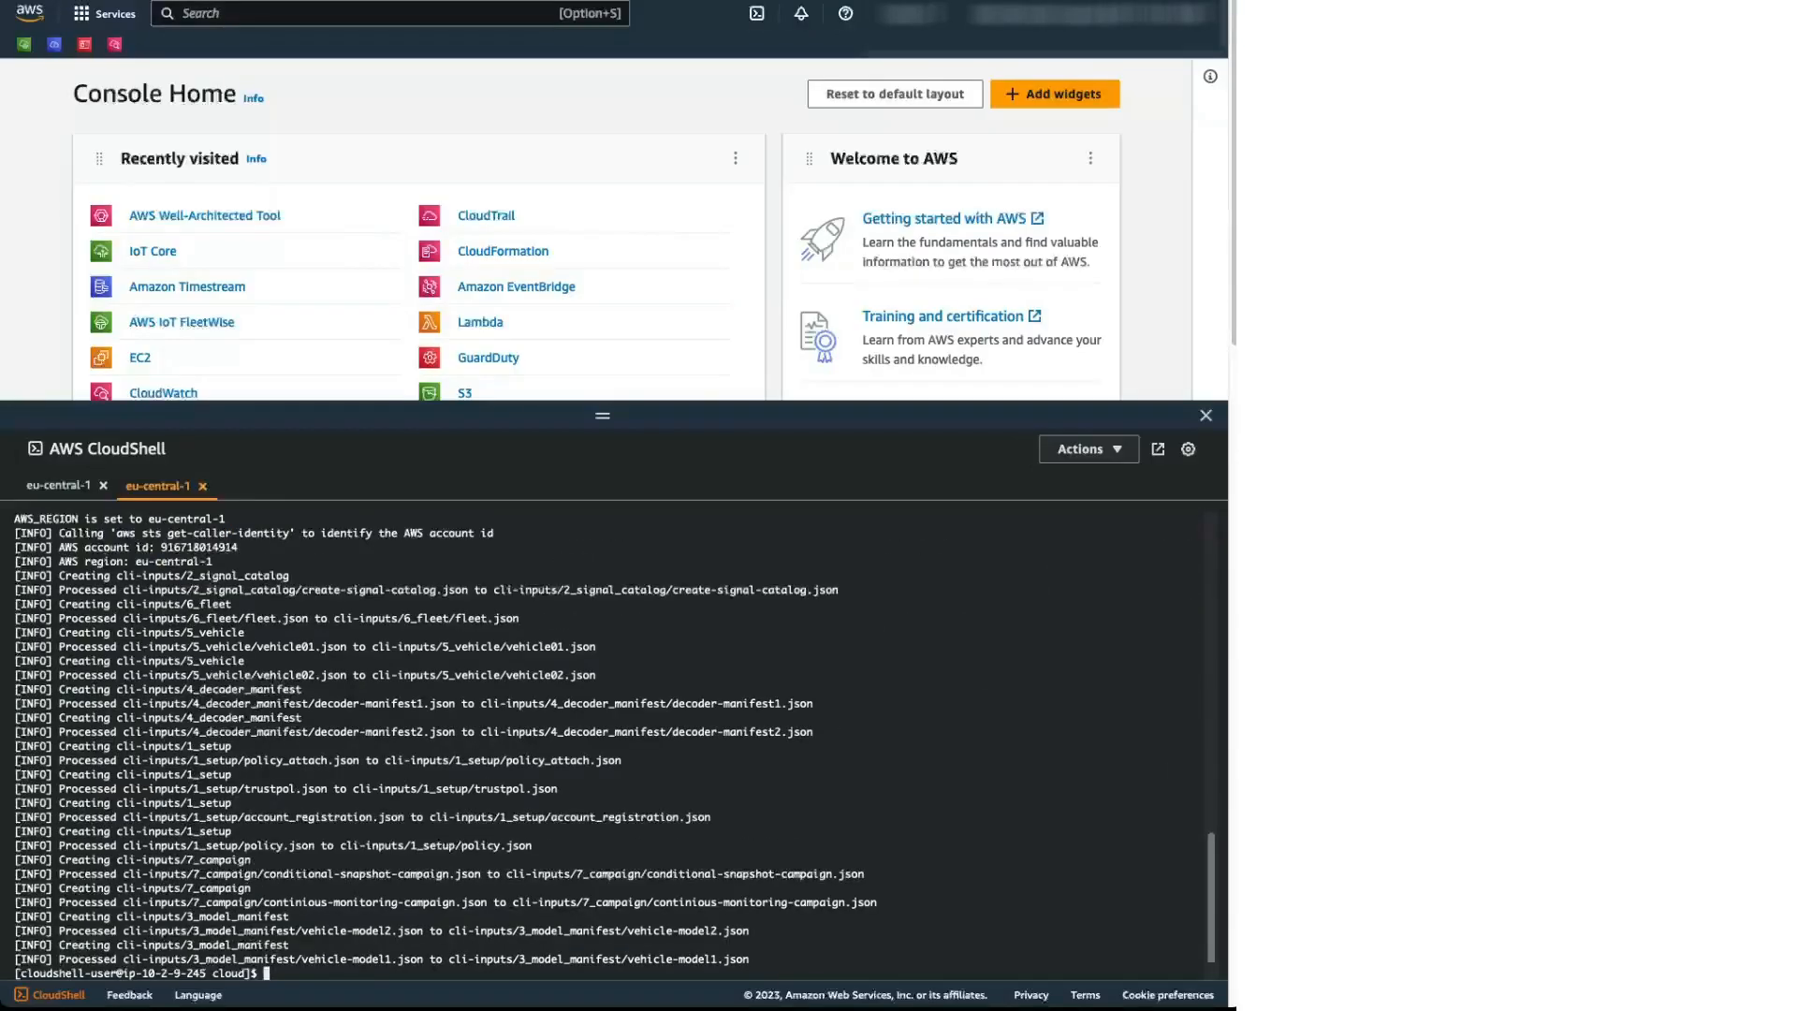
{"action": "type", "text": "cd cli"}
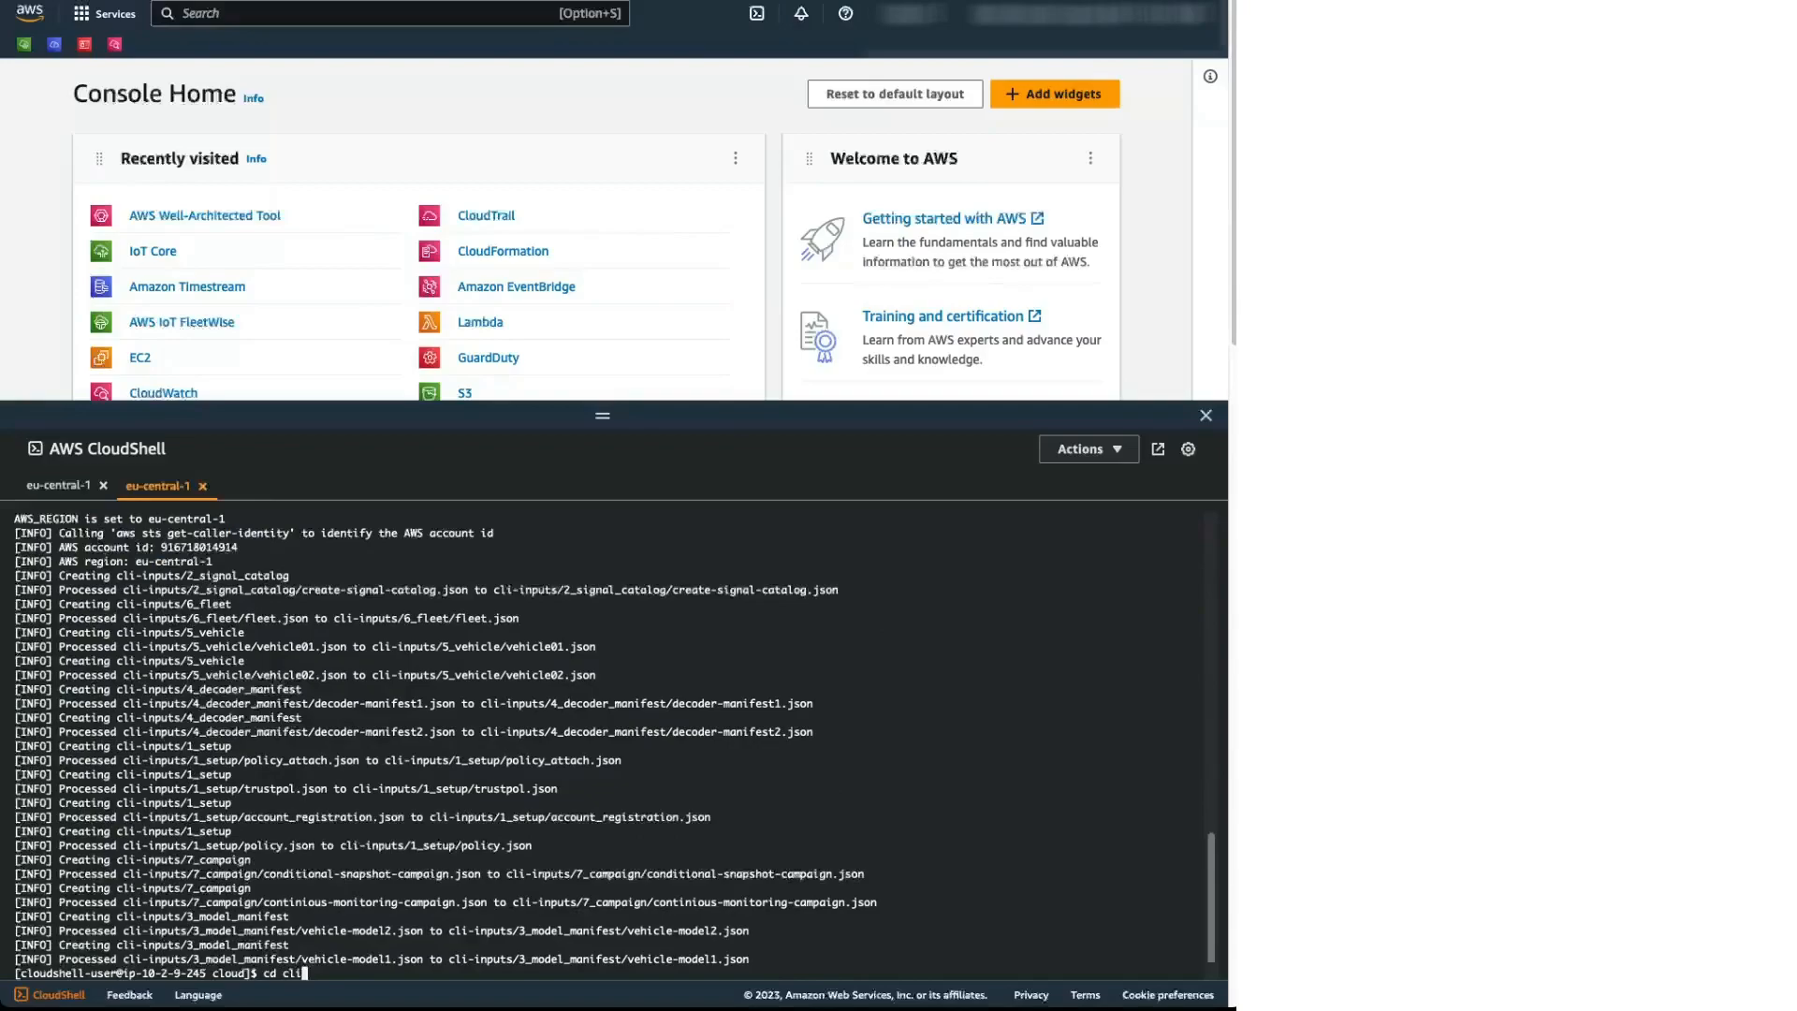
{"action": "key", "text": "Return"}
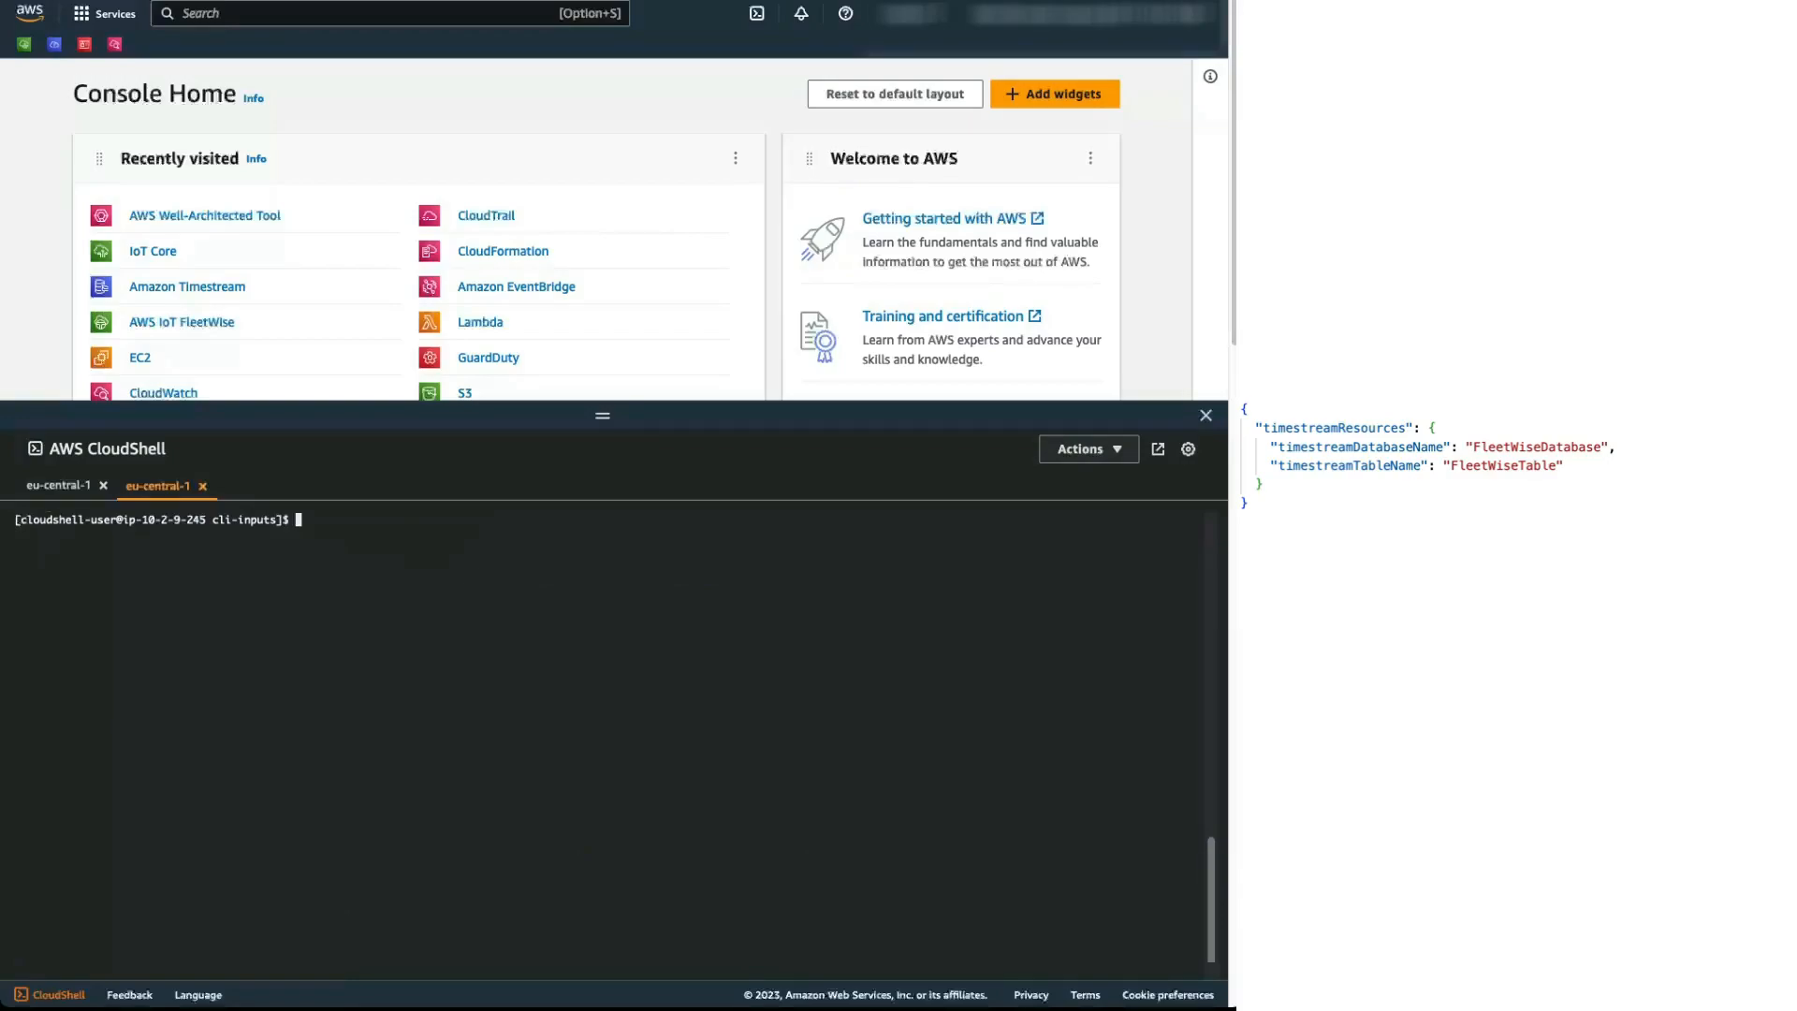
Step: Run aws iotfleetwise register-account with file://1_setup/account_registration.json as CLI input
{"action": "type", "text": "aws iotfleetwise register-account --cli-input-"}
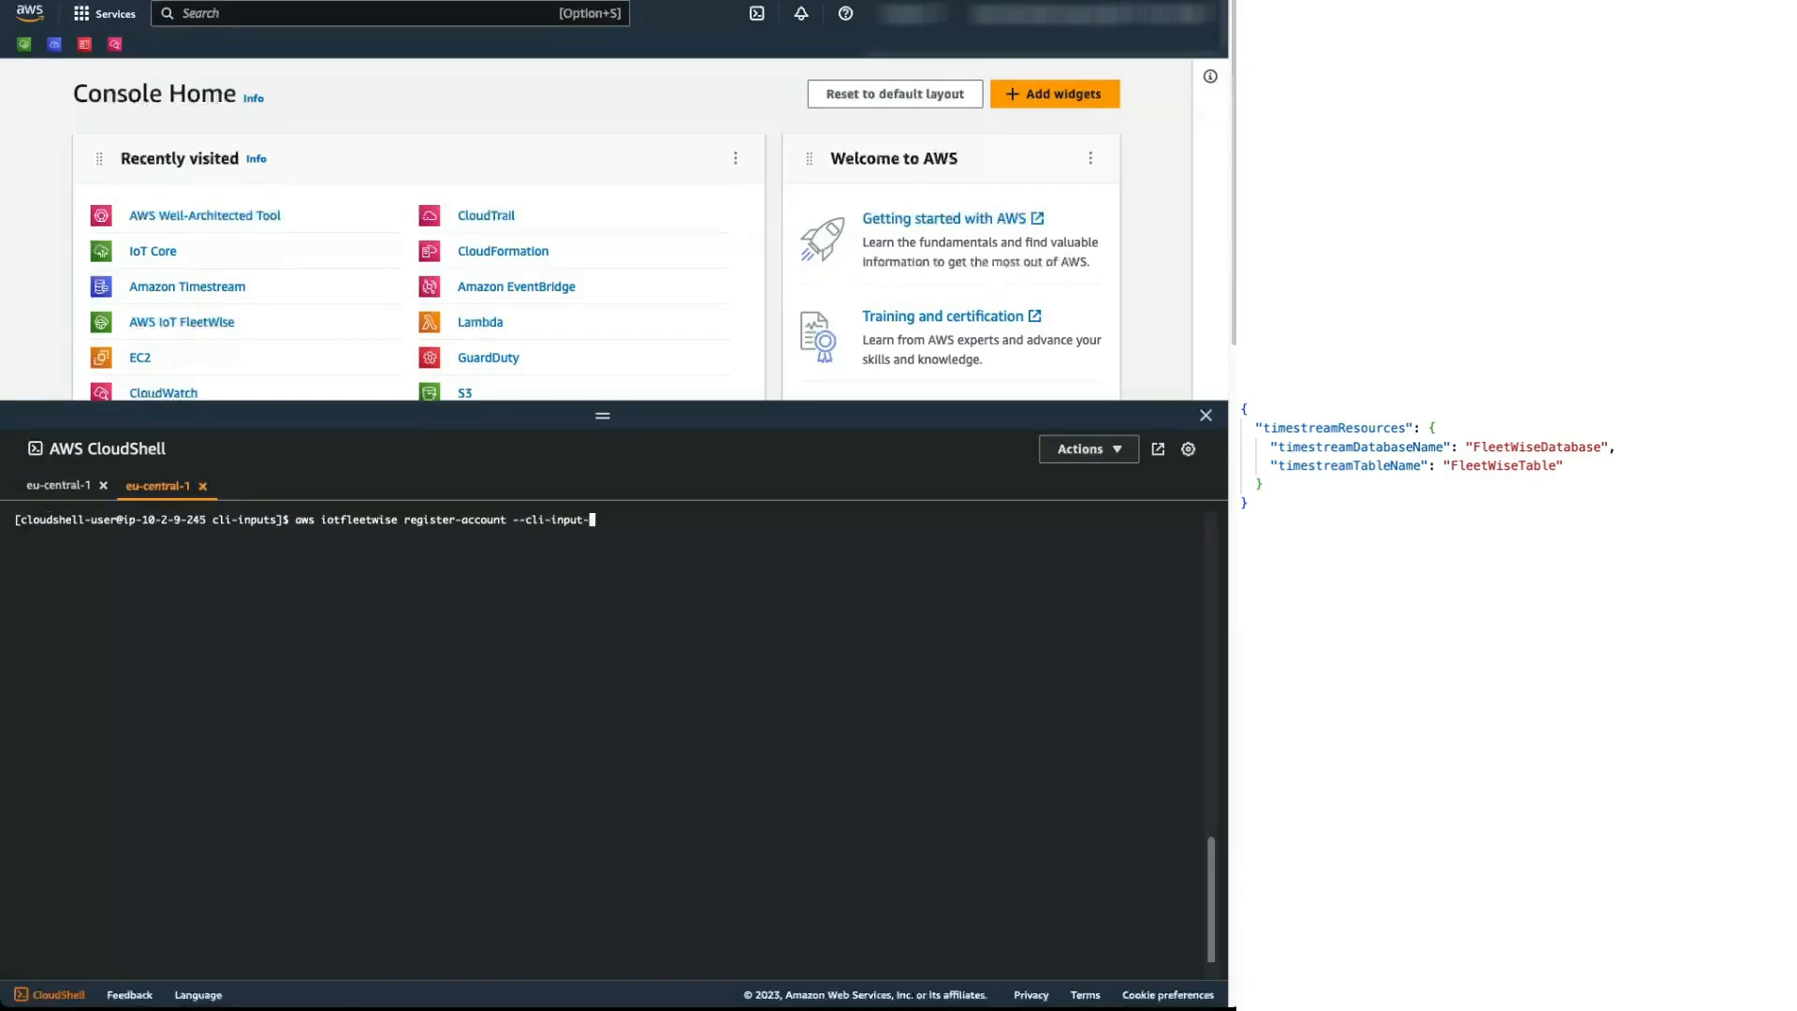
{"action": "type", "text": "json"}
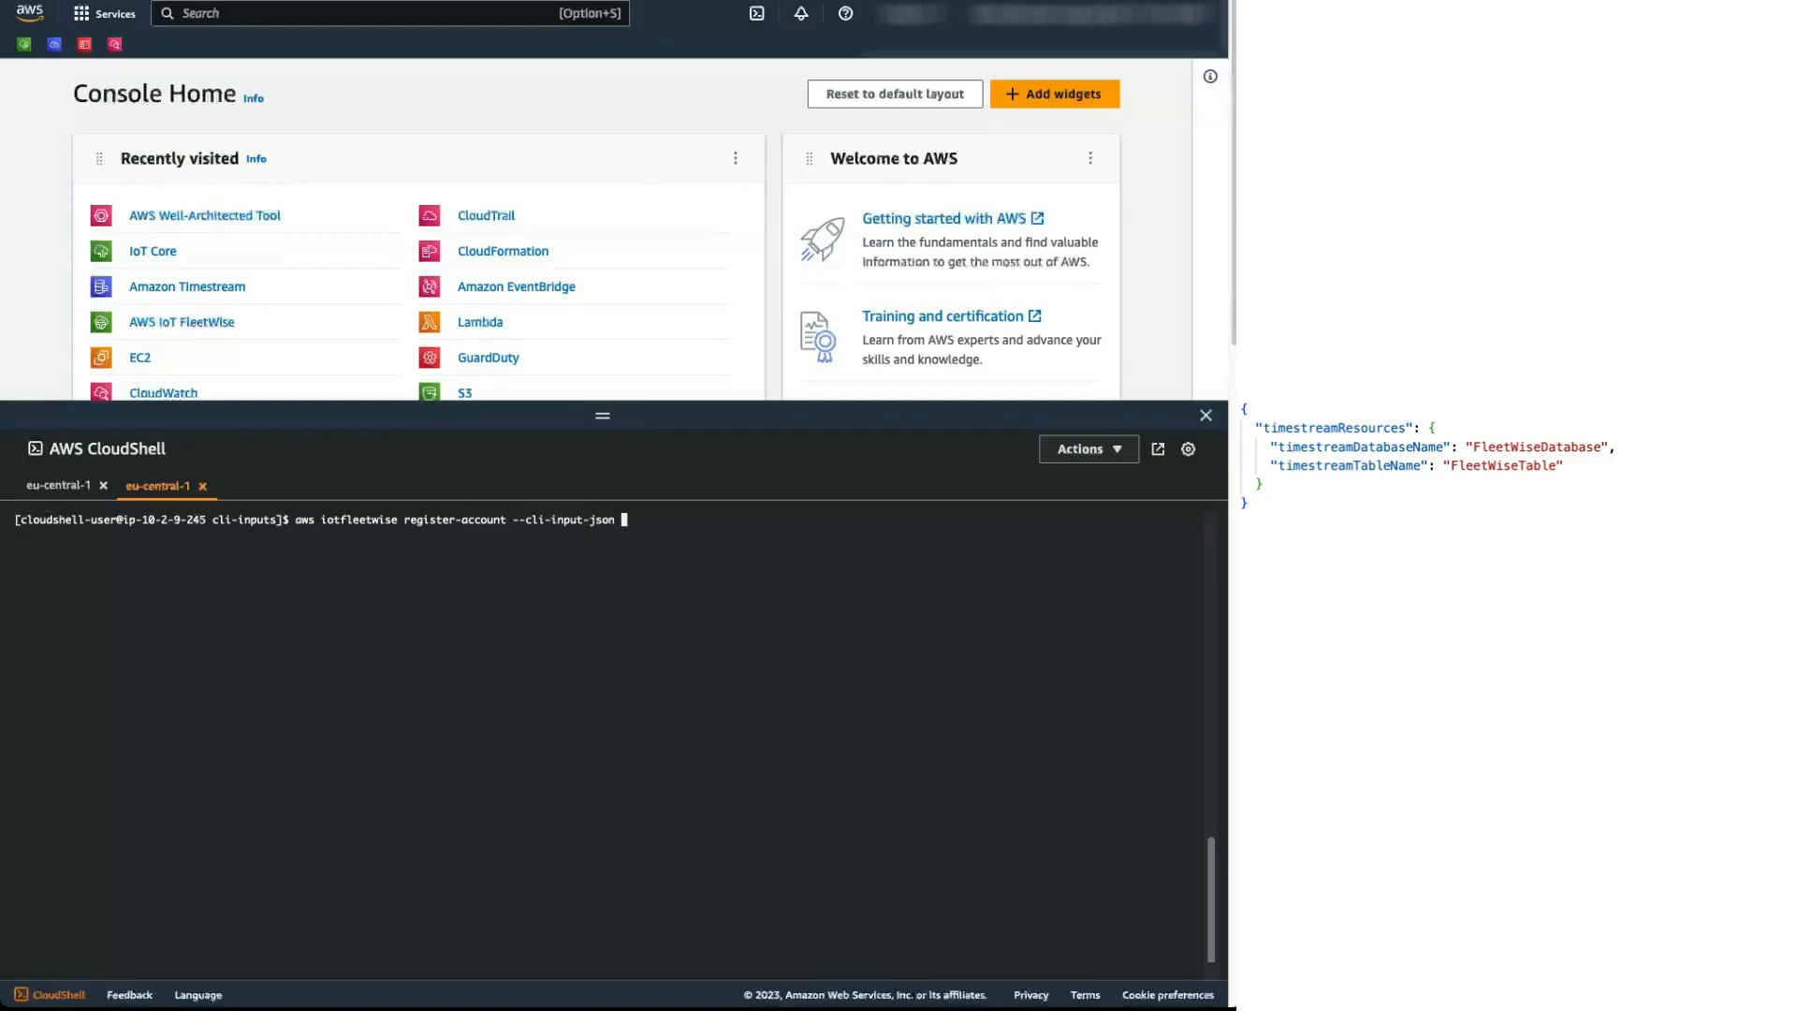
{"action": "type", "text": "file://1_setup/account_"}
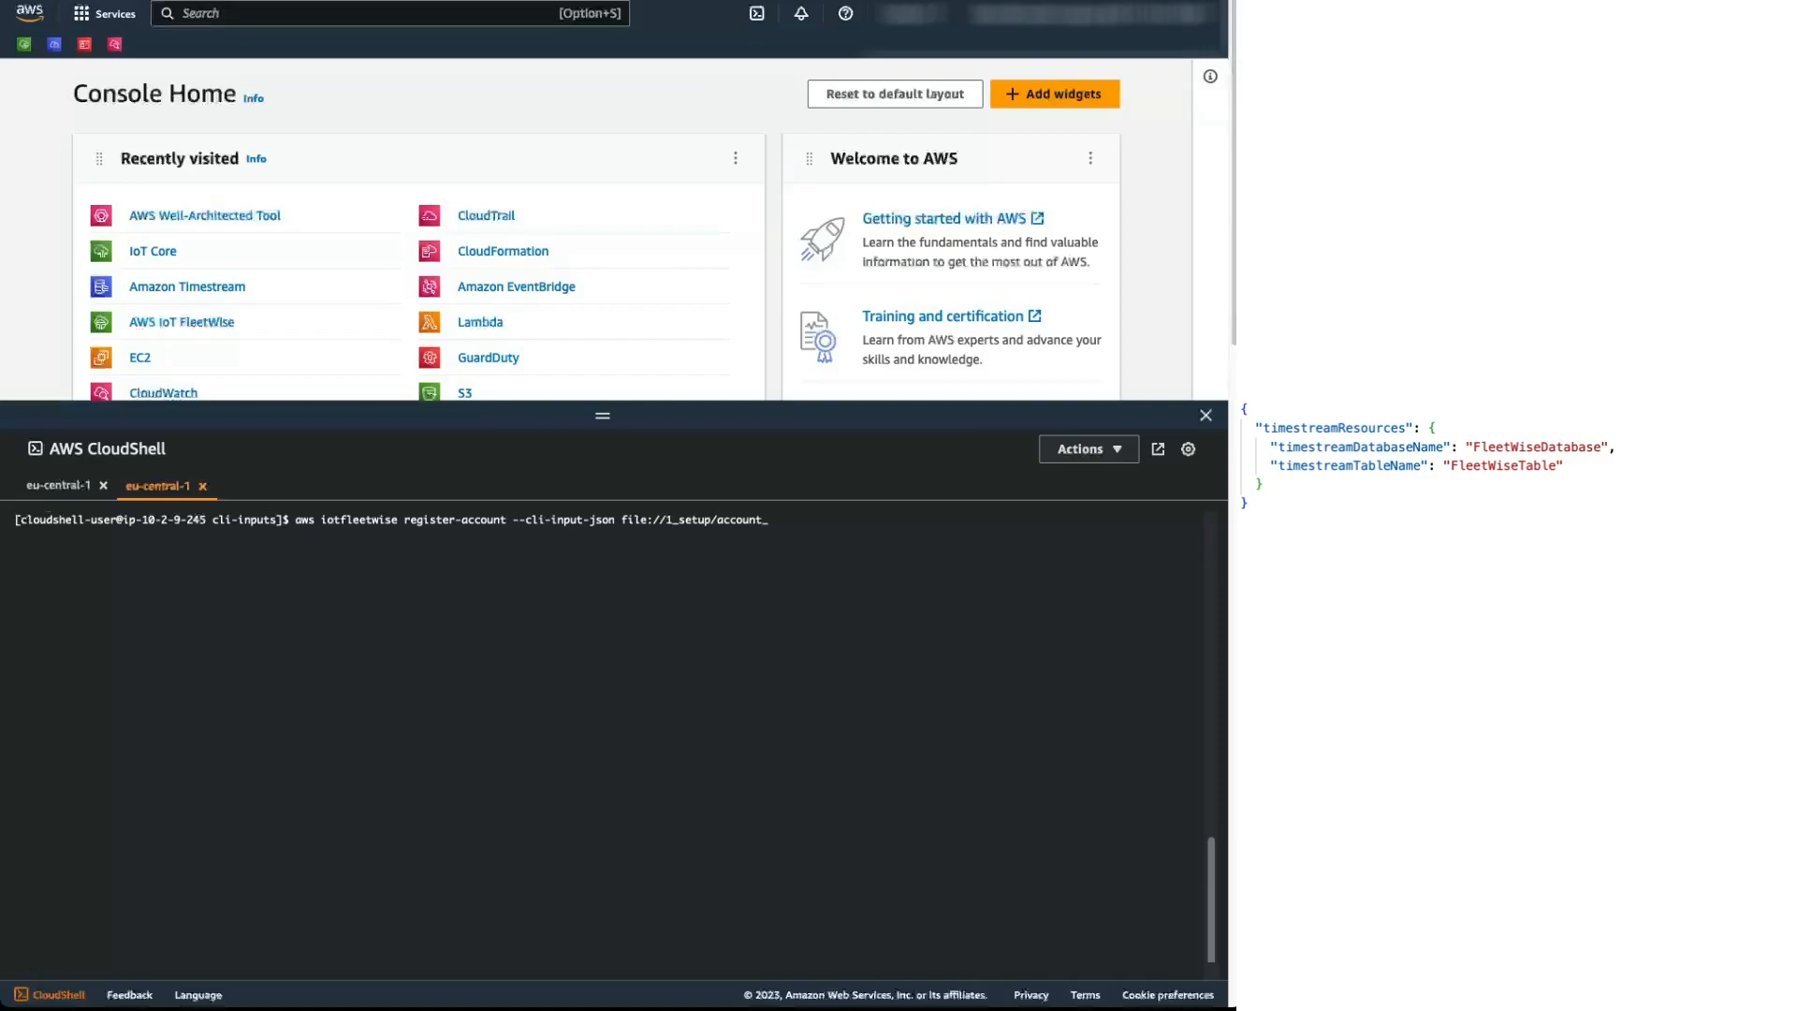
{"action": "type", "text": "registration"}
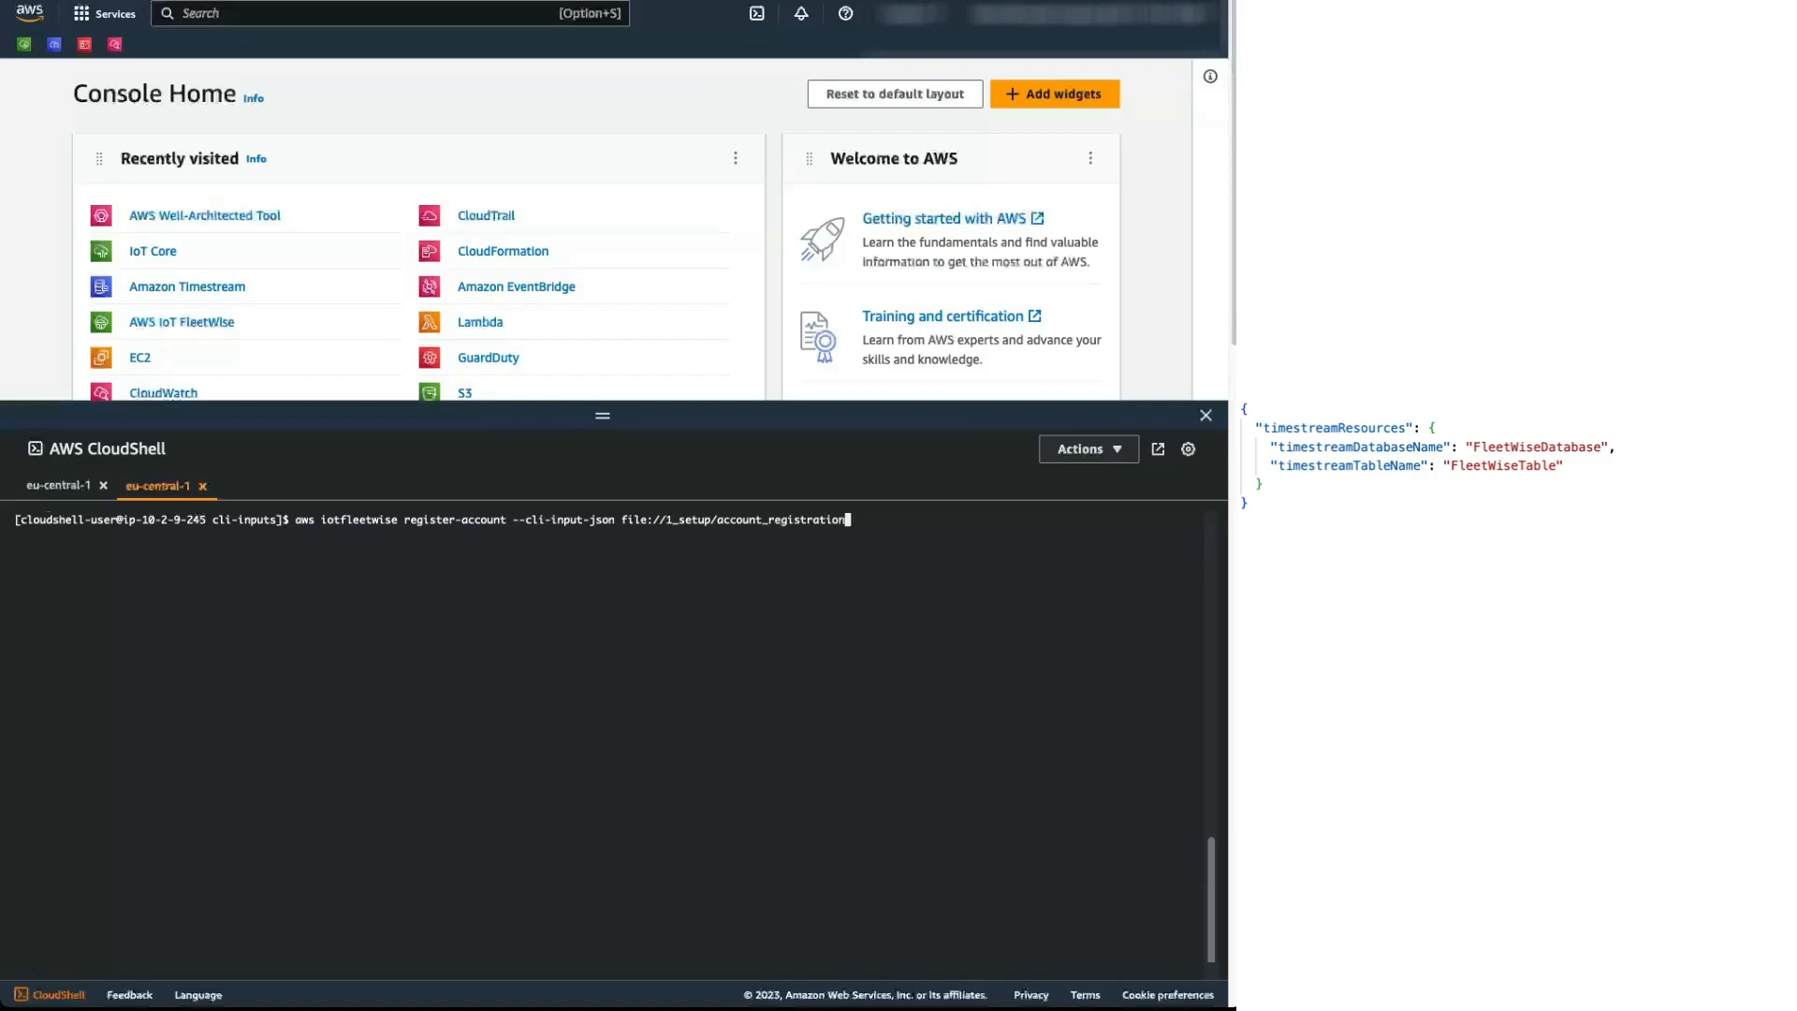
{"action": "type", "text": ".json"}
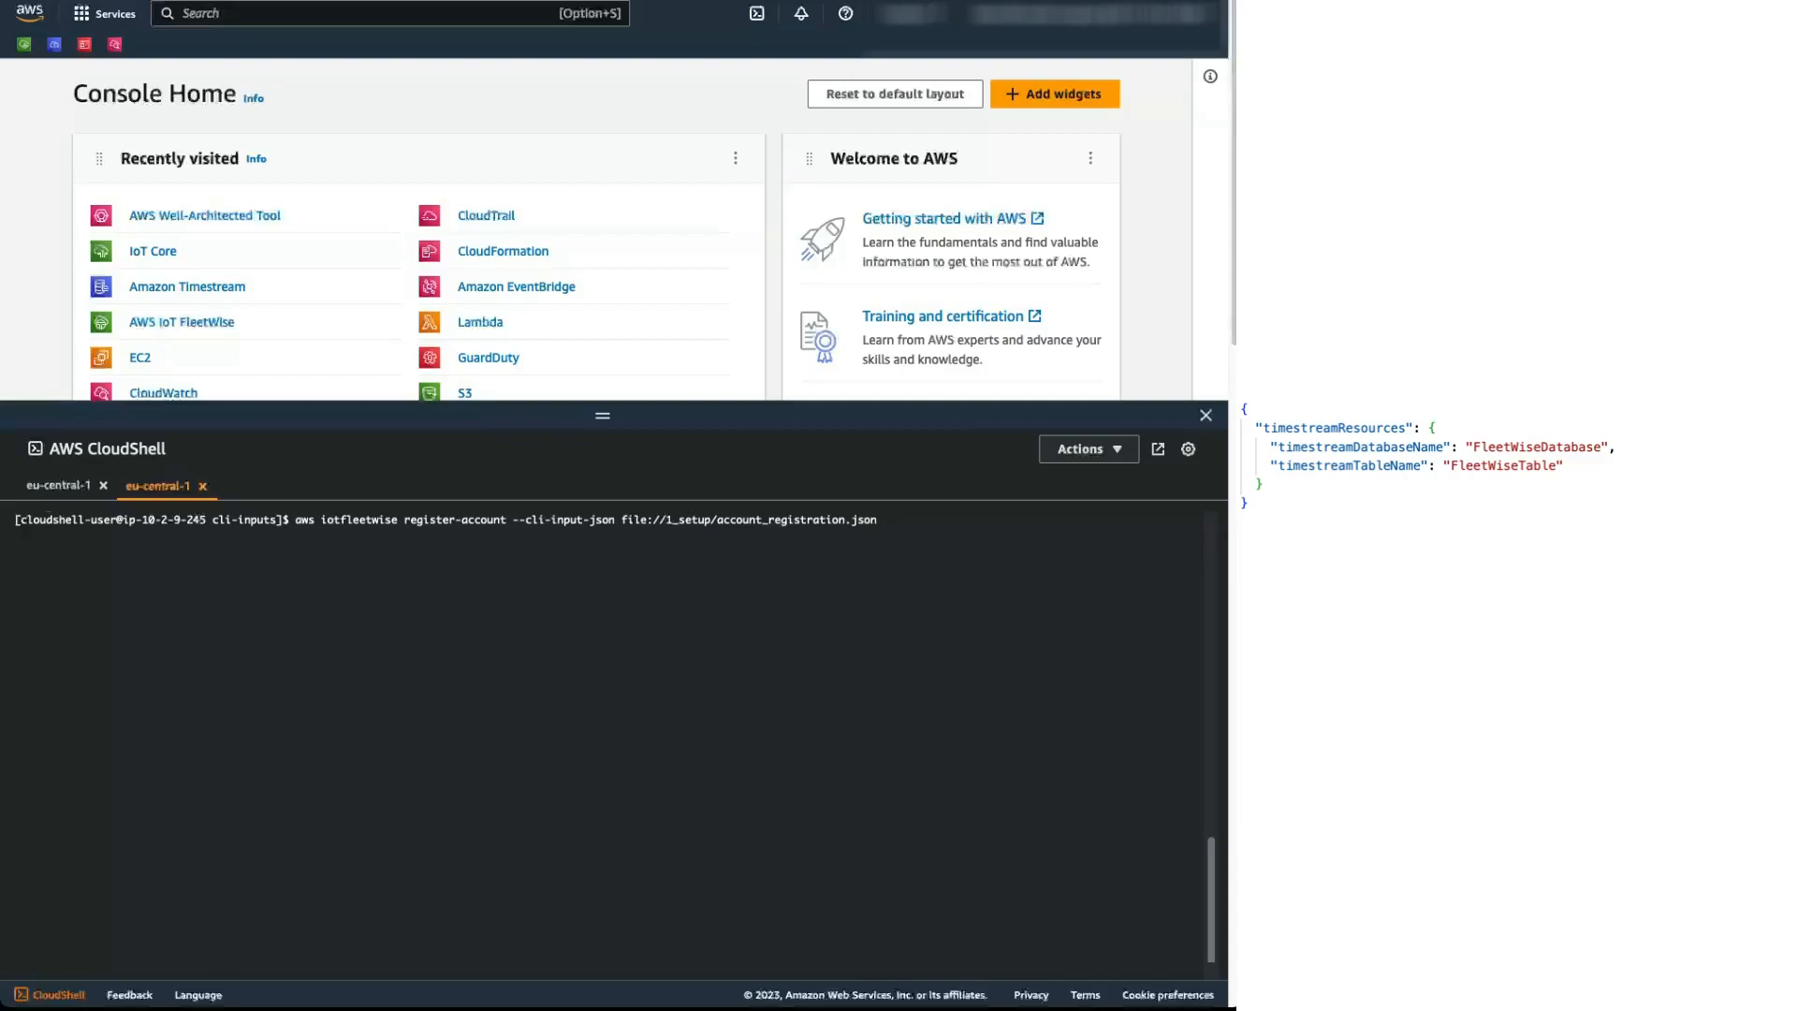
{"action": "key", "text": "Return"}
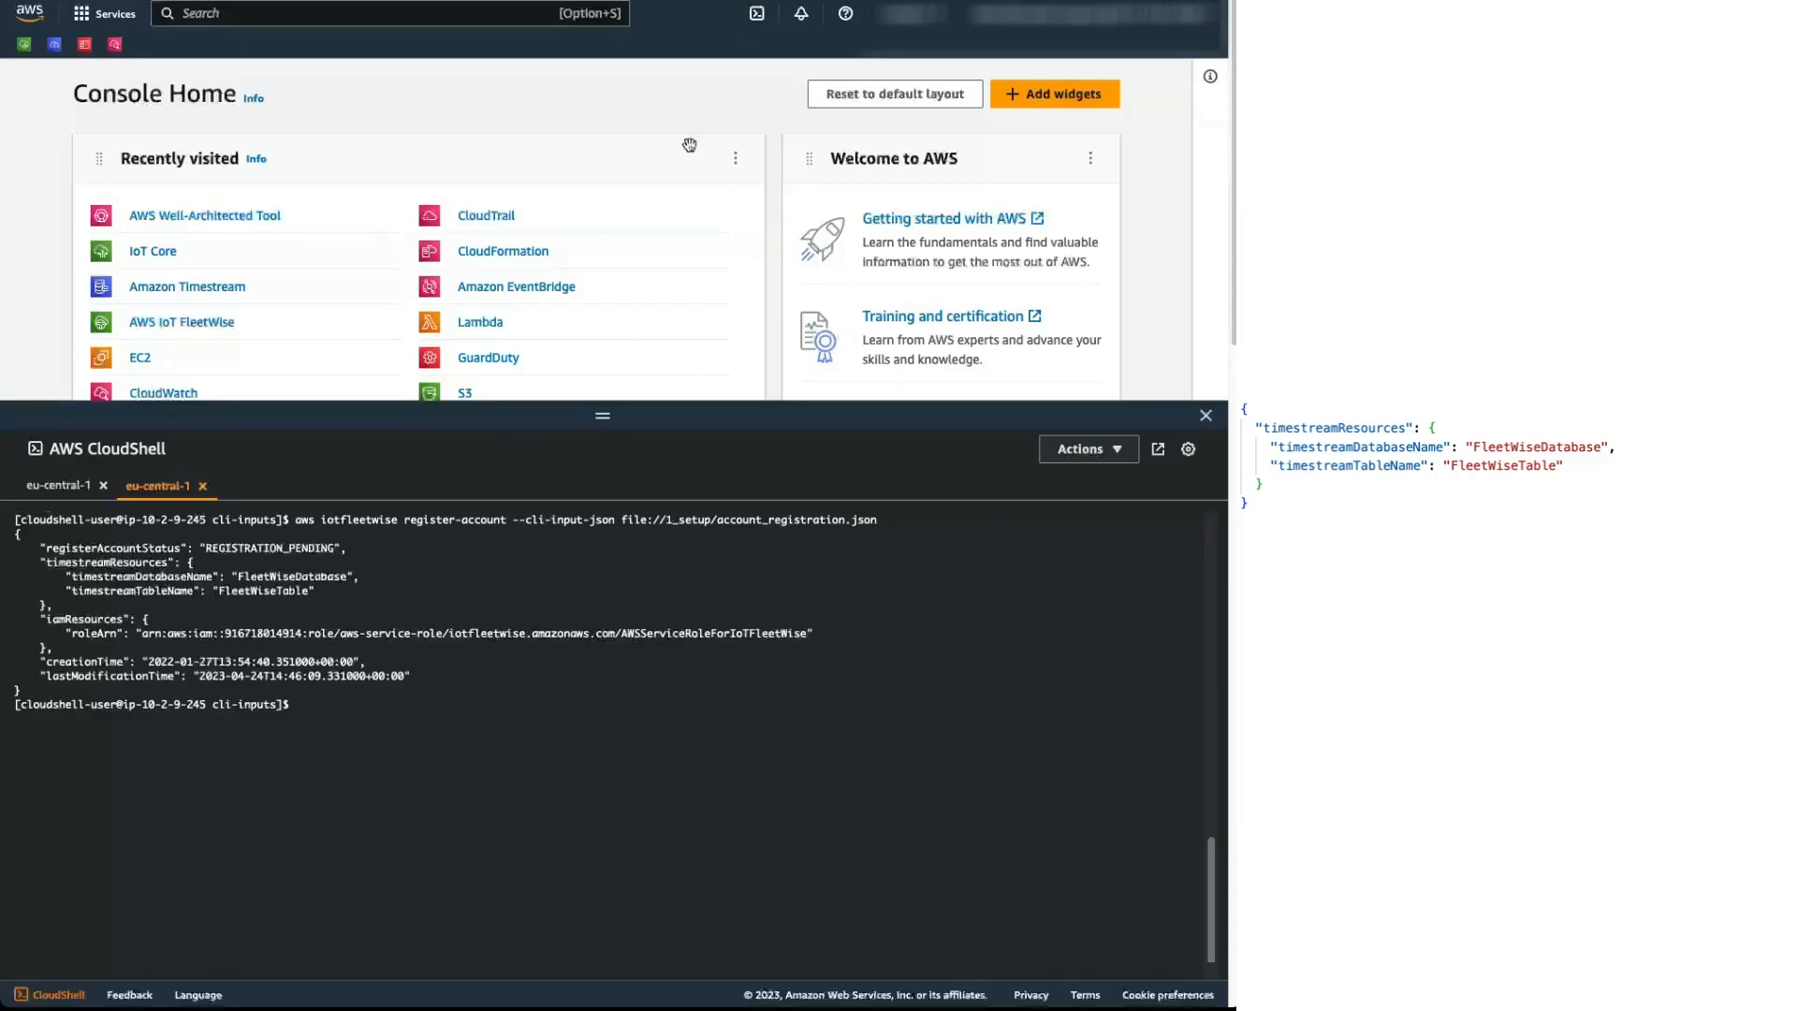
Step: Find AWS IoT FleetWise via console search and show its Settings registration statuses
{"action": "type", "text": "aws iot"}
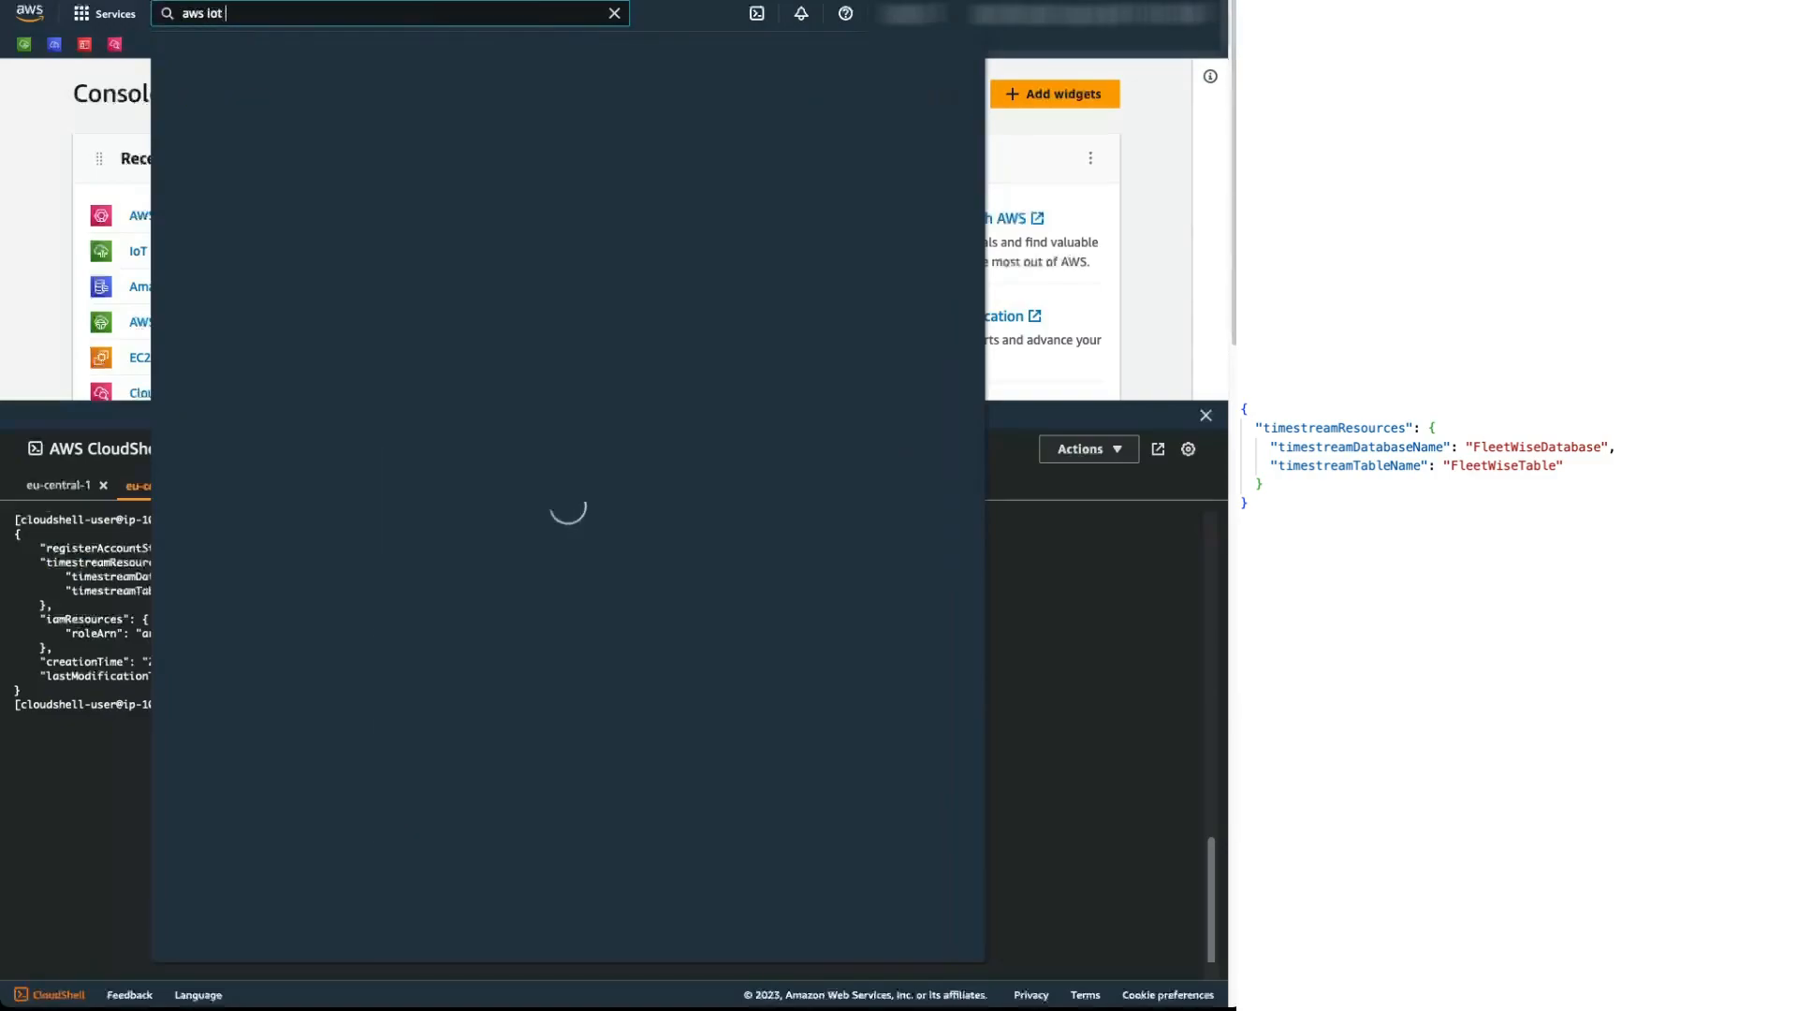
{"action": "type", "text": "fleetwise"}
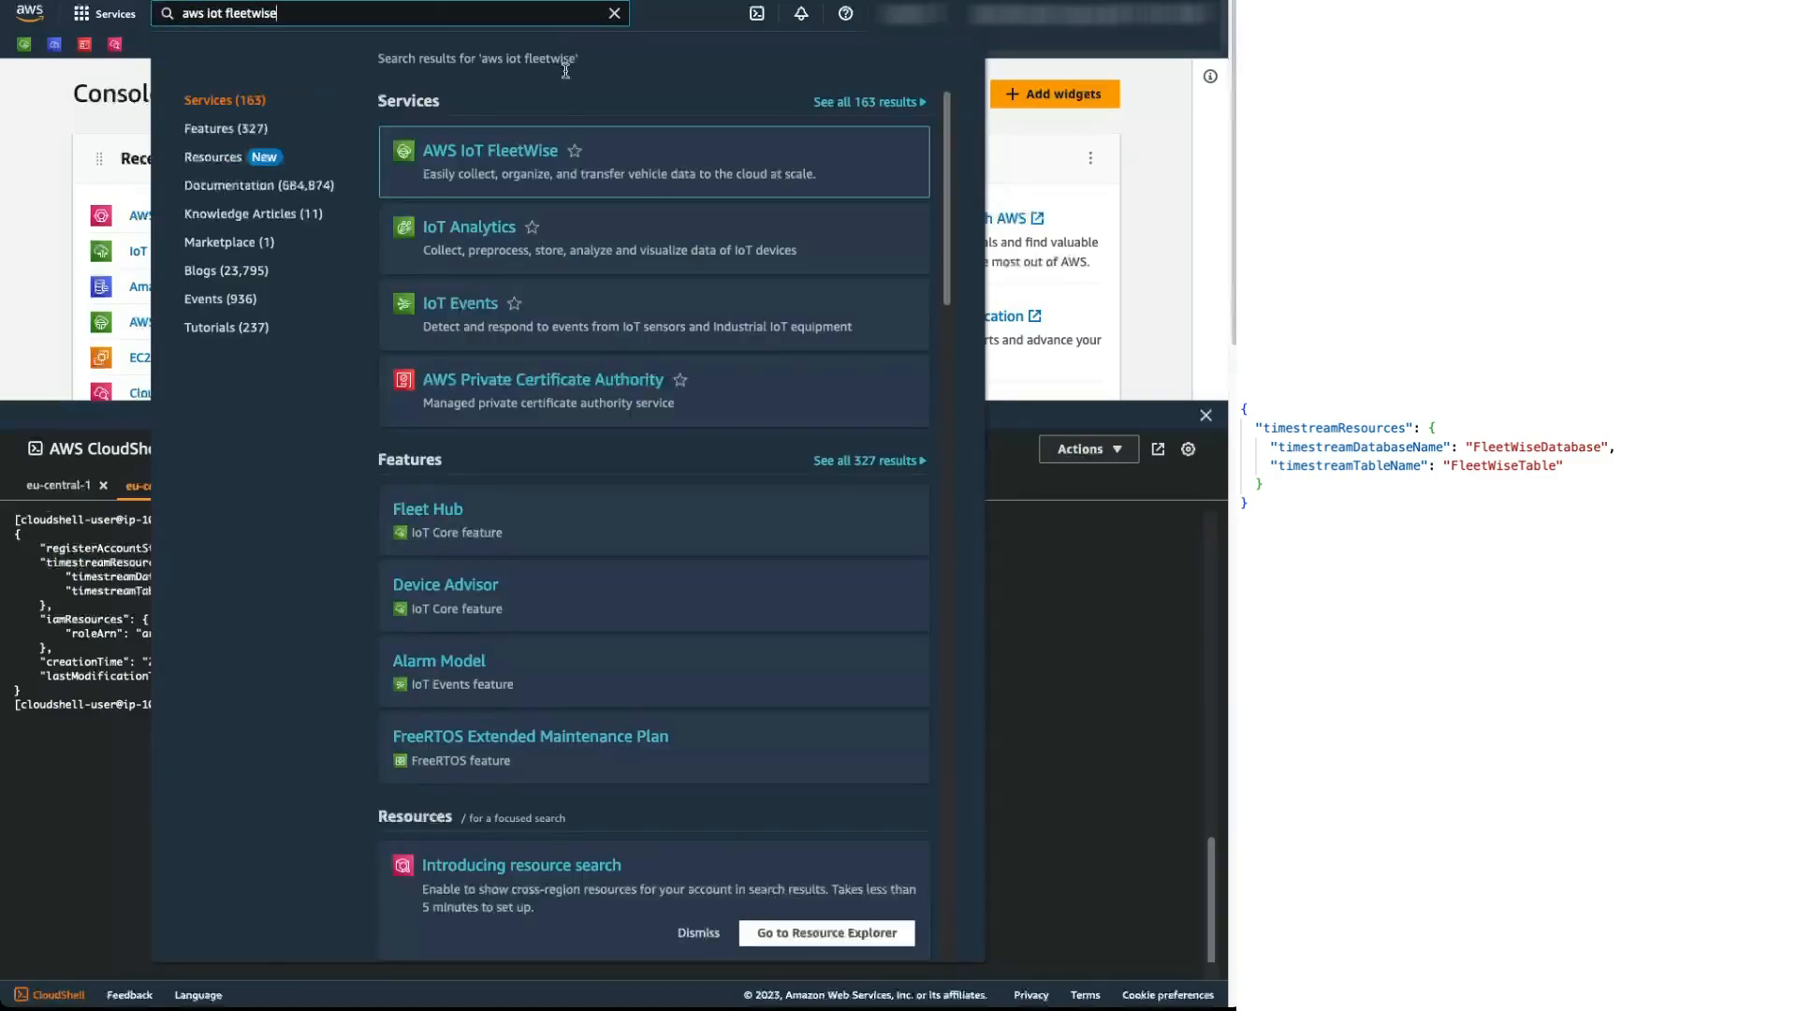
{"action": "left_click", "coordinate": [488, 149]}
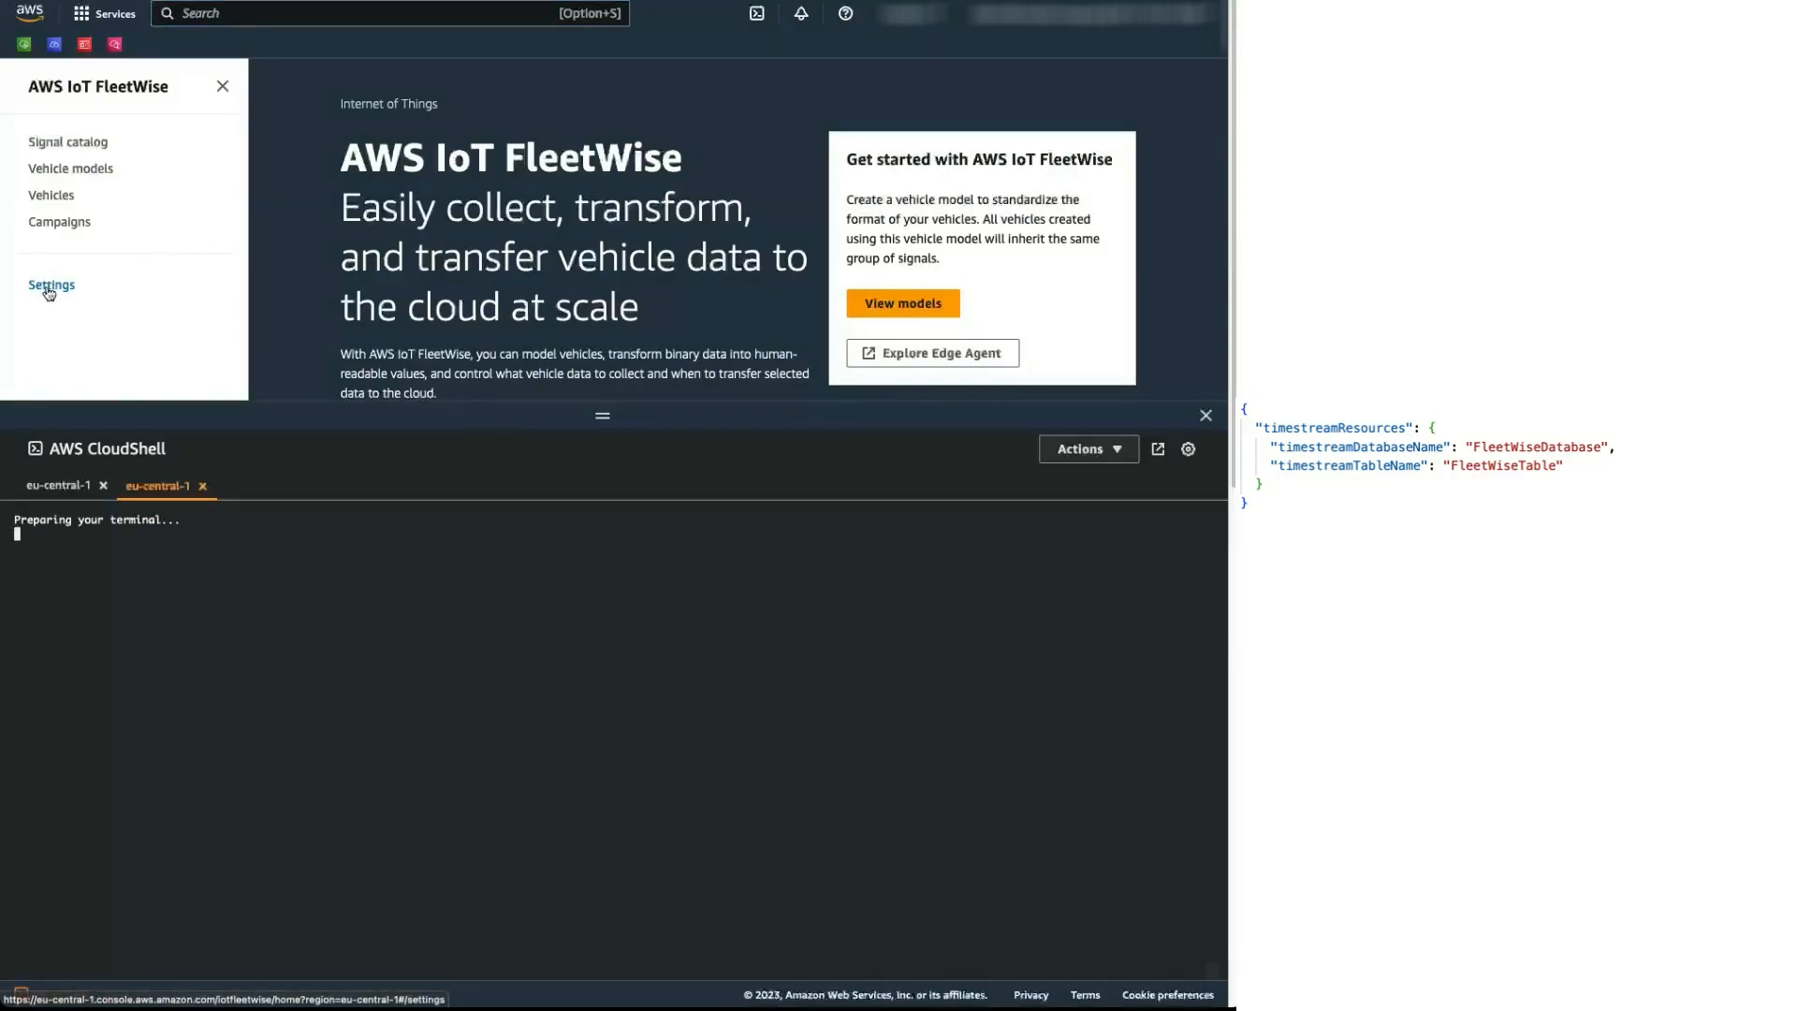
{"action": "left_click", "coordinate": [52, 284]}
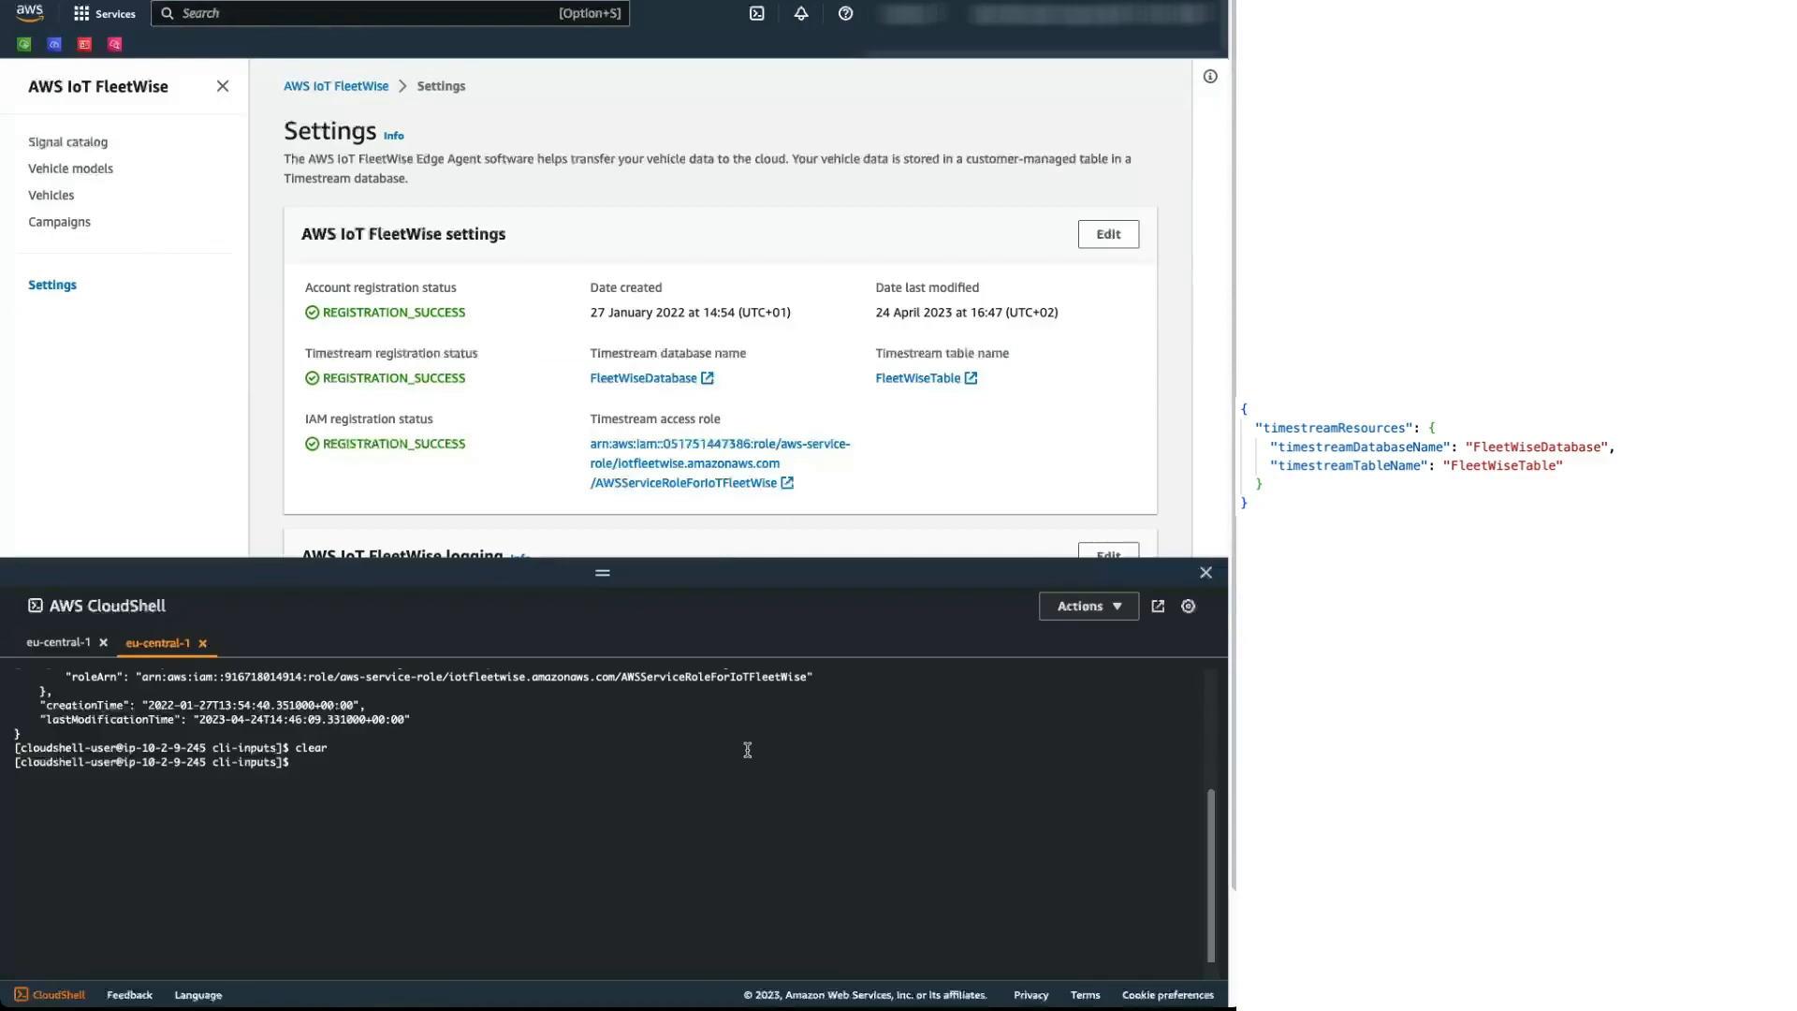
{"action": "type", "text": "aws iotfleetwise create-"}
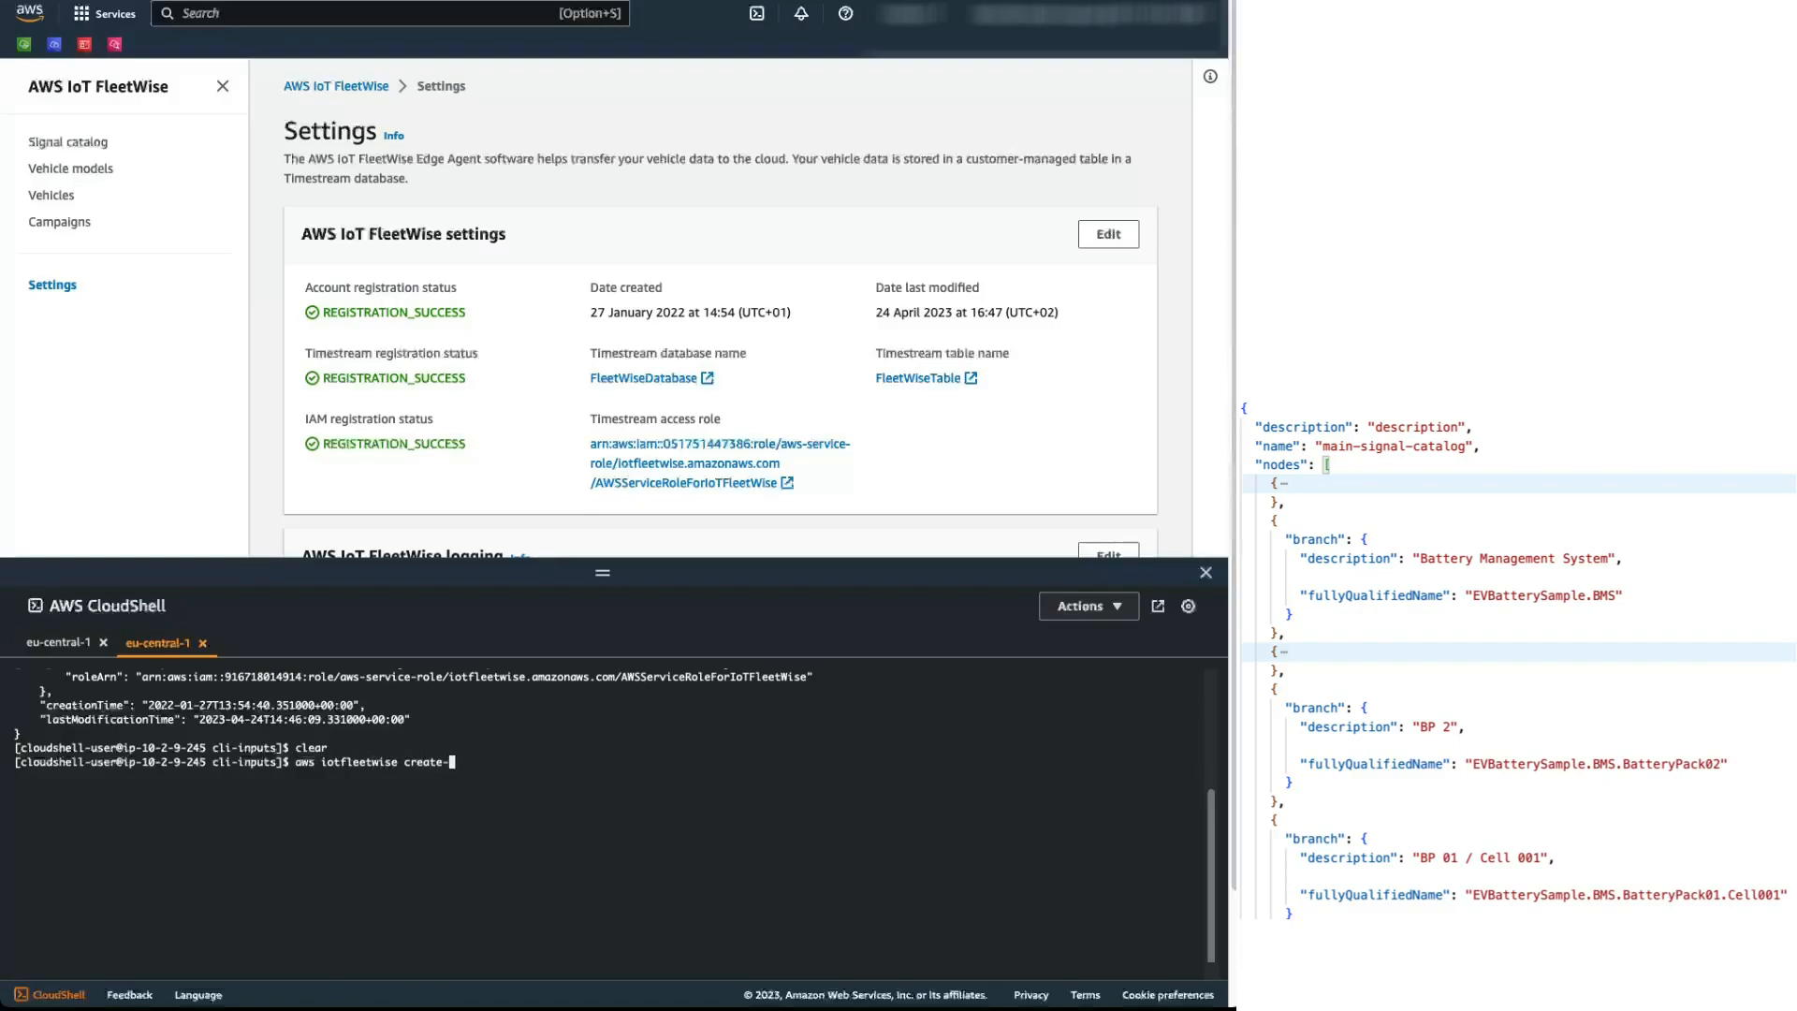
Step: Type the create-signal-catalog command using file://2_signal_catalog/create-signal-catalog.json
{"action": "type", "text": "signal-catalog --cli-input-js"}
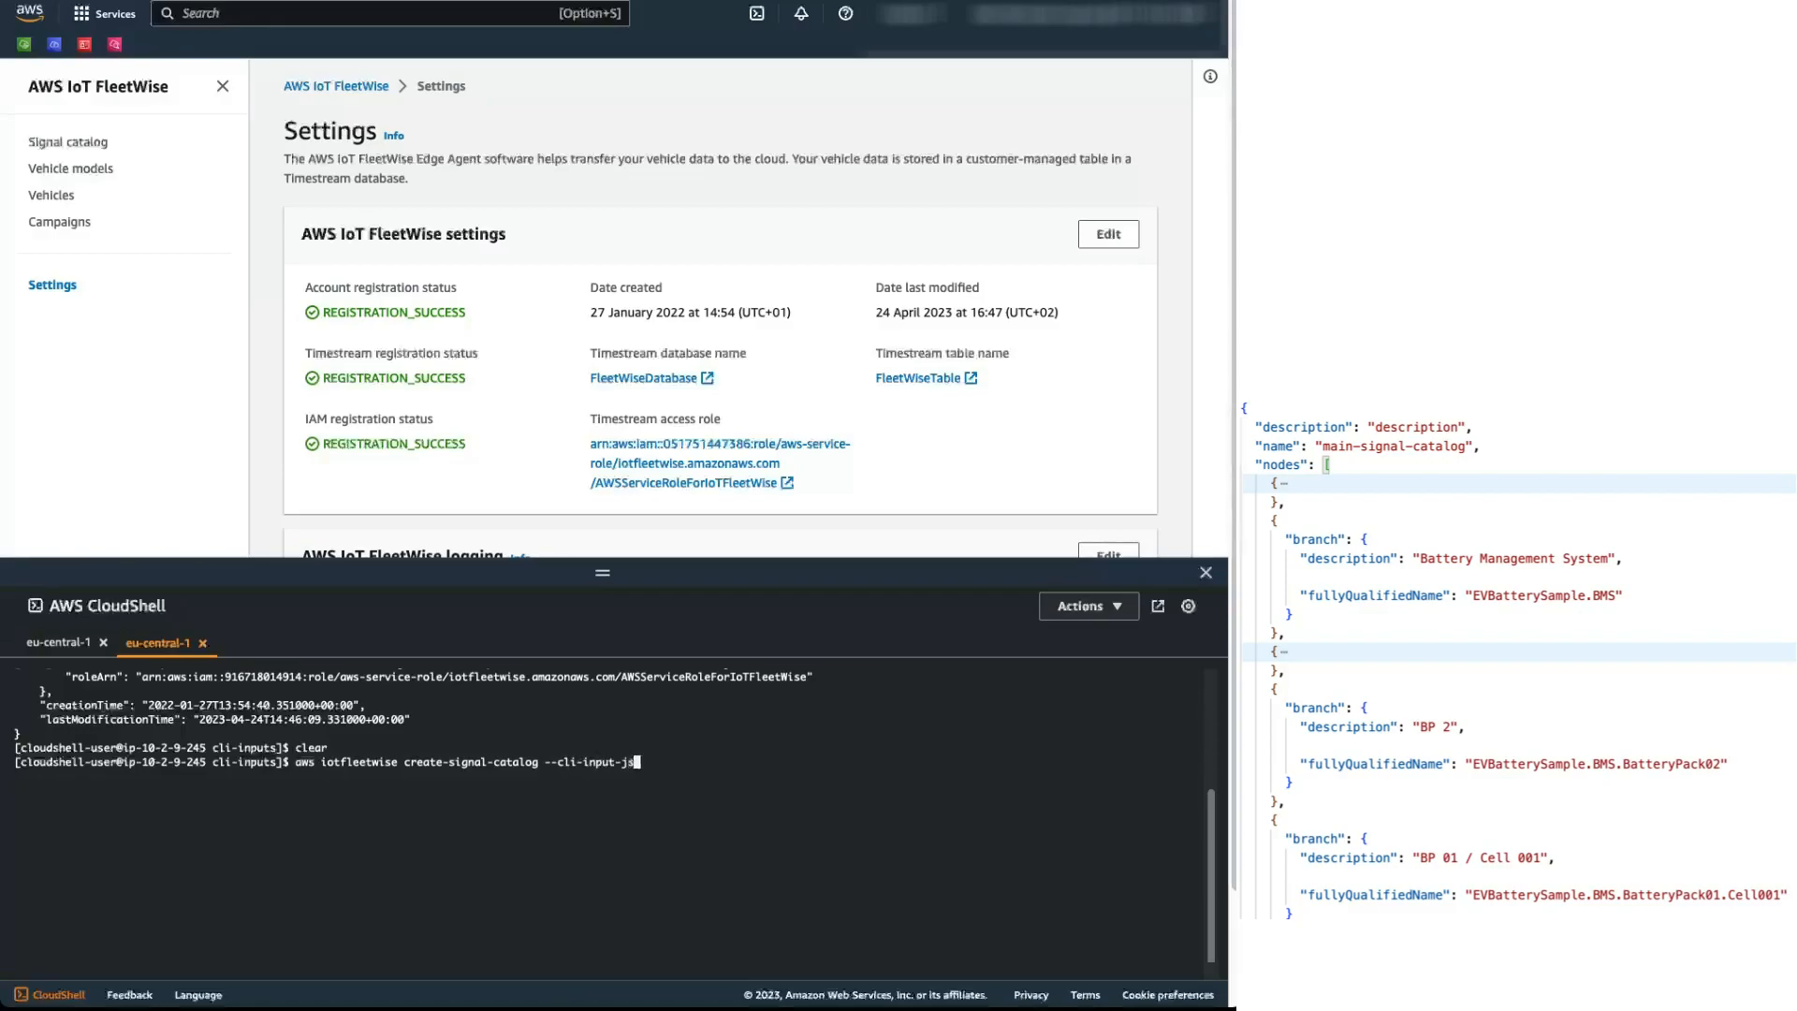
{"action": "type", "text": "on file:/"}
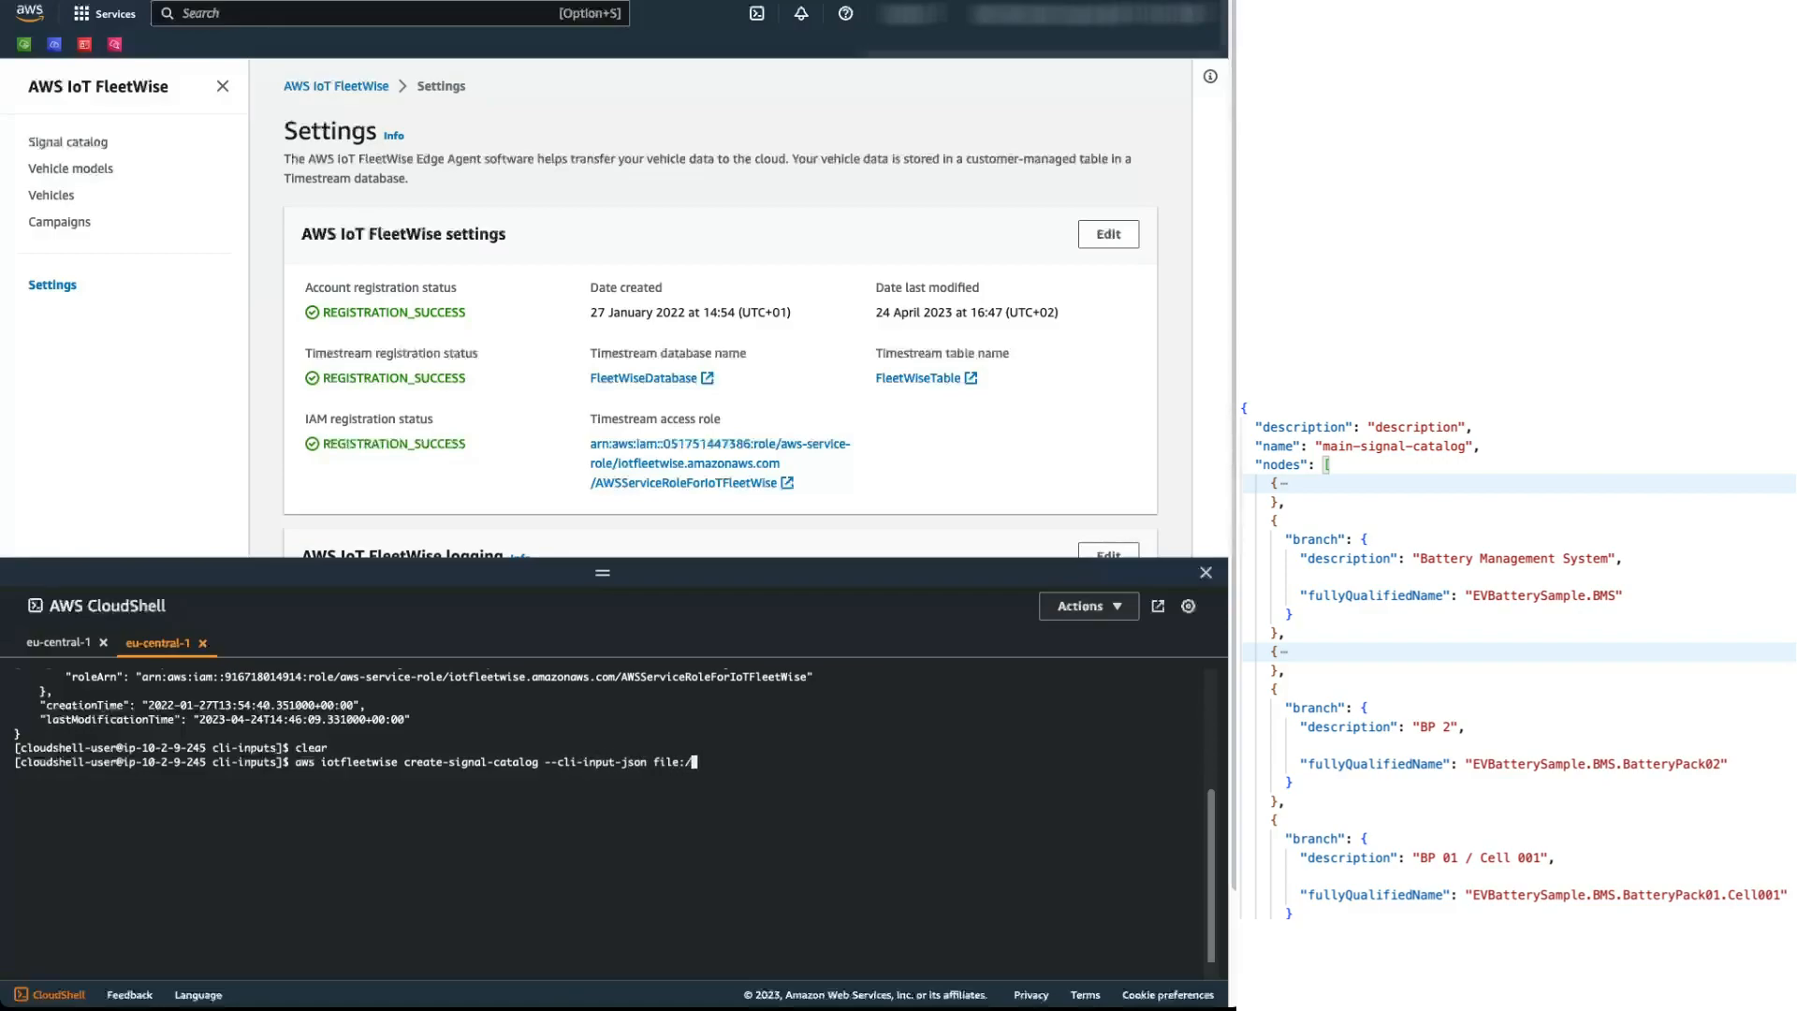
{"action": "type", "text": "2_signal_cata"}
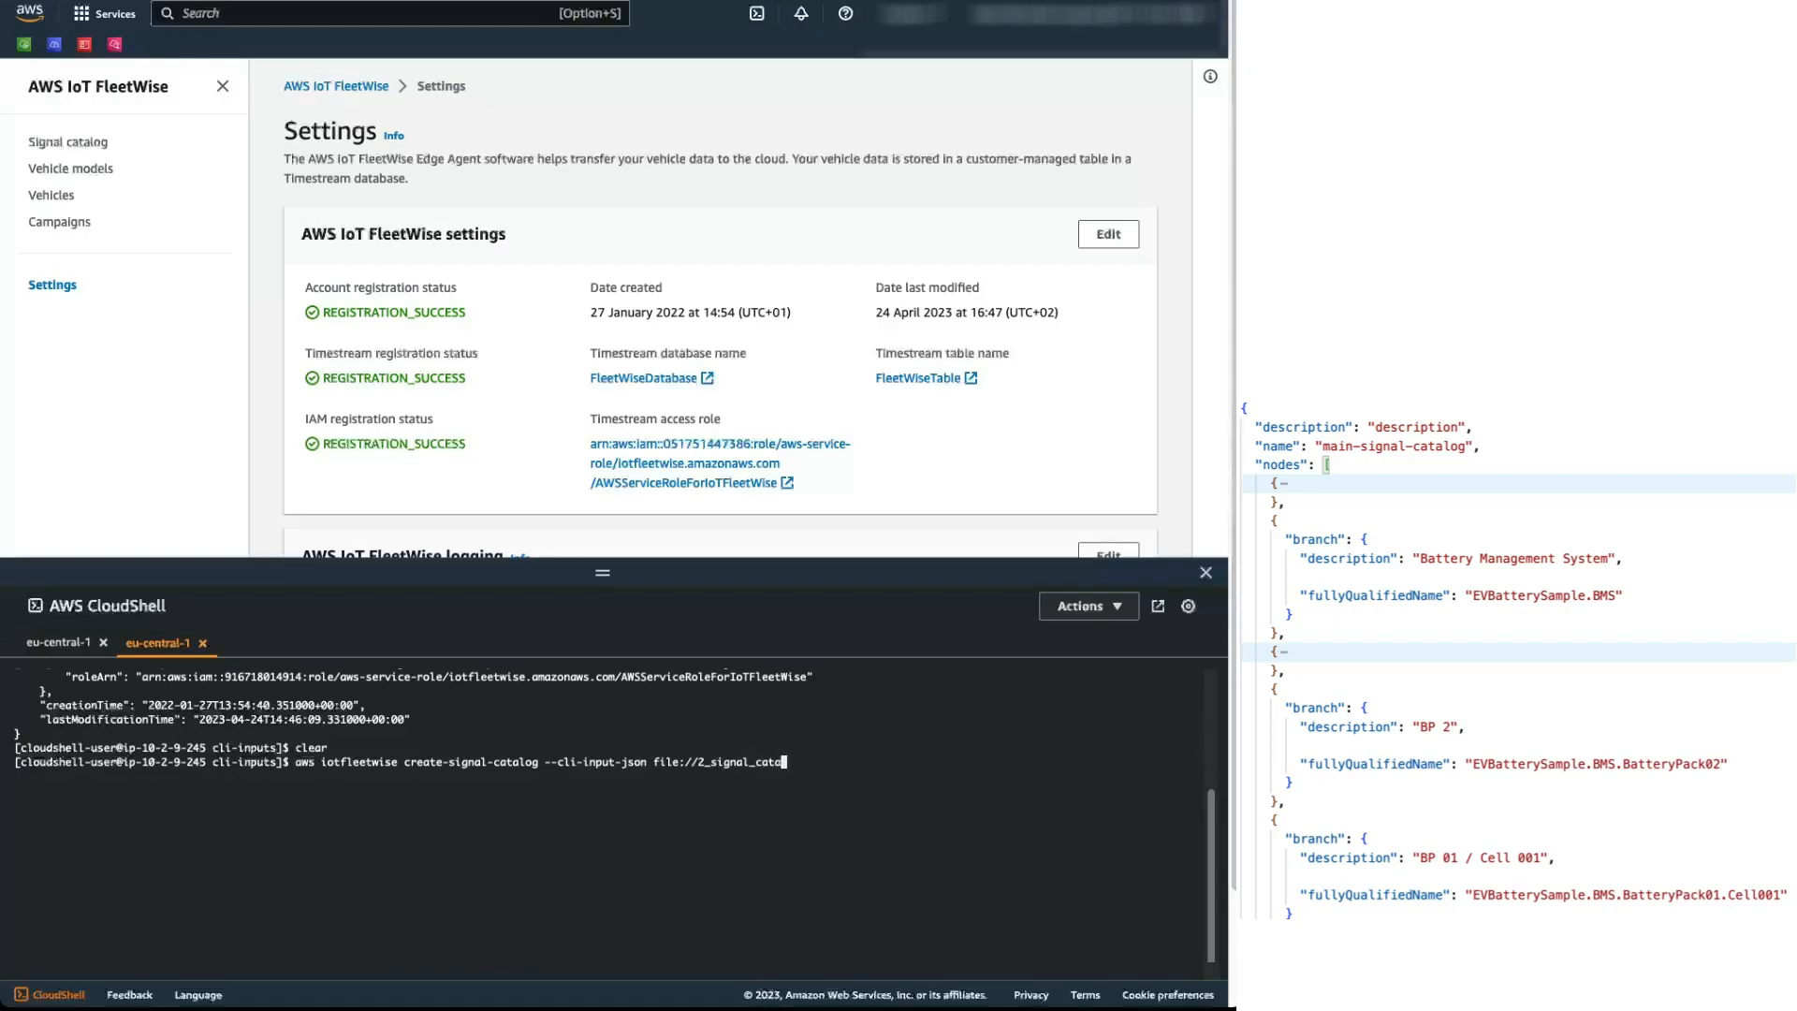
{"action": "type", "text": "/create-signal-catal"}
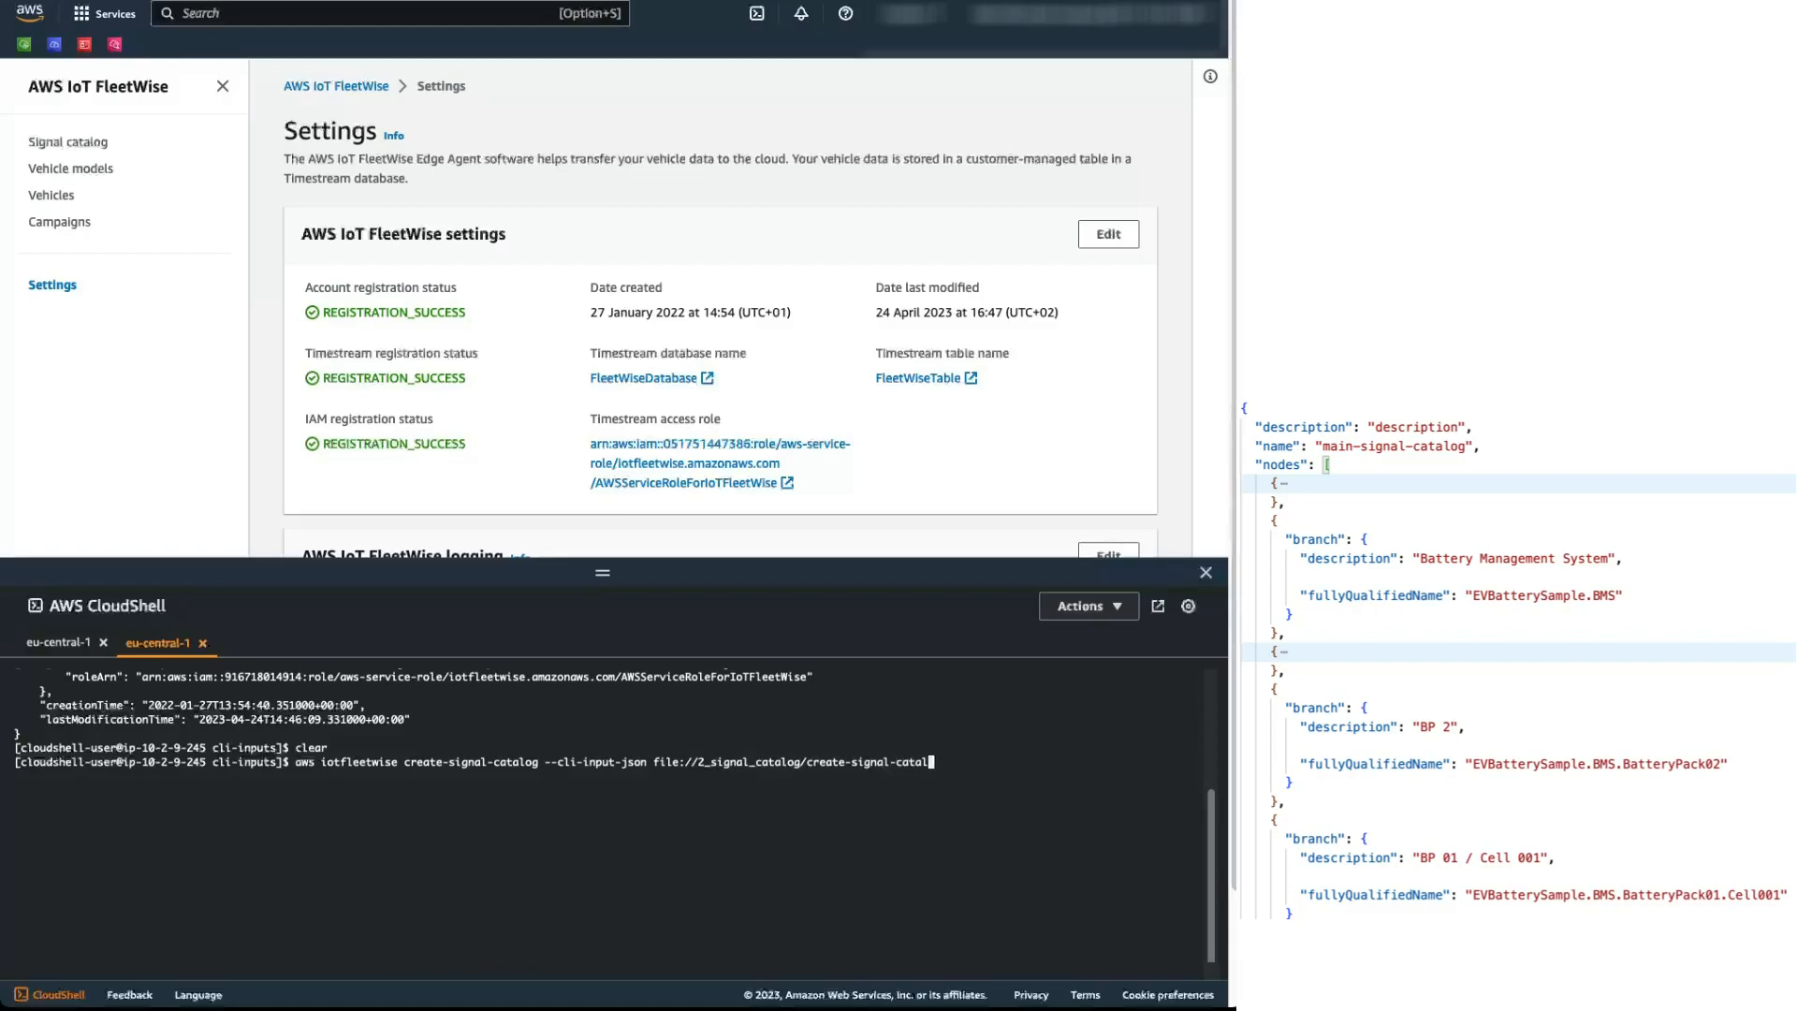
{"action": "type", "text": ".json"}
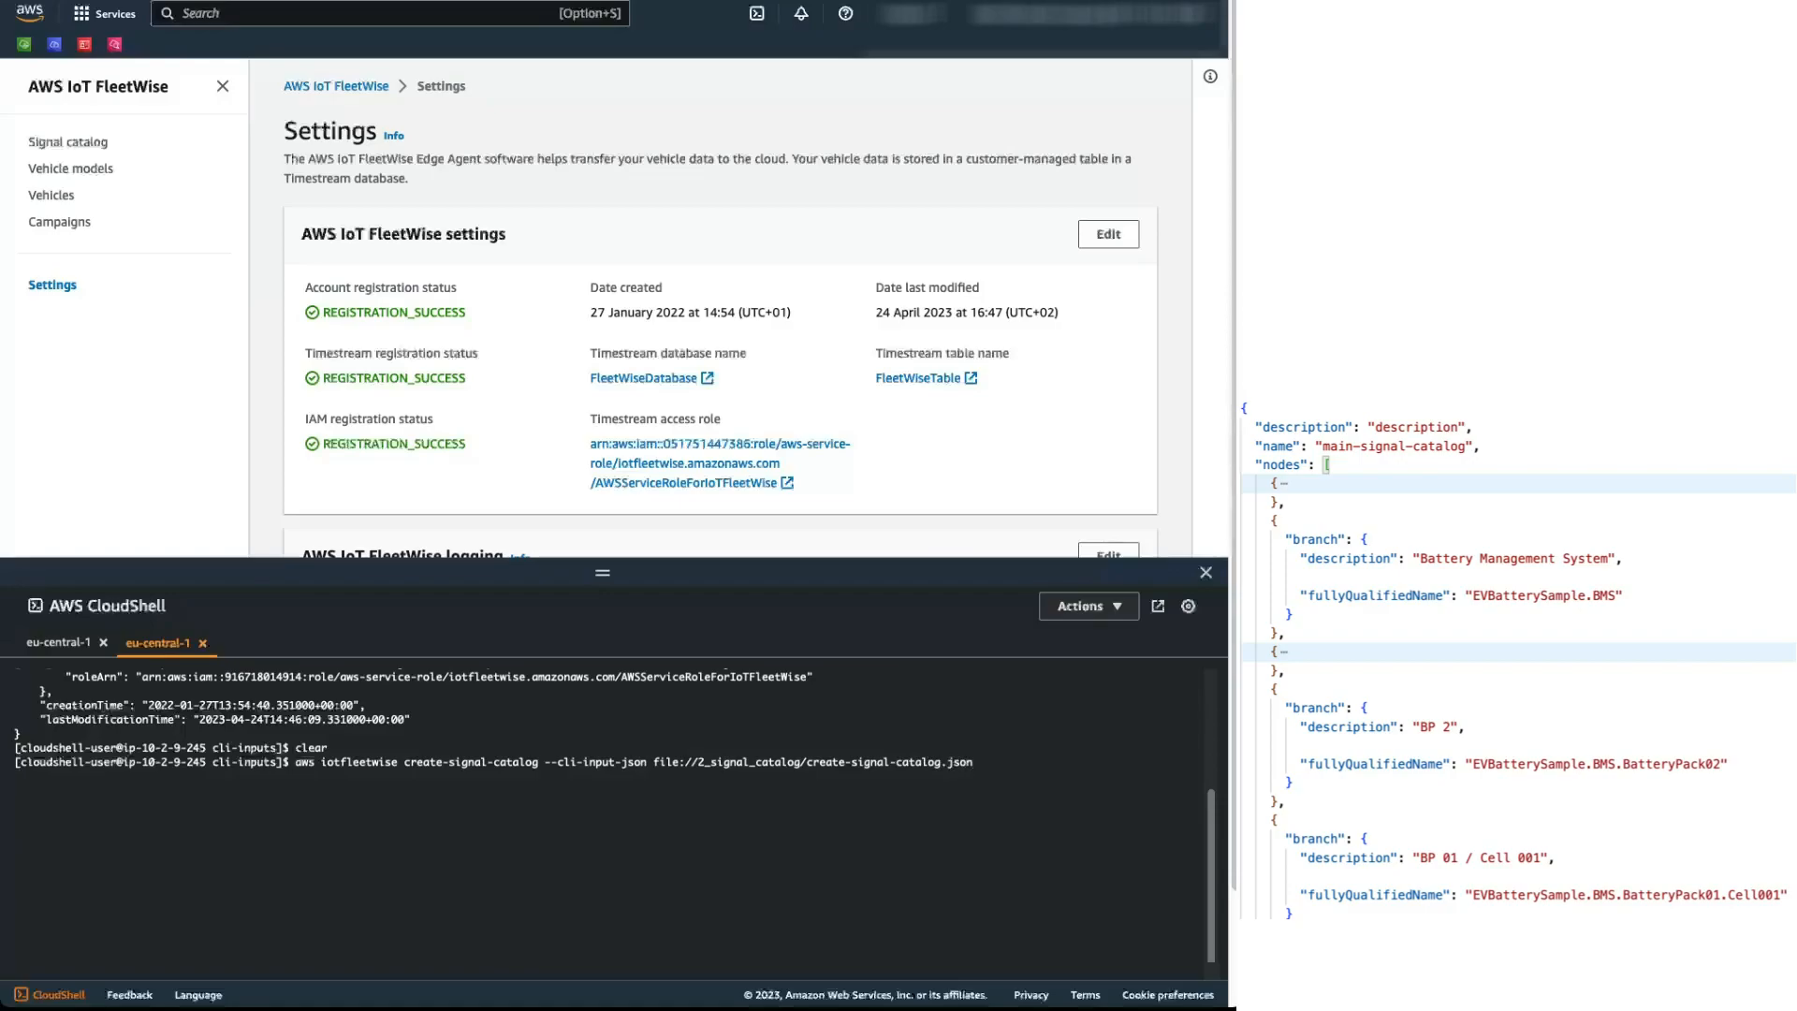
Step: Browse the signal catalog, expanding EVBatterySample, BMS and BatteryPack01, then go to Vehicle models
{"action": "left_click", "coordinate": [68, 141]}
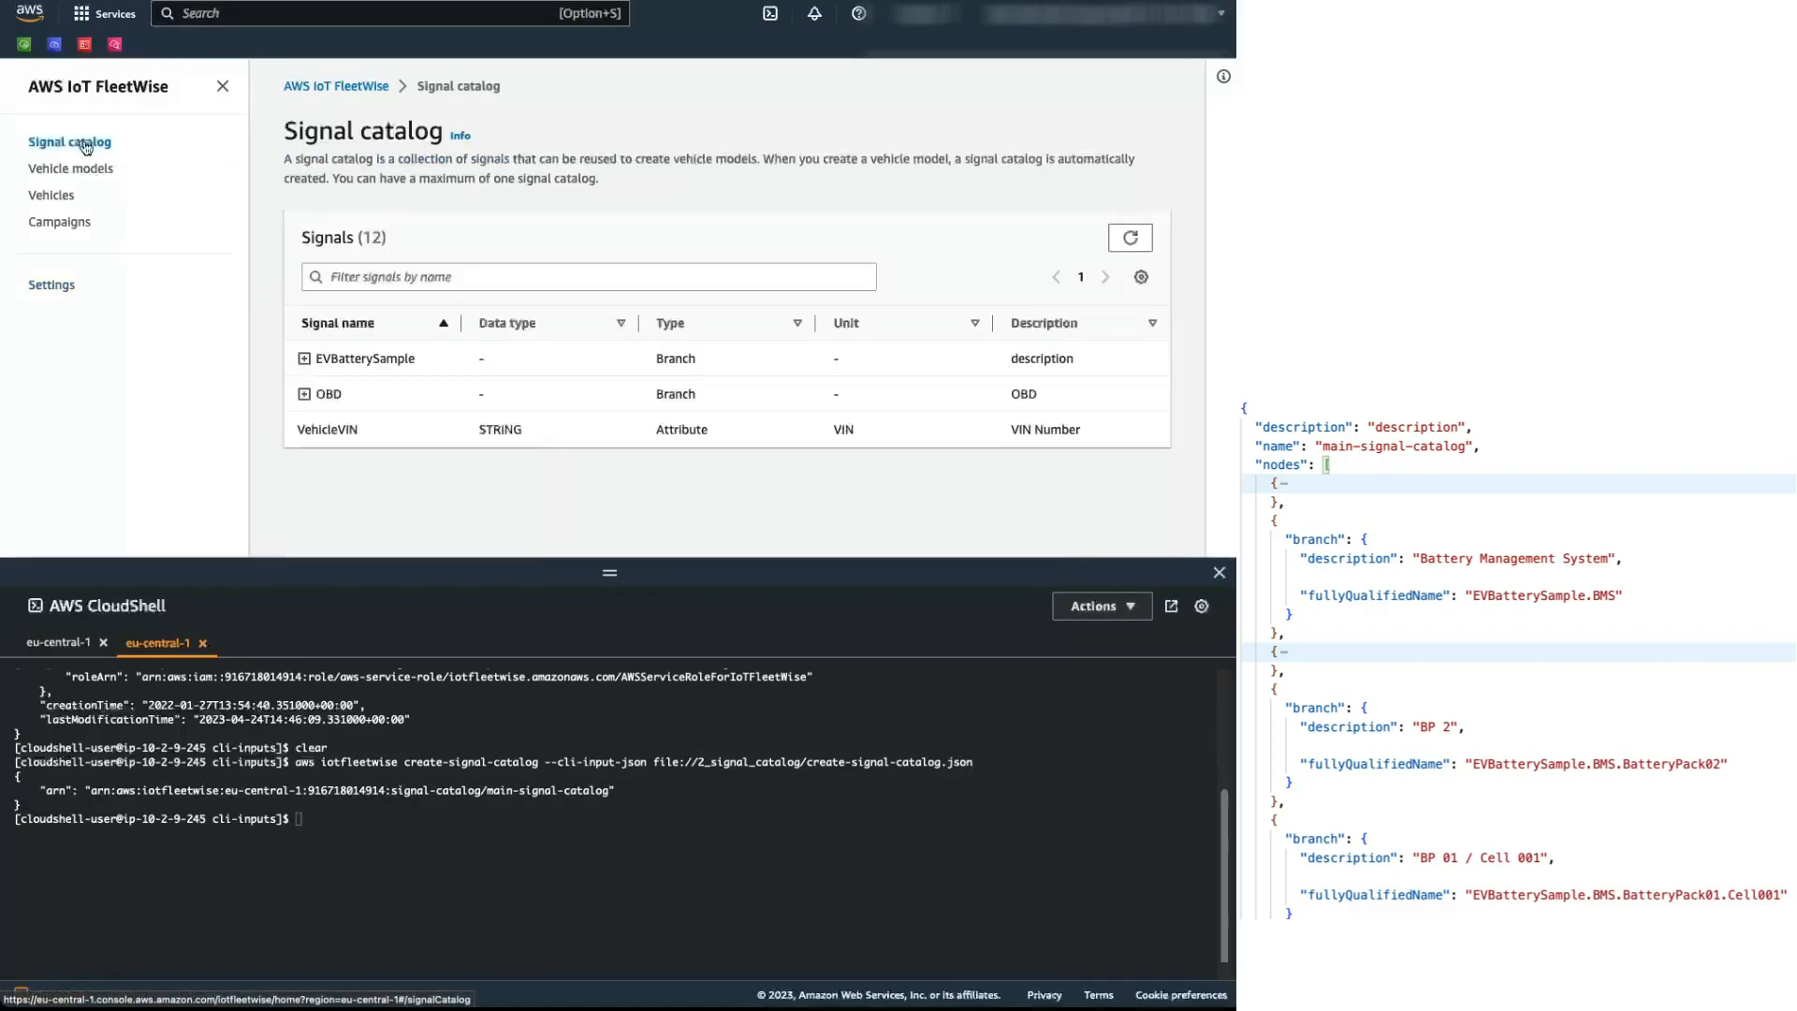
{"action": "left_click", "coordinate": [303, 357]}
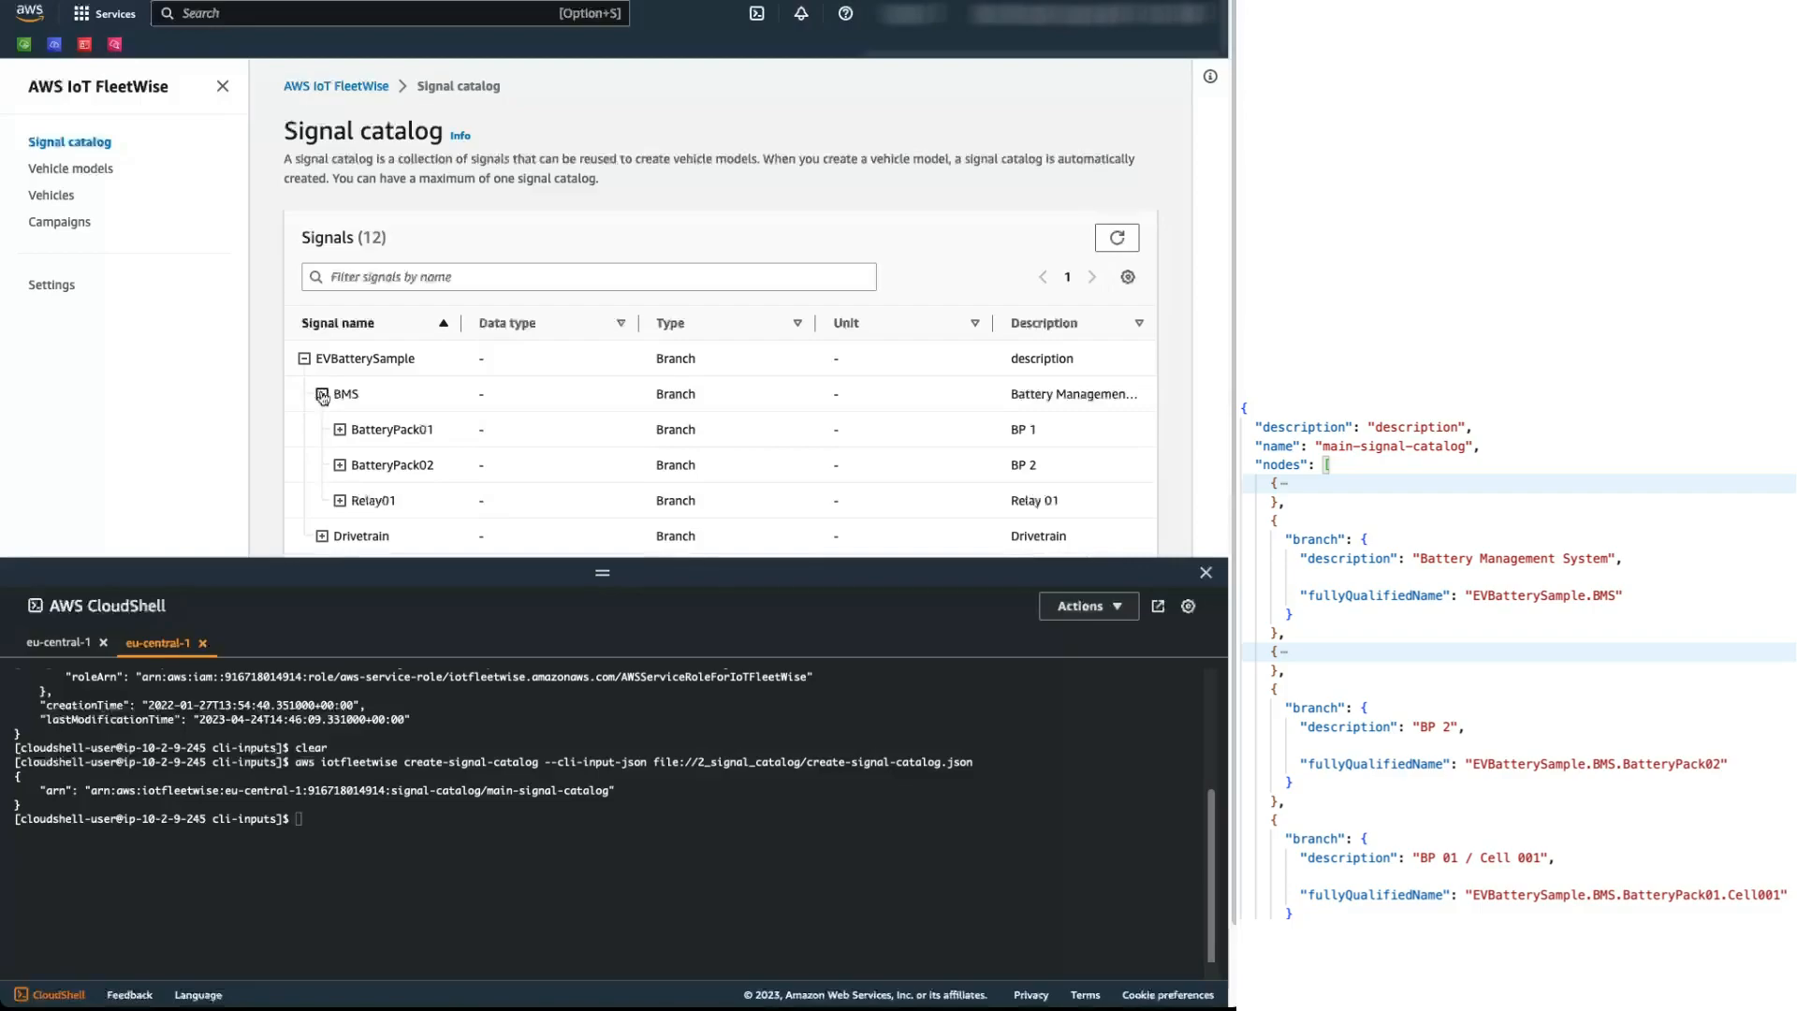
{"action": "left_click", "coordinate": [337, 428]}
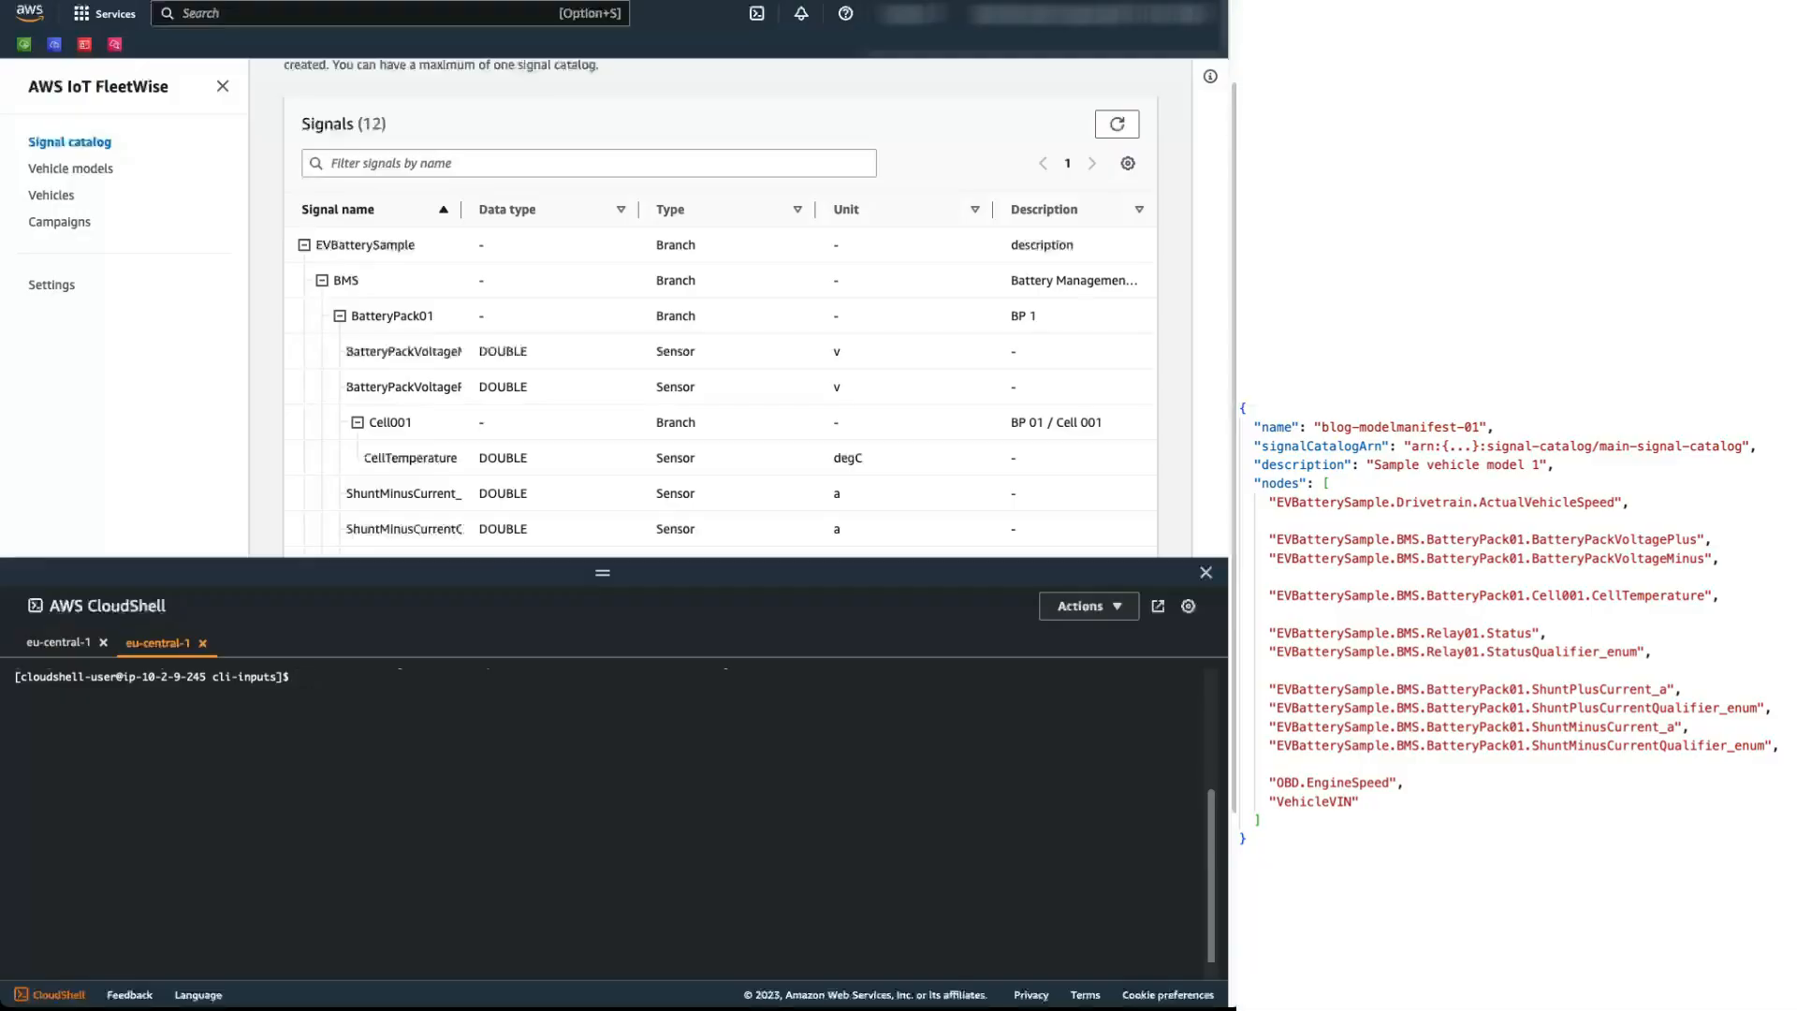
{"action": "left_click", "coordinate": [72, 168]}
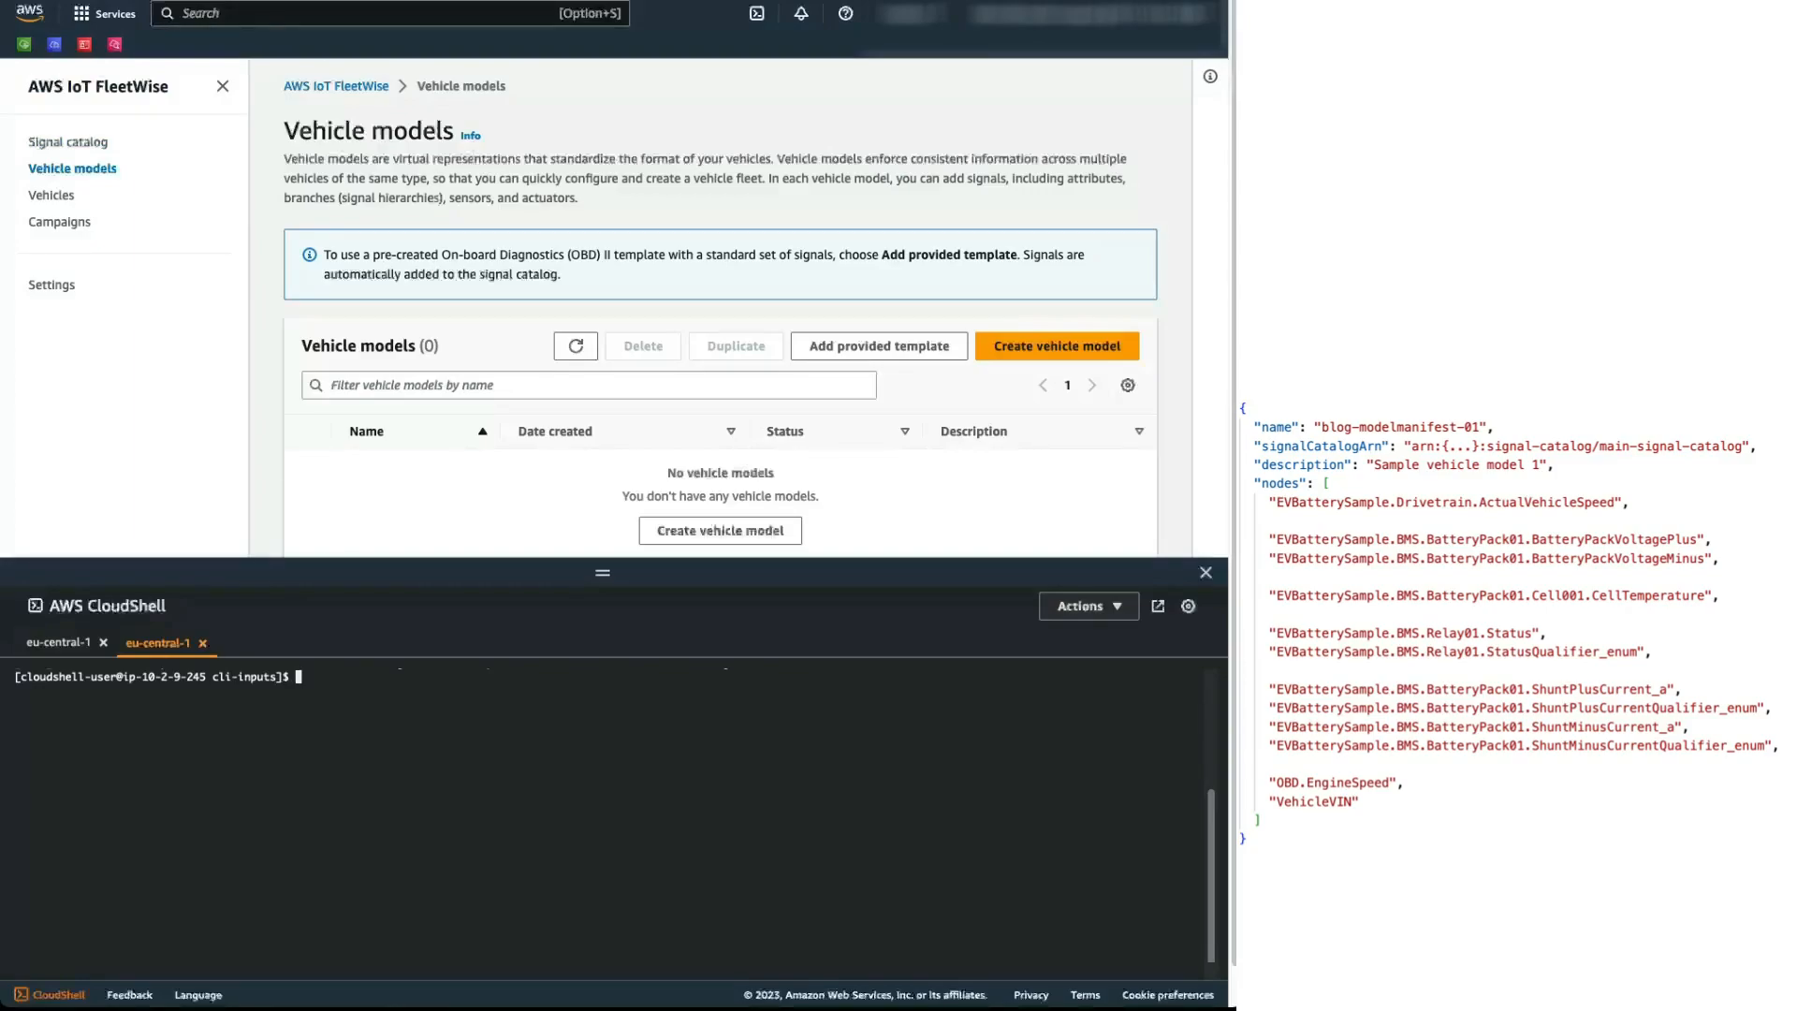
Step: Create the first model manifest from 3_model_manifest/vehicle-model1.json
{"action": "type", "text": "aws"}
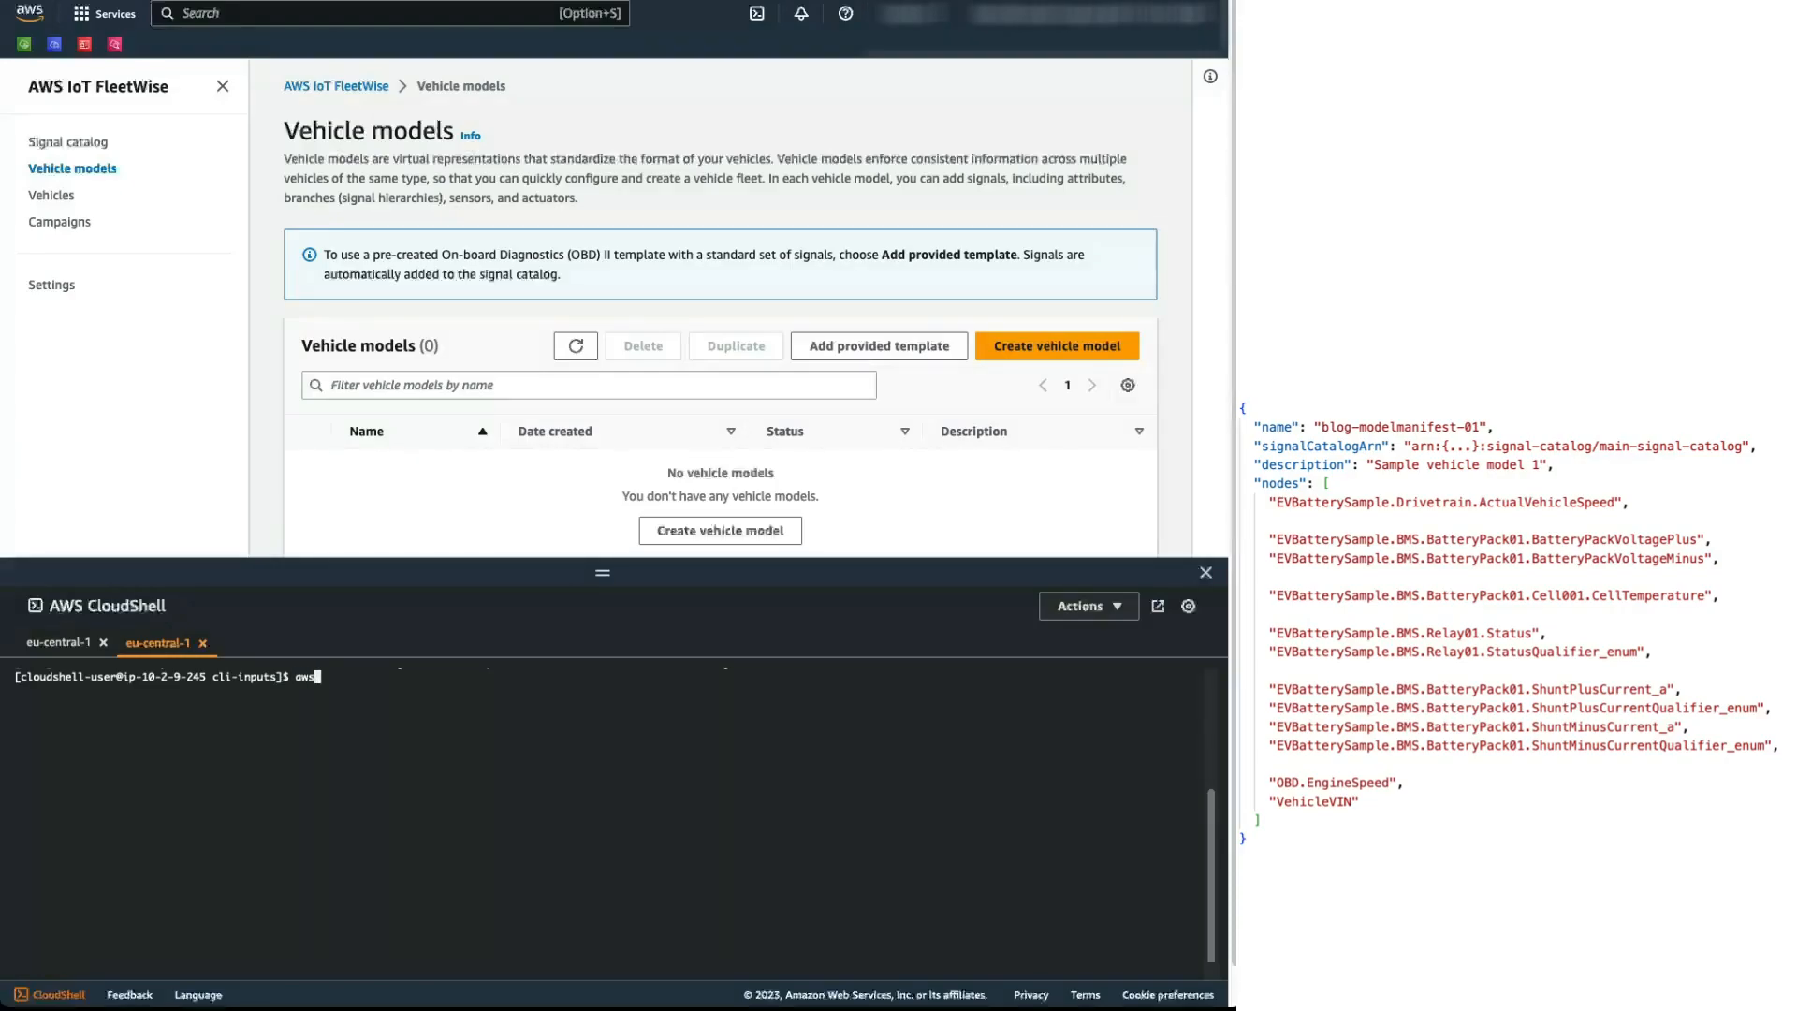
{"action": "type", "text": "iotfleetwise"}
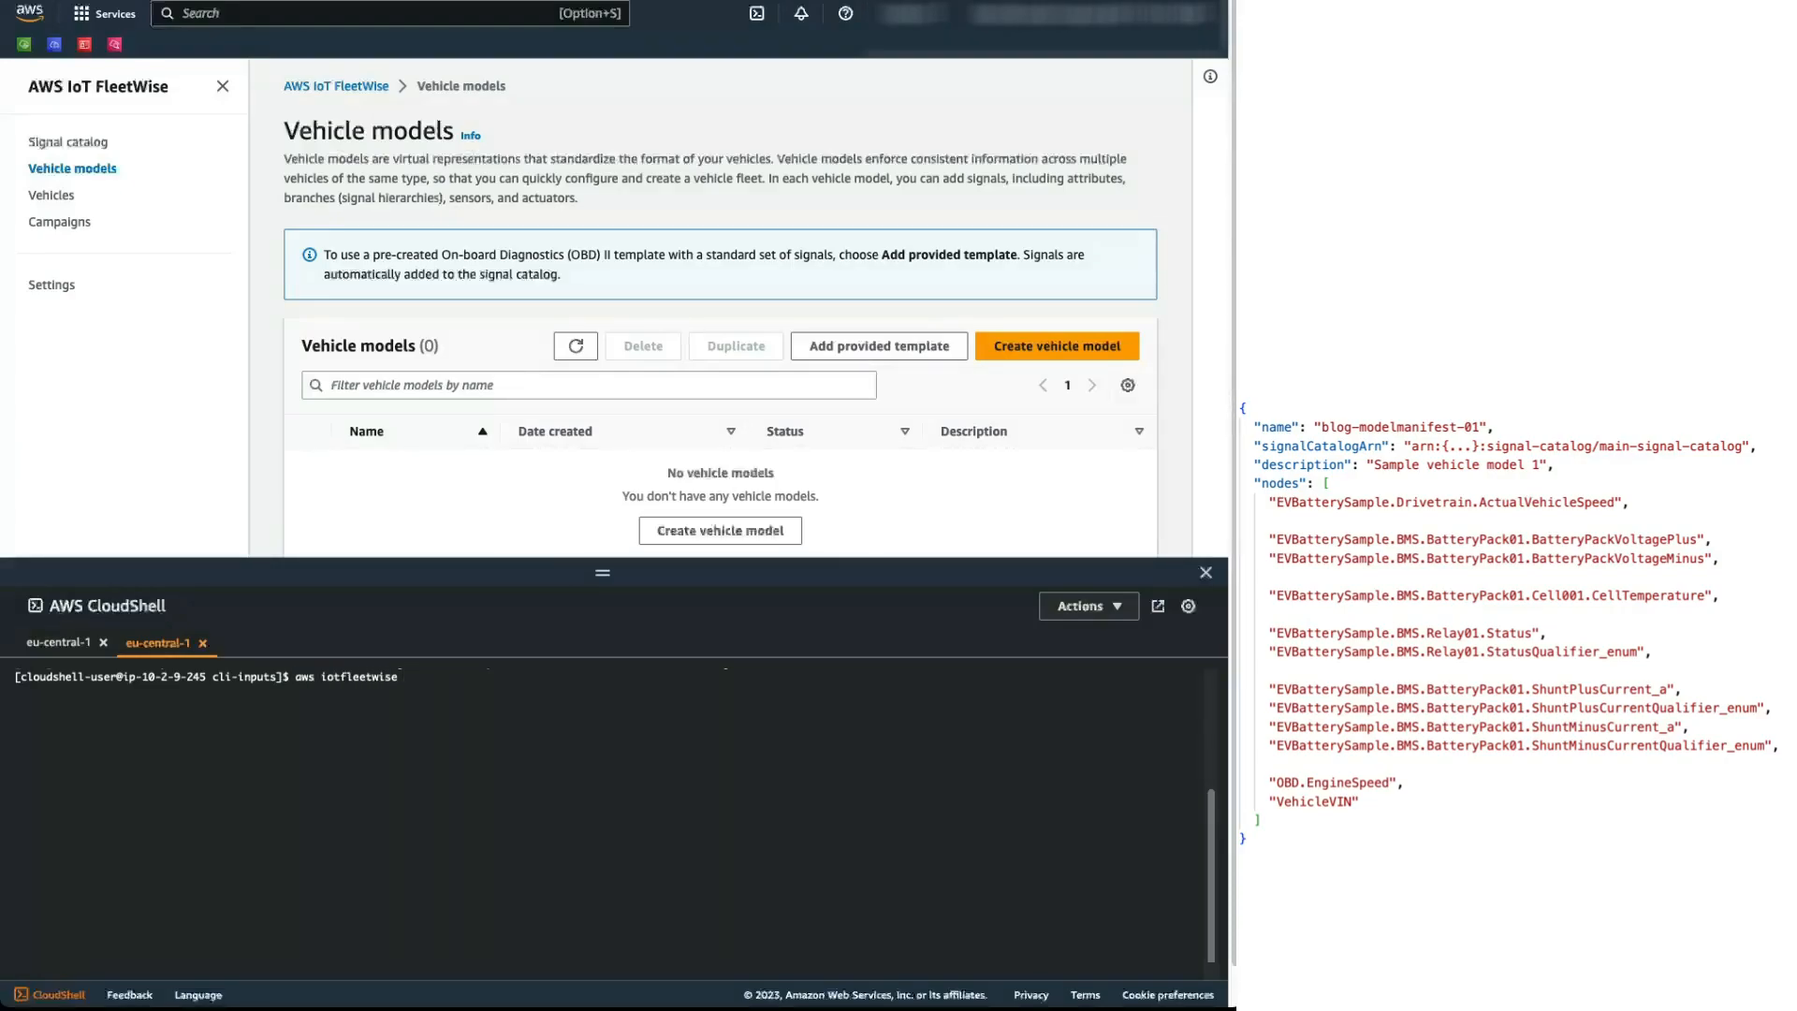
{"action": "type", "text": "create-model-manifest -"}
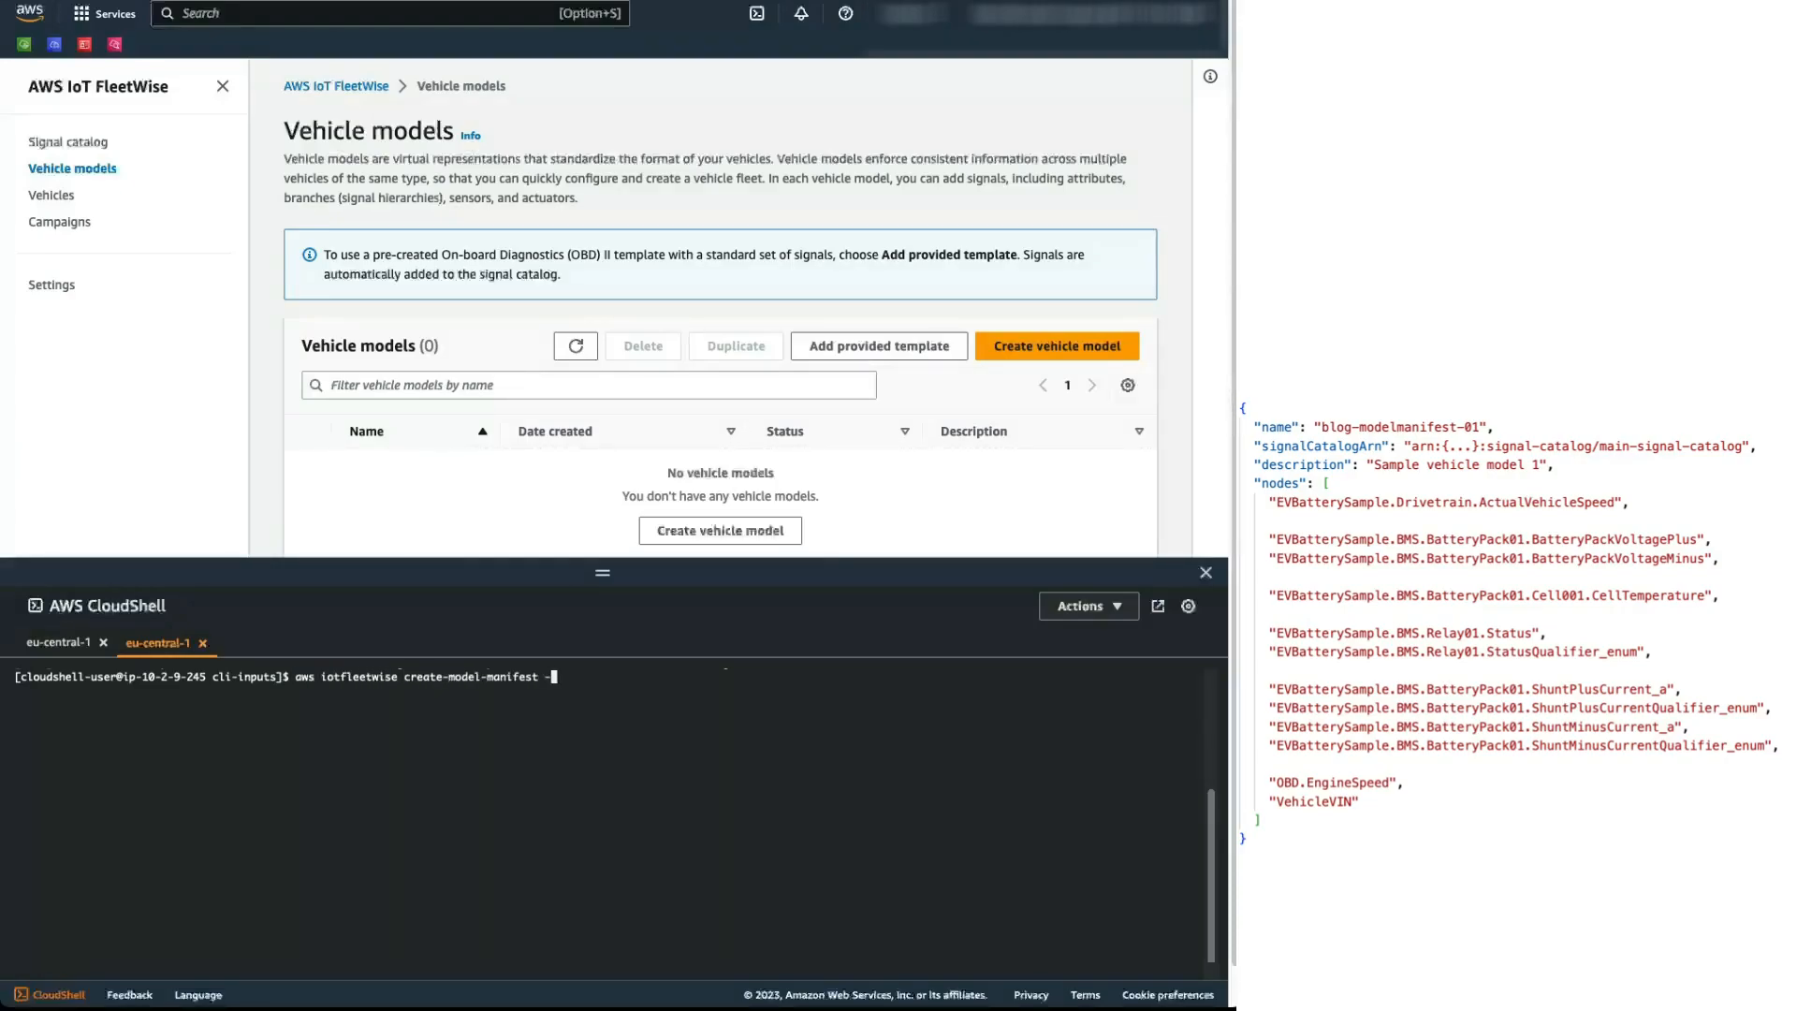
{"action": "type", "text": "-cli-input-json file://"}
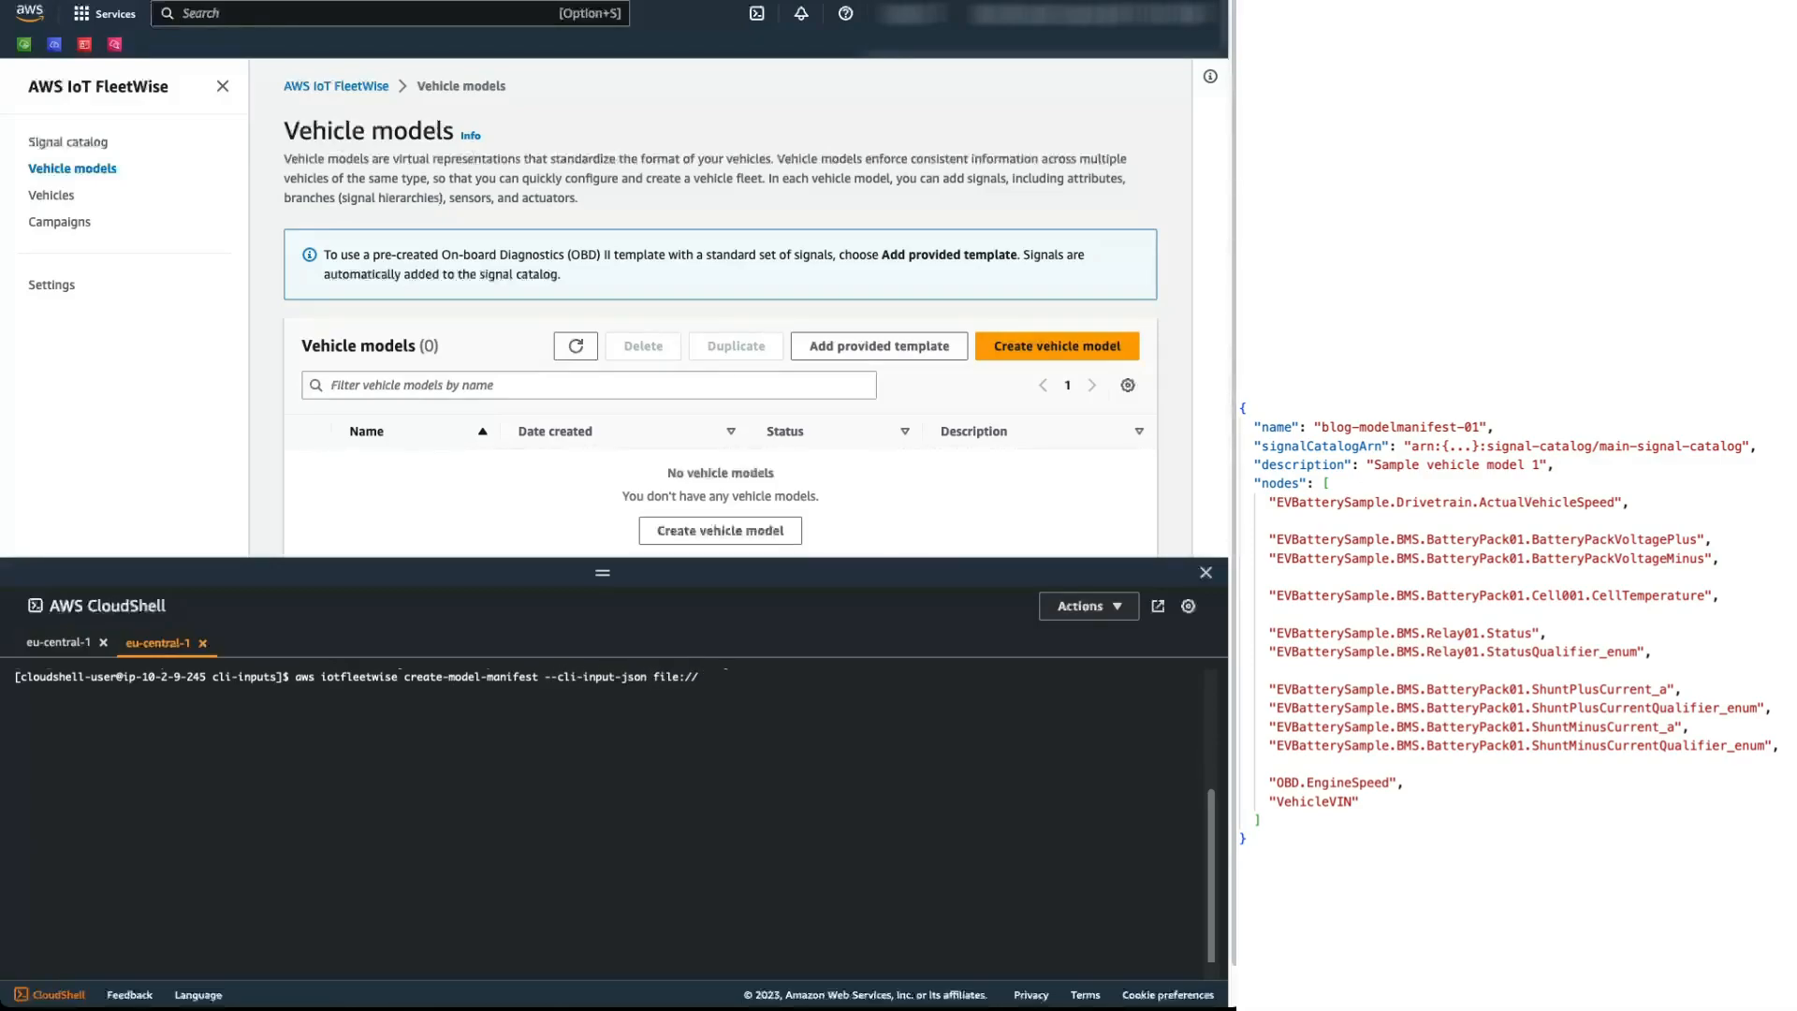
{"action": "type", "text": "3_model"}
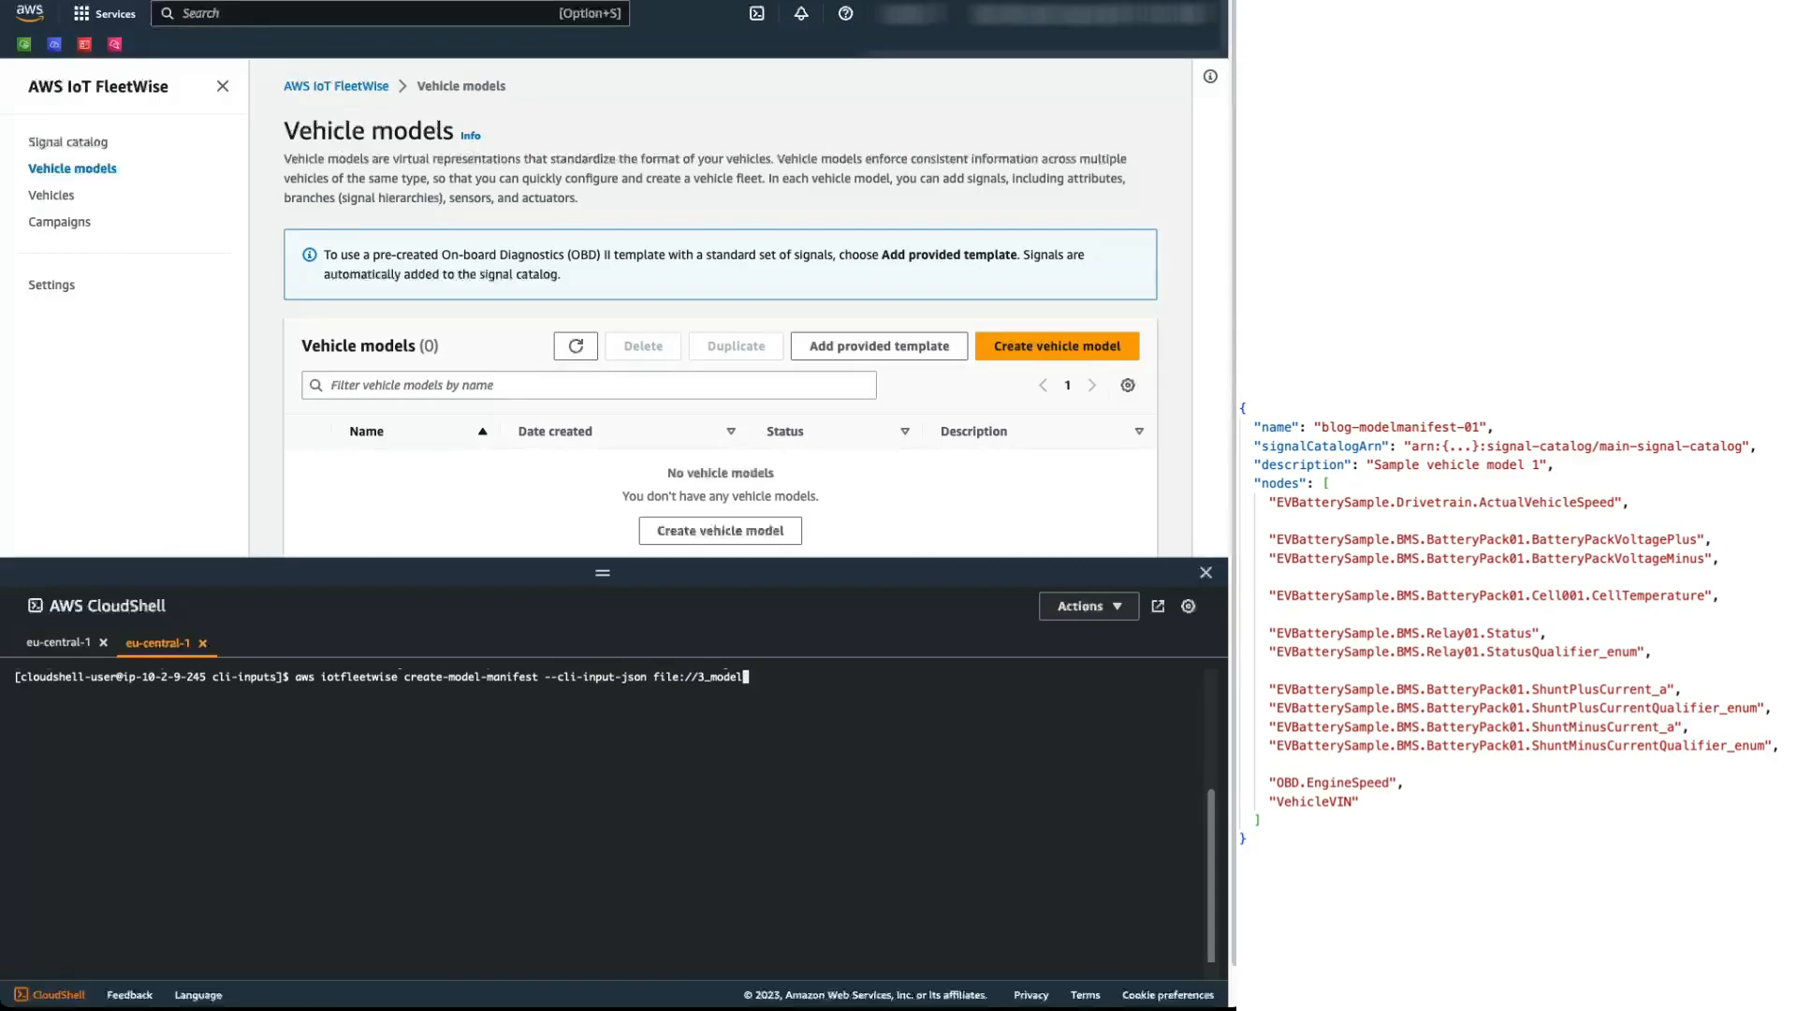
{"action": "type", "text": "manifest/"}
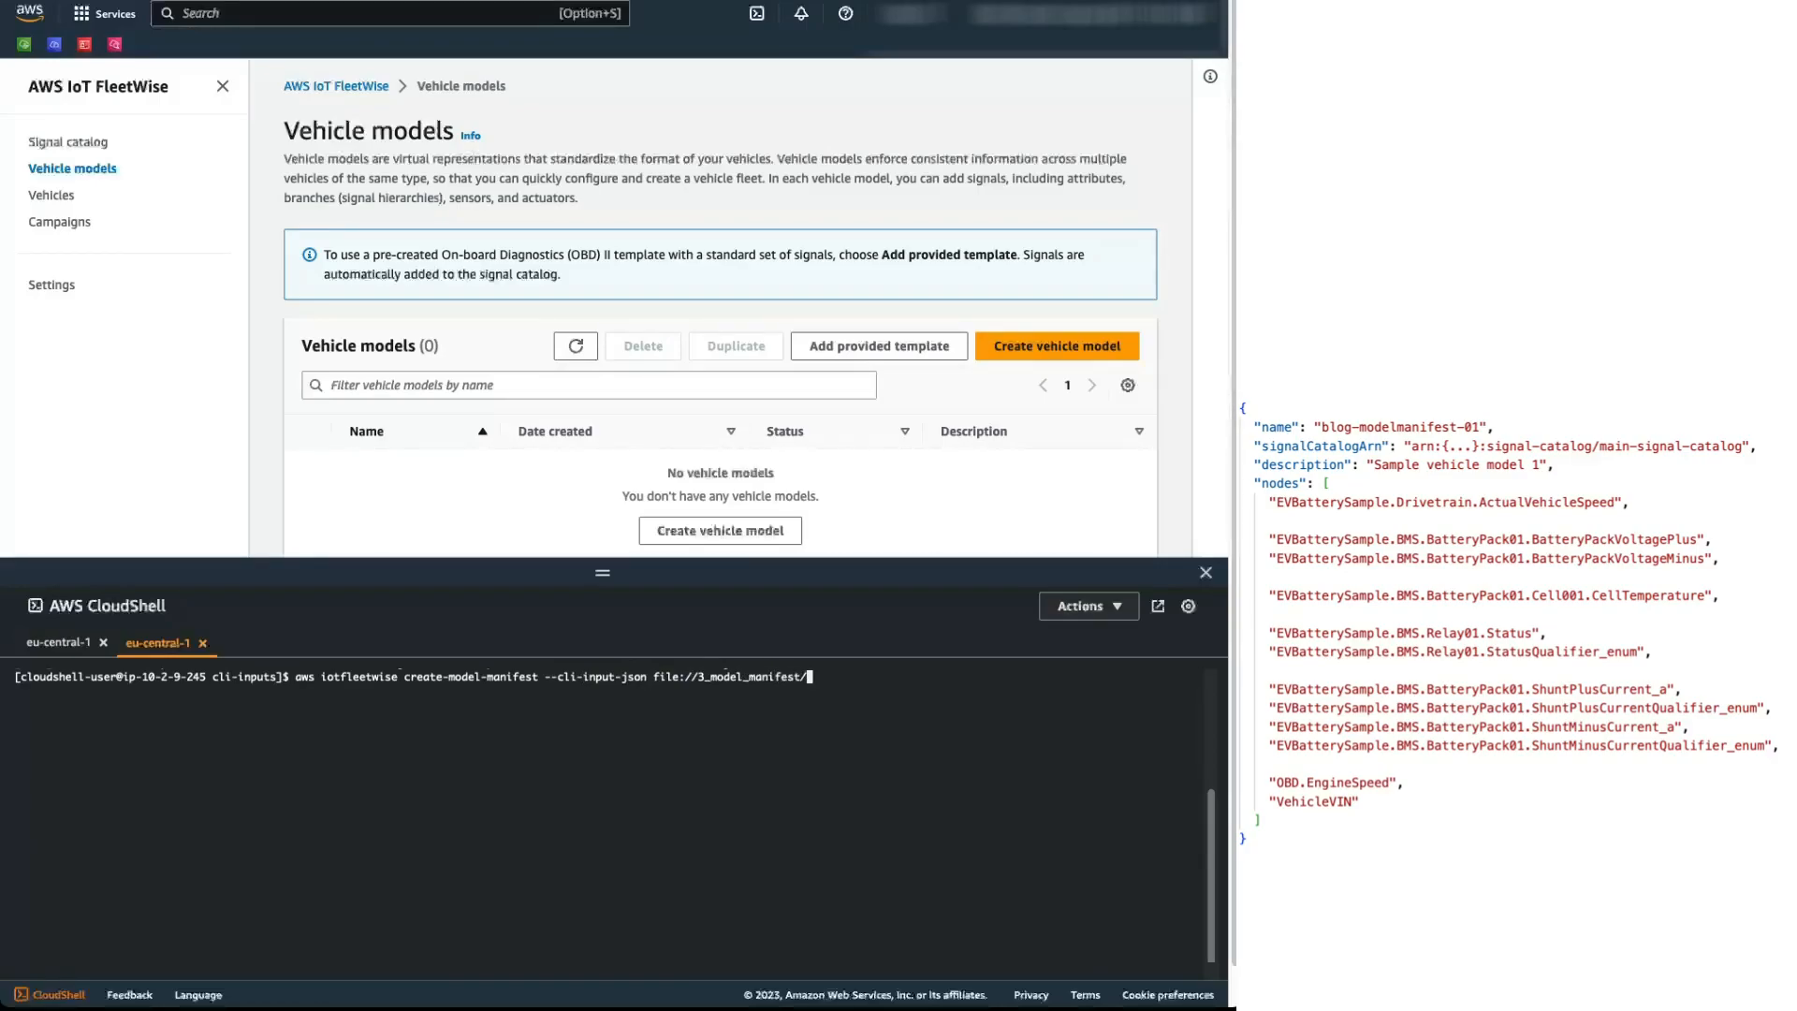
{"action": "type", "text": "vehicle"}
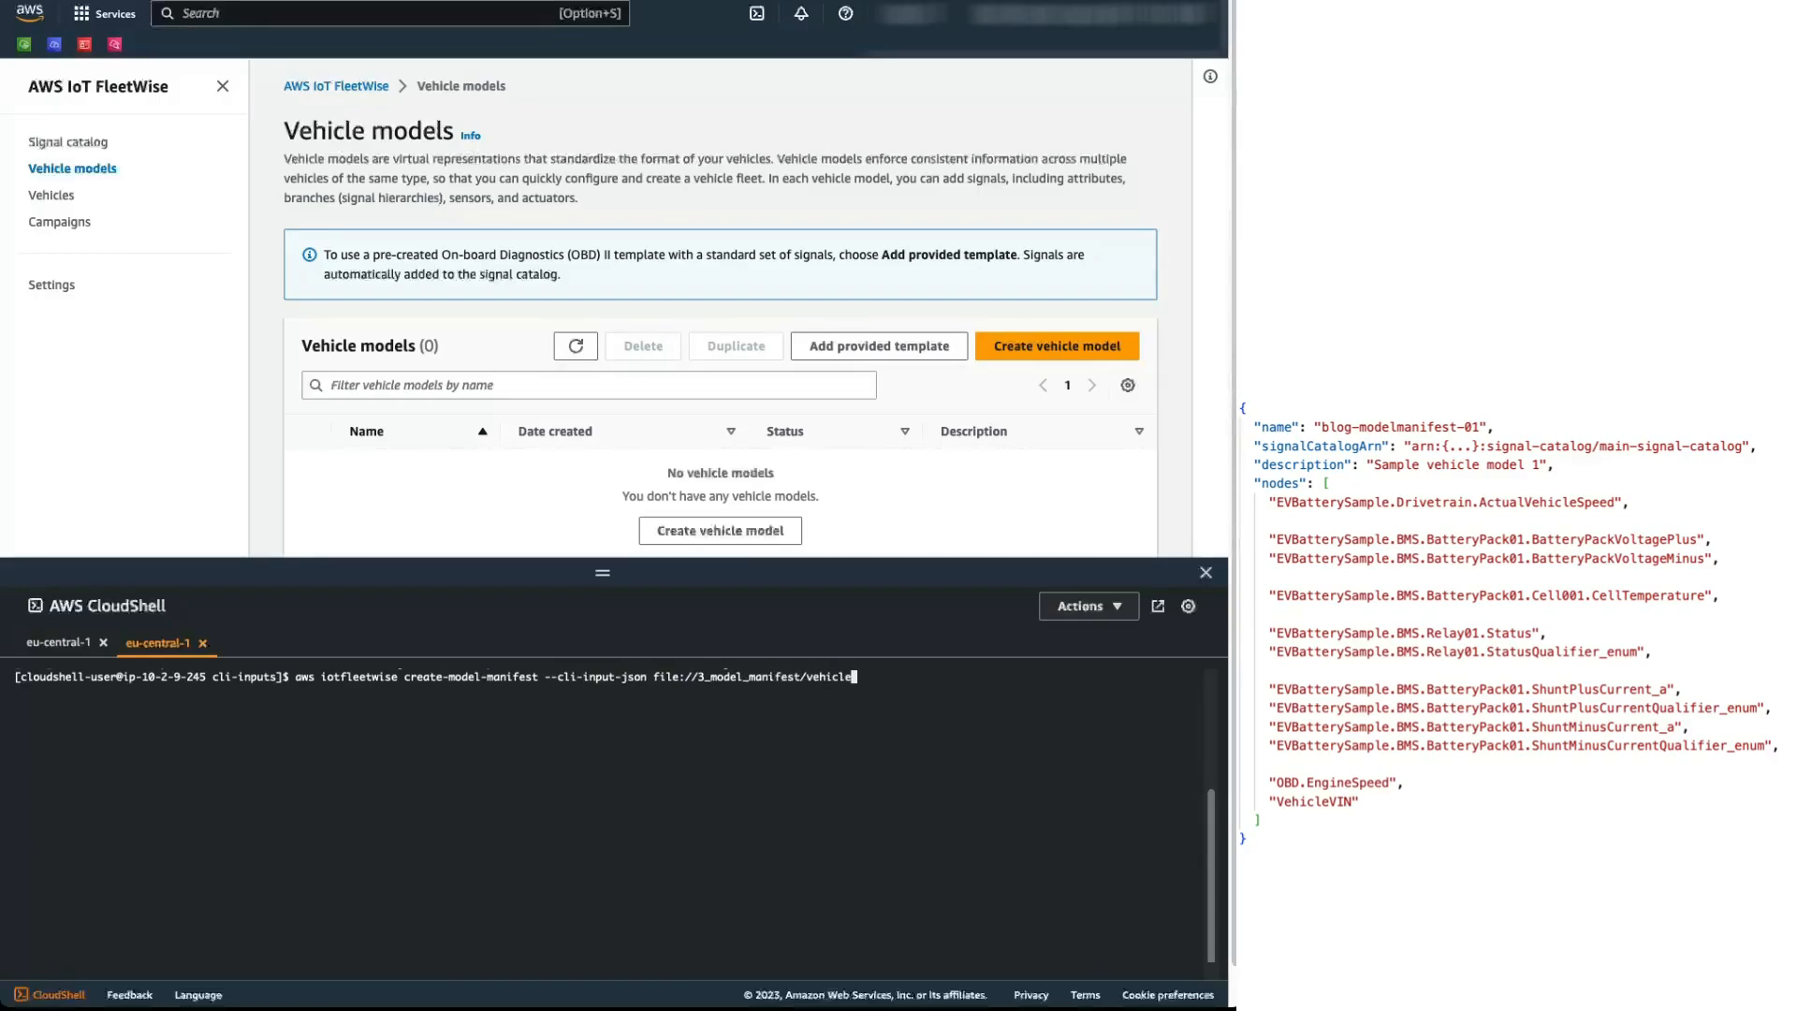
{"action": "type", "text": "model1.json"}
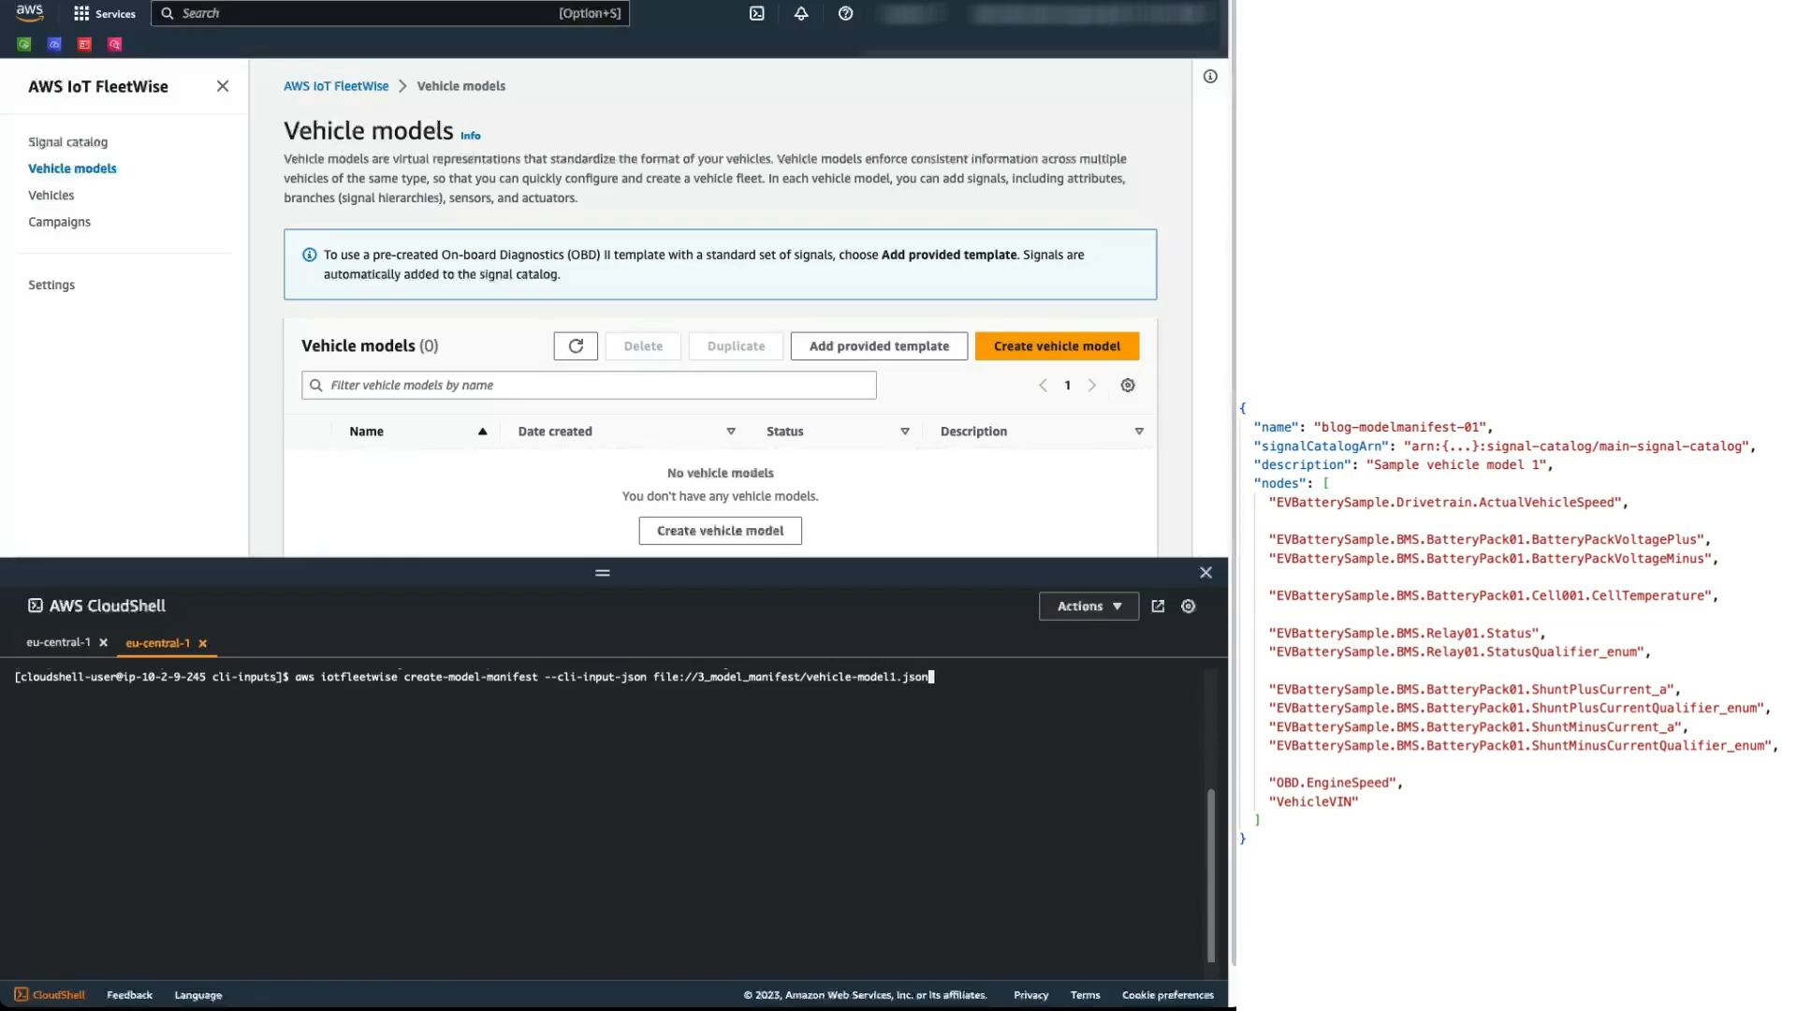
{"action": "key", "text": "Return"}
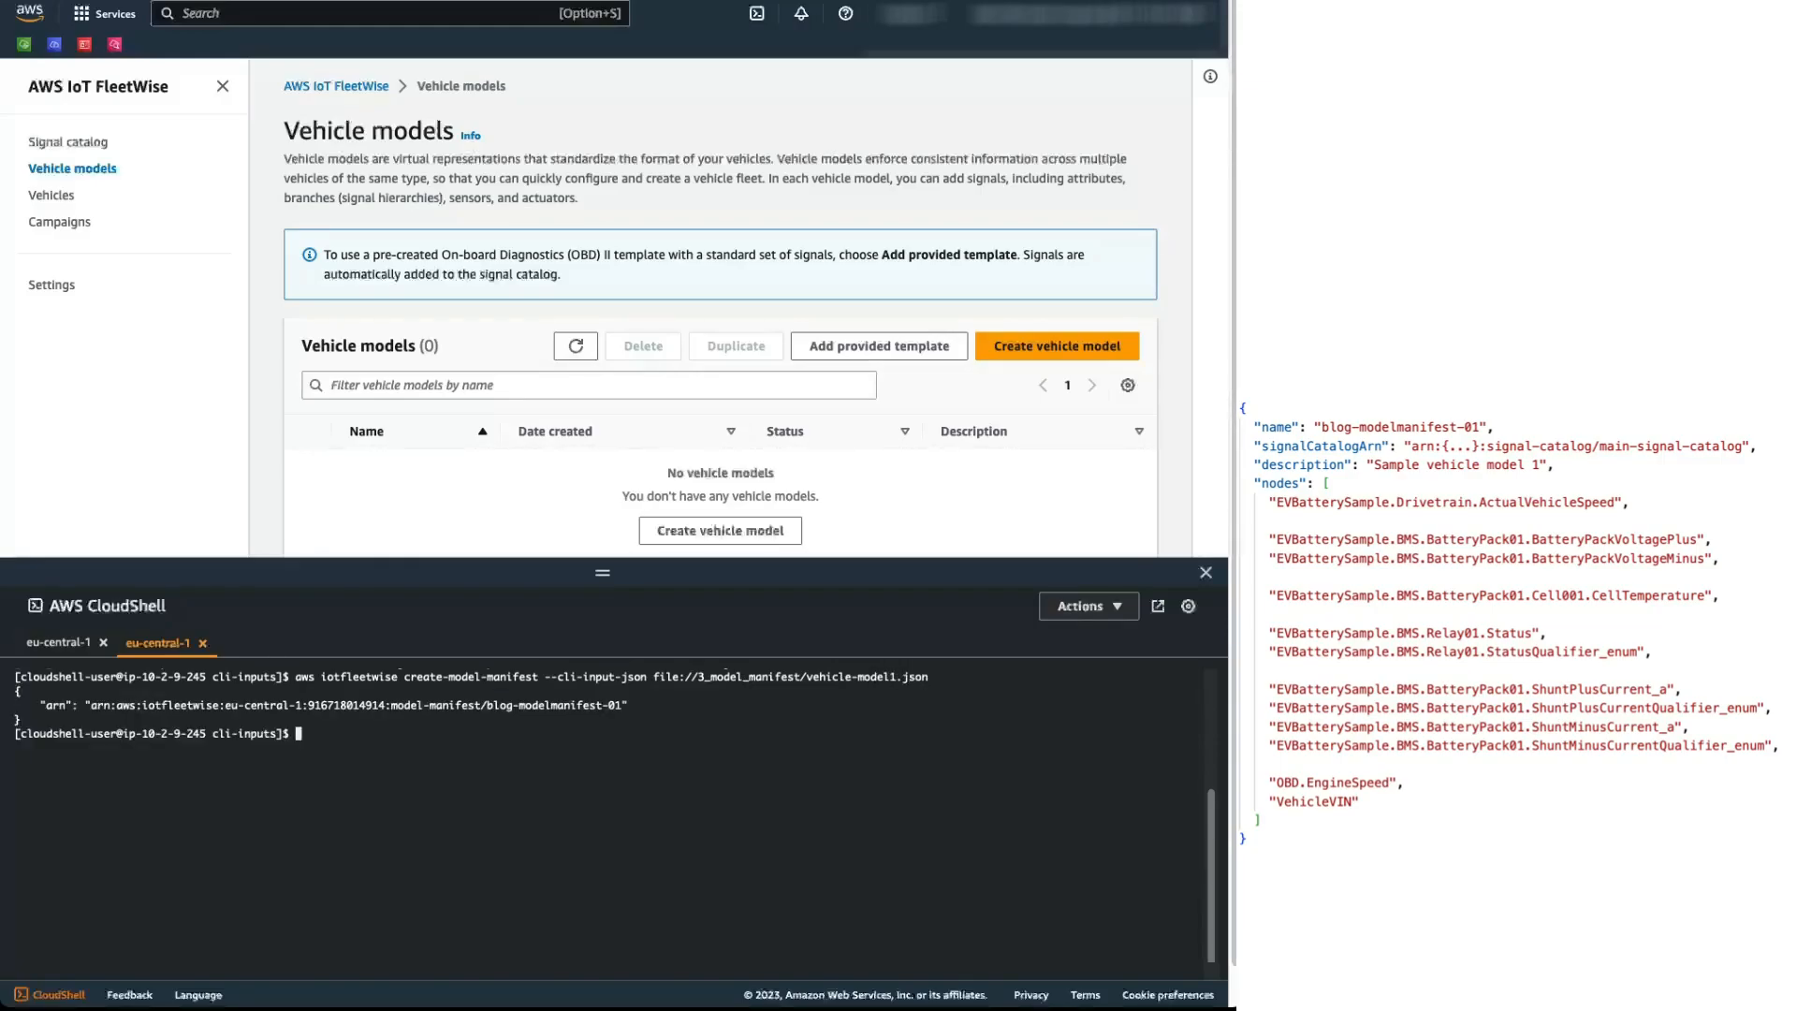
Step: Create the second model manifest from vehicle-model2.json and refresh the Vehicle models list
{"action": "type", "text": "aws iotfleetwise create-model-manifest --cli-input-json file://3_model_manifest/vehicle-model1.json"}
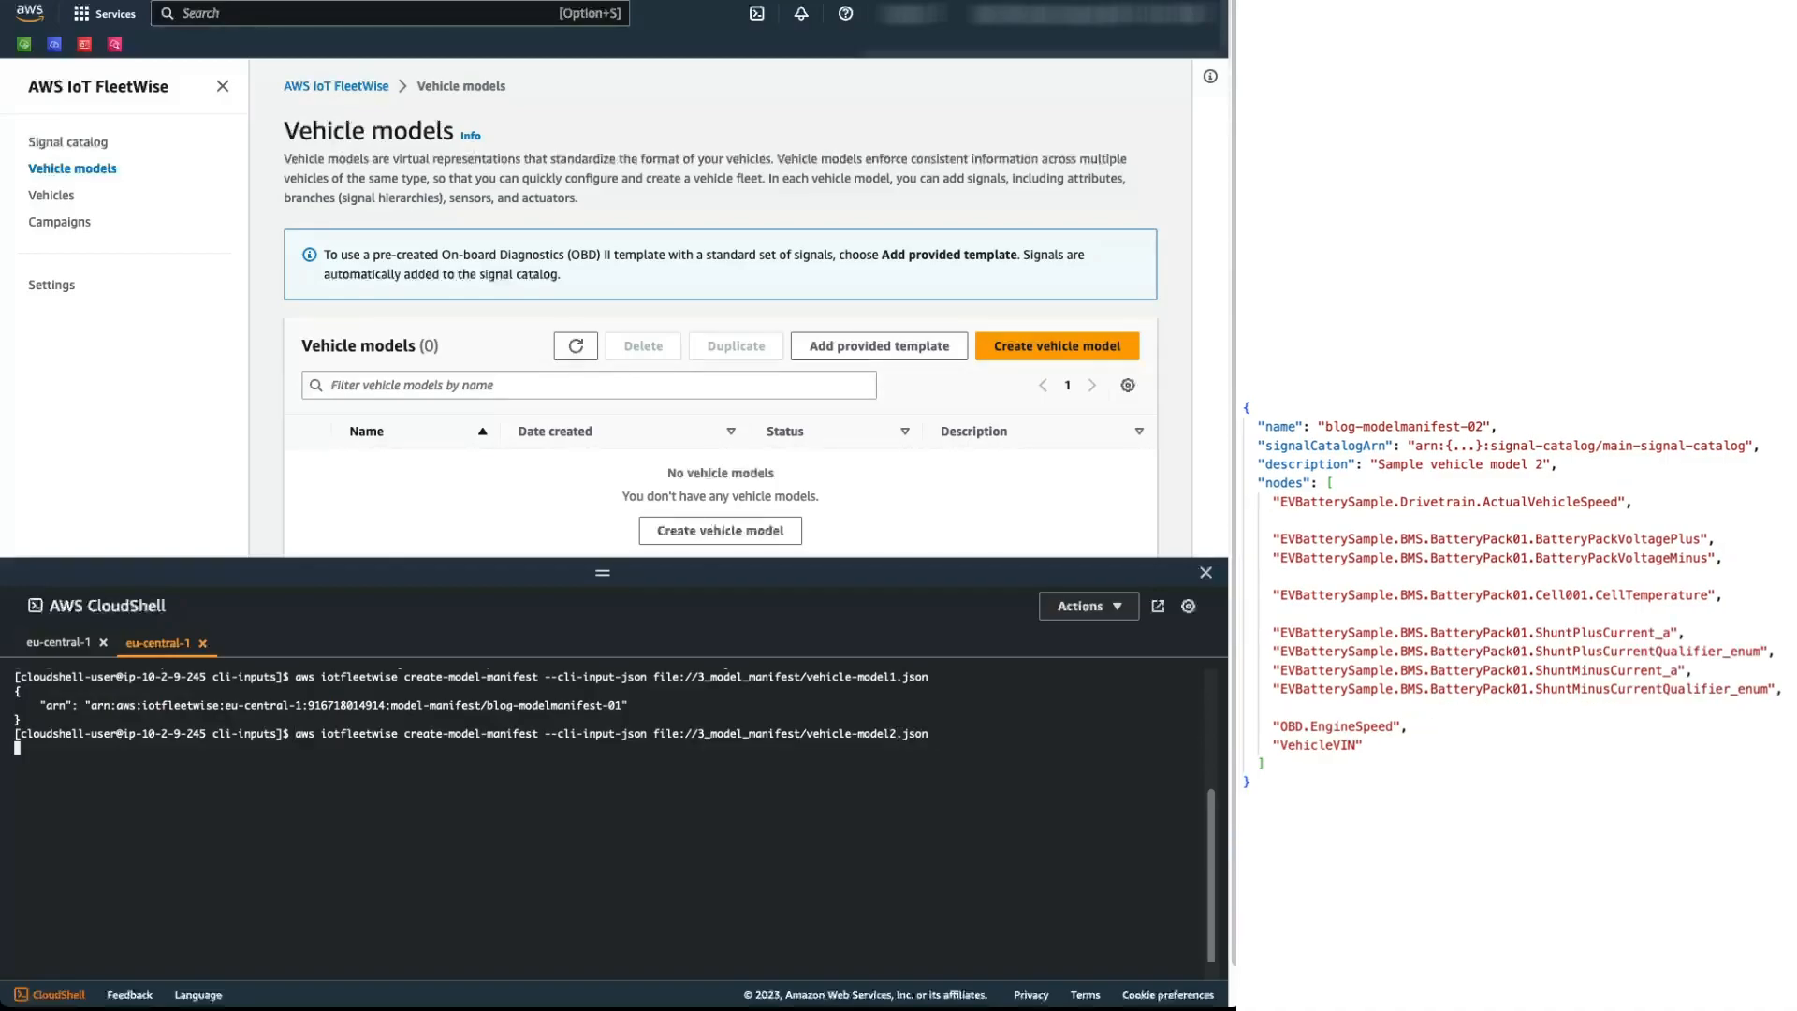
{"action": "key", "text": "Return"}
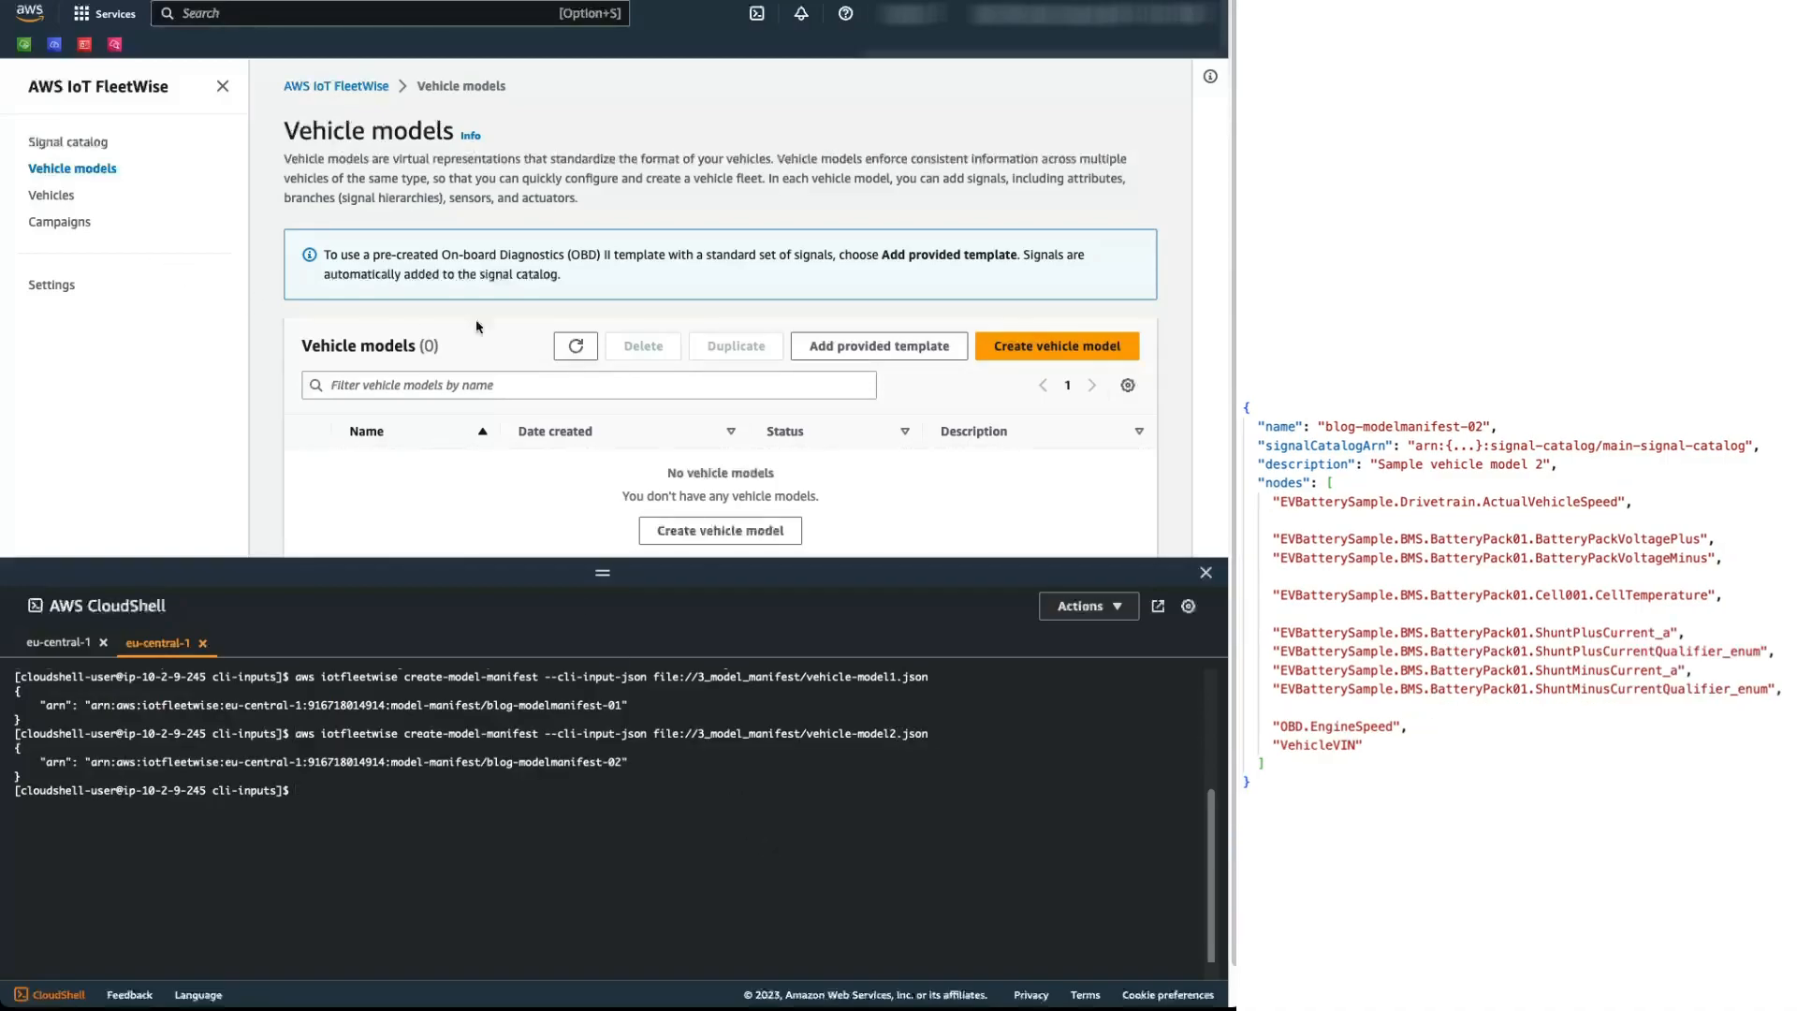
{"action": "left_click", "coordinate": [574, 344]}
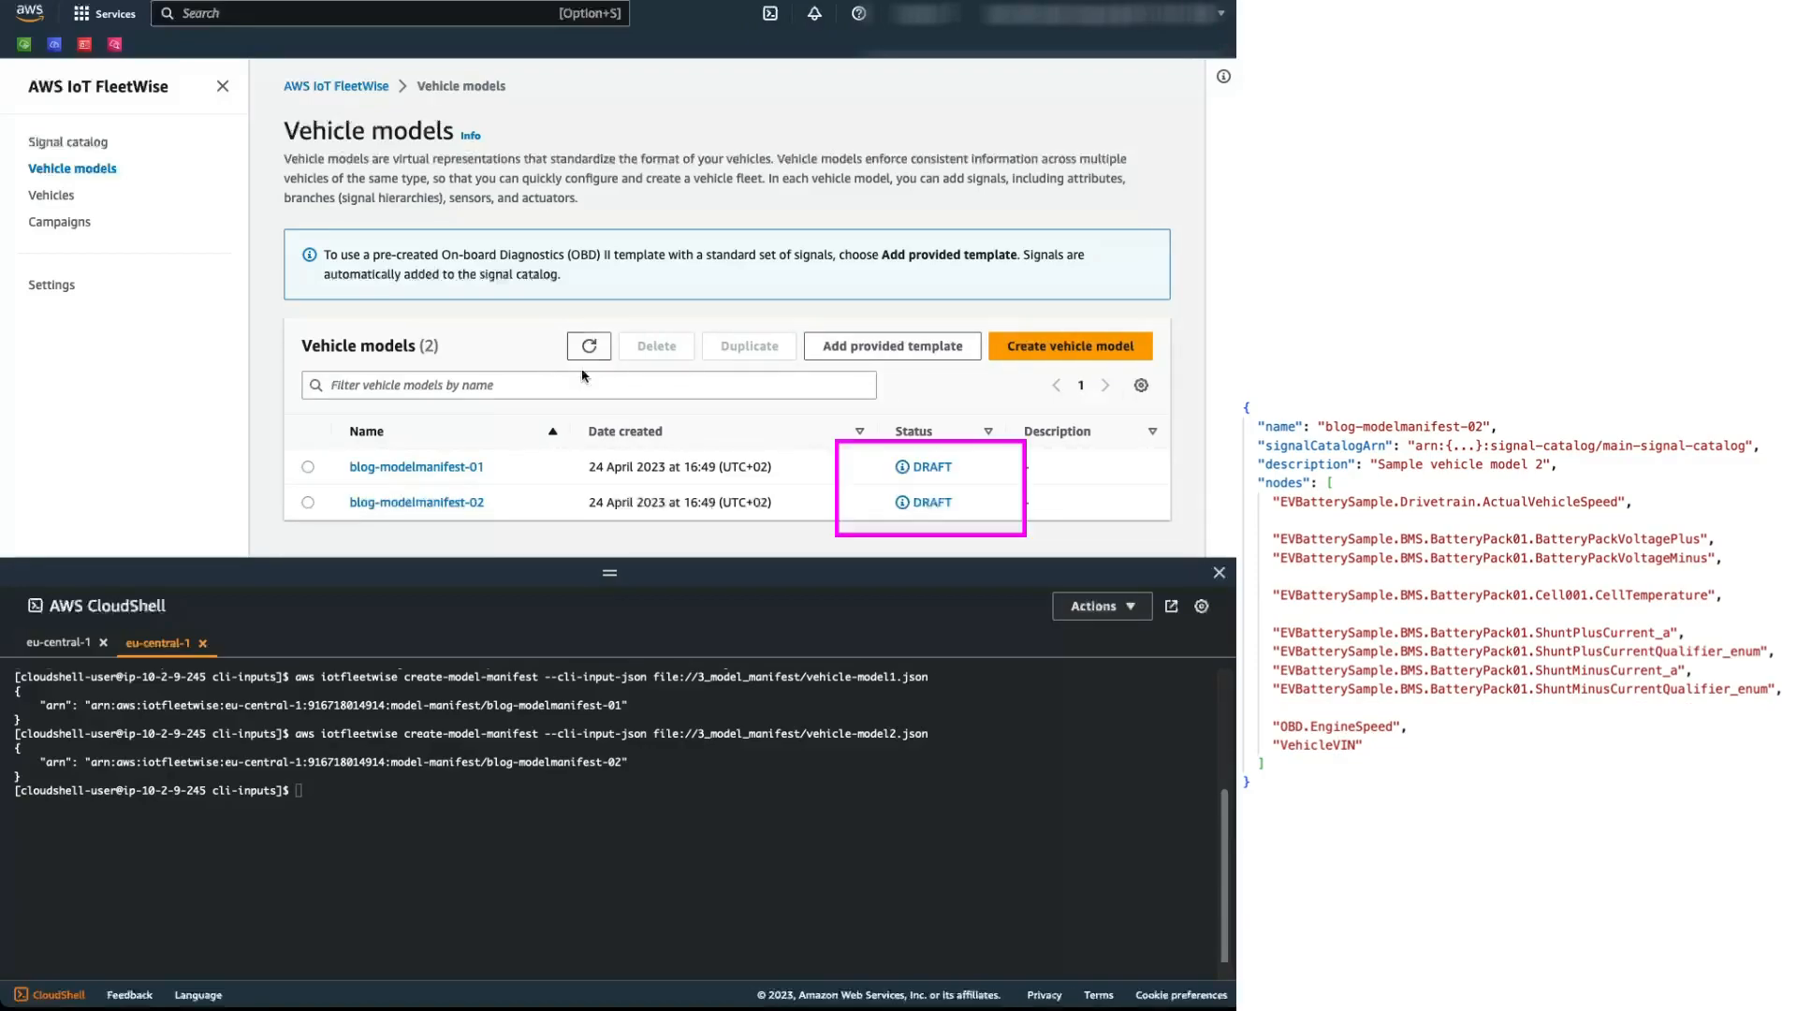
Step: Run update-model-manifest --status ACTIVE for blog-modelmanifest-01 and clear the terminal
{"action": "type", "text": "aws iotfleetwise update-mod"}
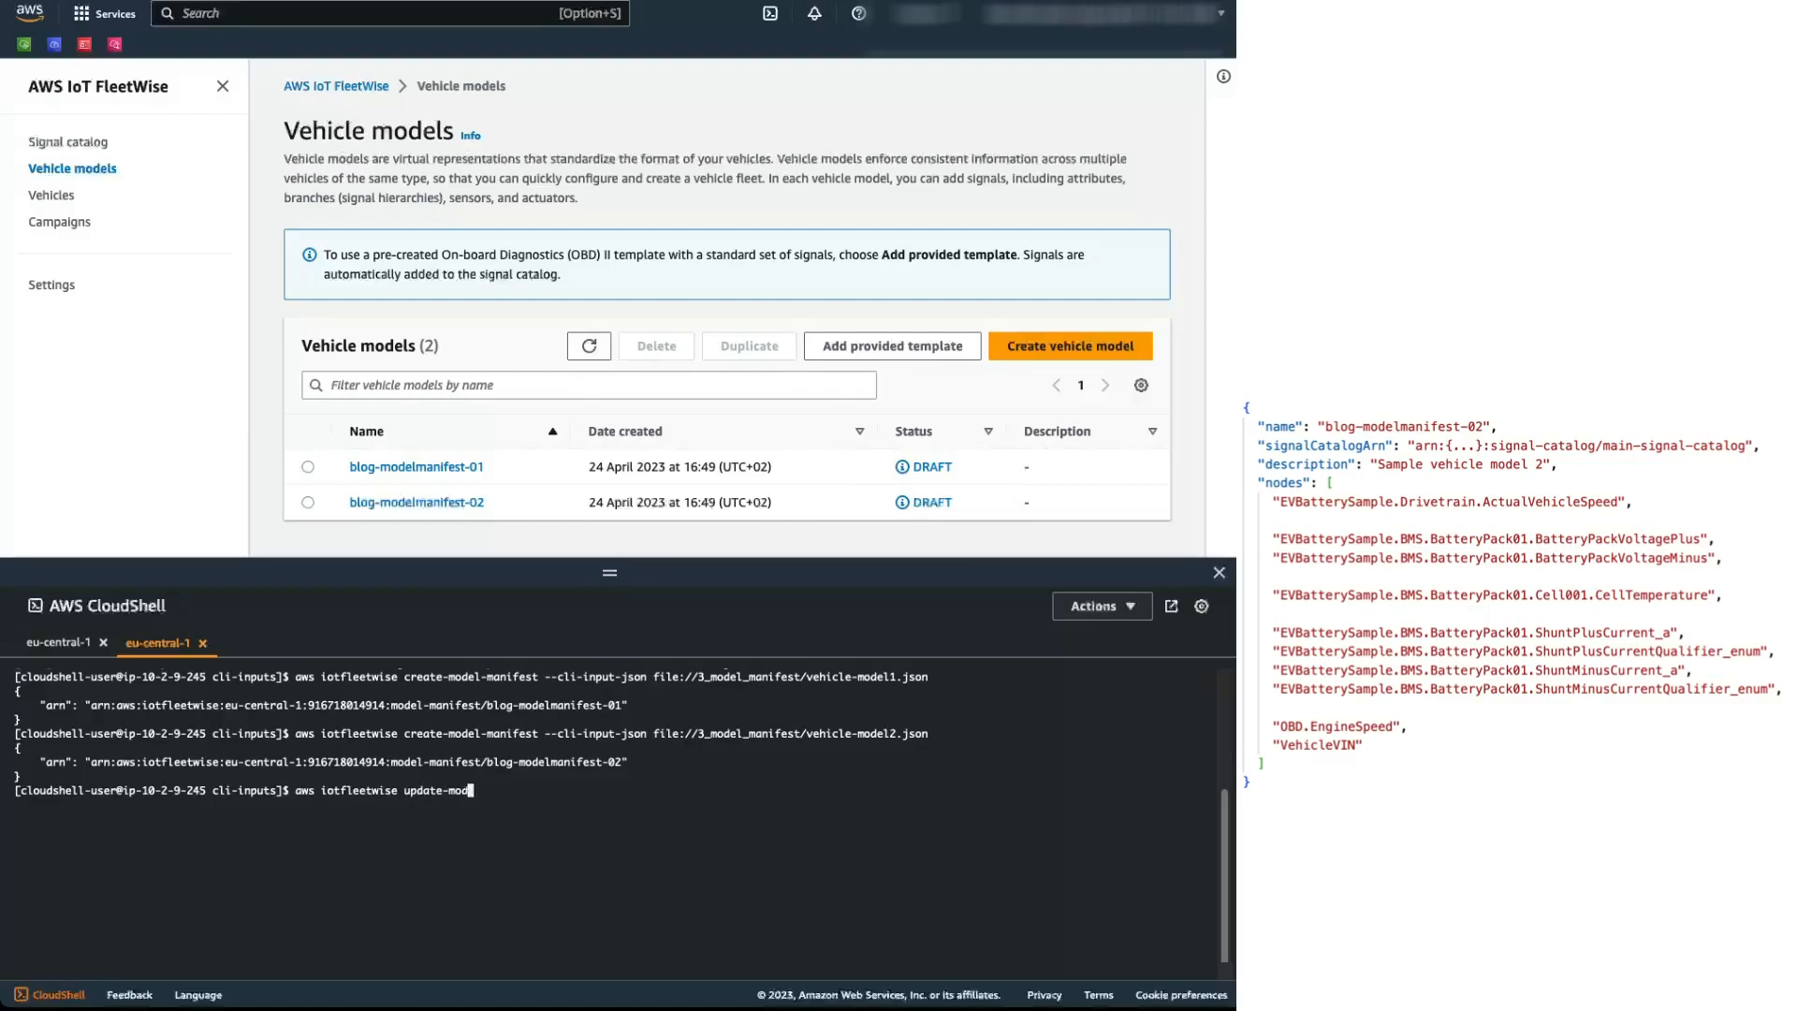
{"action": "type", "text": "-manifest"}
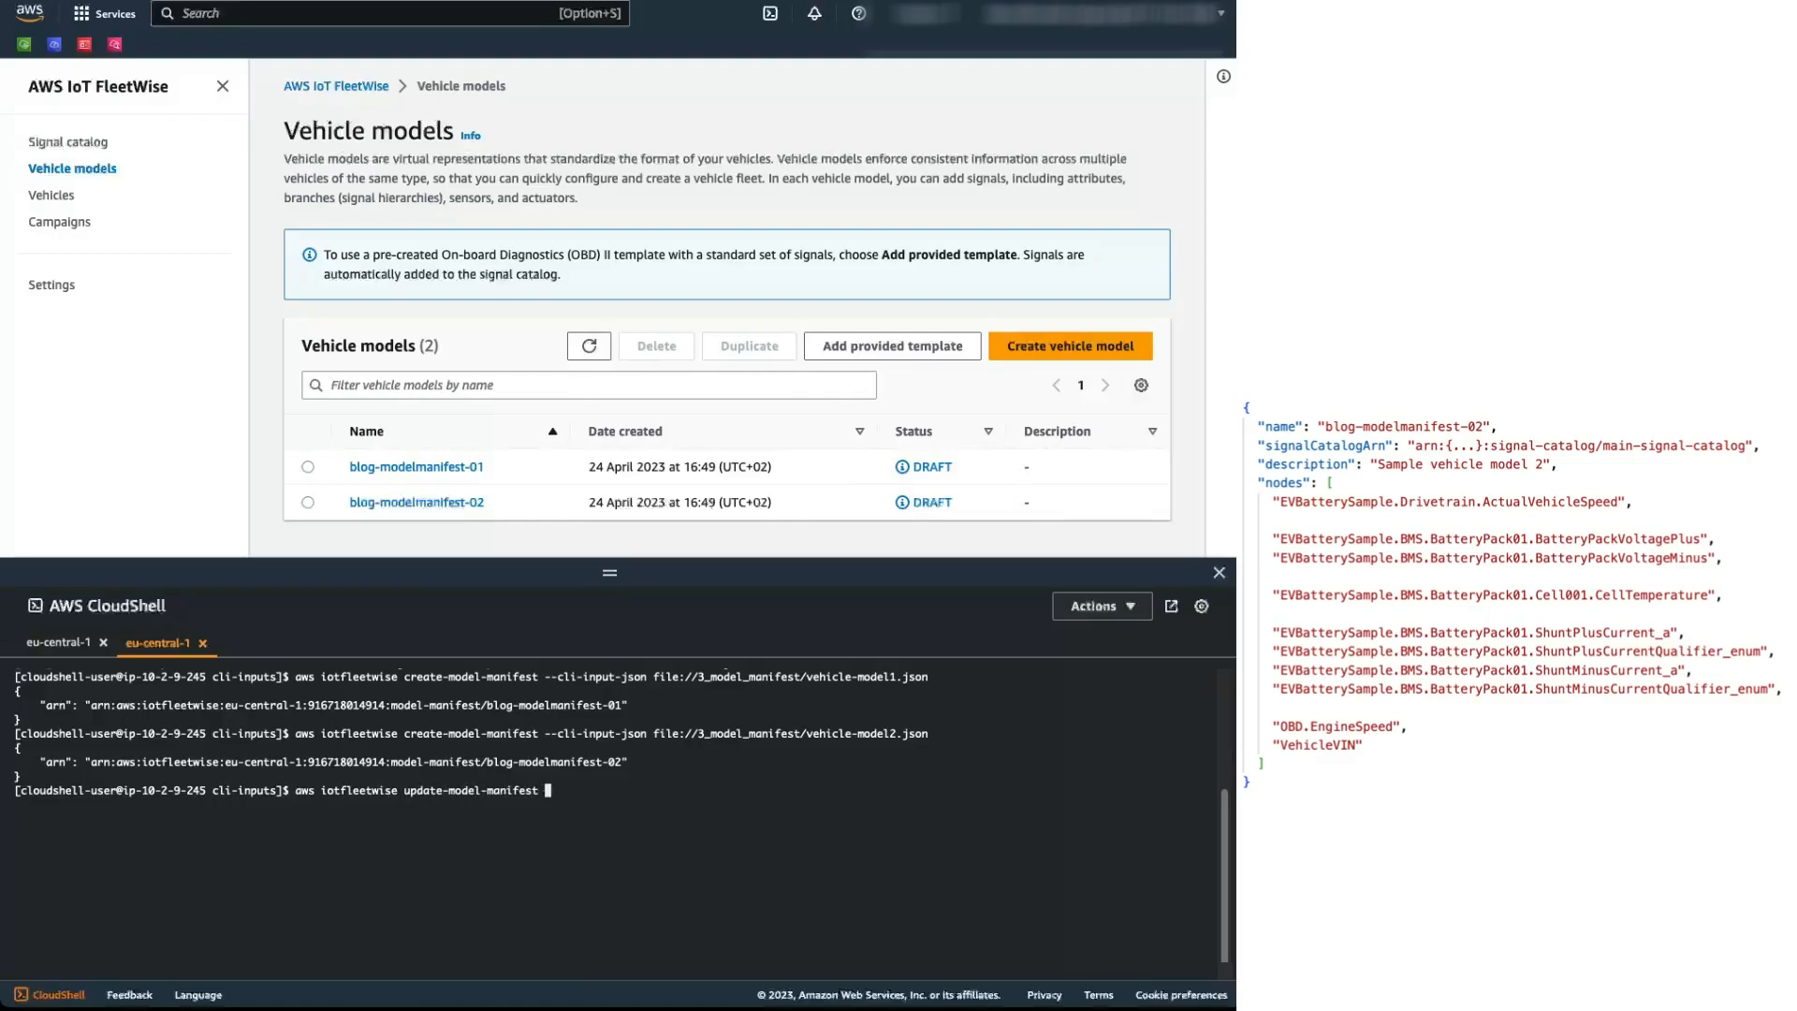
{"action": "type", "text": "--status ACTIVE"}
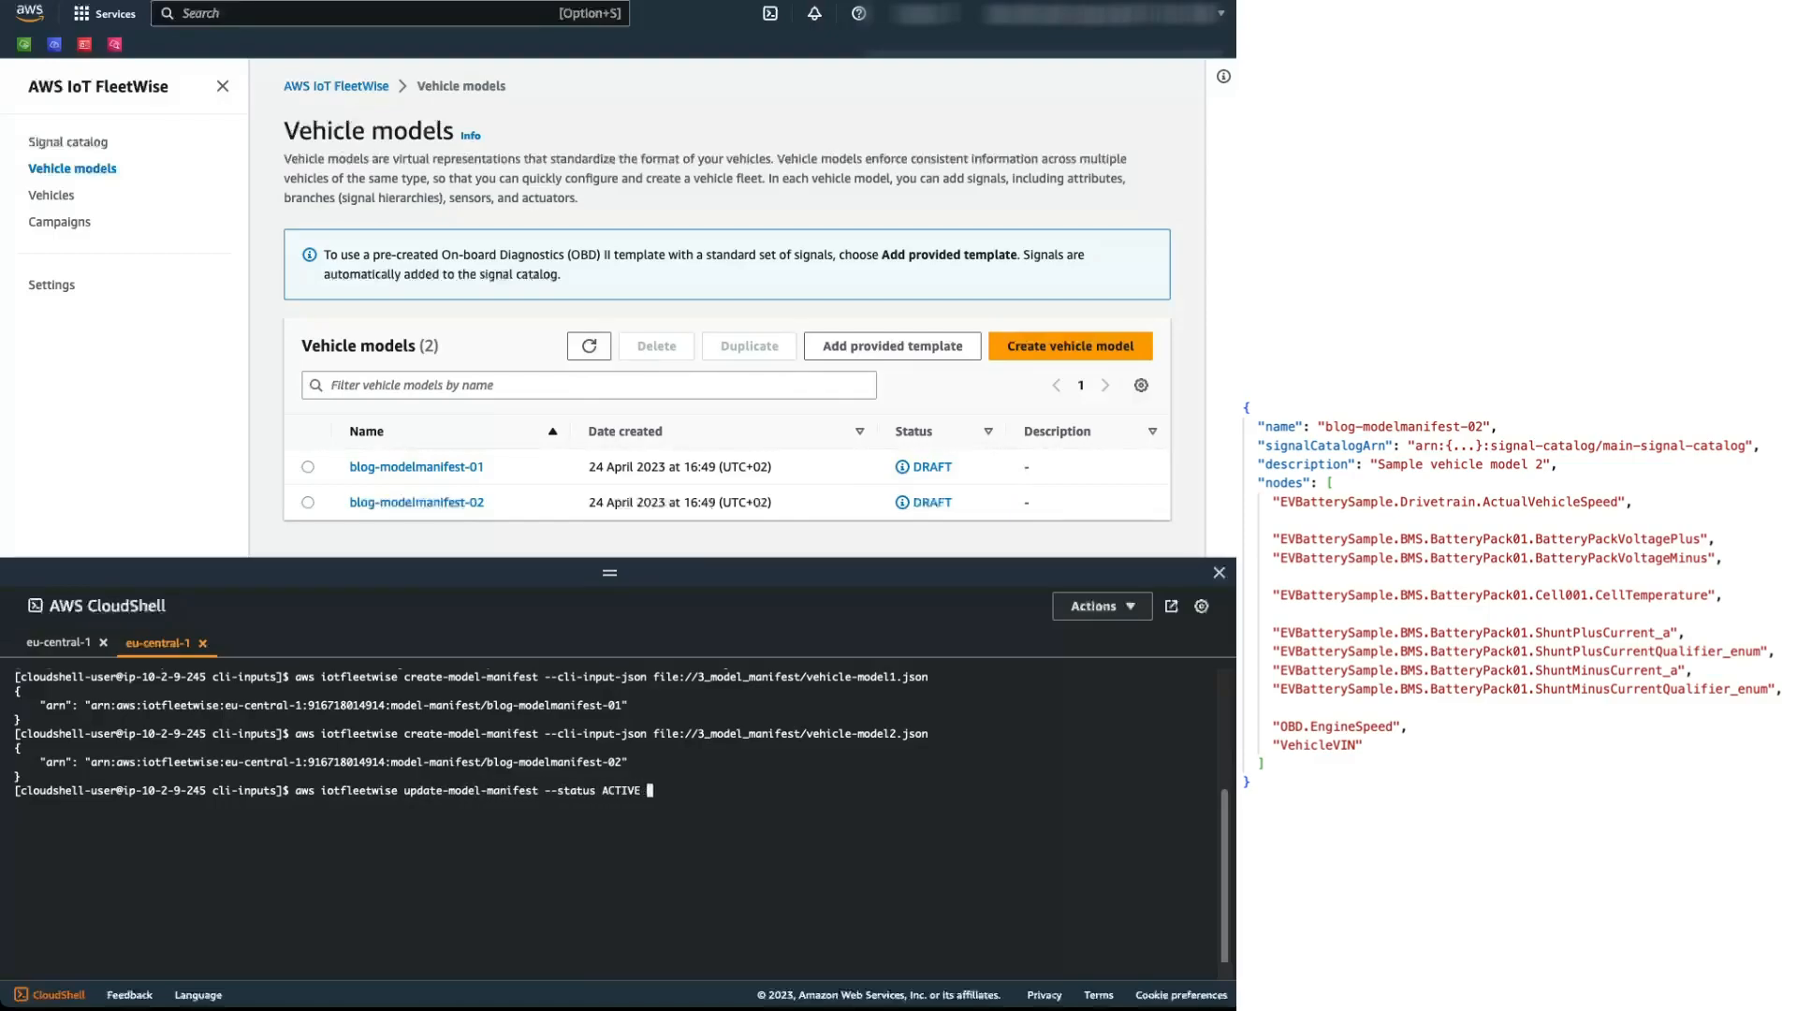
{"action": "type", "text": "--name blog-modelmanifest"}
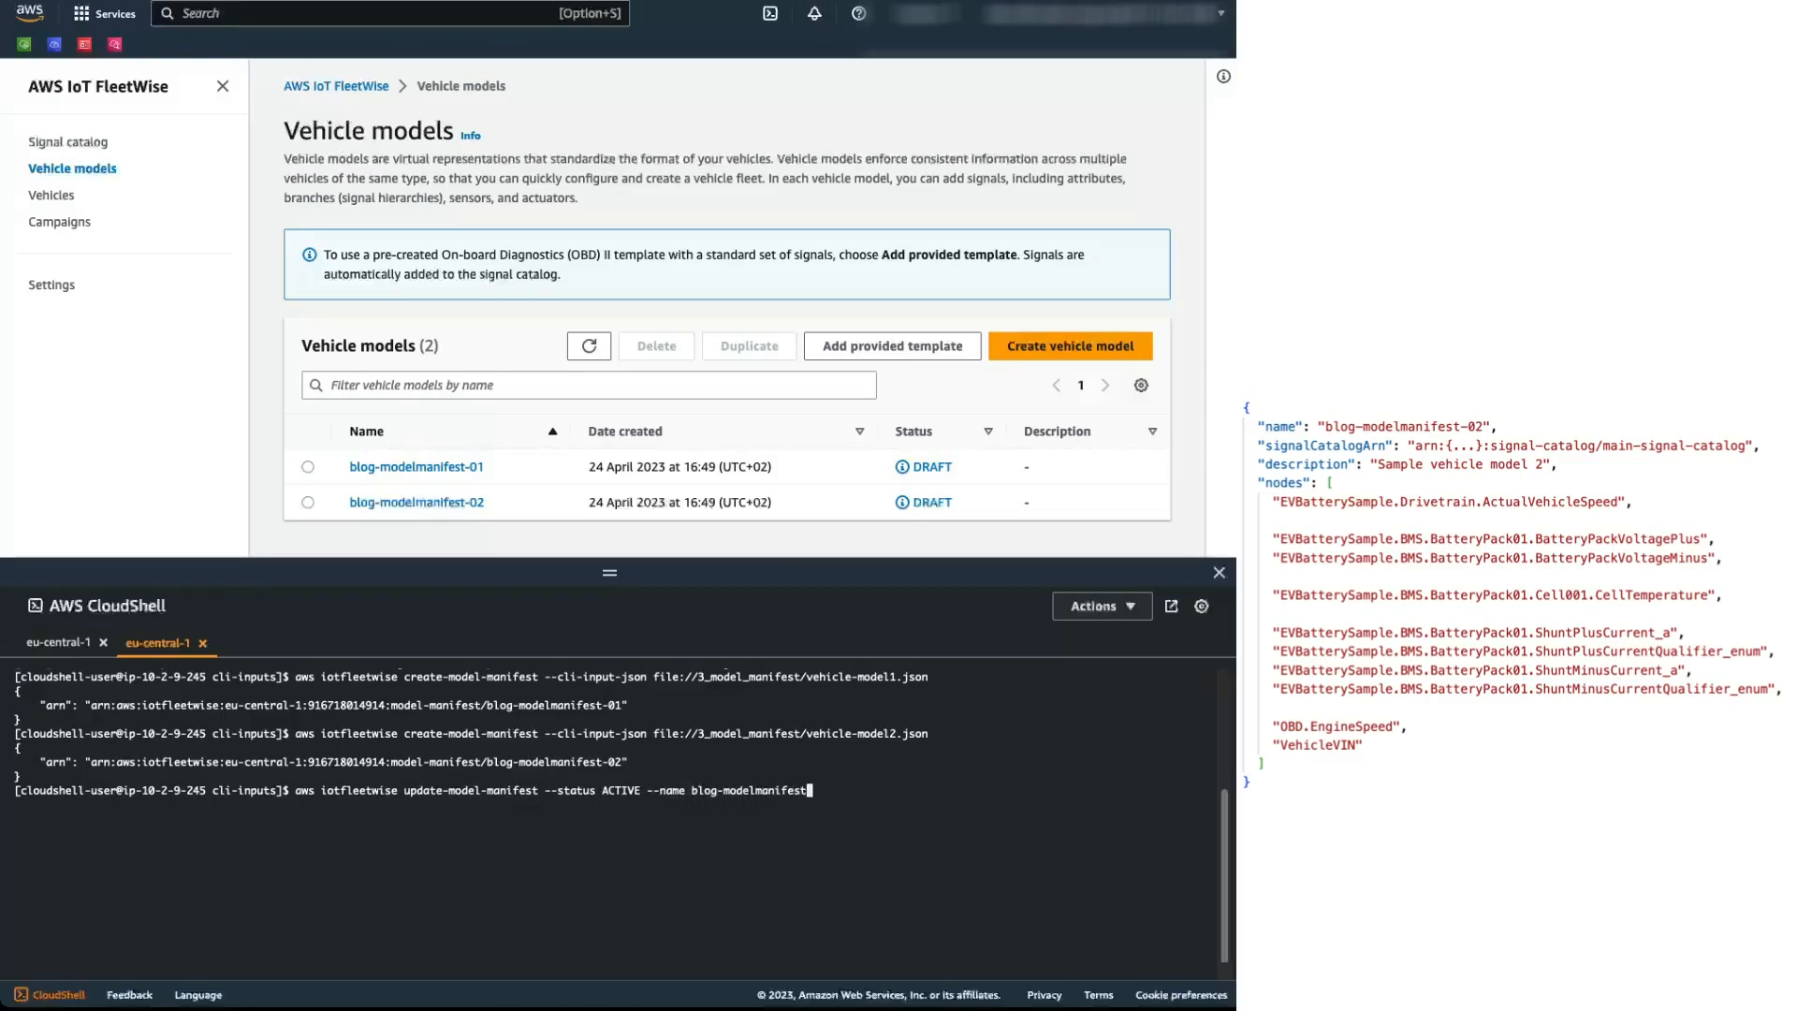
{"action": "type", "text": "-01"}
{"action": "type", "text": "cle"}
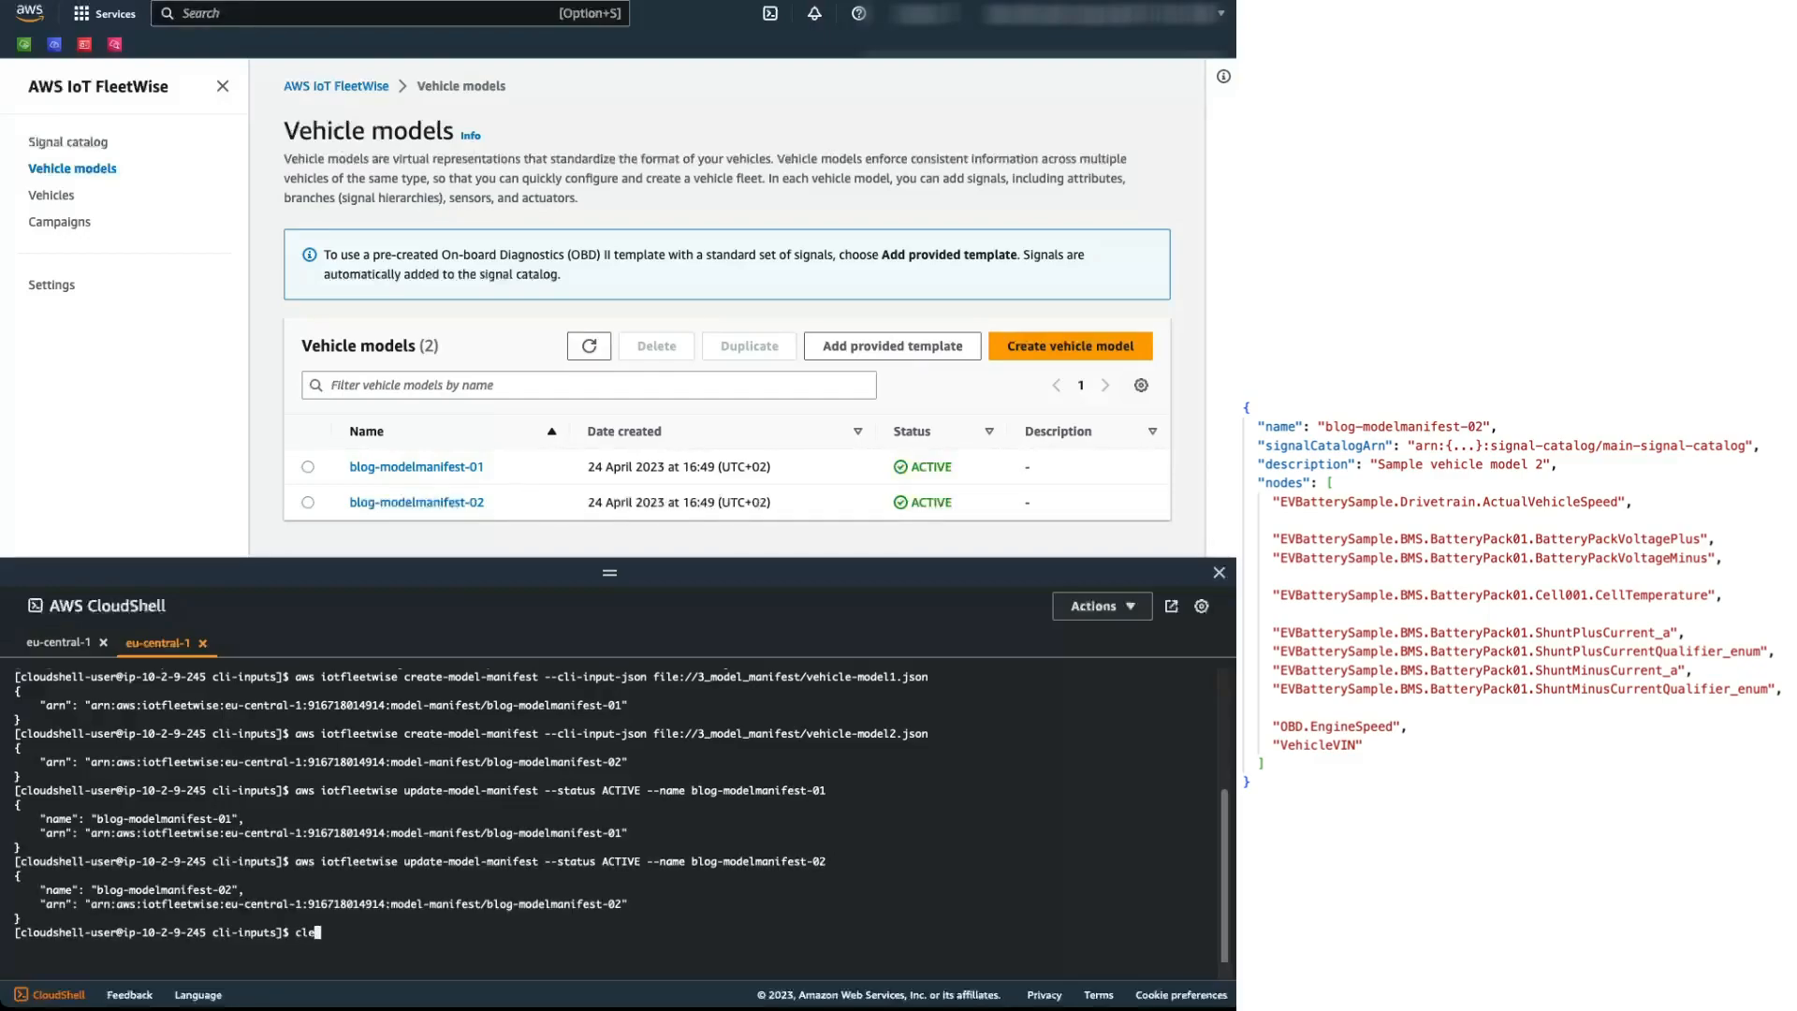
{"action": "key", "text": "Return"}
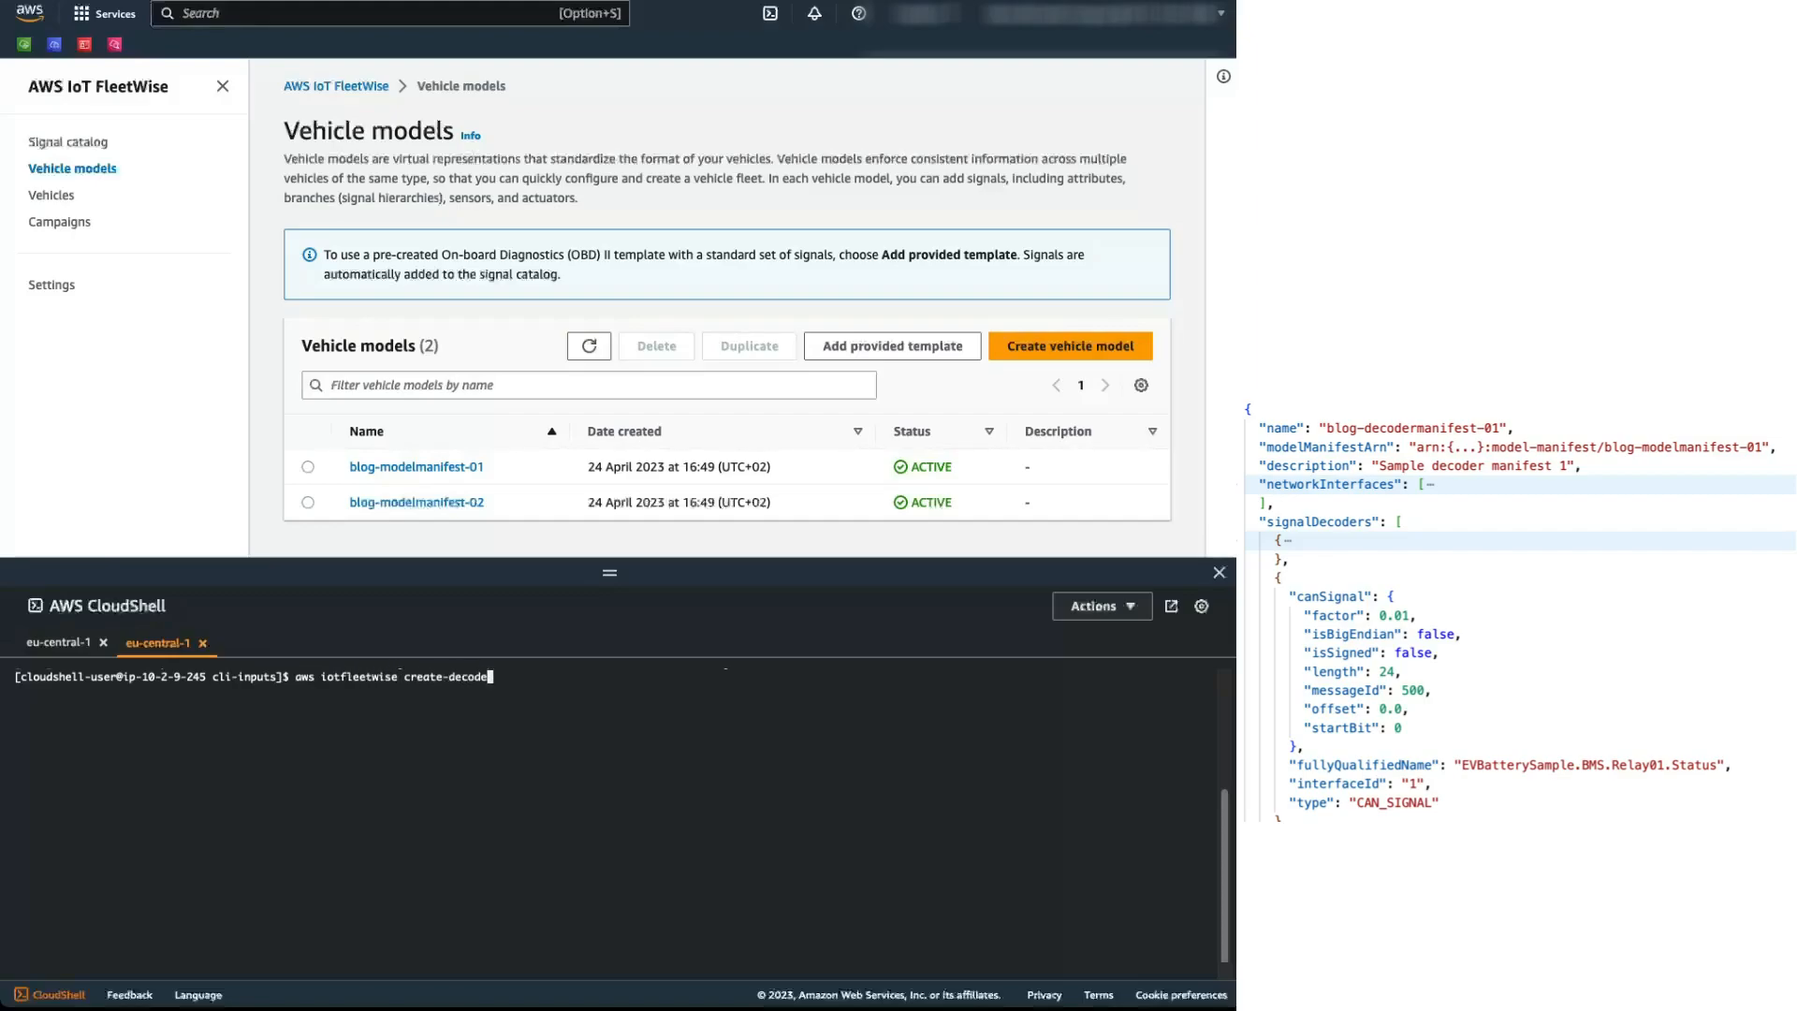
Step: Run create-decoder-manifest with a 4_decoder_manifest decoder-manifest JSON input file
{"action": "type", "text": "r-manifest --cli-input"}
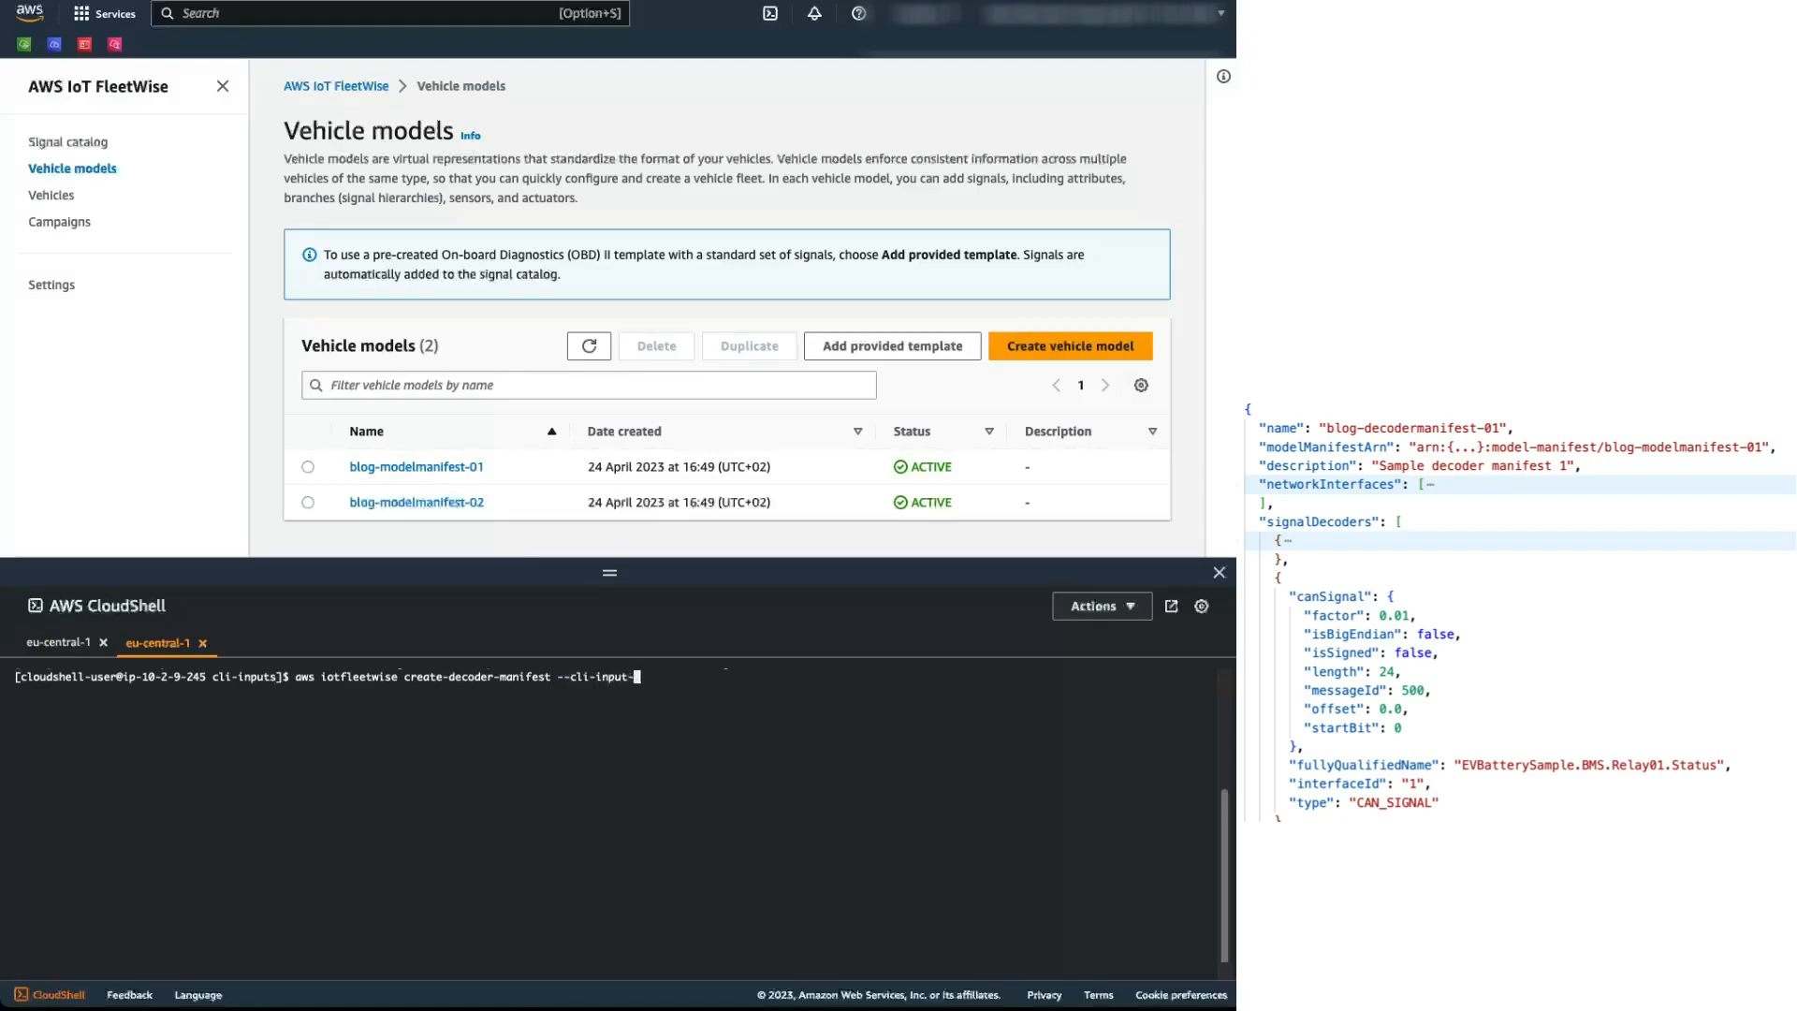
{"action": "type", "text": "-json file:"}
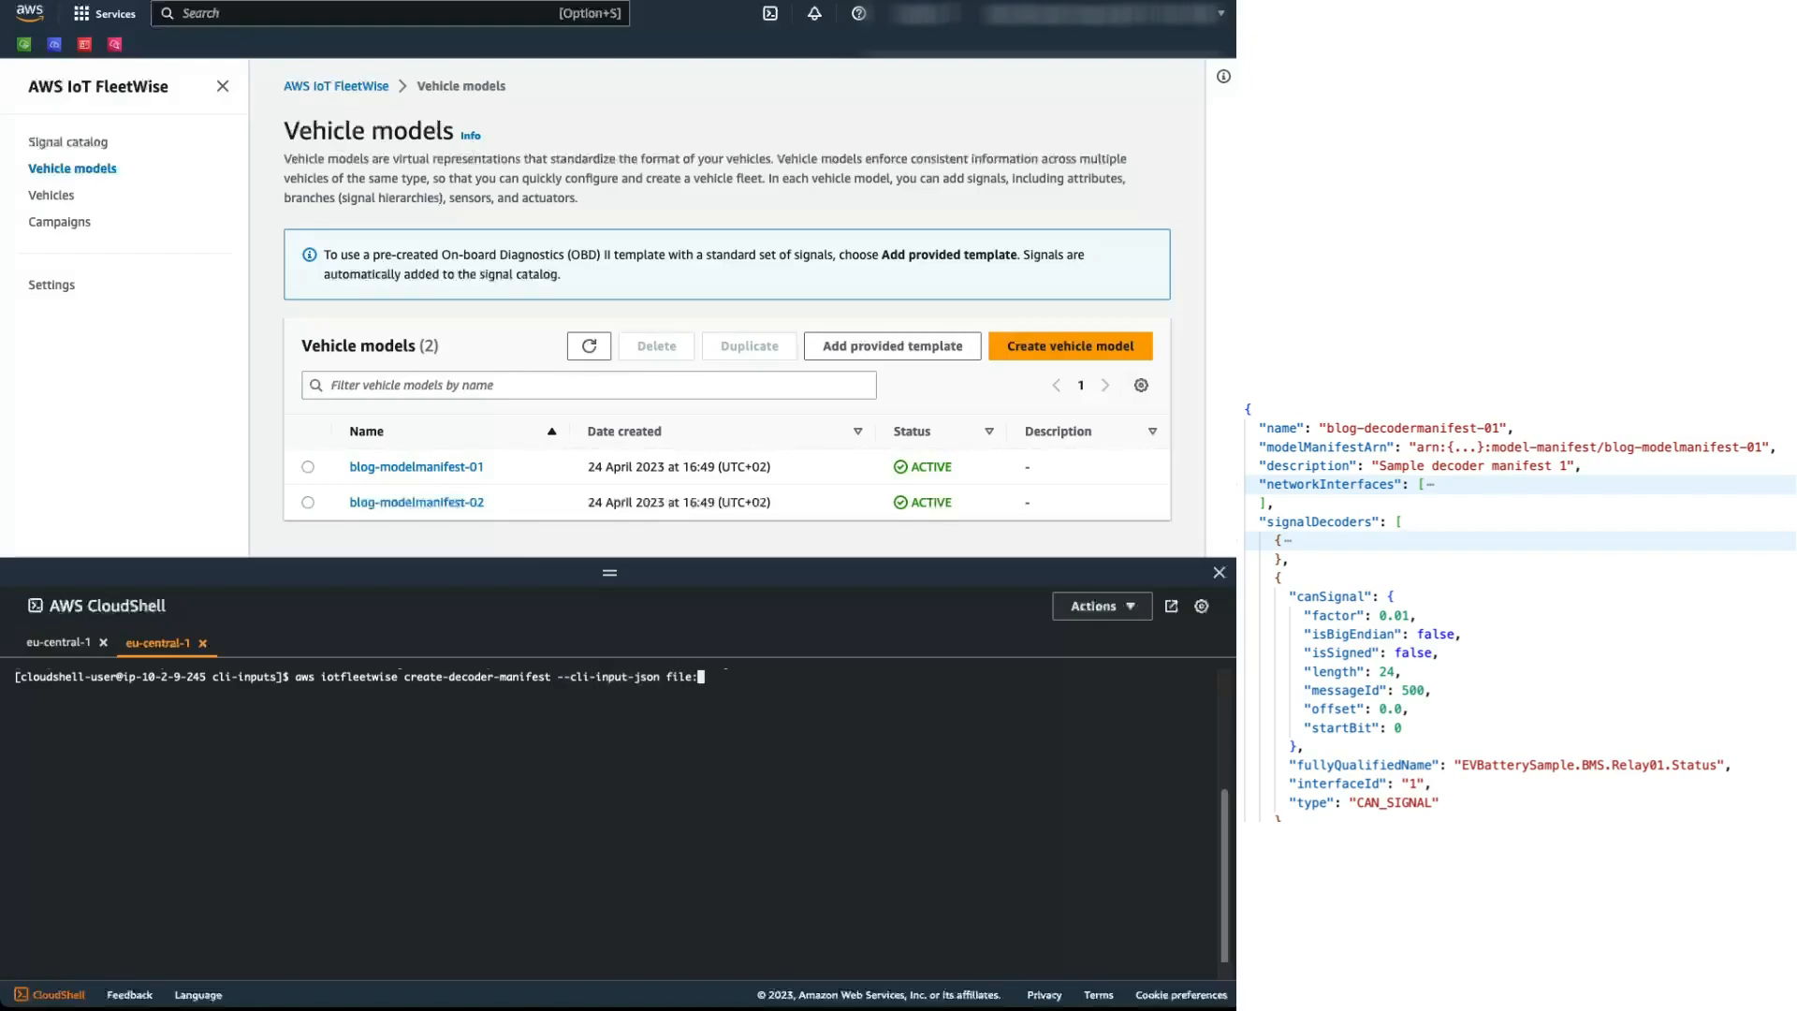
{"action": "type", "text": "//4"}
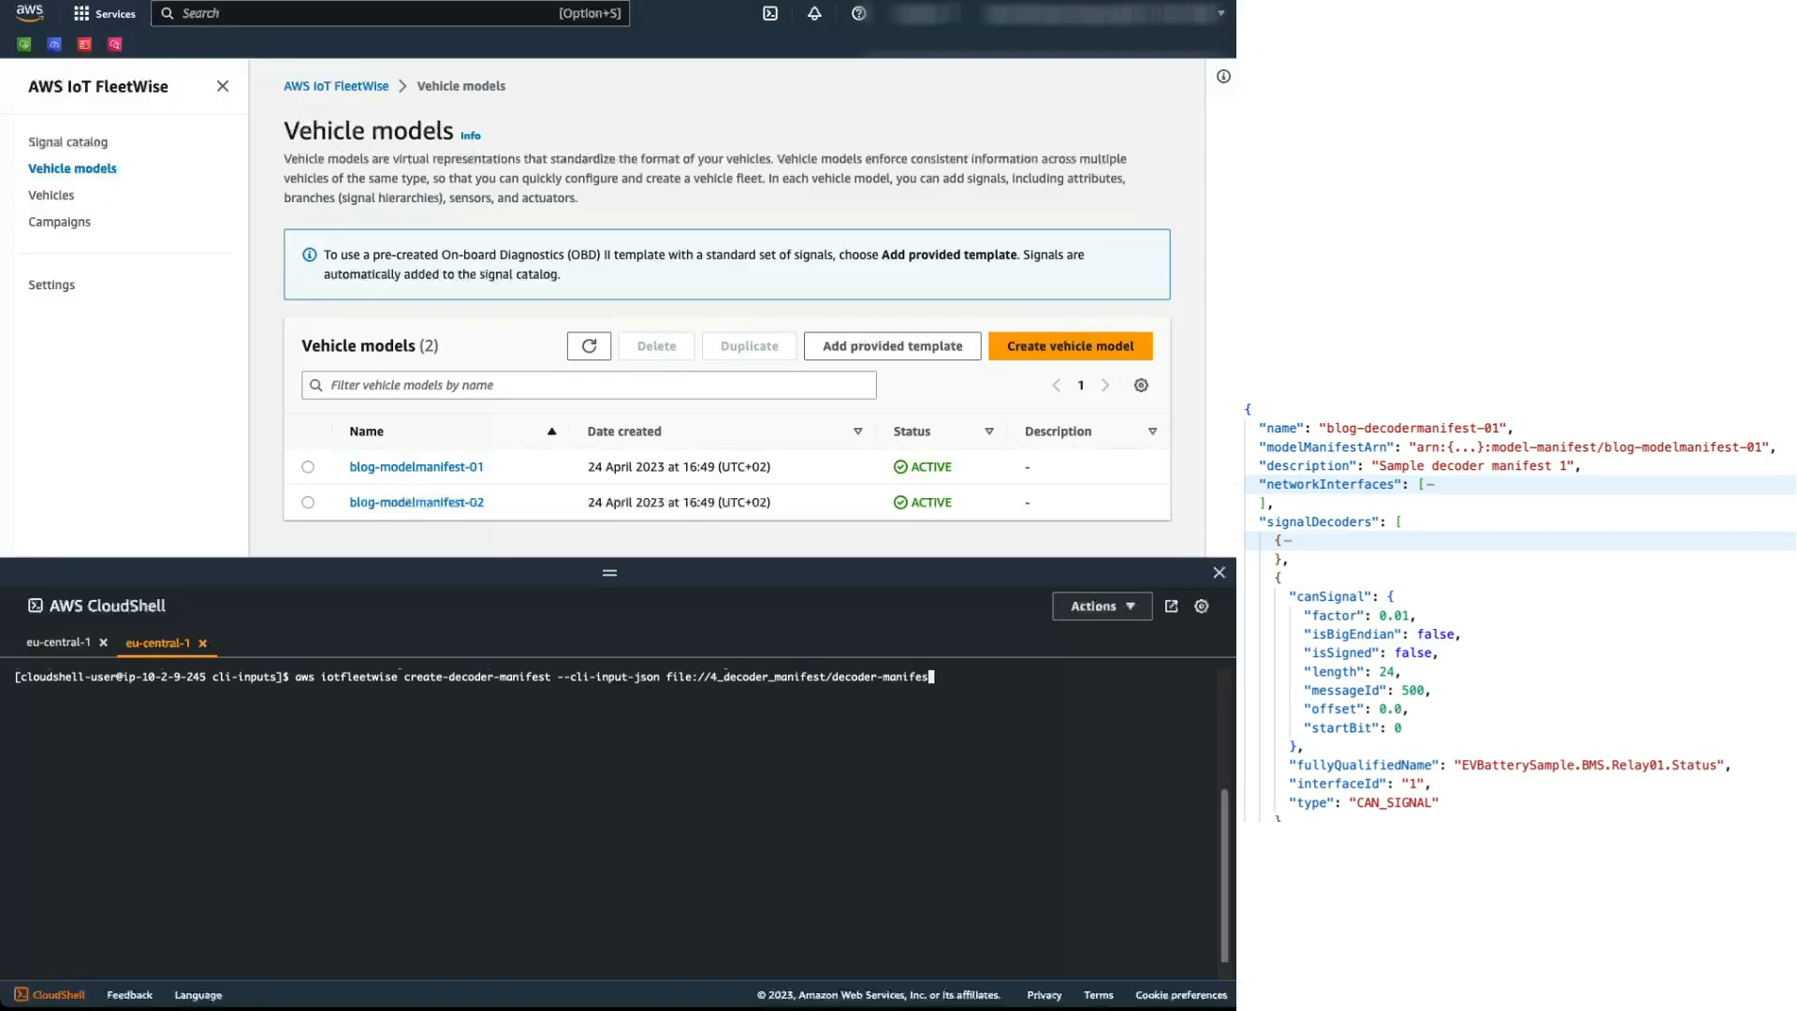
{"action": "type", "text": "1.json"}
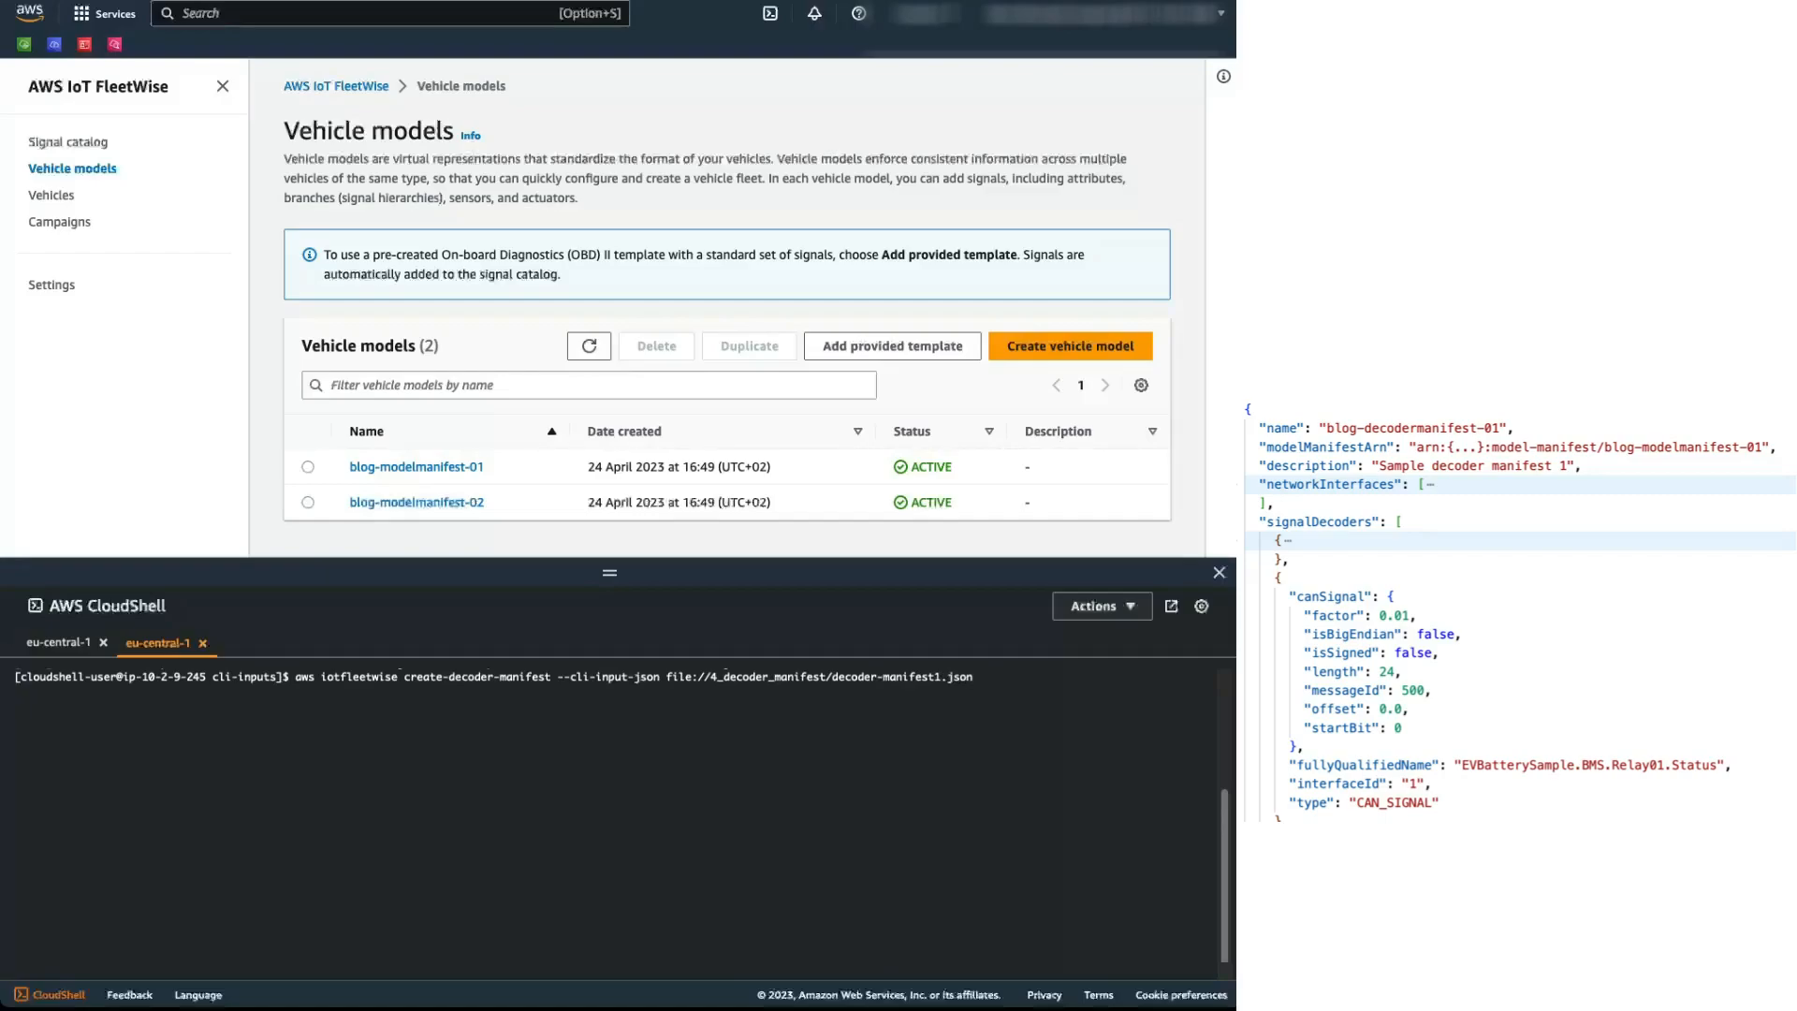
{"action": "key", "text": "Return"}
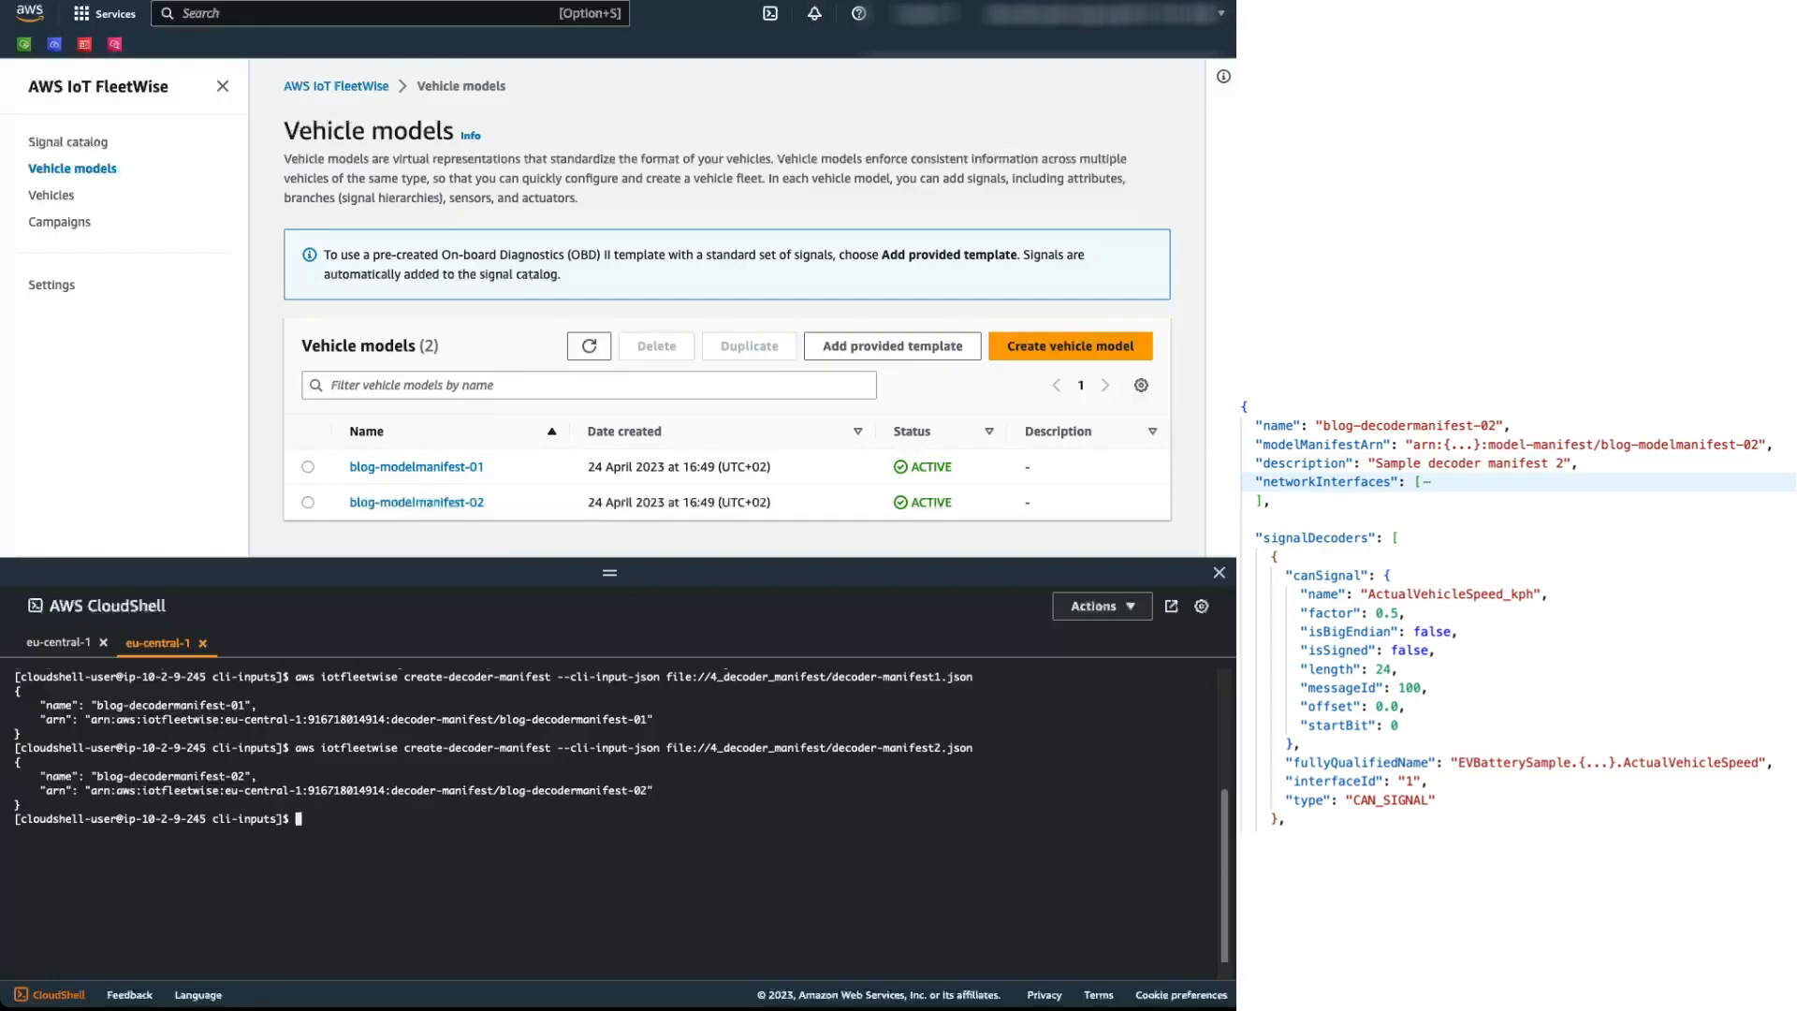
Step: Rerun update-decoder-manifest --status ACTIVE with the corrected name blog-decodermanifest-01, then view Vehicles
{"action": "type", "text": "aws iotfleetwise"}
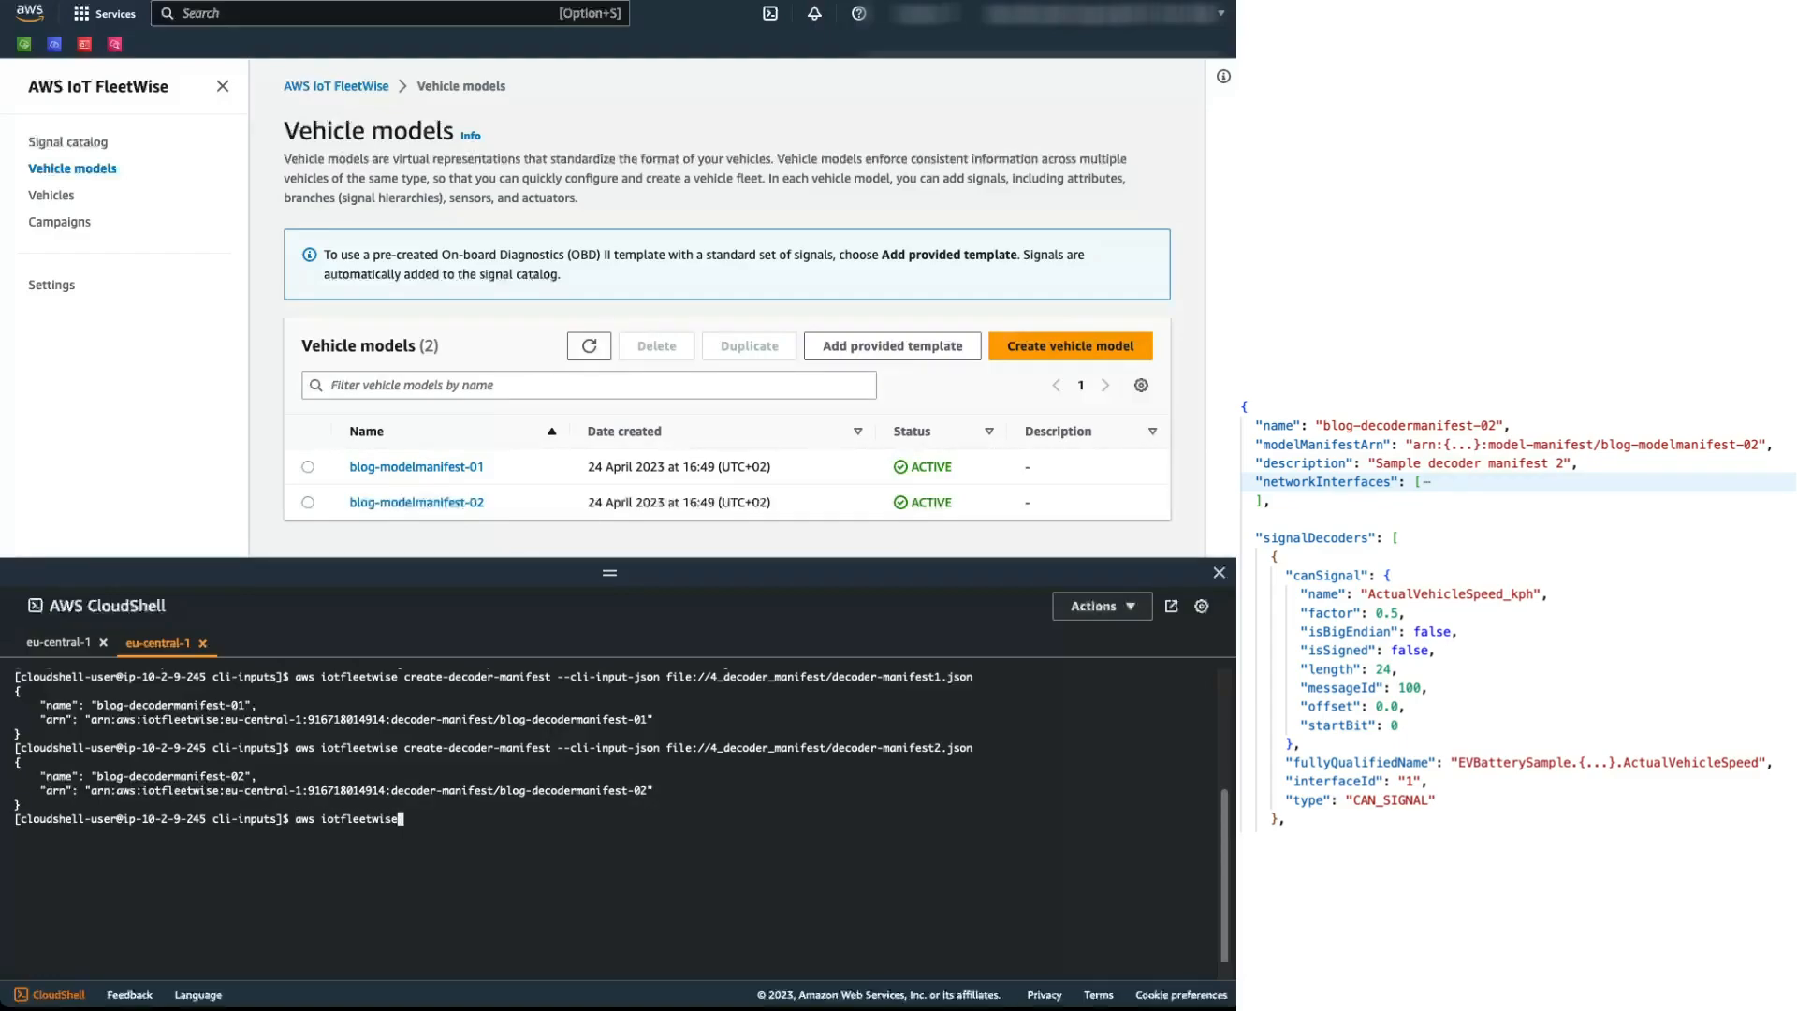
{"action": "type", "text": "update-decoder-manifest"}
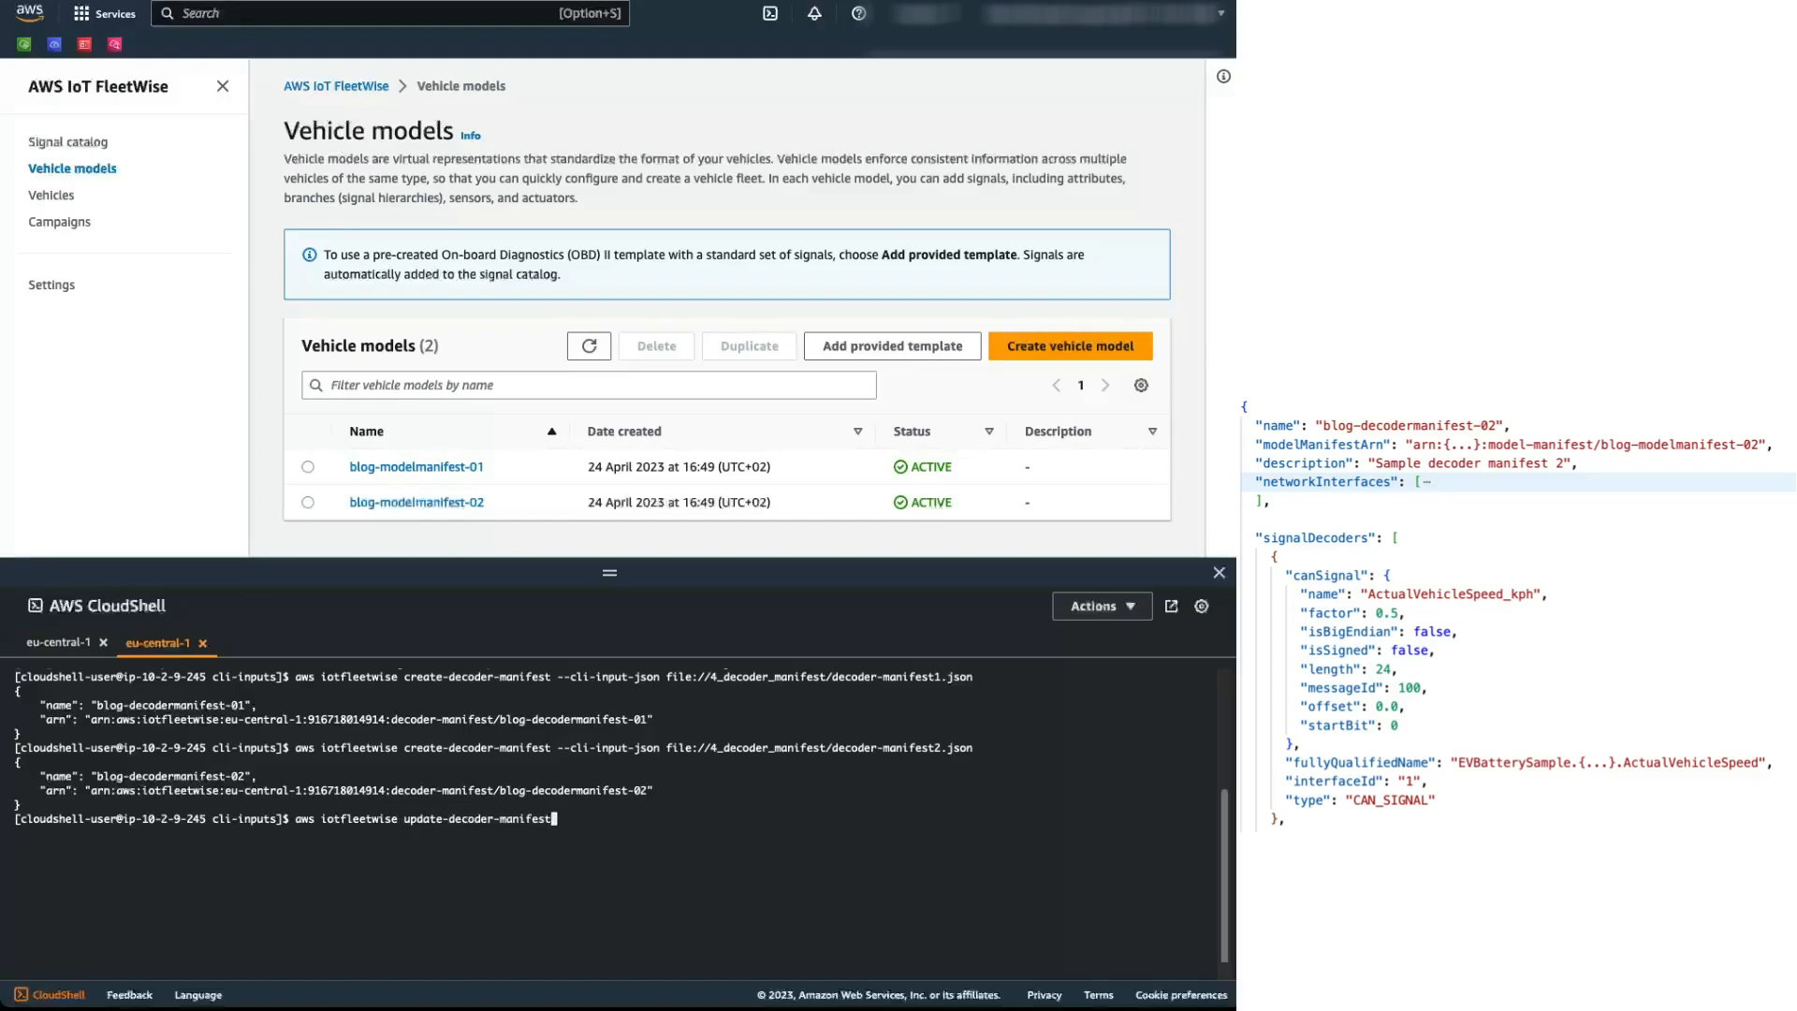
{"action": "type", "text": "--status ACTIVE --name blog-decodermanifest01"}
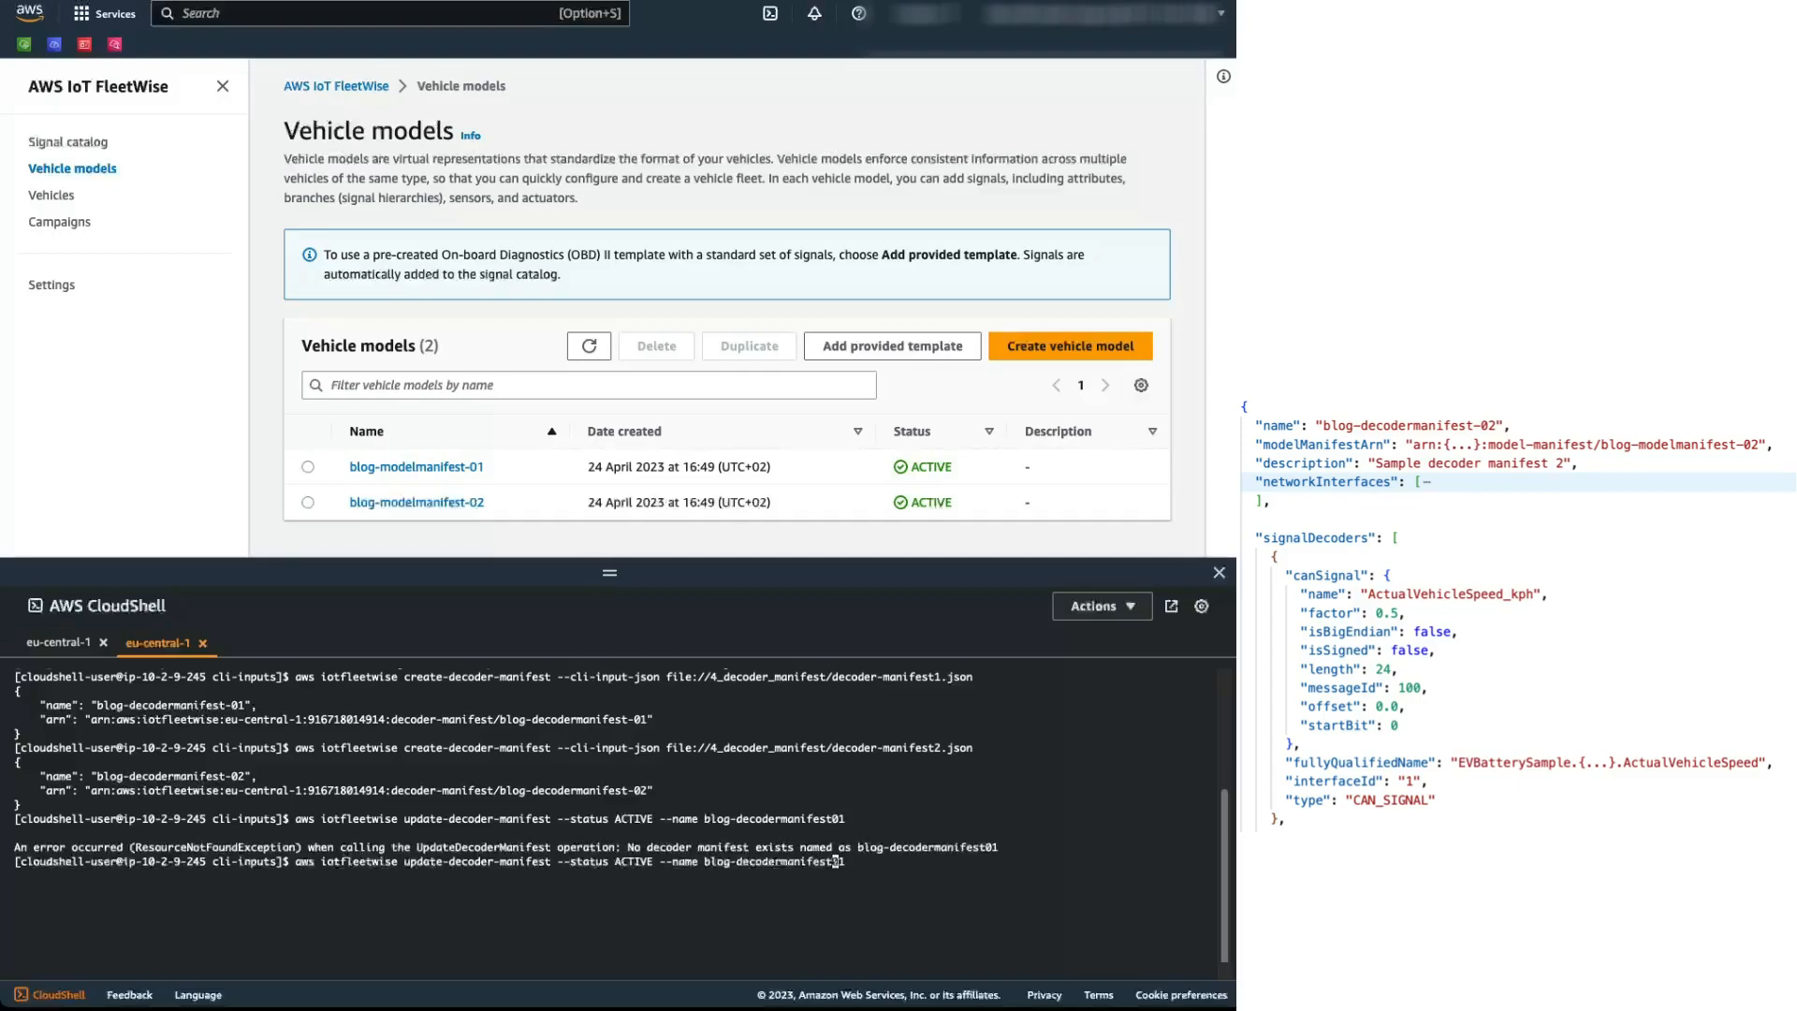
{"action": "key", "text": "Return"}
{"action": "type", "text": "aws iotfleetwise update-decoder-manifest --status ACTIVE --name blog-decodermanifest-02"}
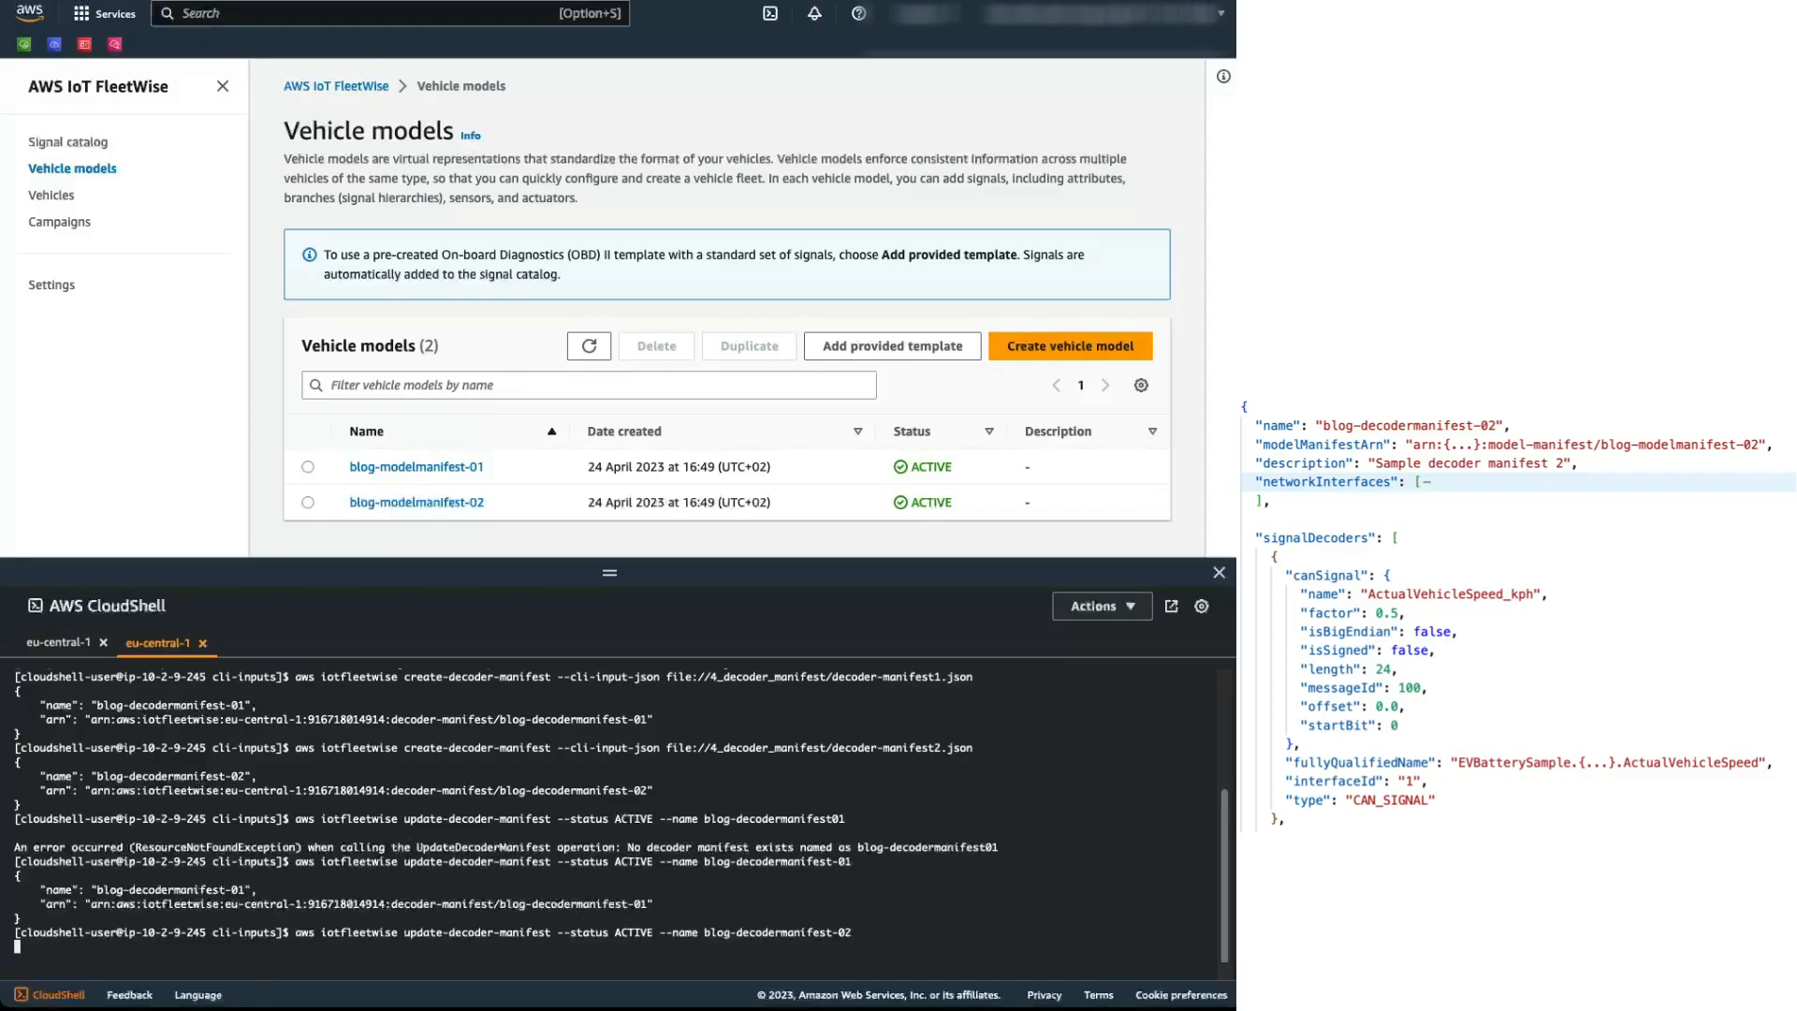
{"action": "left_click", "coordinate": [53, 195]}
{"action": "type", "text": "aws i"}
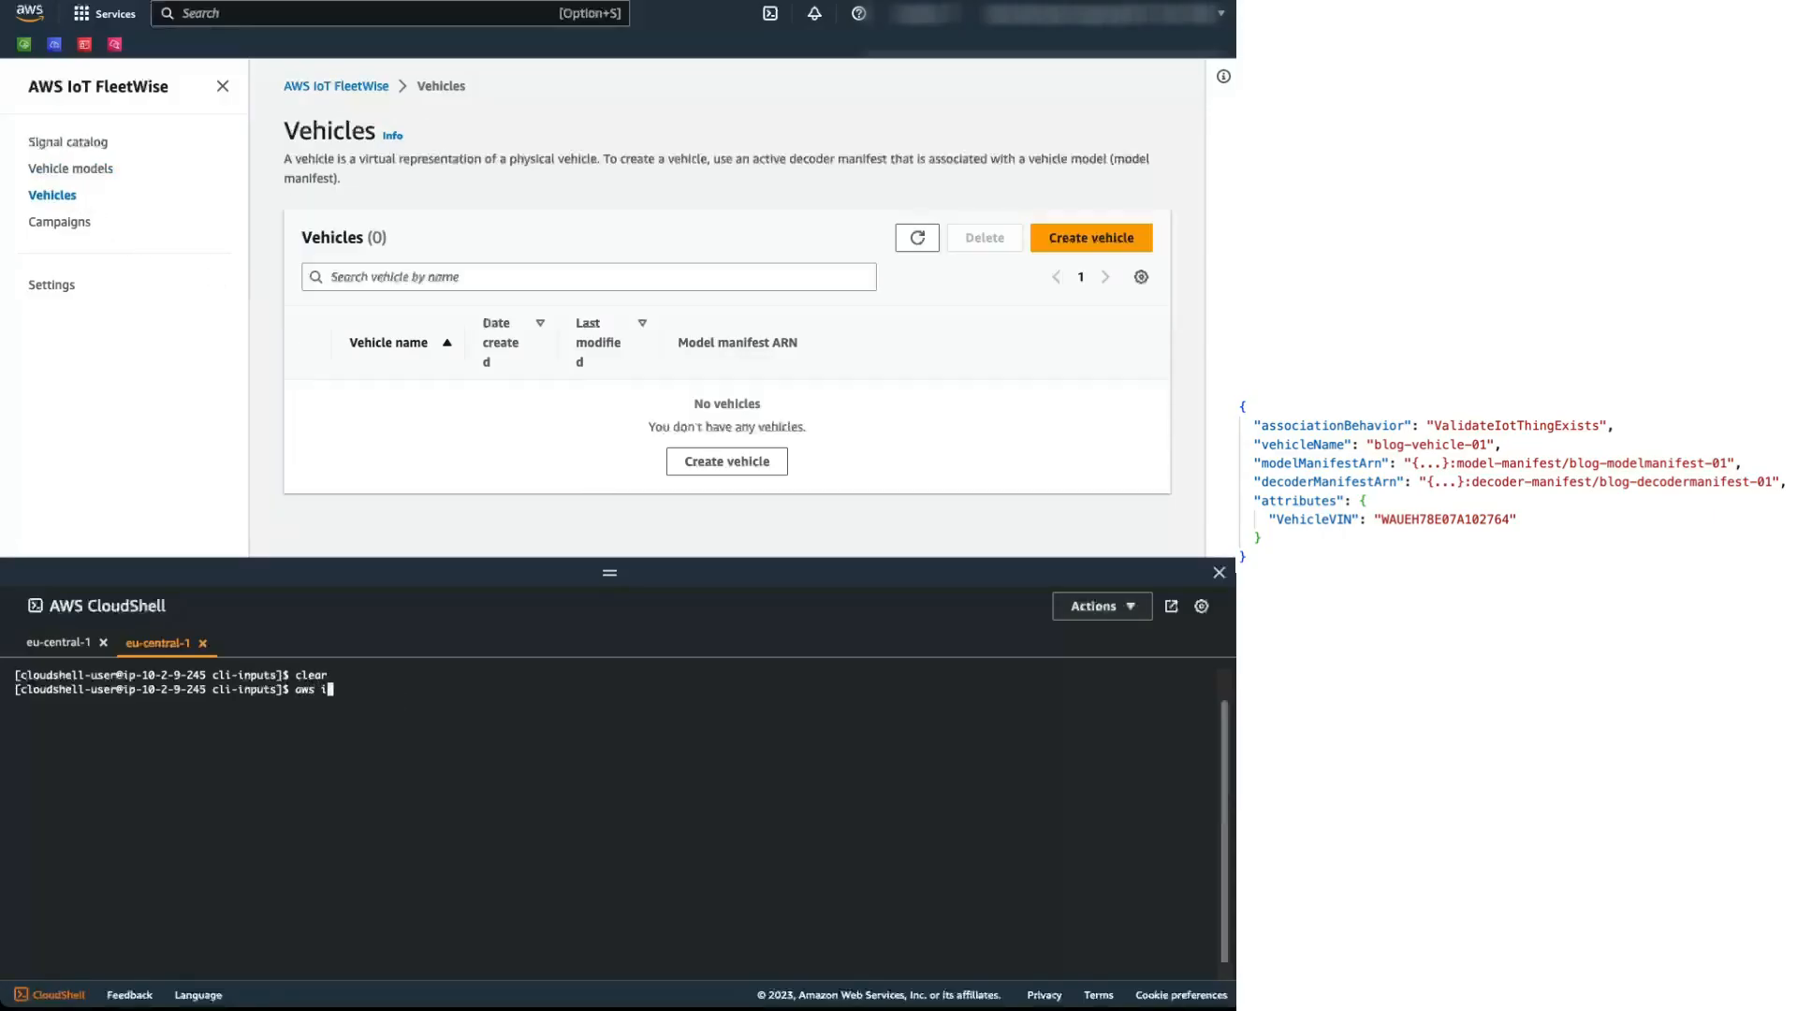
Step: Create blog-vehicle-01 with create-vehicle --cli-input-json file://5_vehicle/vehicle01.json
{"action": "type", "text": "otfleetwise create-v"}
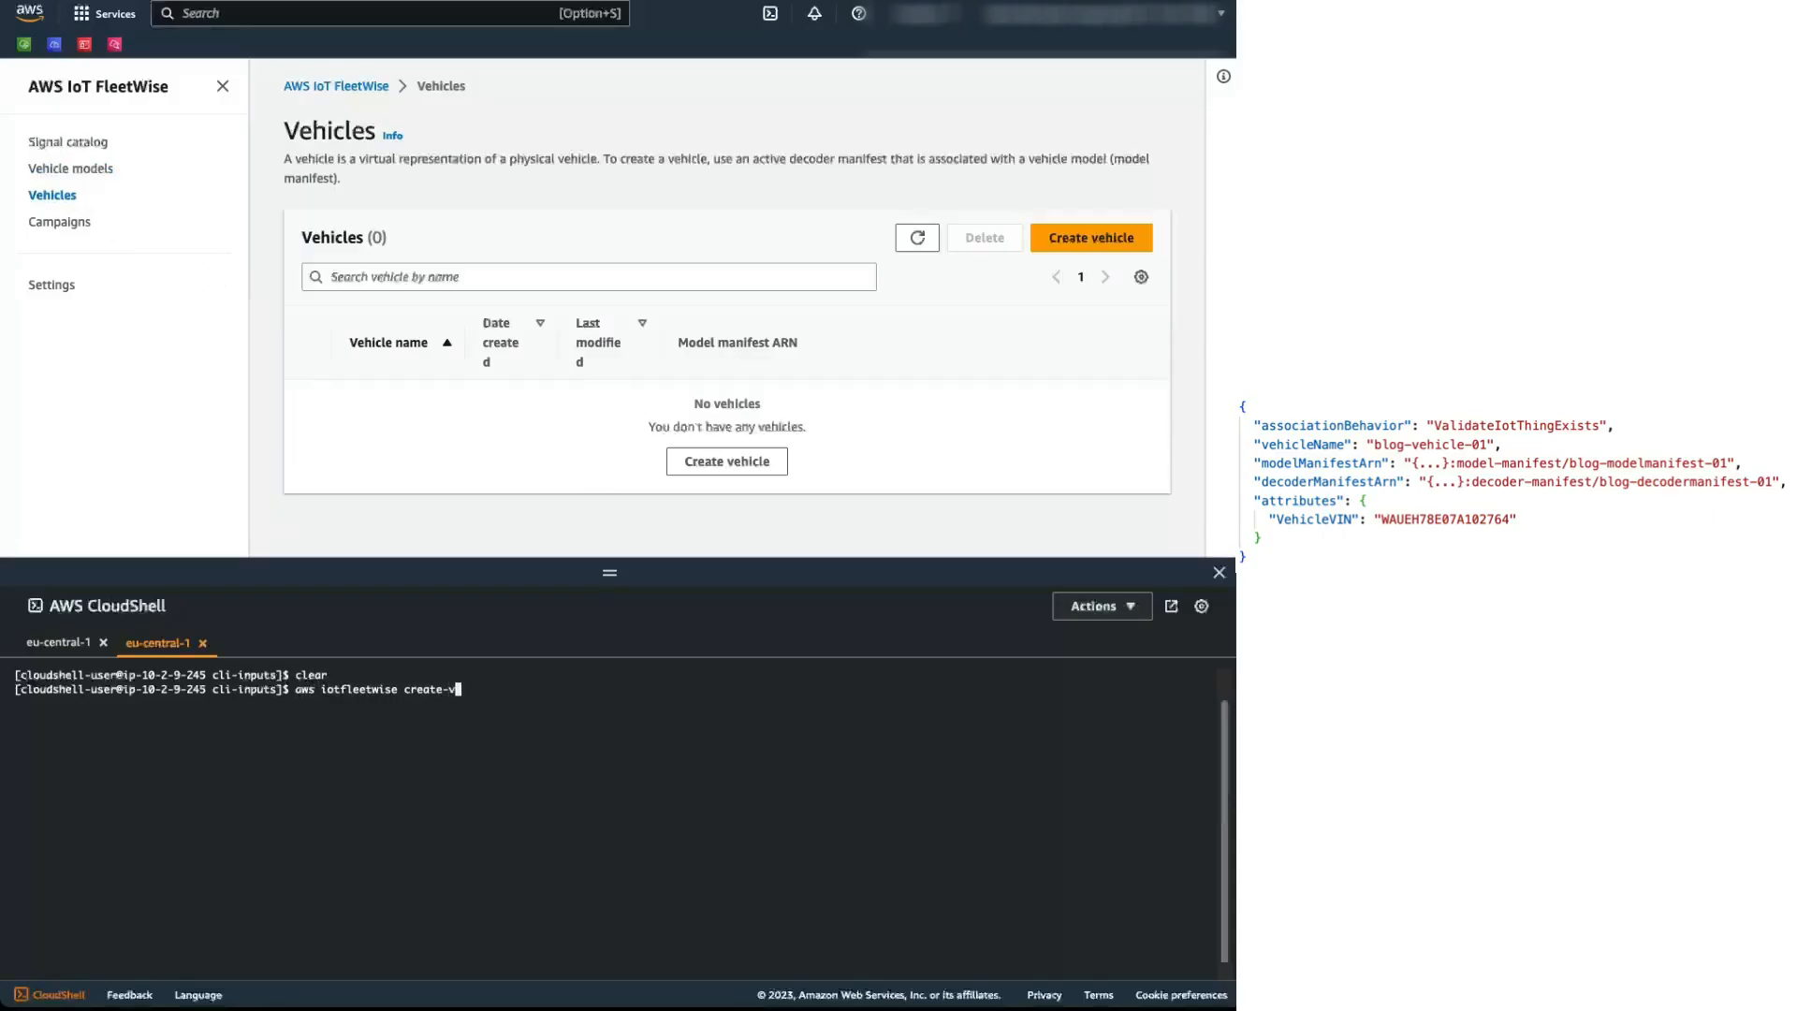
{"action": "type", "text": "ehicle --cli"}
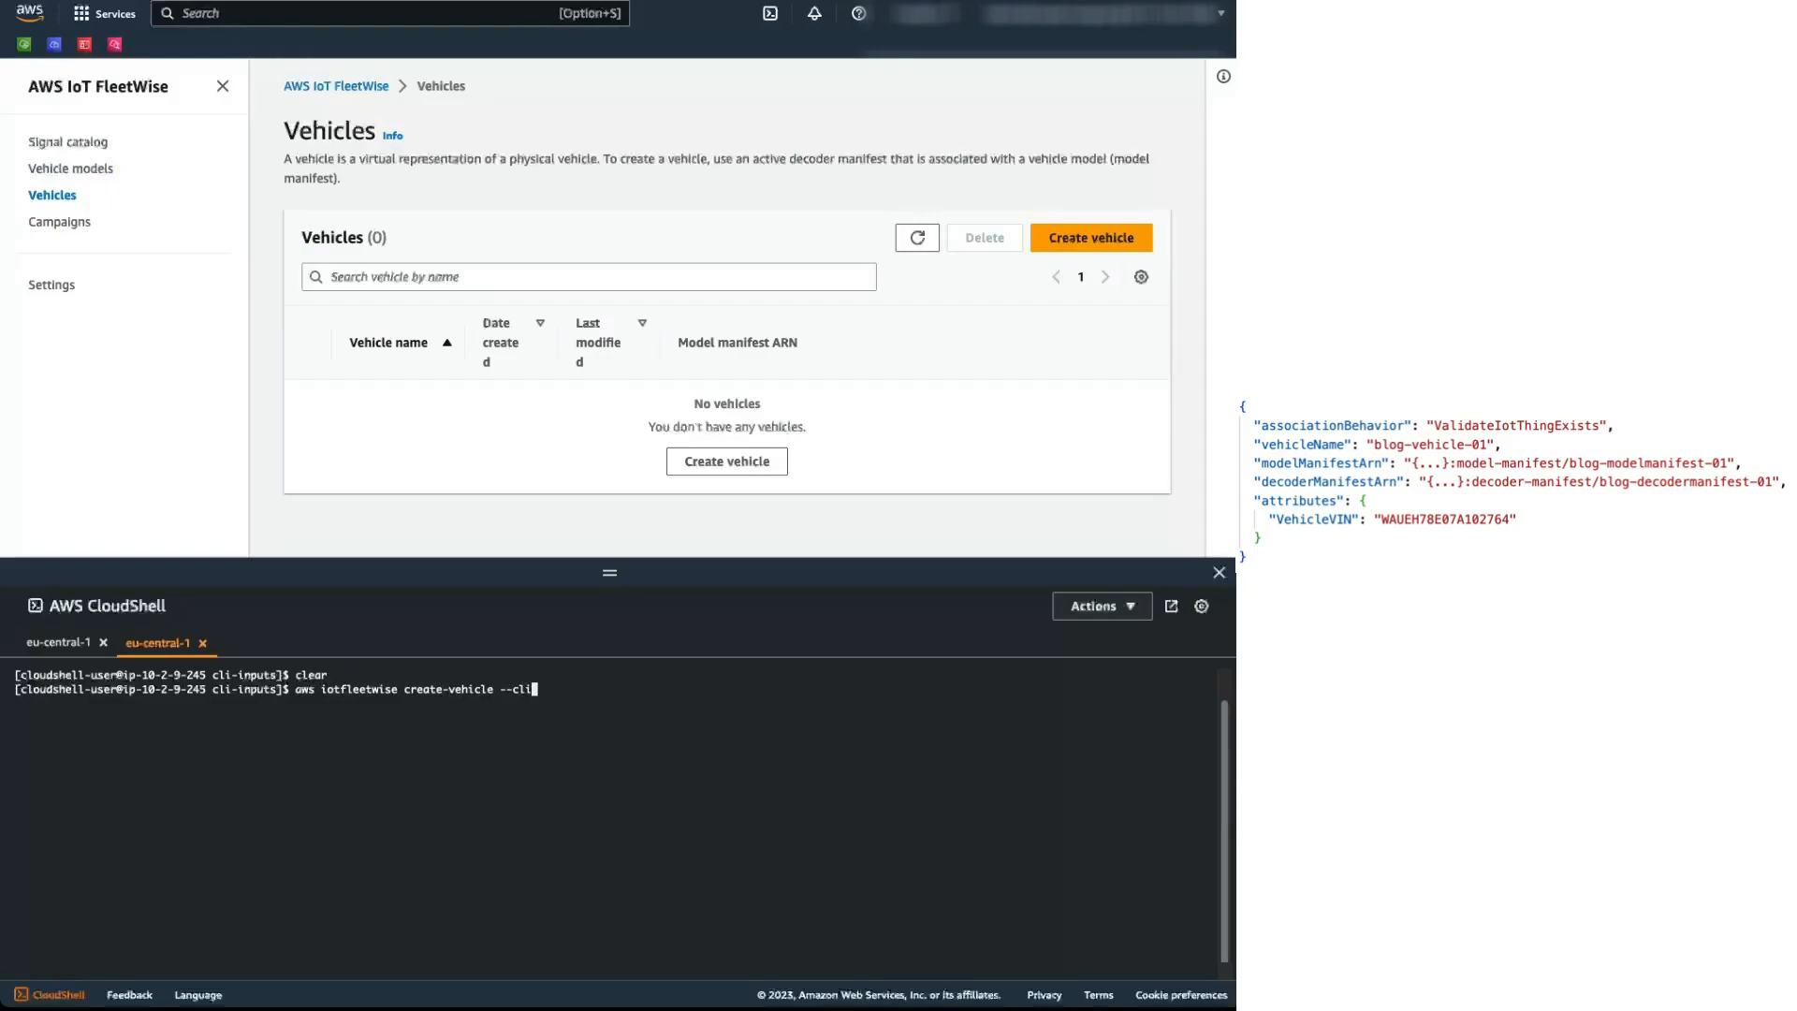
{"action": "type", "text": "-input-json"}
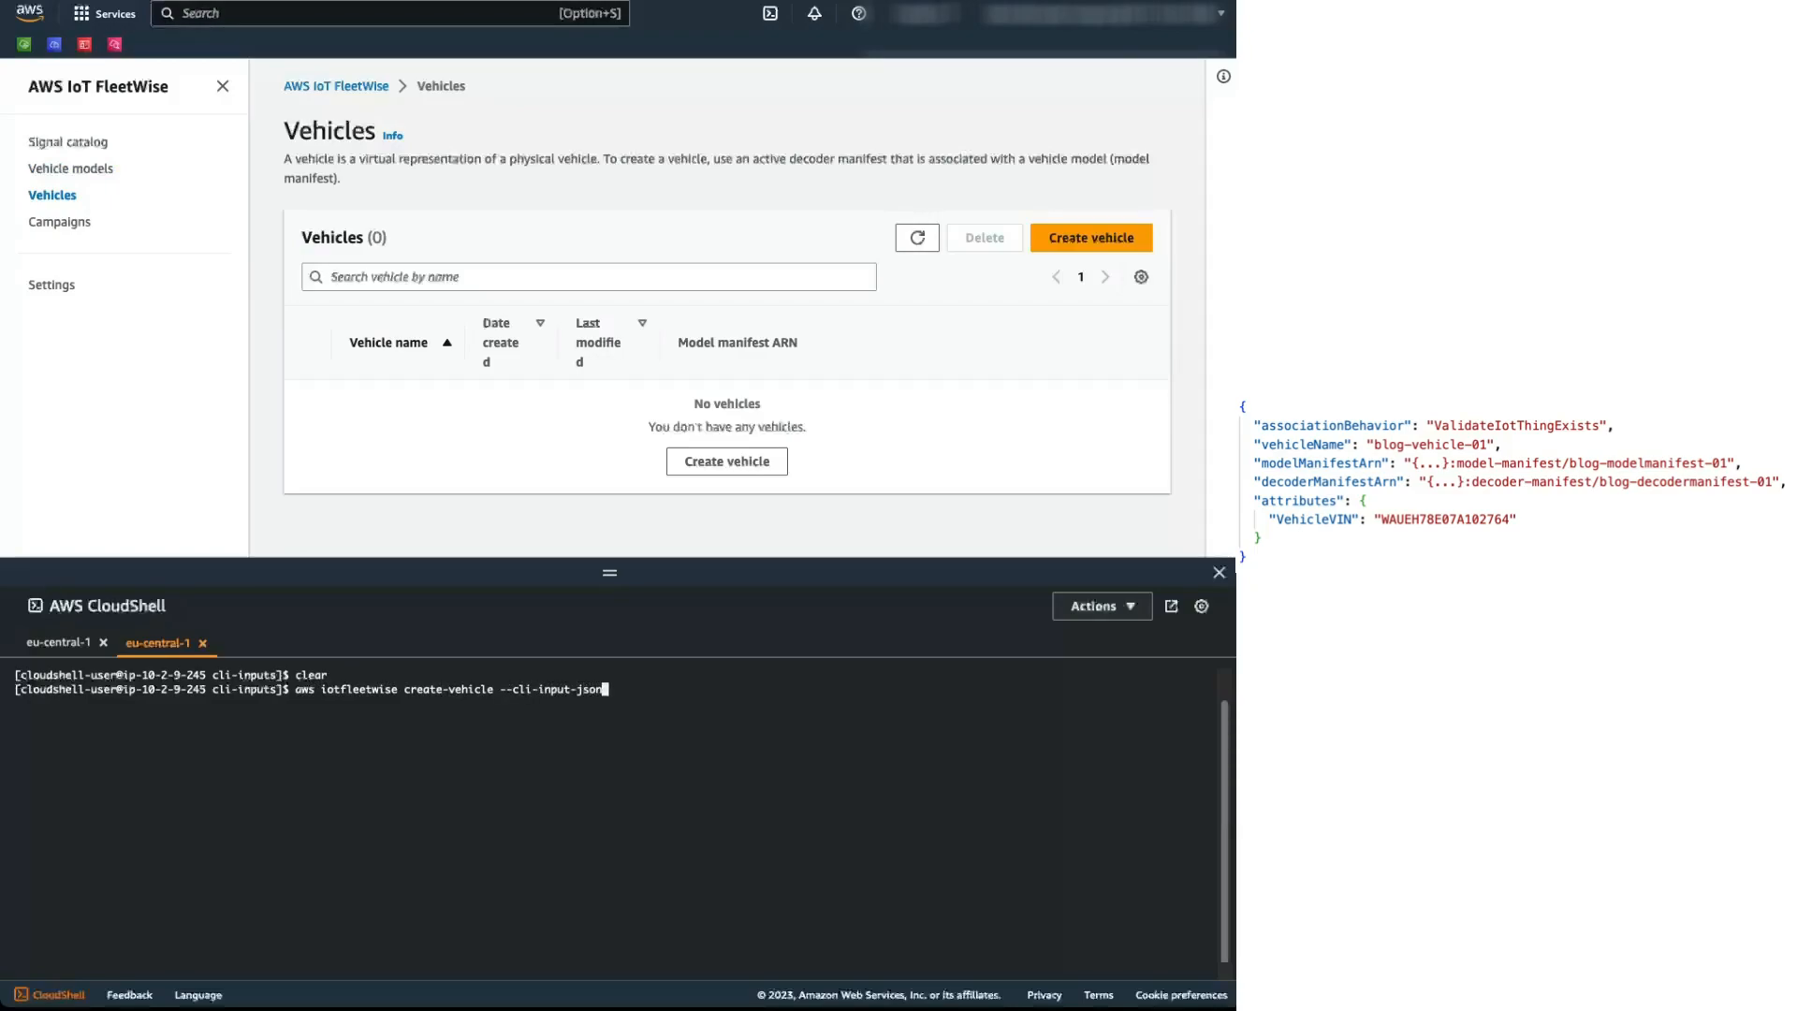
{"action": "type", "text": "file://5_vehicle/ve"}
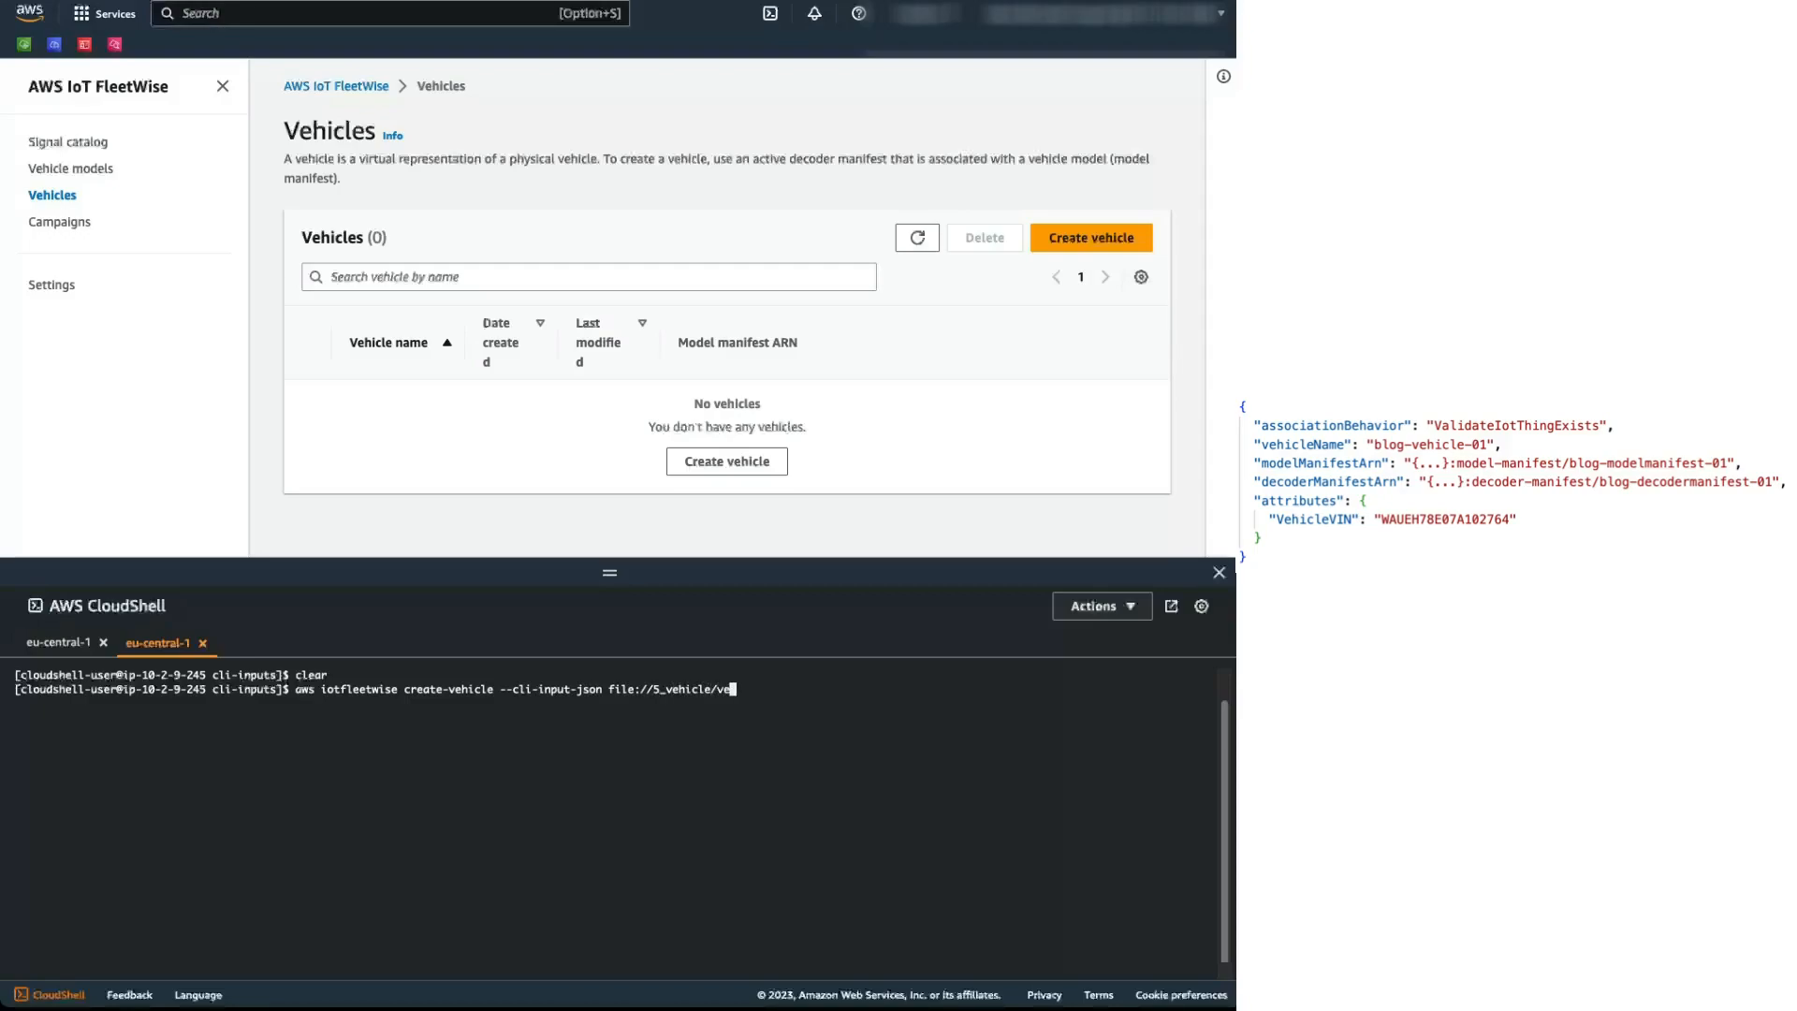
{"action": "type", "text": "hicle01.json"}
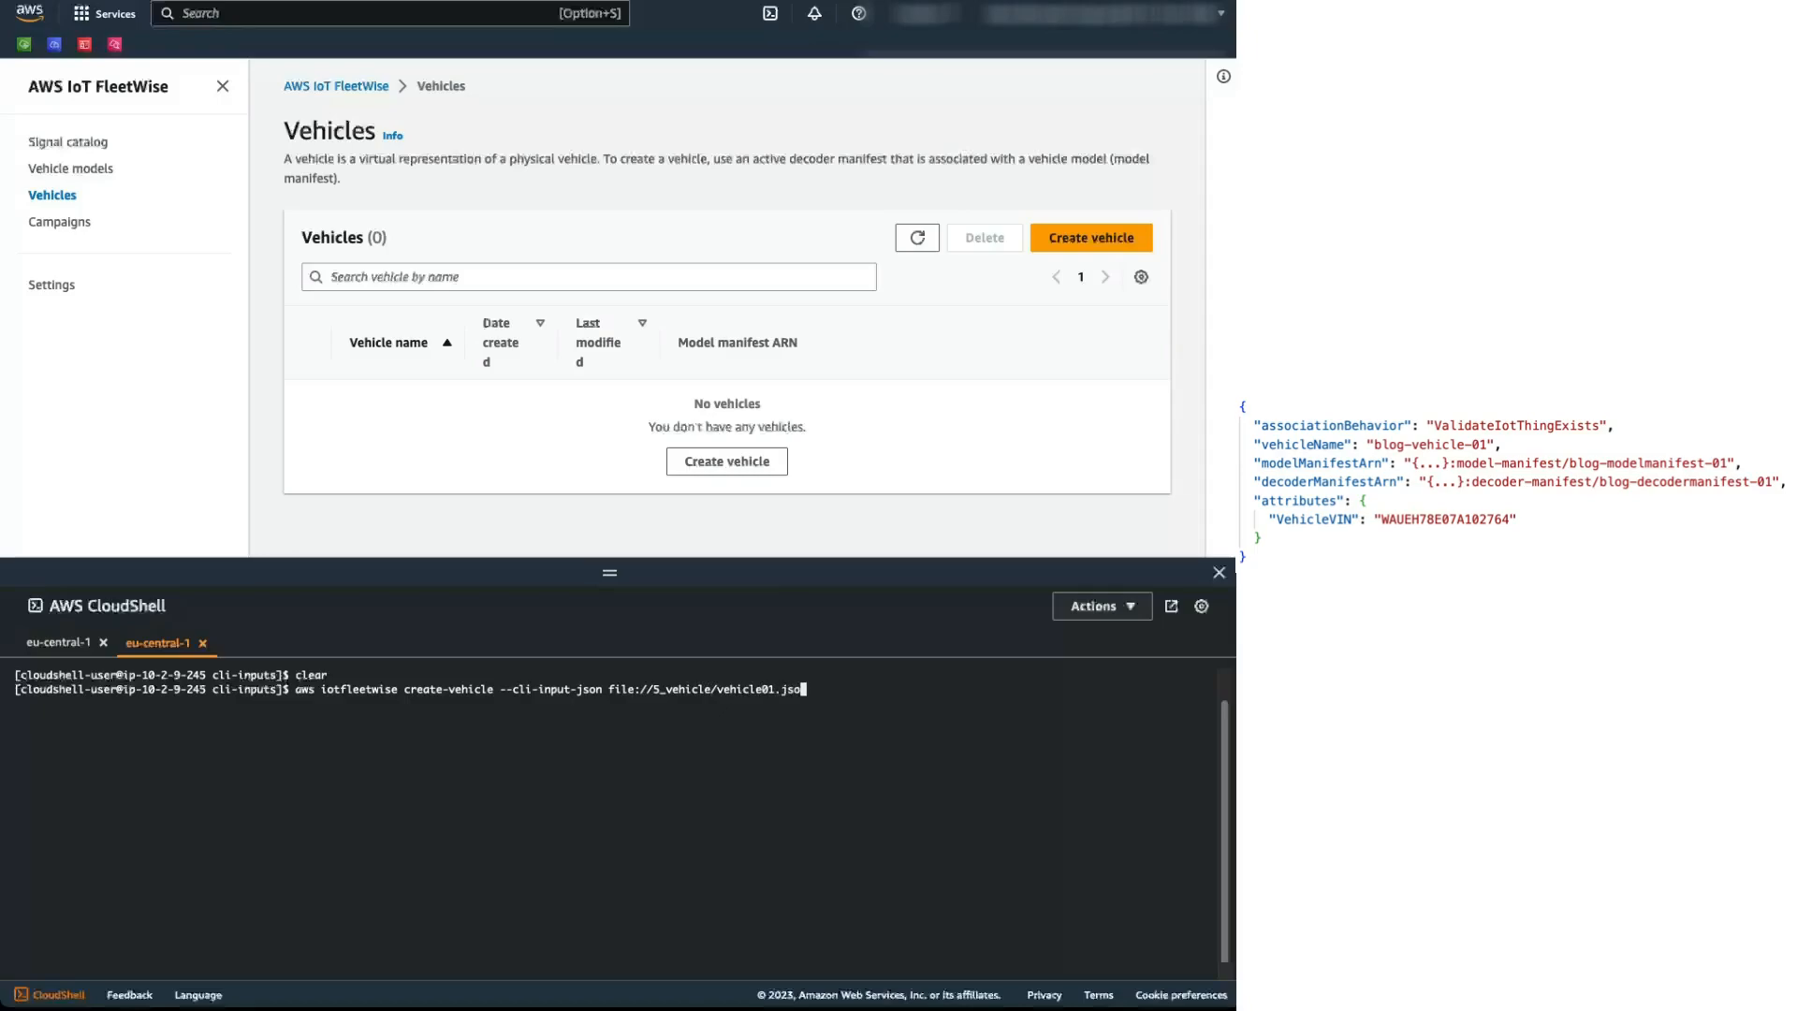
{"action": "key", "text": "Return"}
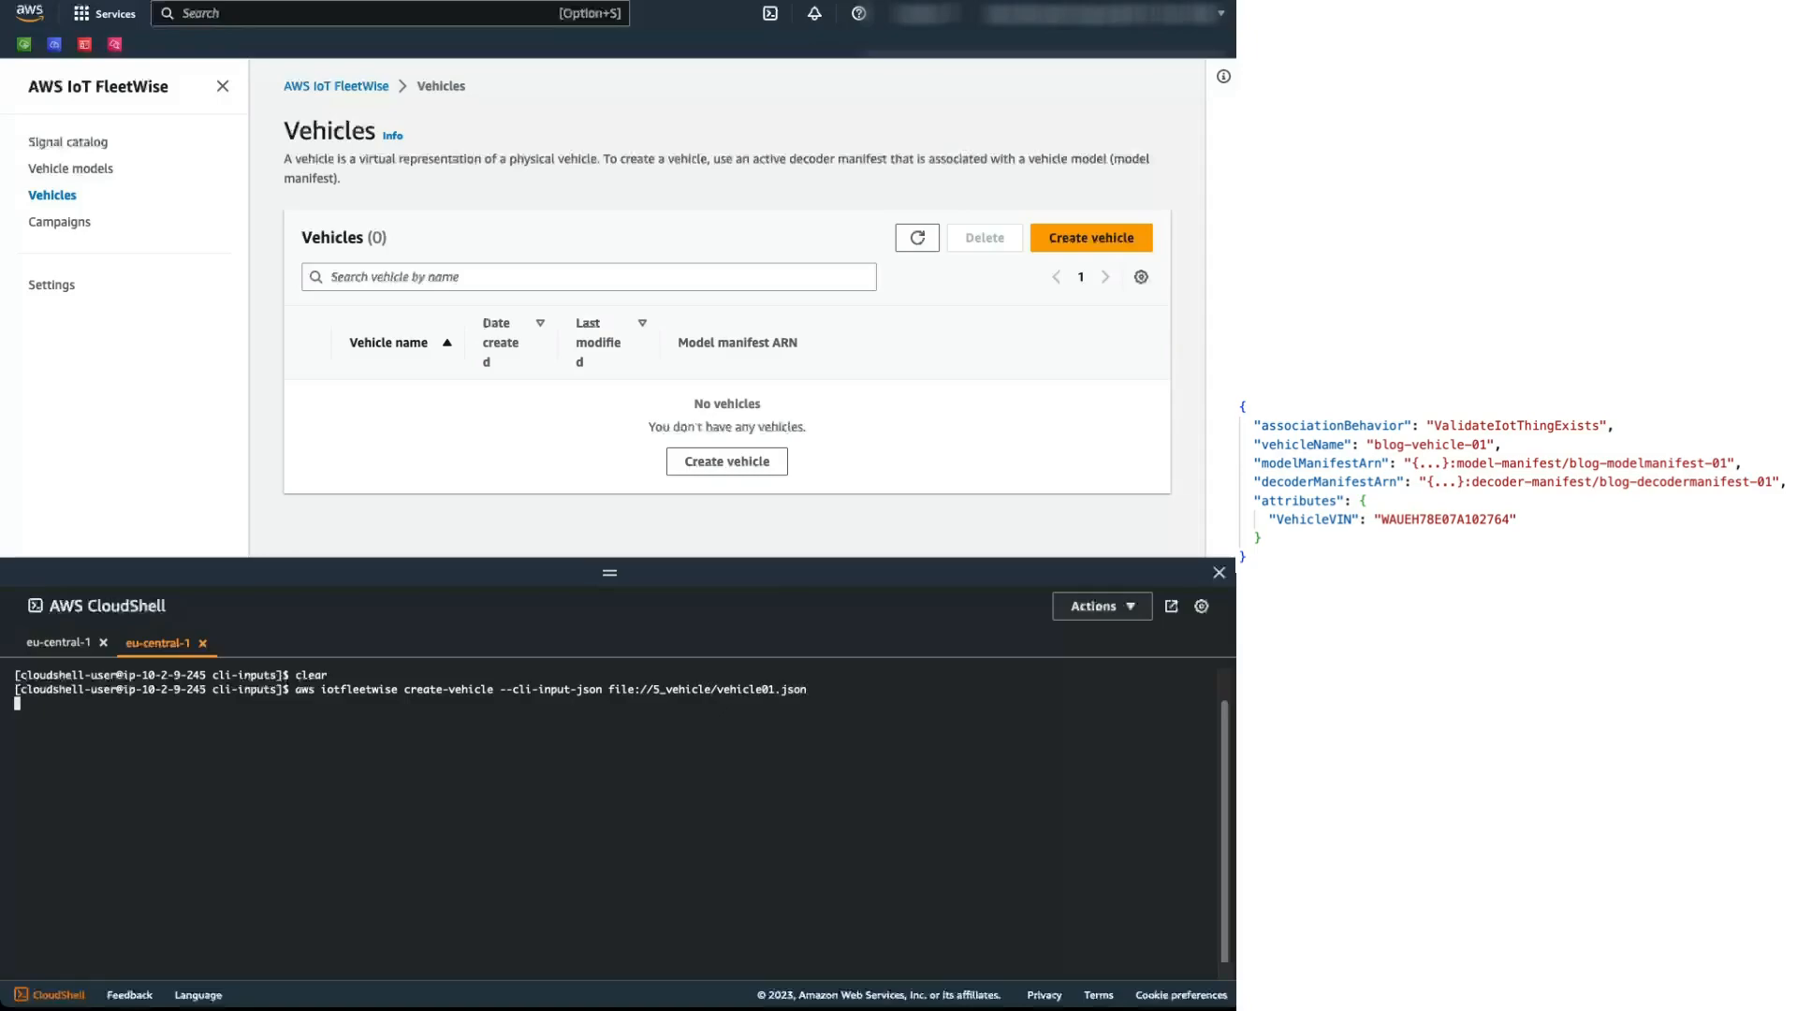
{"action": "key", "text": "Return"}
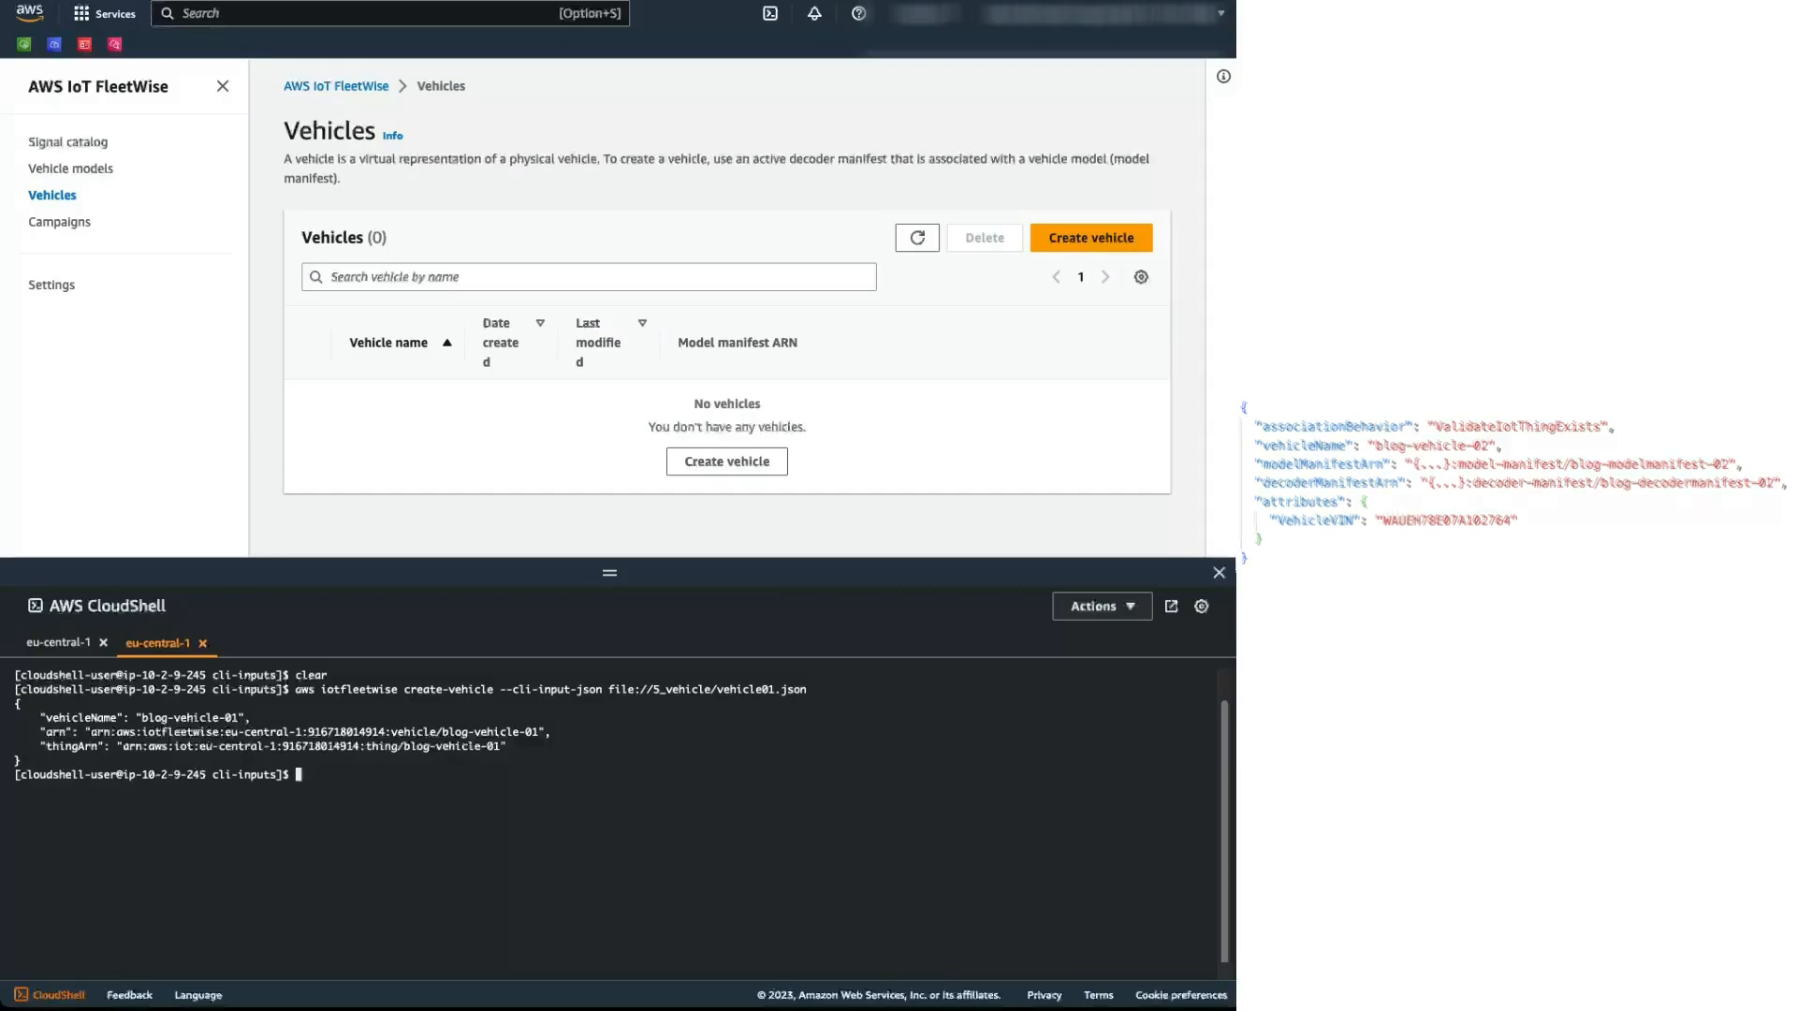
Step: Create blog-vehicle-02 from 5_vehicle/vehicle02.json and begin the next FleetWise command
{"action": "type", "text": "aws iotfleetwise create-vehicle --cli-input-json file://5_vehicle/vehicle02.json"}
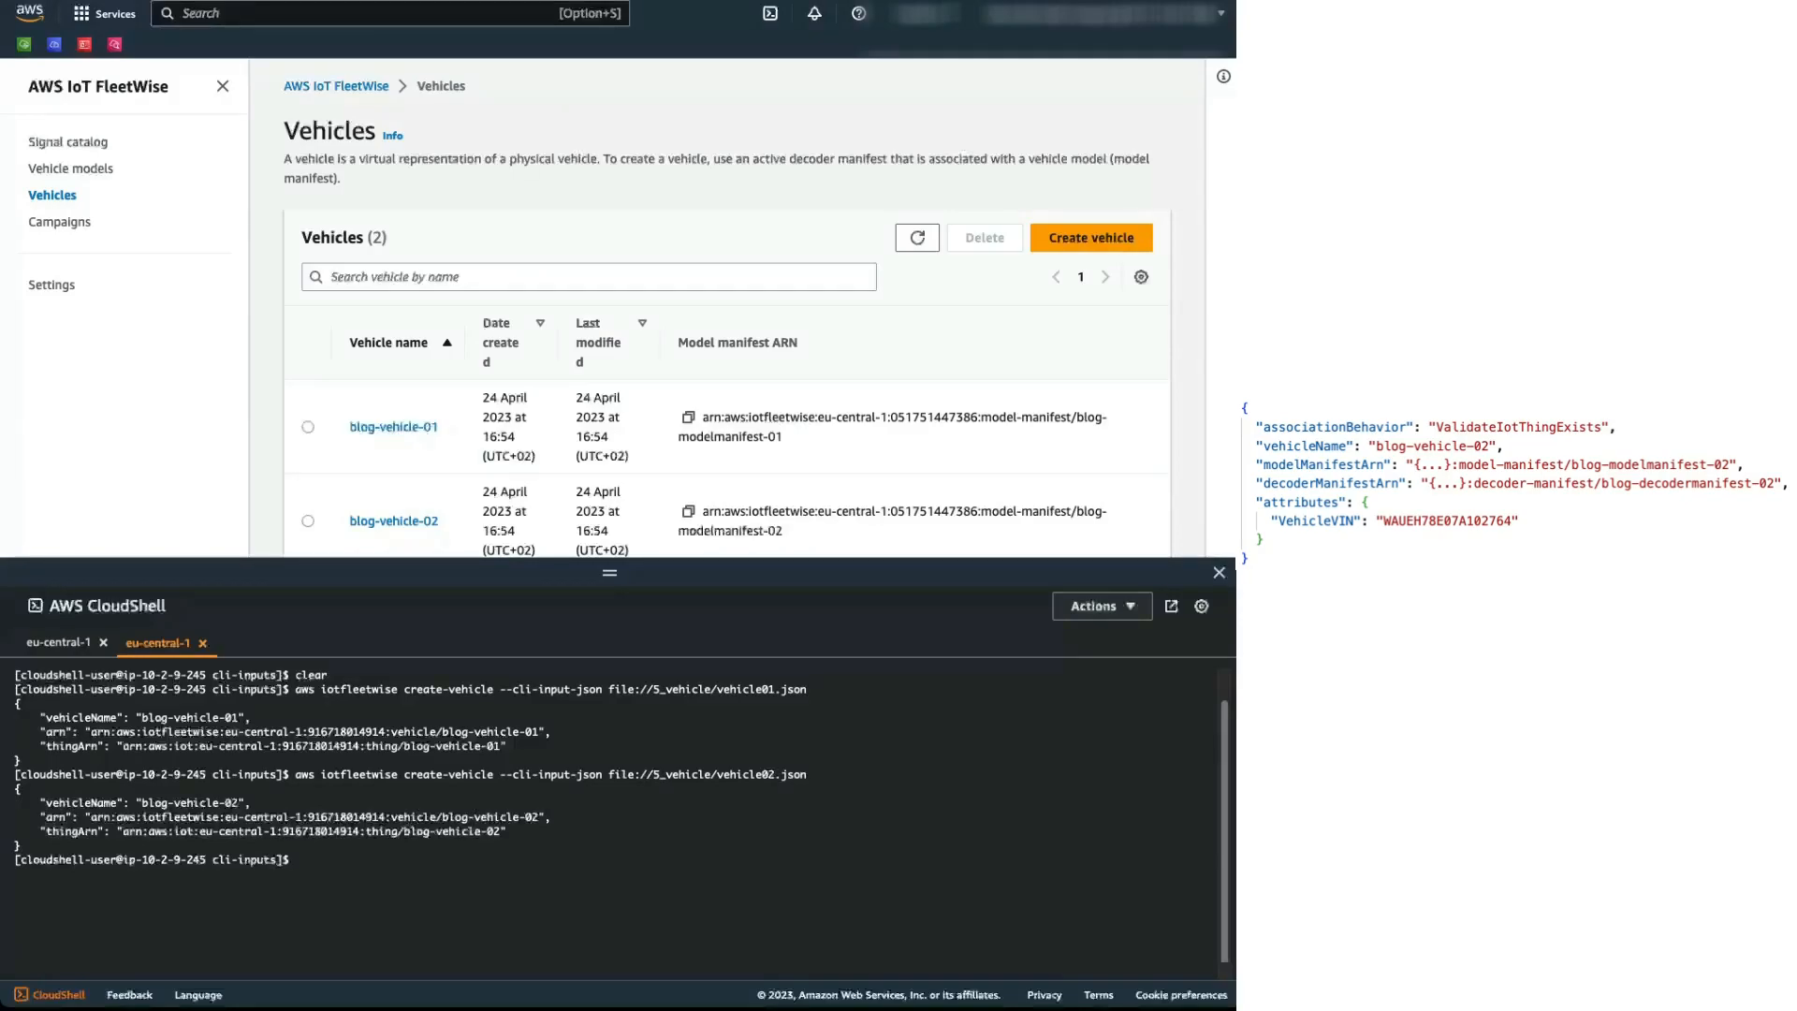
{"action": "type", "text": "aws iotfleetwise create-"}
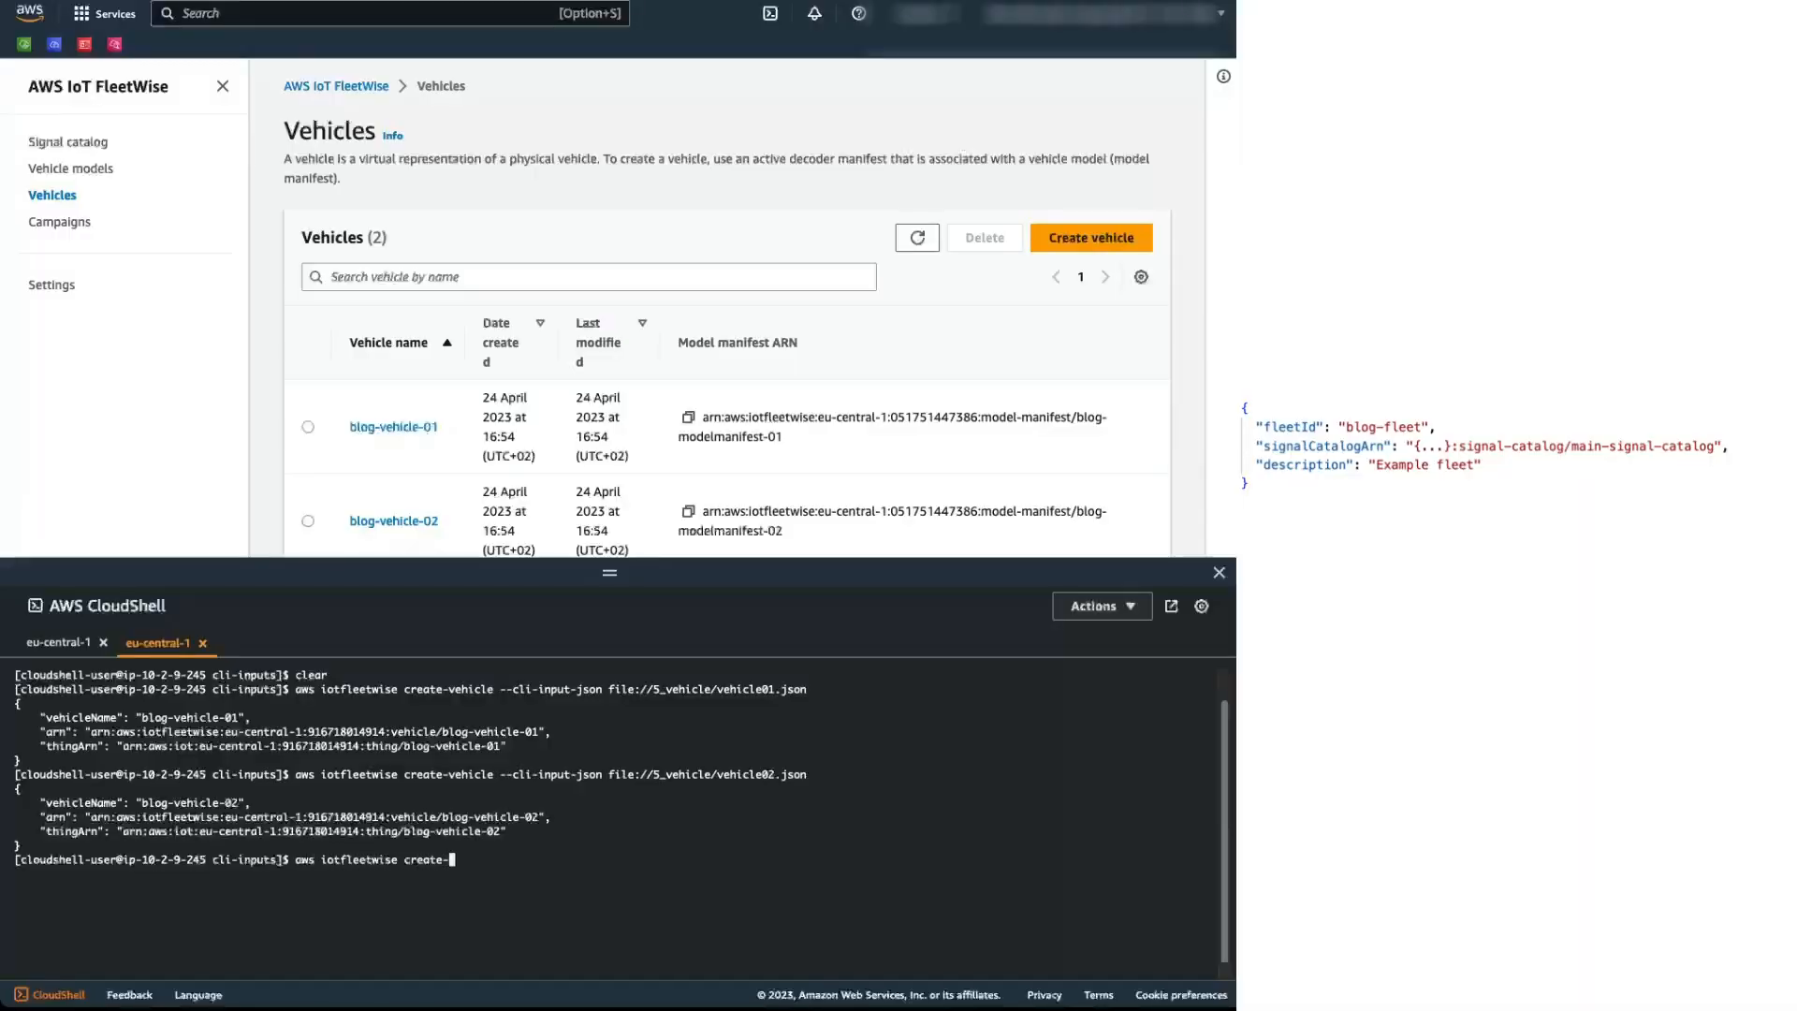
Step: Create blog-fleet with create-fleet --cli-input-json file://6_fleet/fleet.json
{"action": "type", "text": "fleet --"}
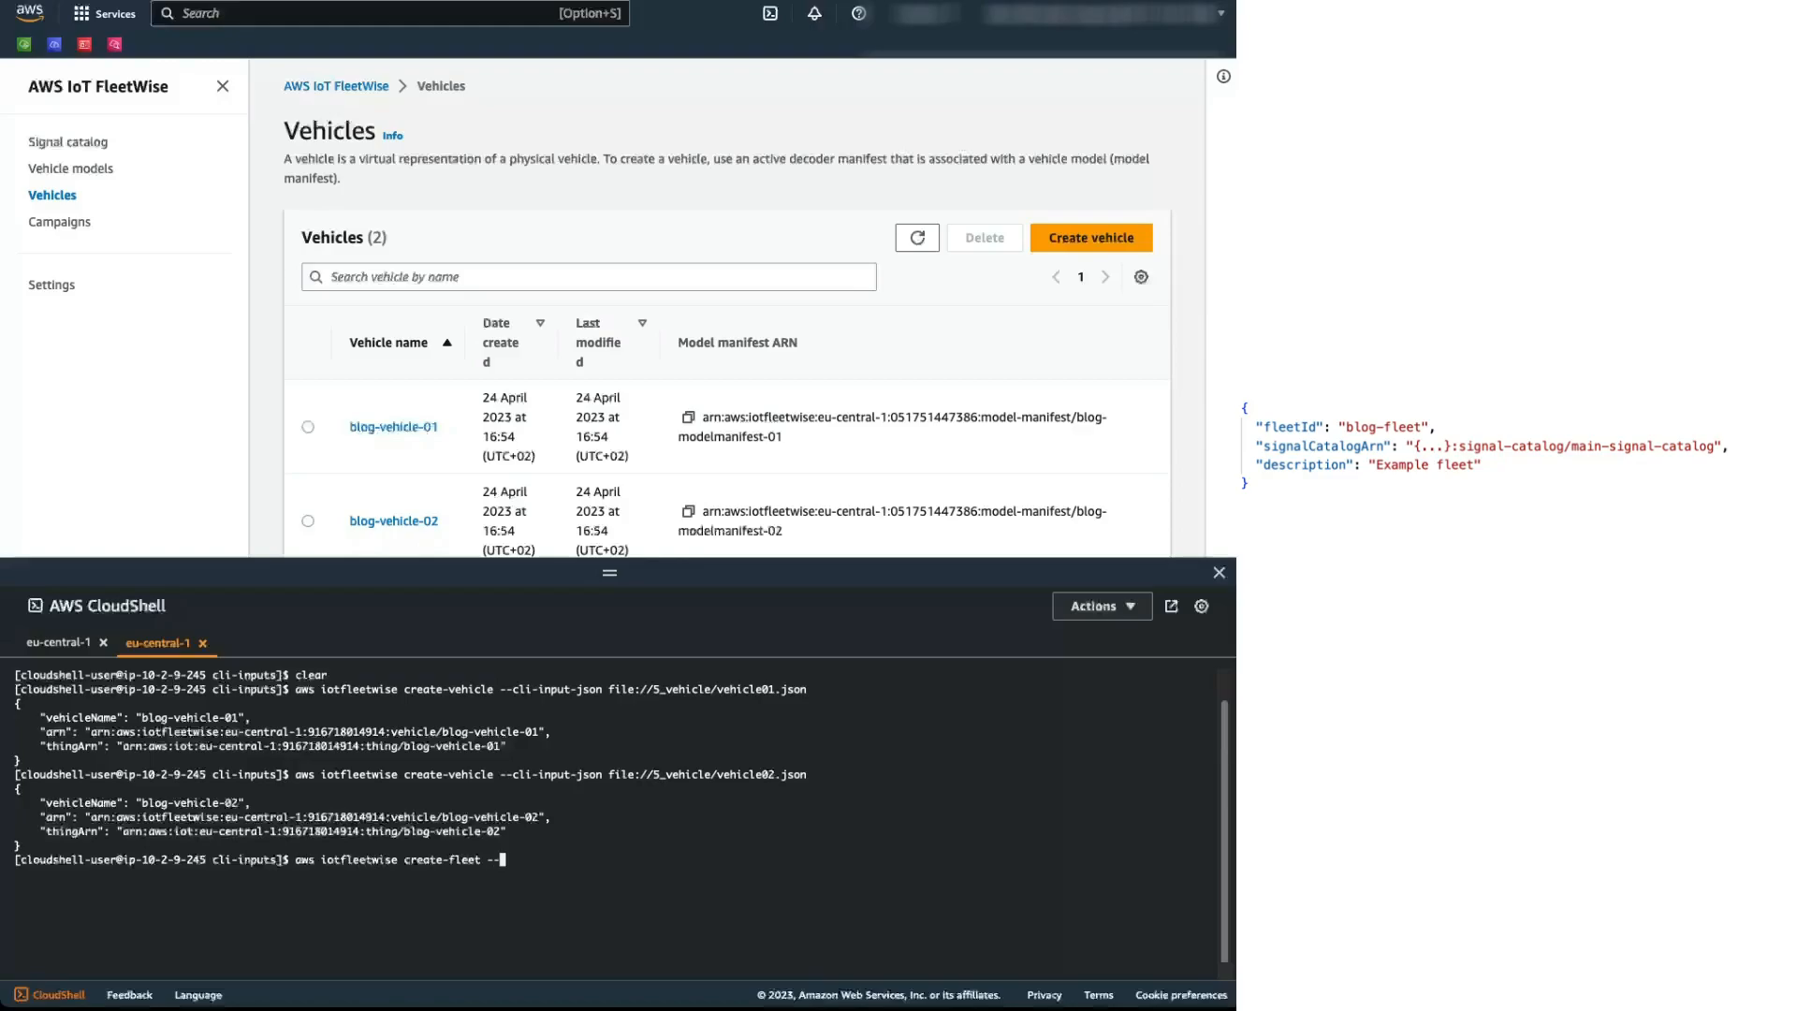
{"action": "type", "text": "--cli-input-json file://"}
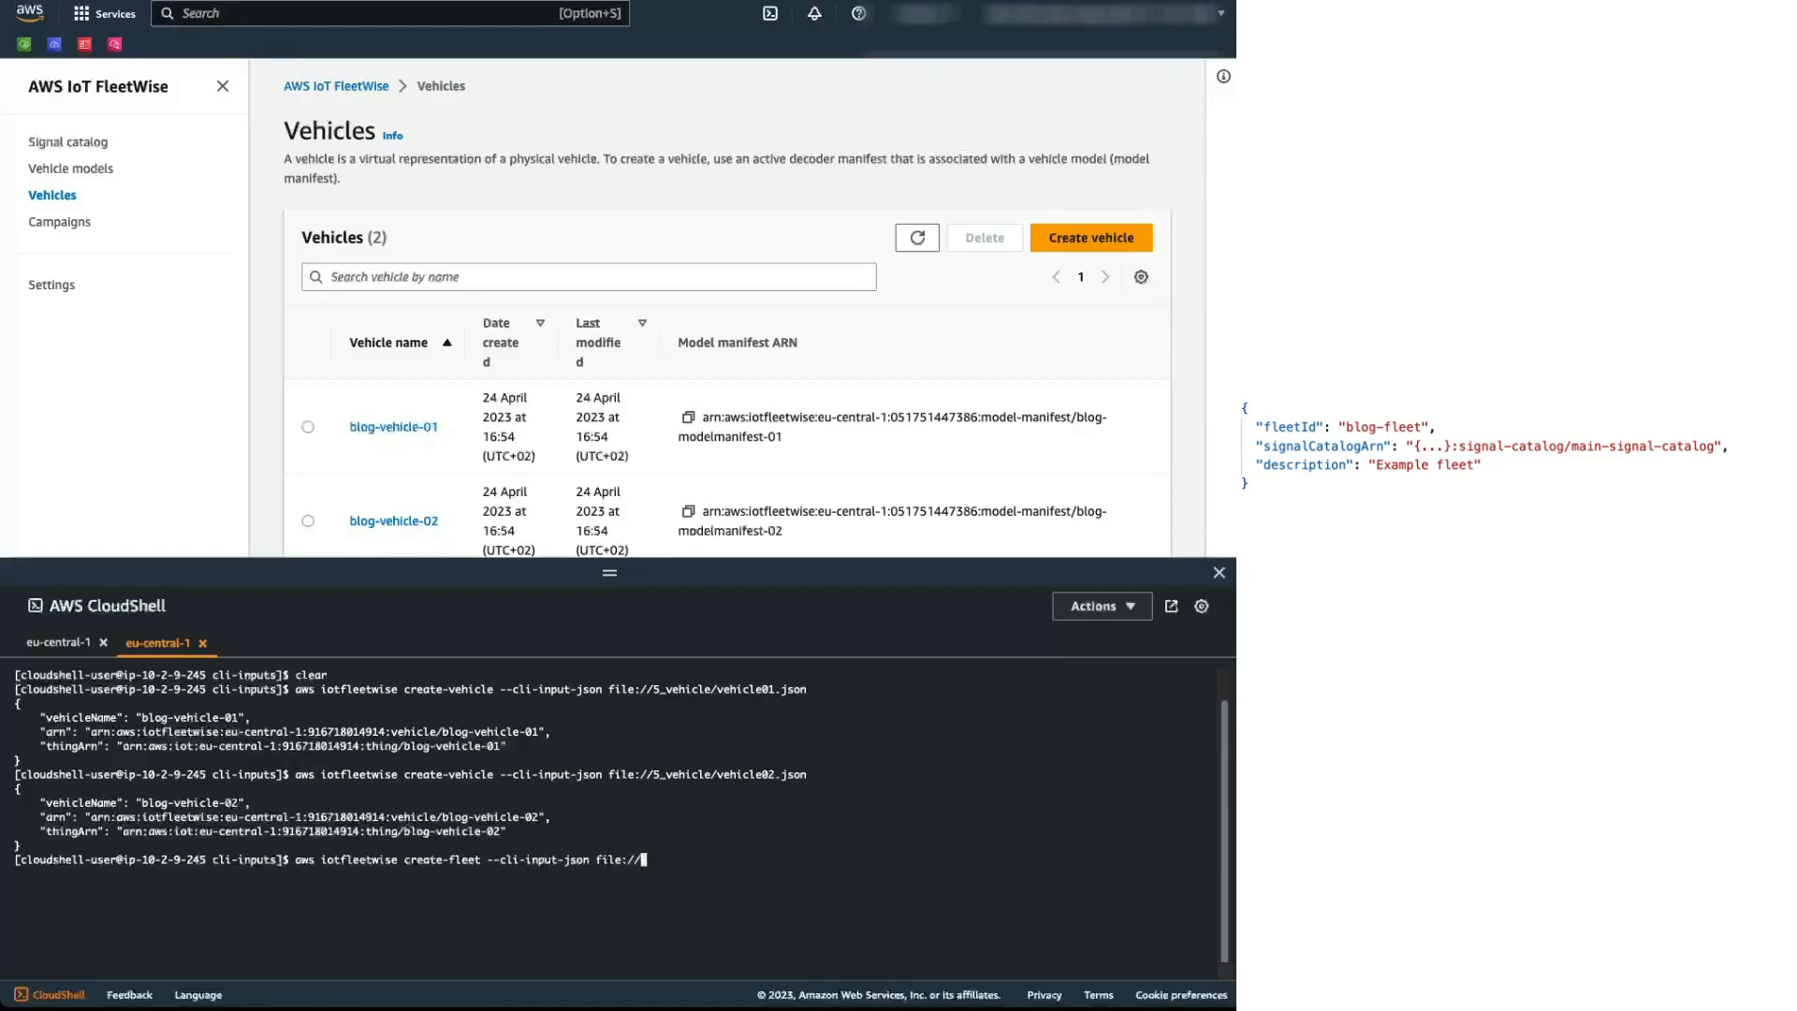
{"action": "type", "text": "6_fleet/fleet."}
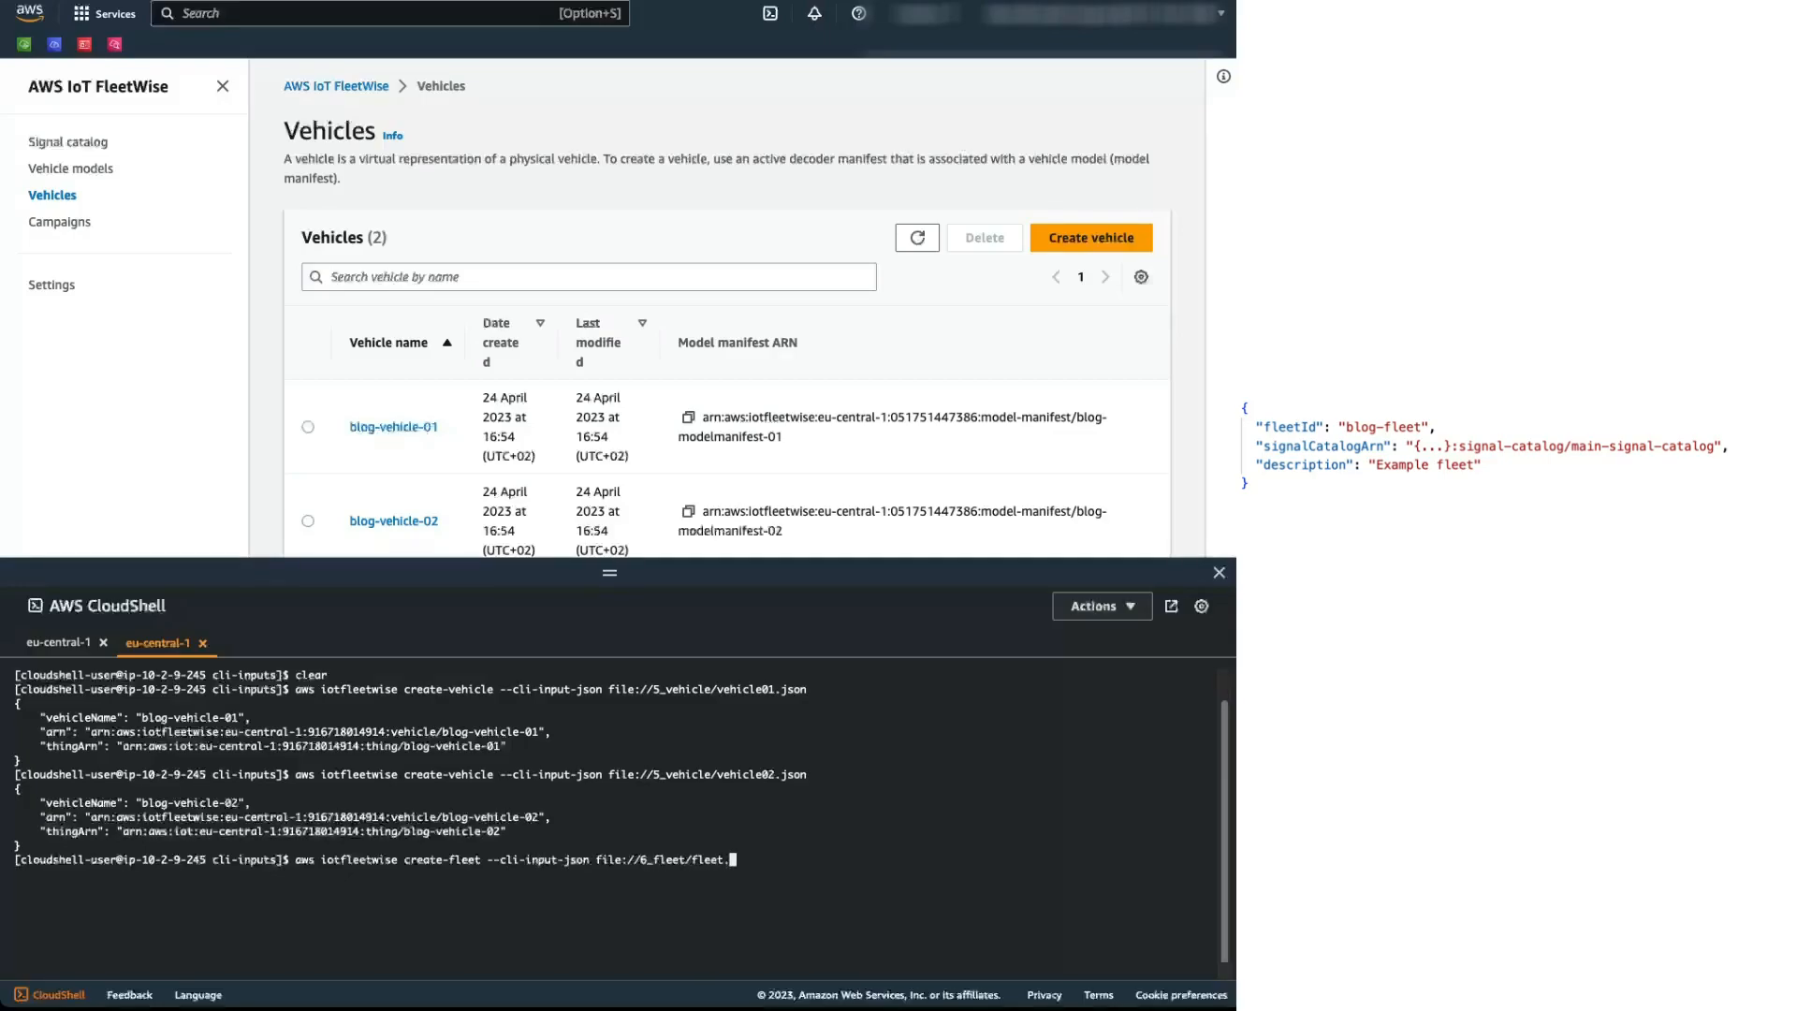
{"action": "key", "text": "Return"}
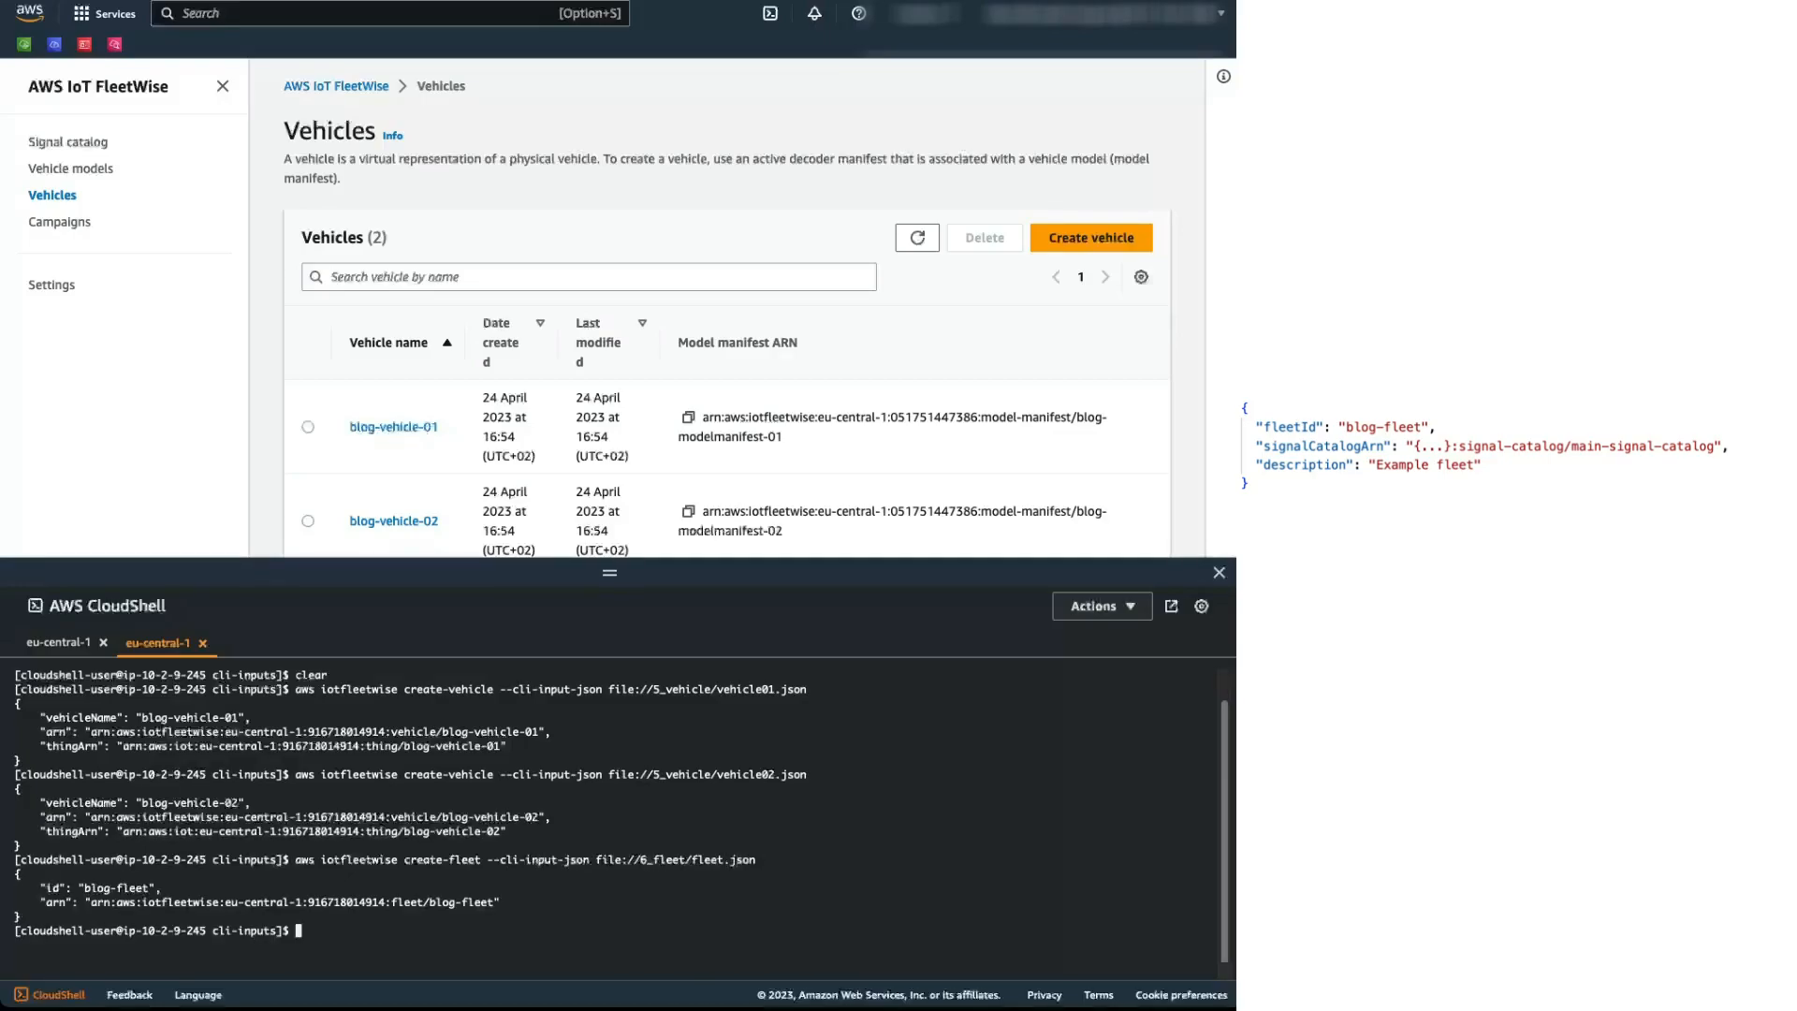
{"action": "type", "text": "aws iotfleetwise associate-vehicle"}
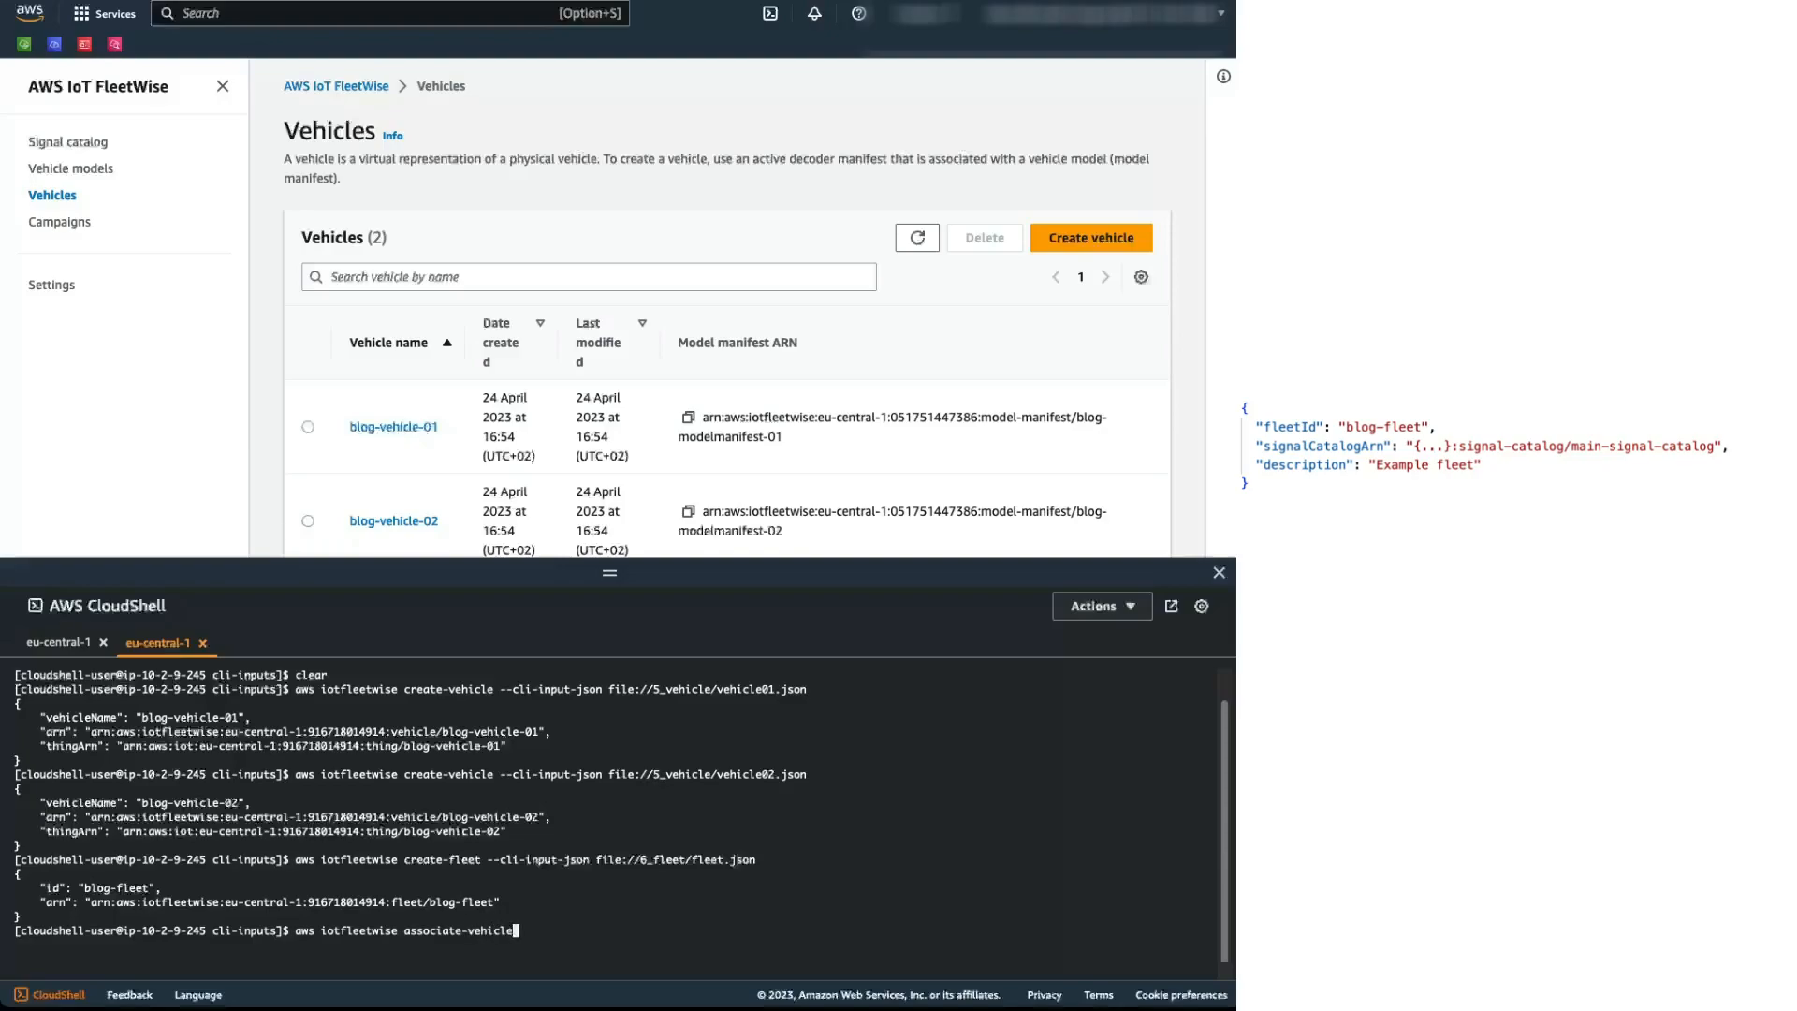
Step: Associate blog-vehicle-01 with blog-fleet via associate-vehicle-fleet --fleet-id blog-fleet --vehicle-name
{"action": "type", "text": "-fleet --fleet-id b"}
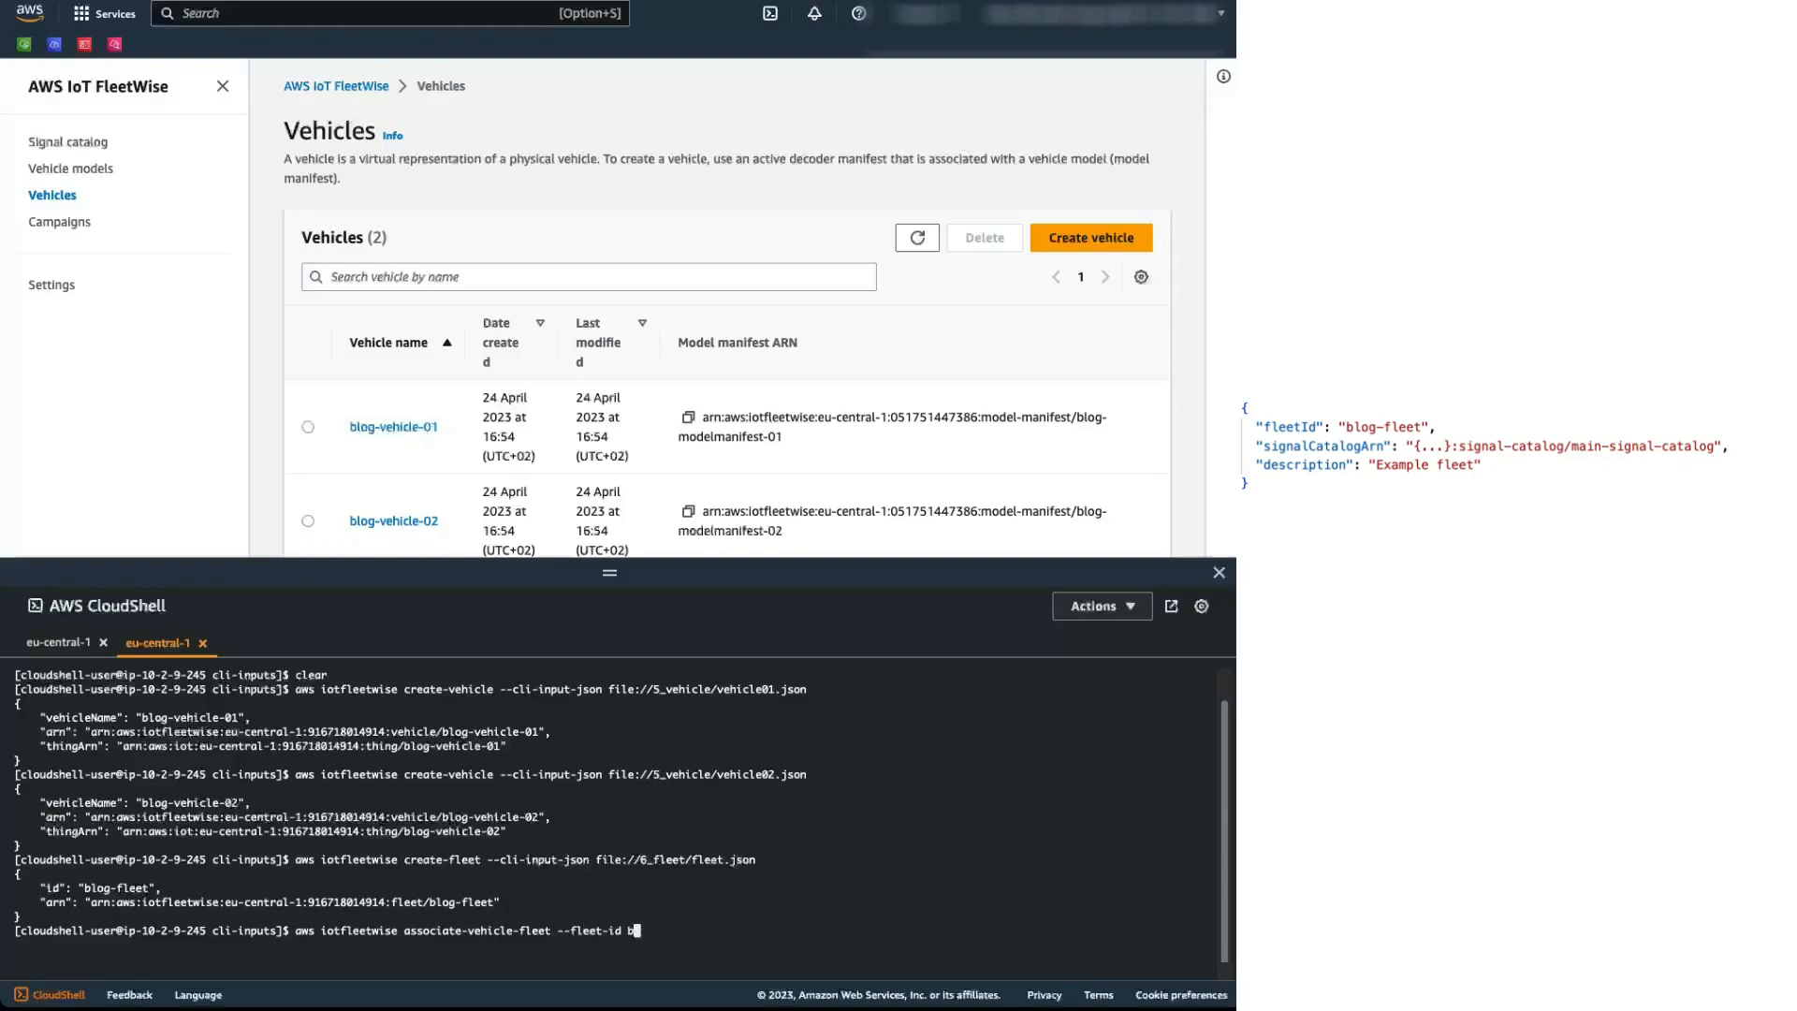
{"action": "type", "text": "log-fleet --"}
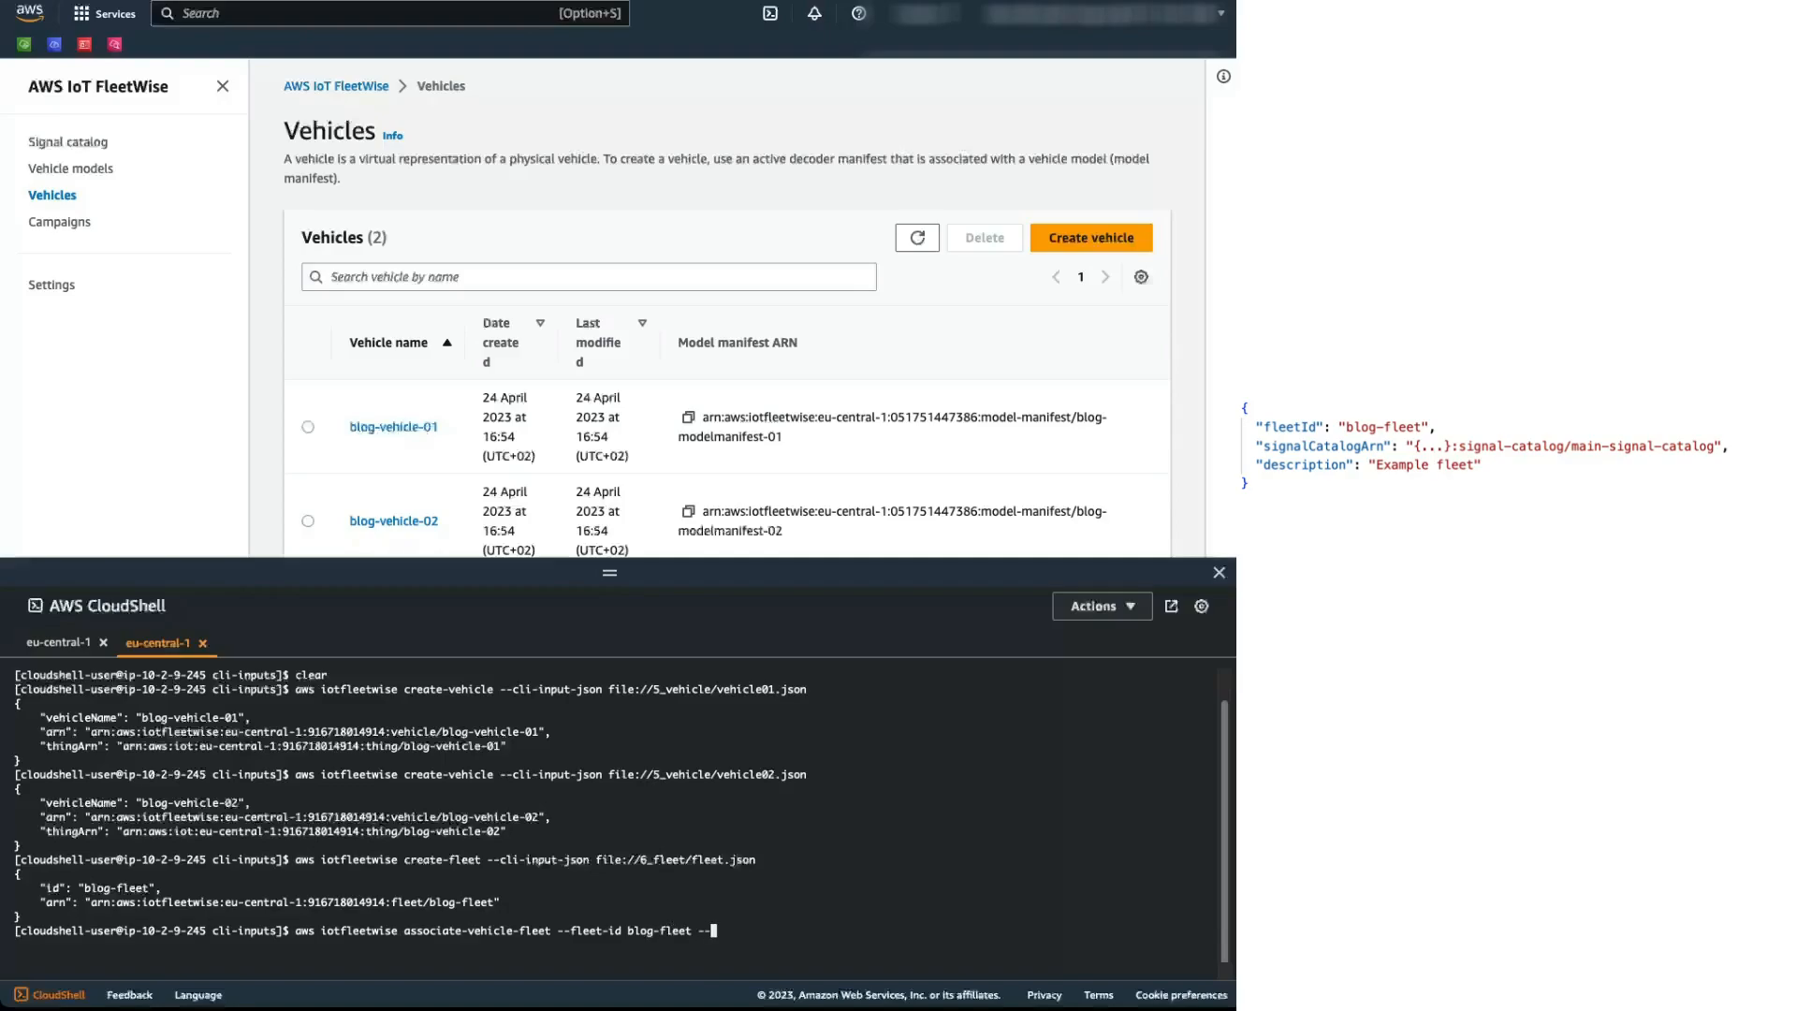
{"action": "type", "text": "--vehicle-name"}
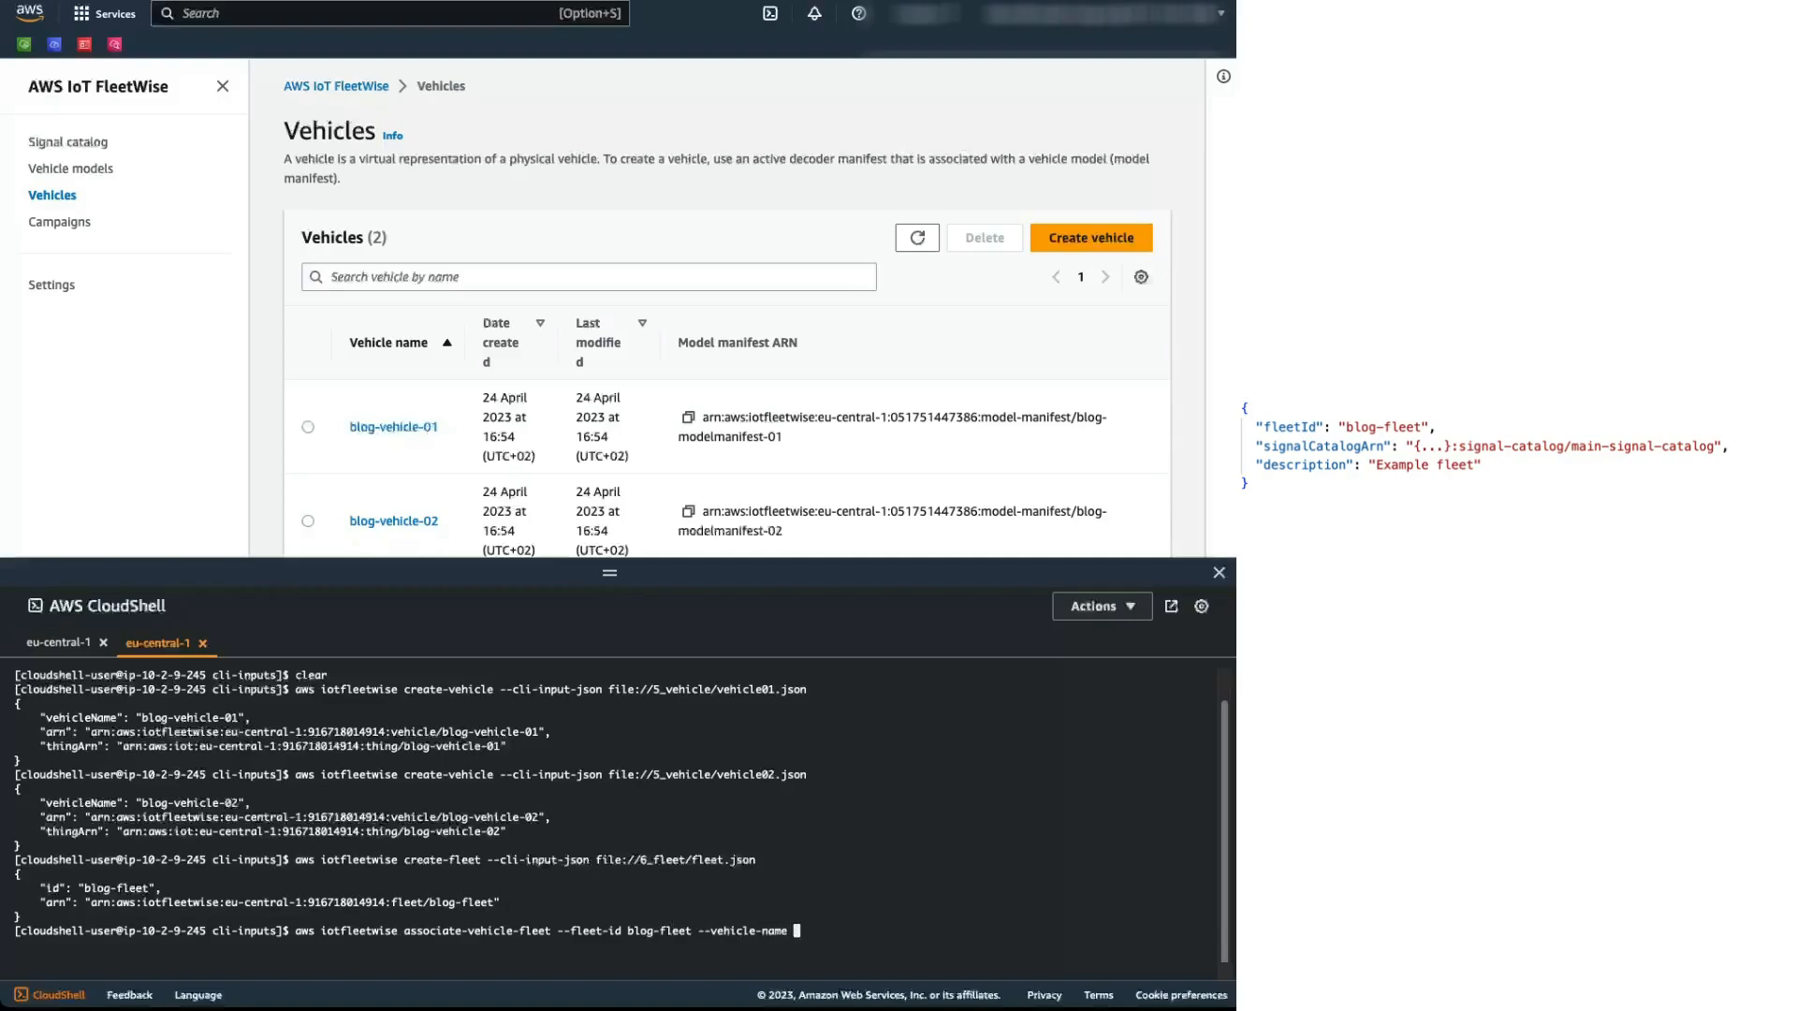
{"action": "type", "text": "blog-vehicle"}
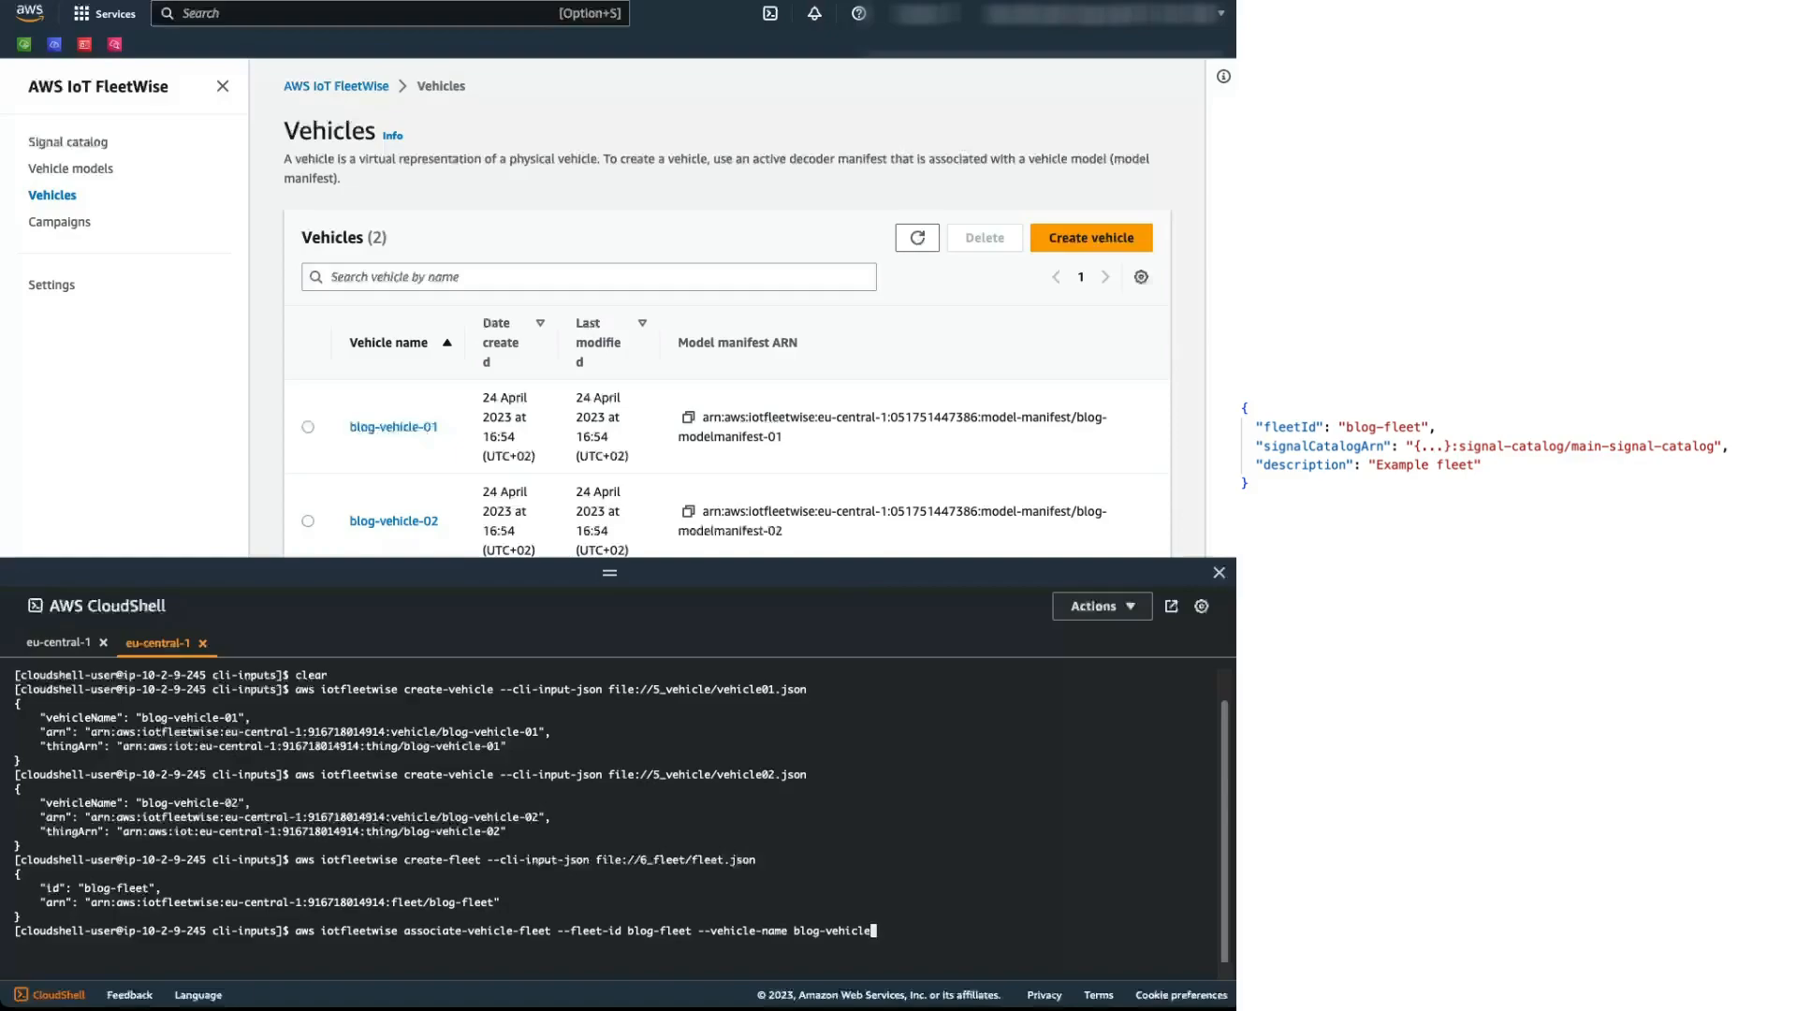
{"action": "key", "text": "Return"}
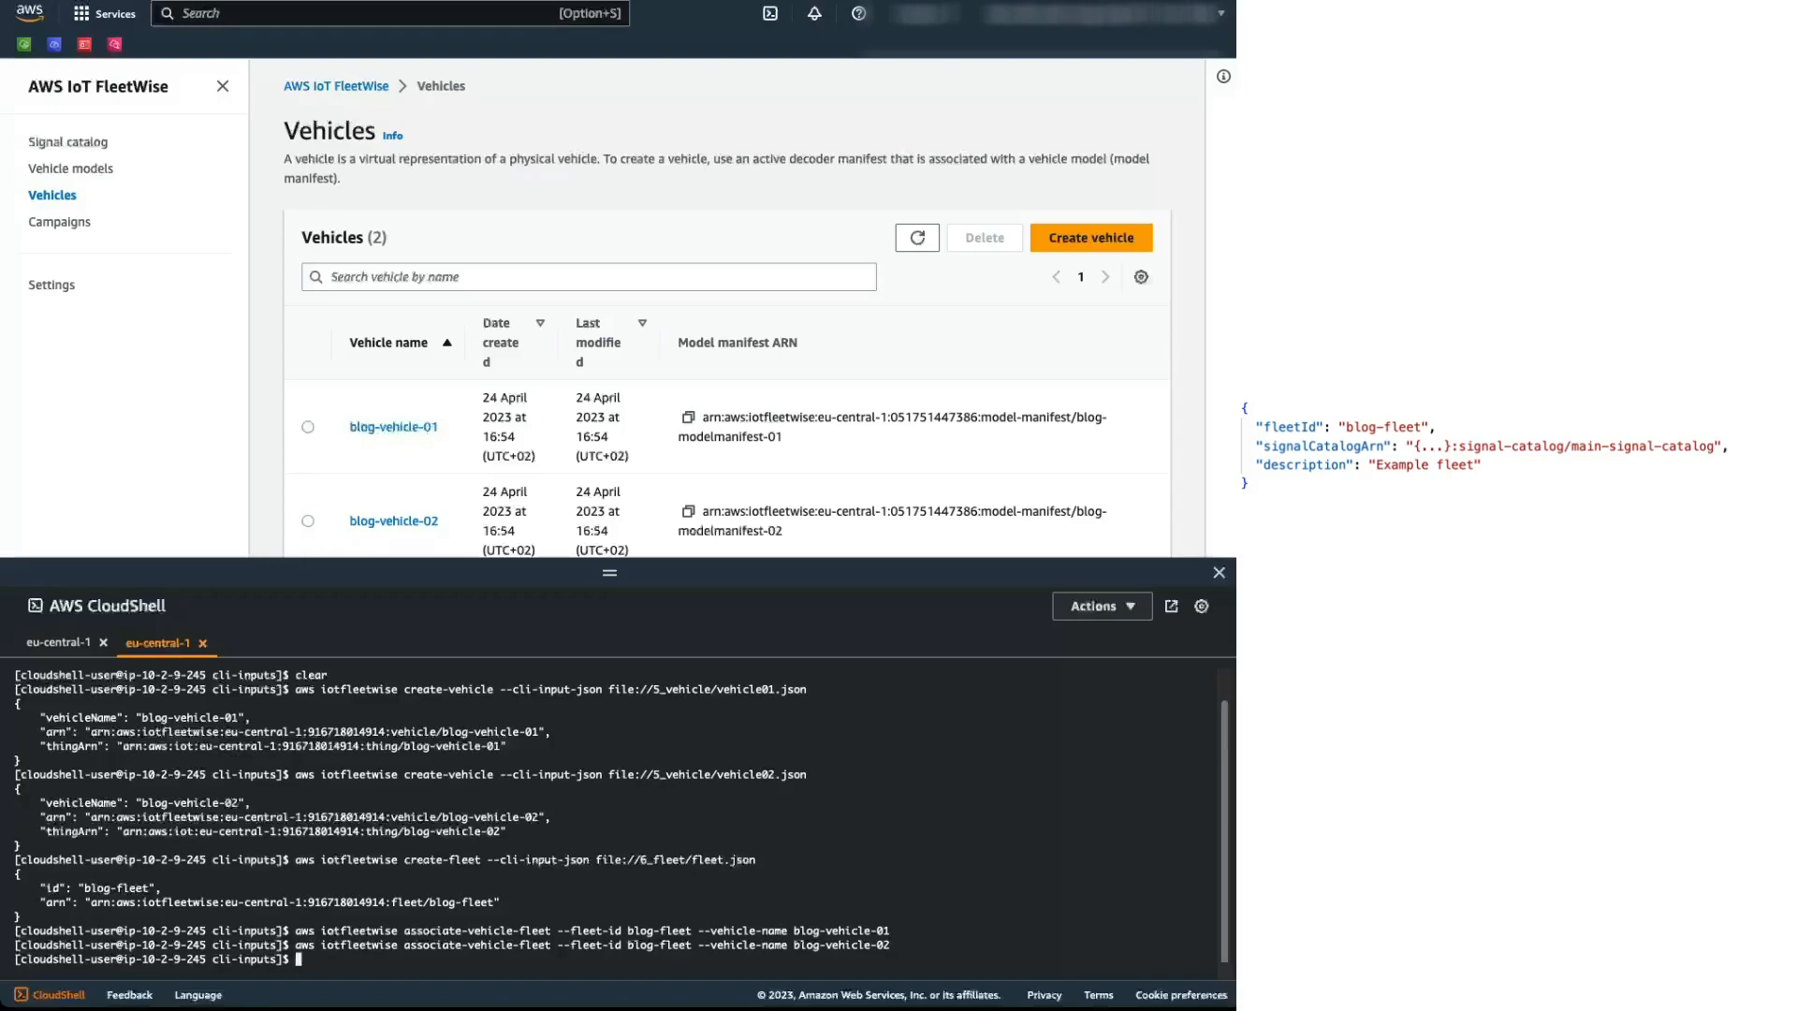
Step: List vehicles in blog-fleet with list-vehicles-in-fleet --fleet-id blog-fleet, confirming both members
{"action": "type", "text": "aws iotfleetwi"}
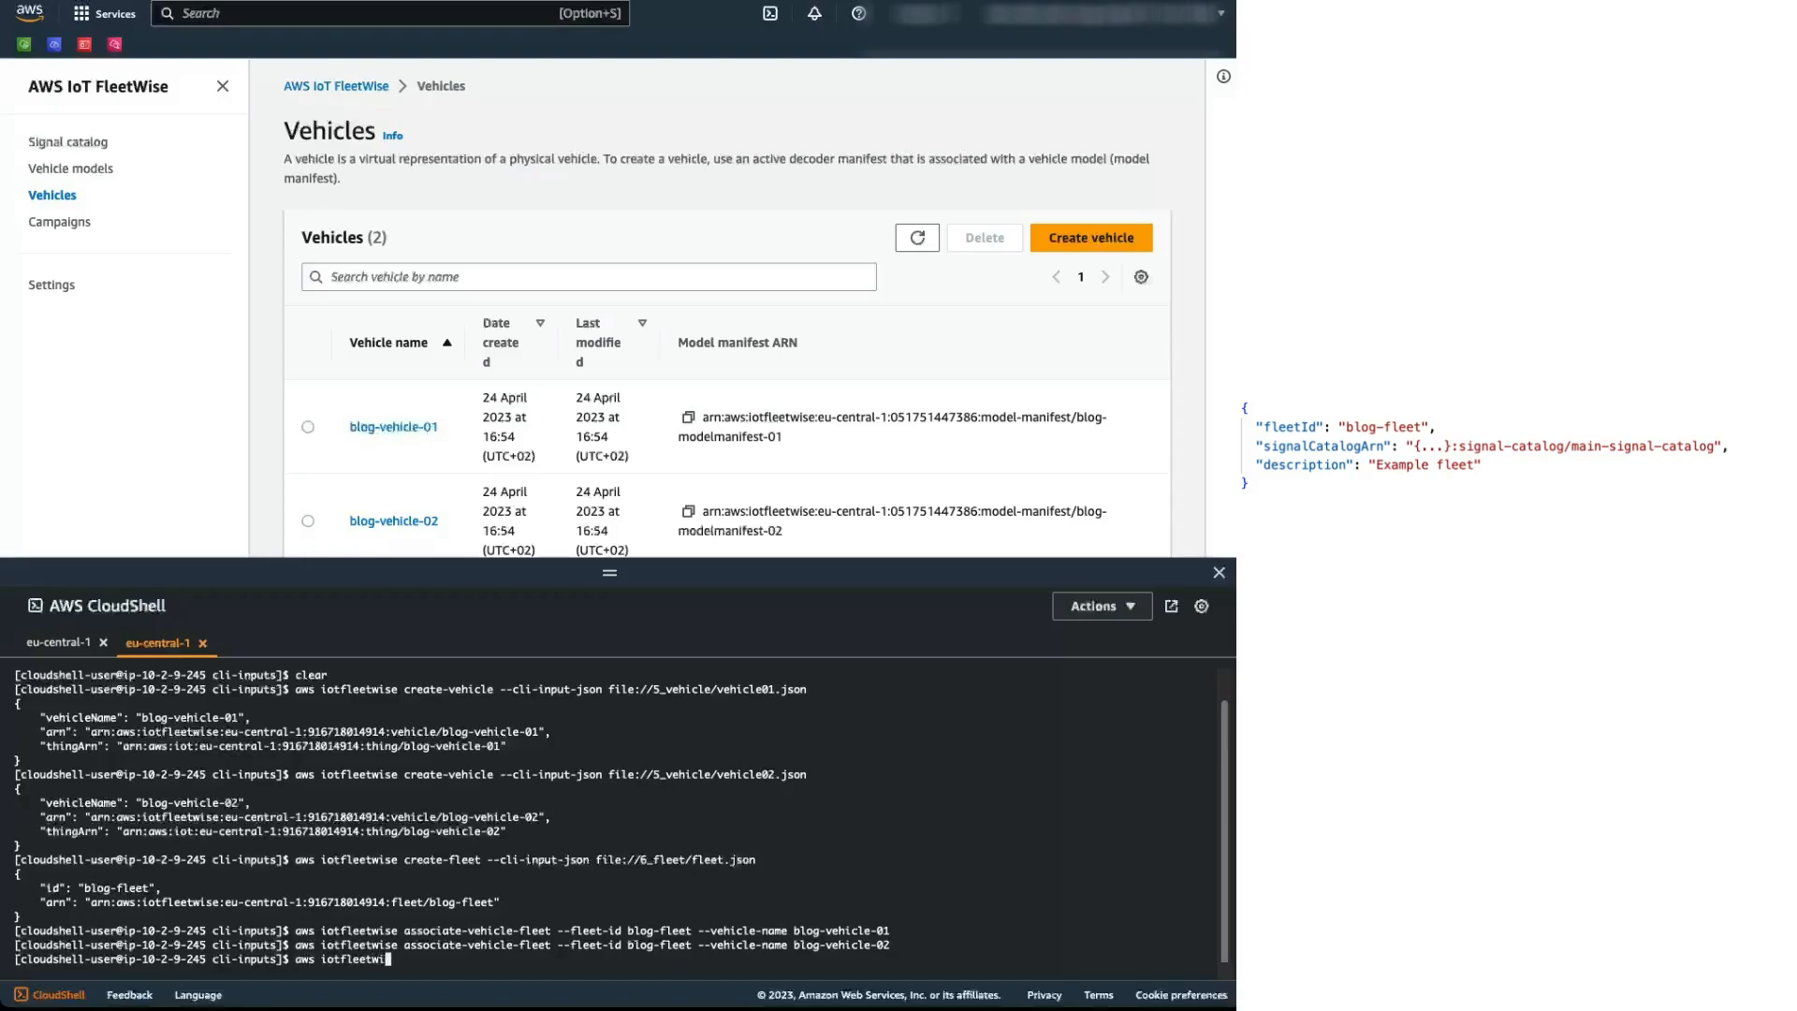
{"action": "type", "text": "list-veh"}
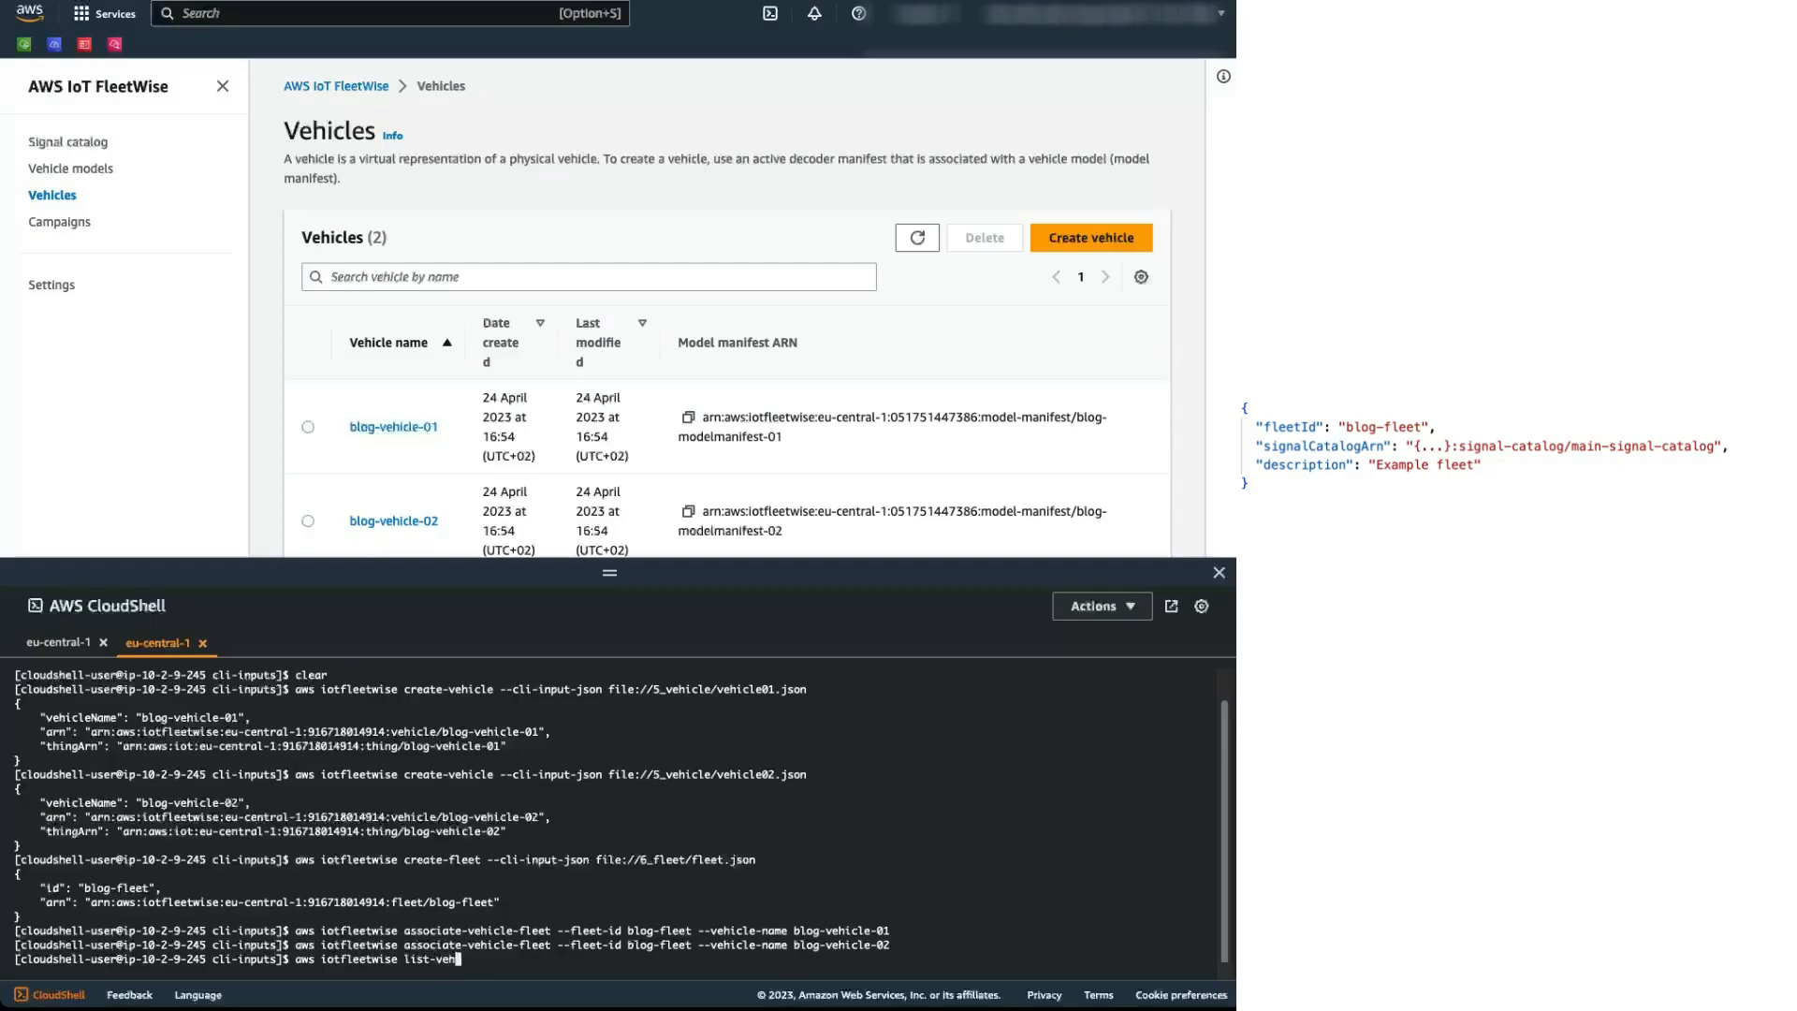
{"action": "type", "text": "icles-in-fleet"}
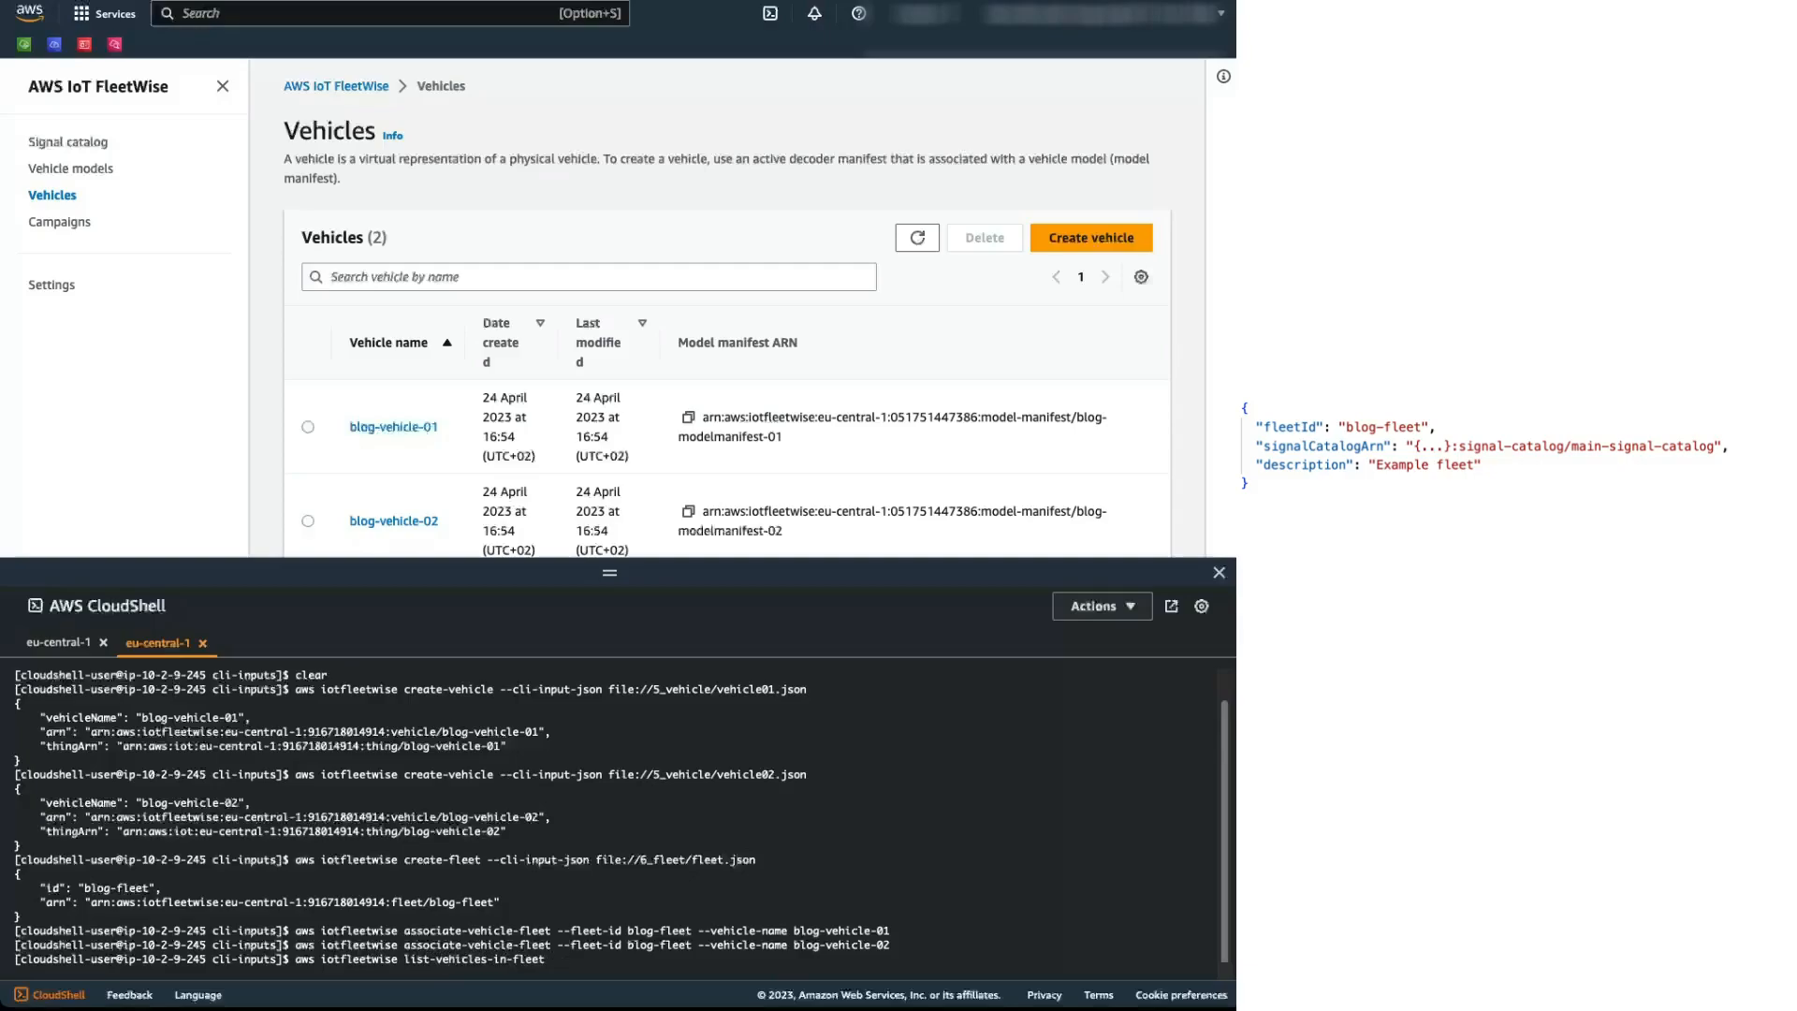
{"action": "type", "text": "--fleet"}
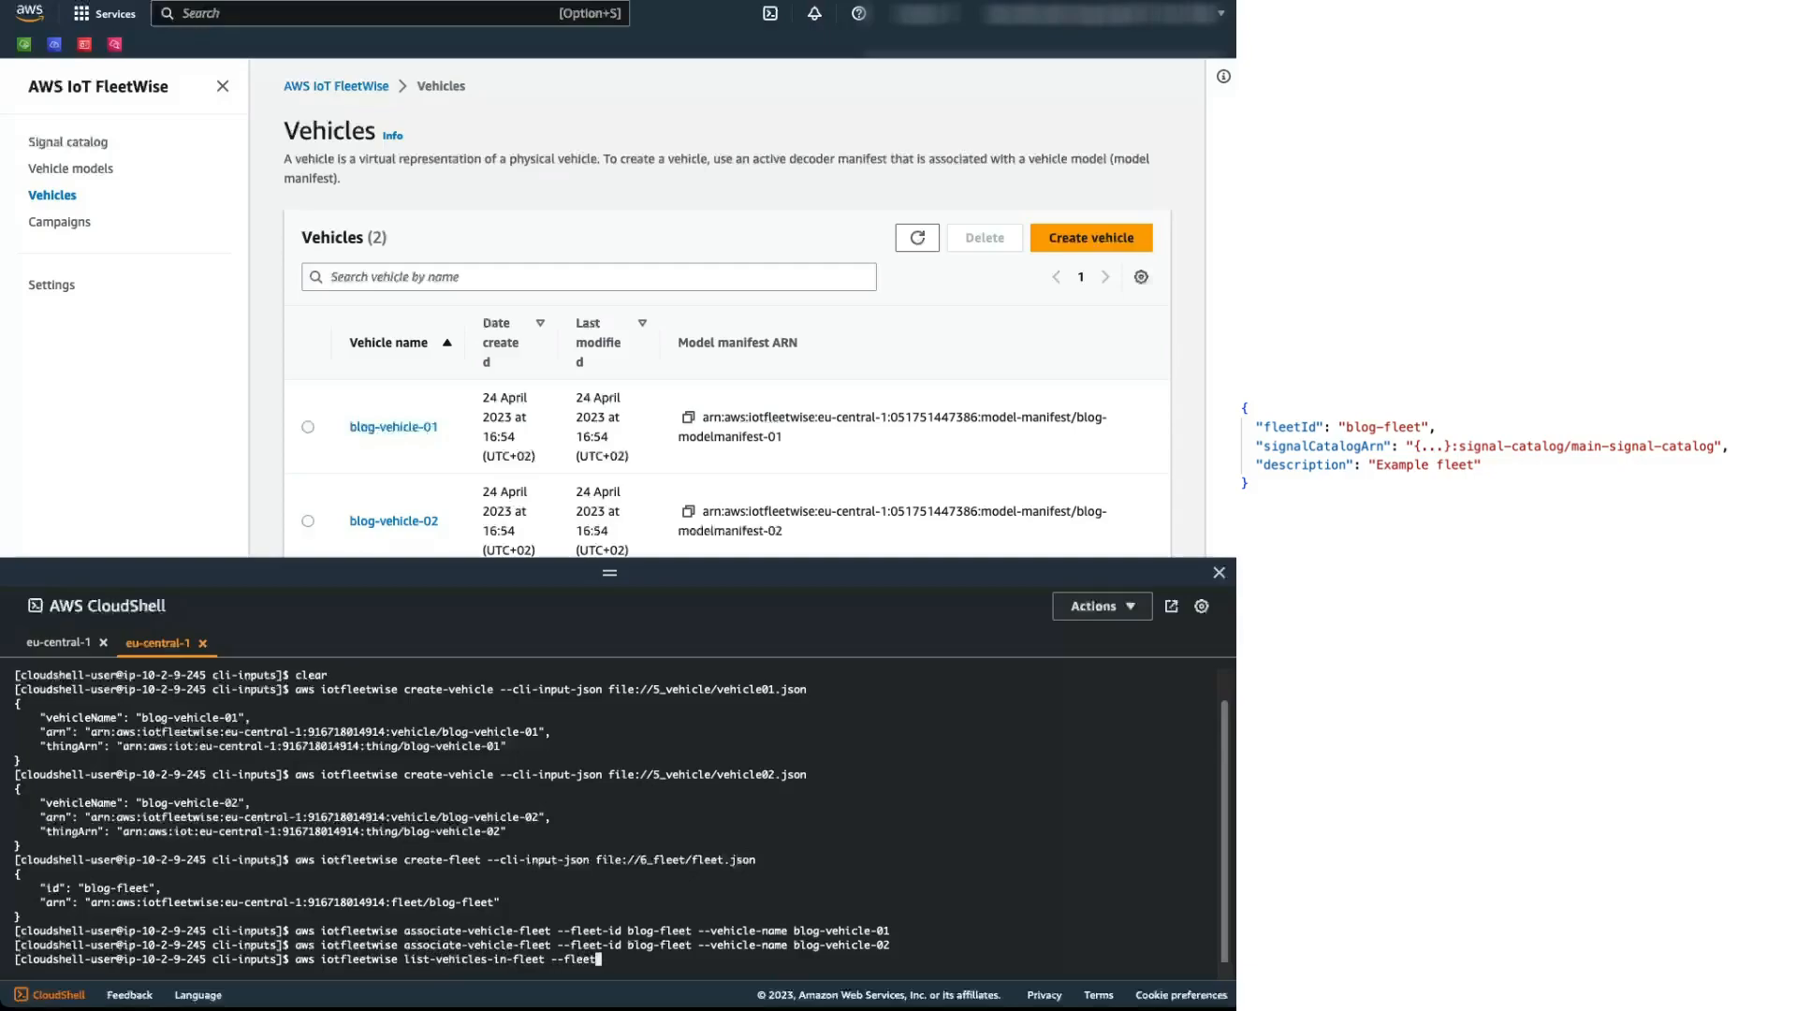
{"action": "type", "text": "-id"}
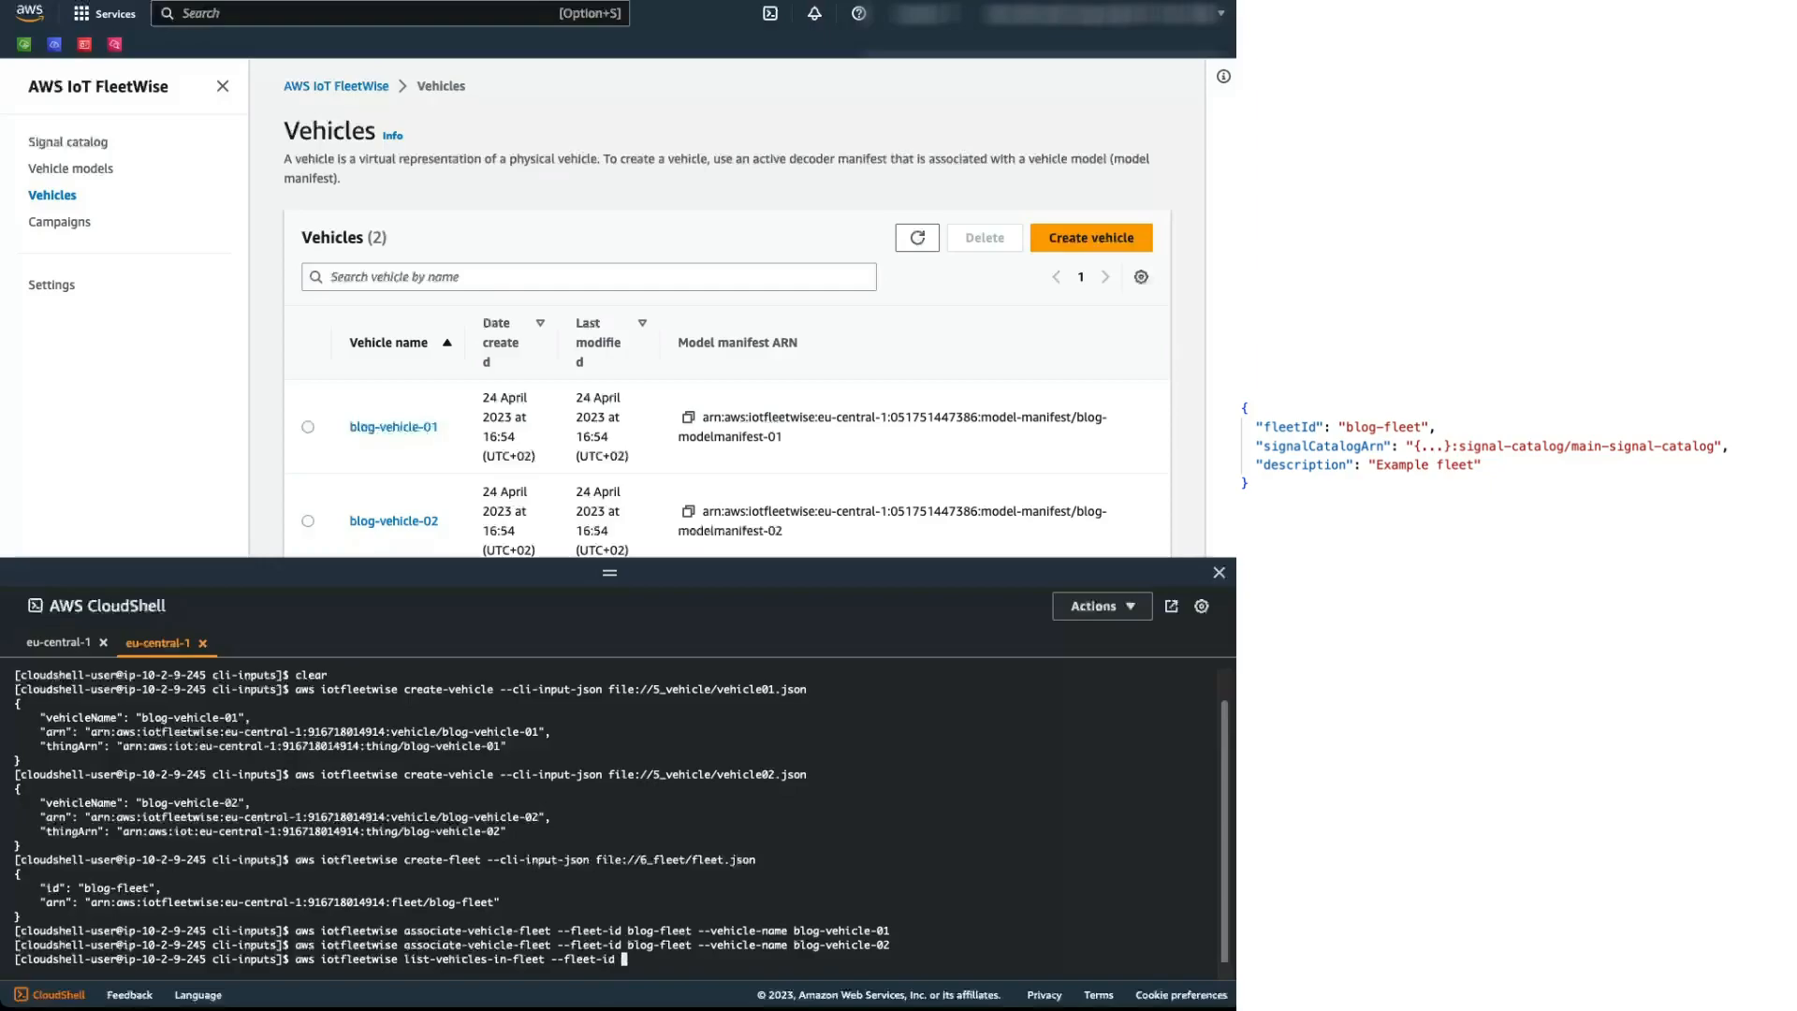
{"action": "type", "text": "blog-fleet"}
{"action": "type", "text": "cle"}
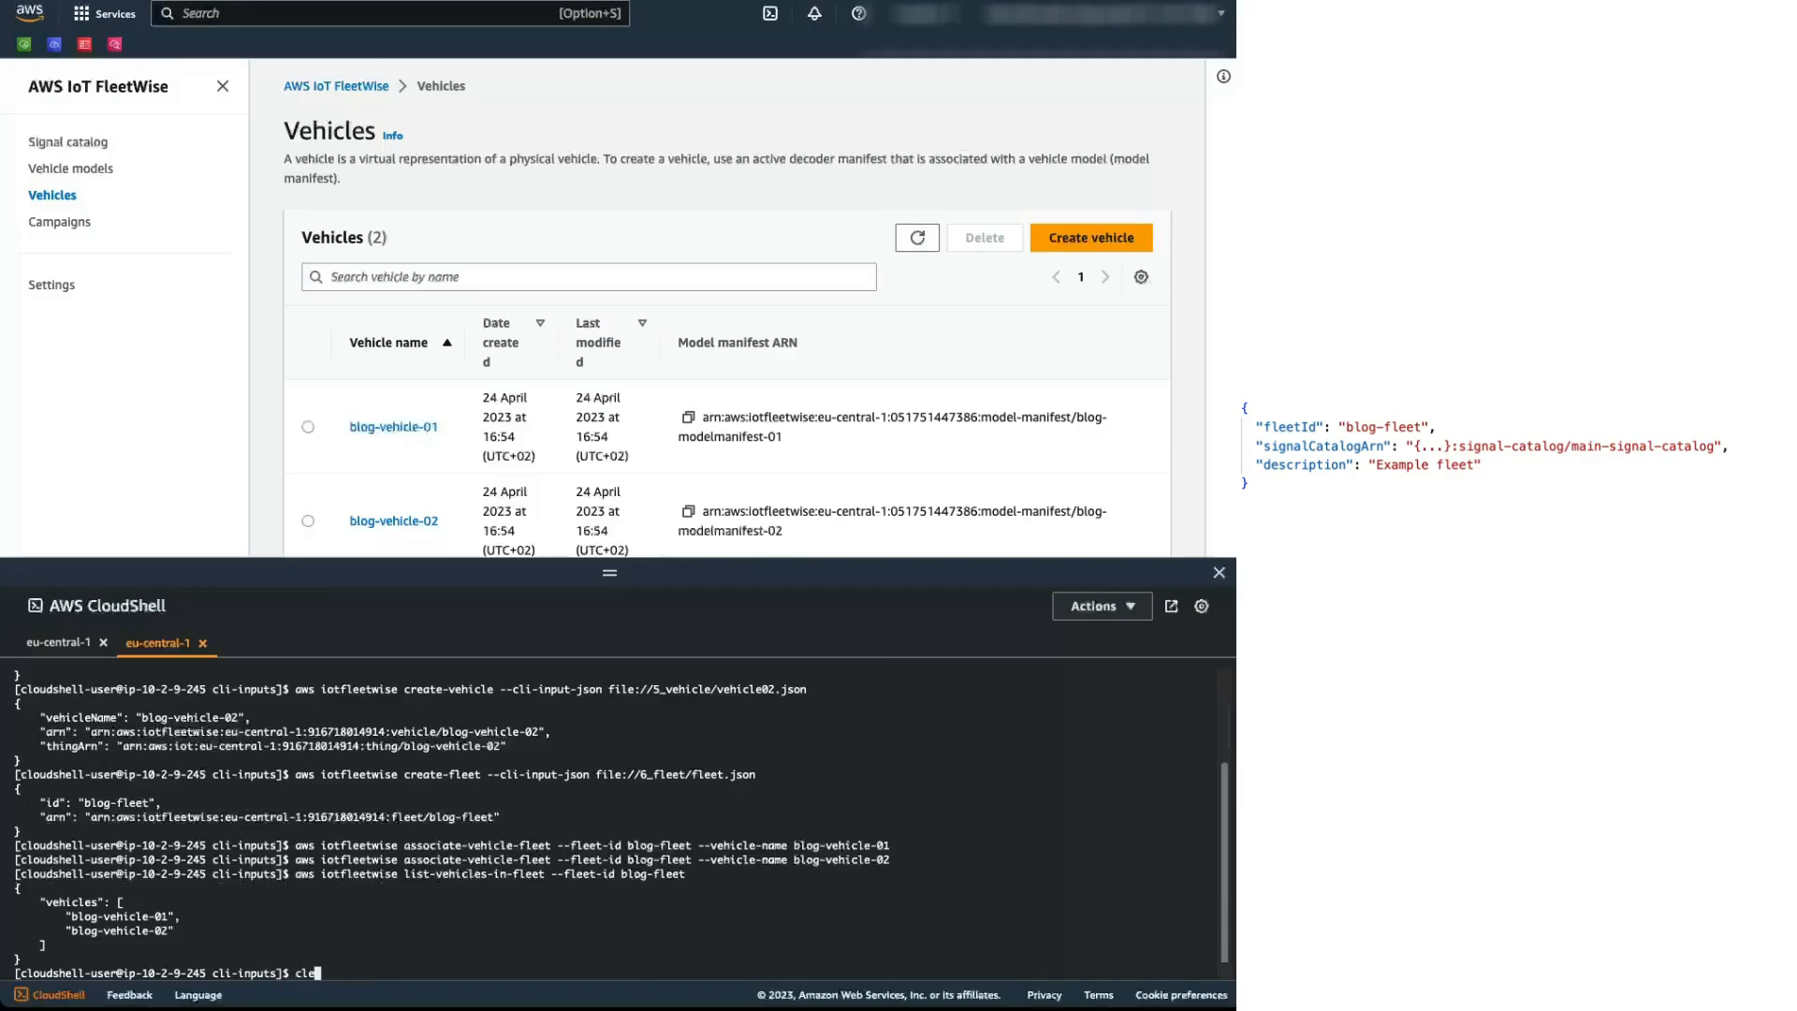
{"action": "key", "text": "Return"}
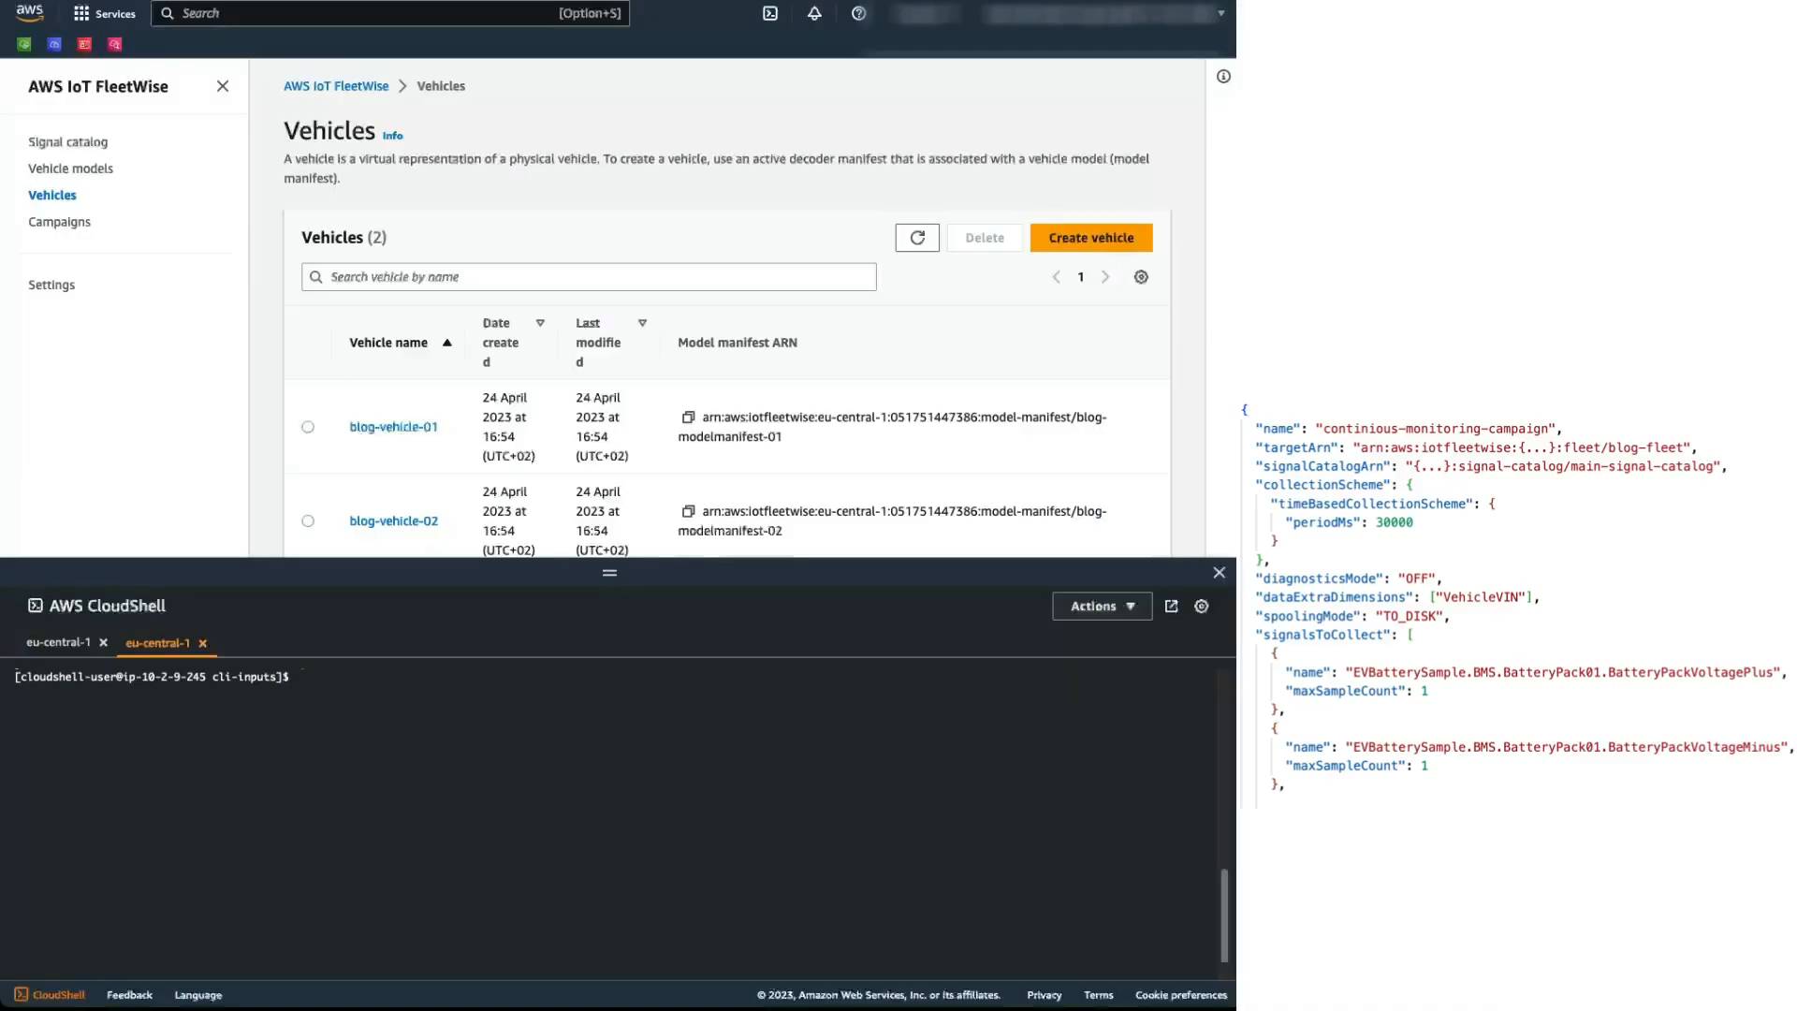
Step: Create continious-monitoring-campaign from file://7_campaign/continious-monitoring-campaign.json and view the Campaigns list
{"action": "type", "text": "aws iotfleetwise"}
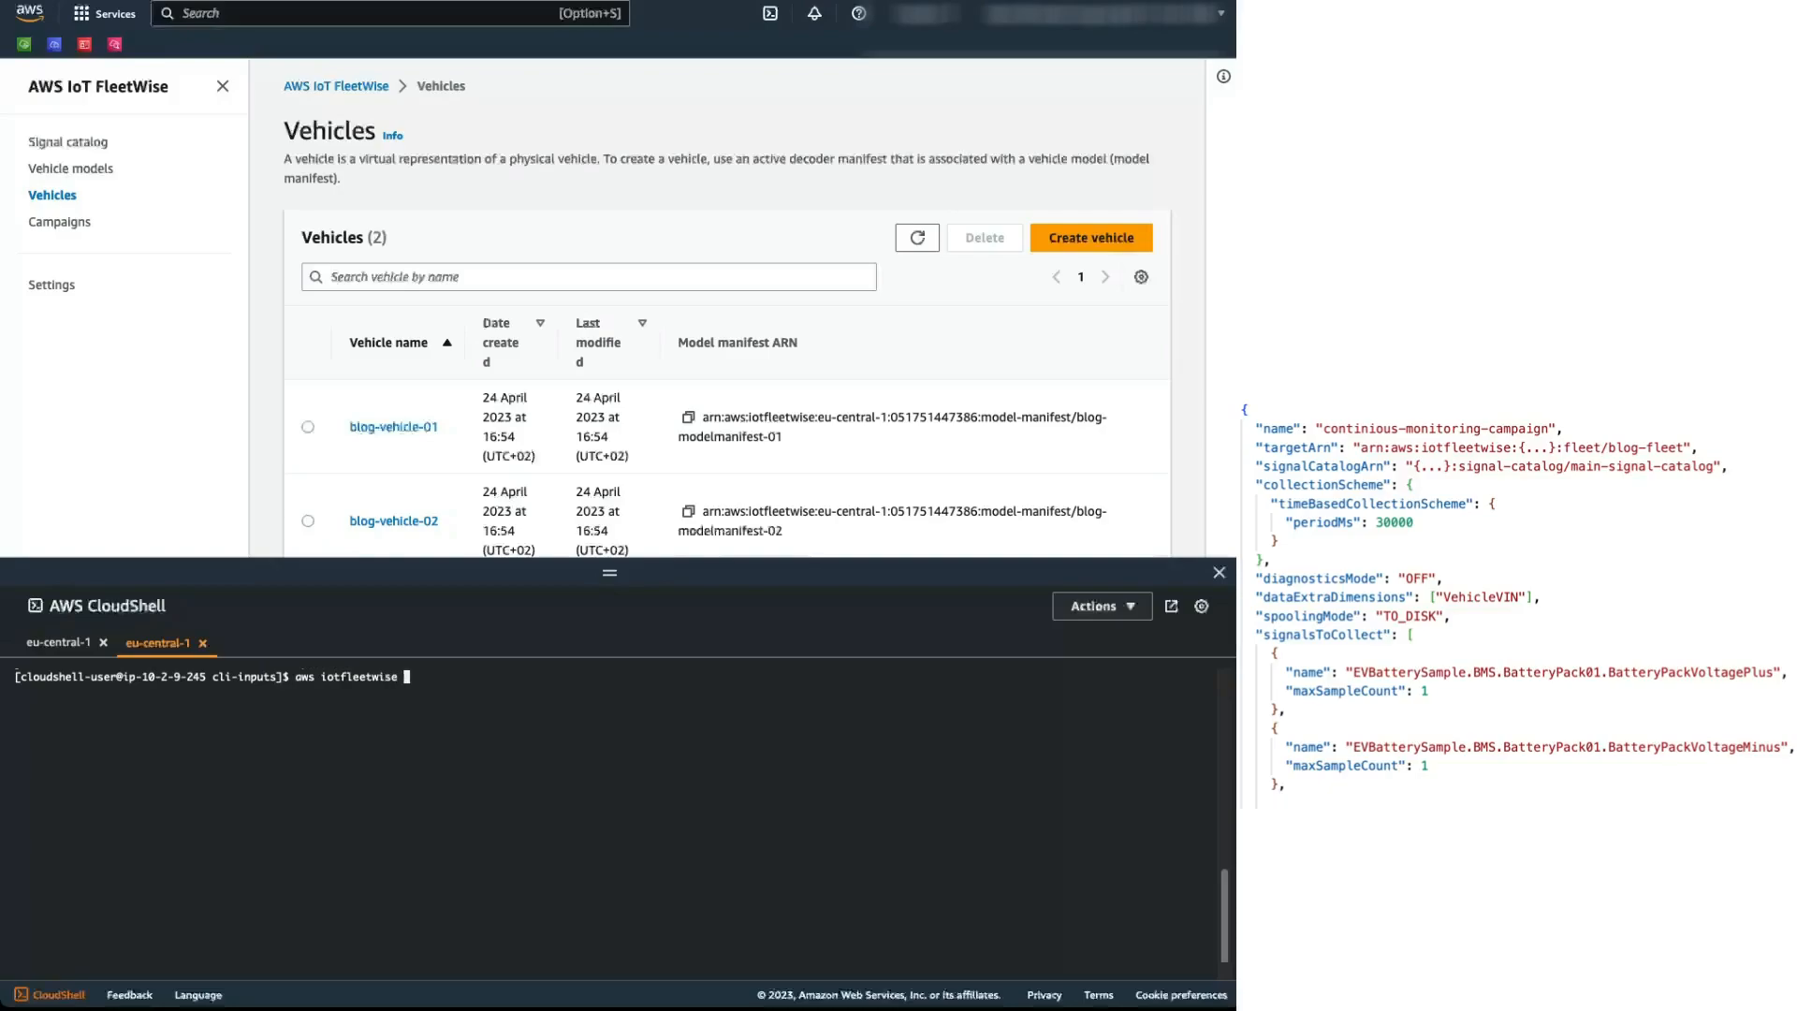
{"action": "type", "text": "create-campaign"}
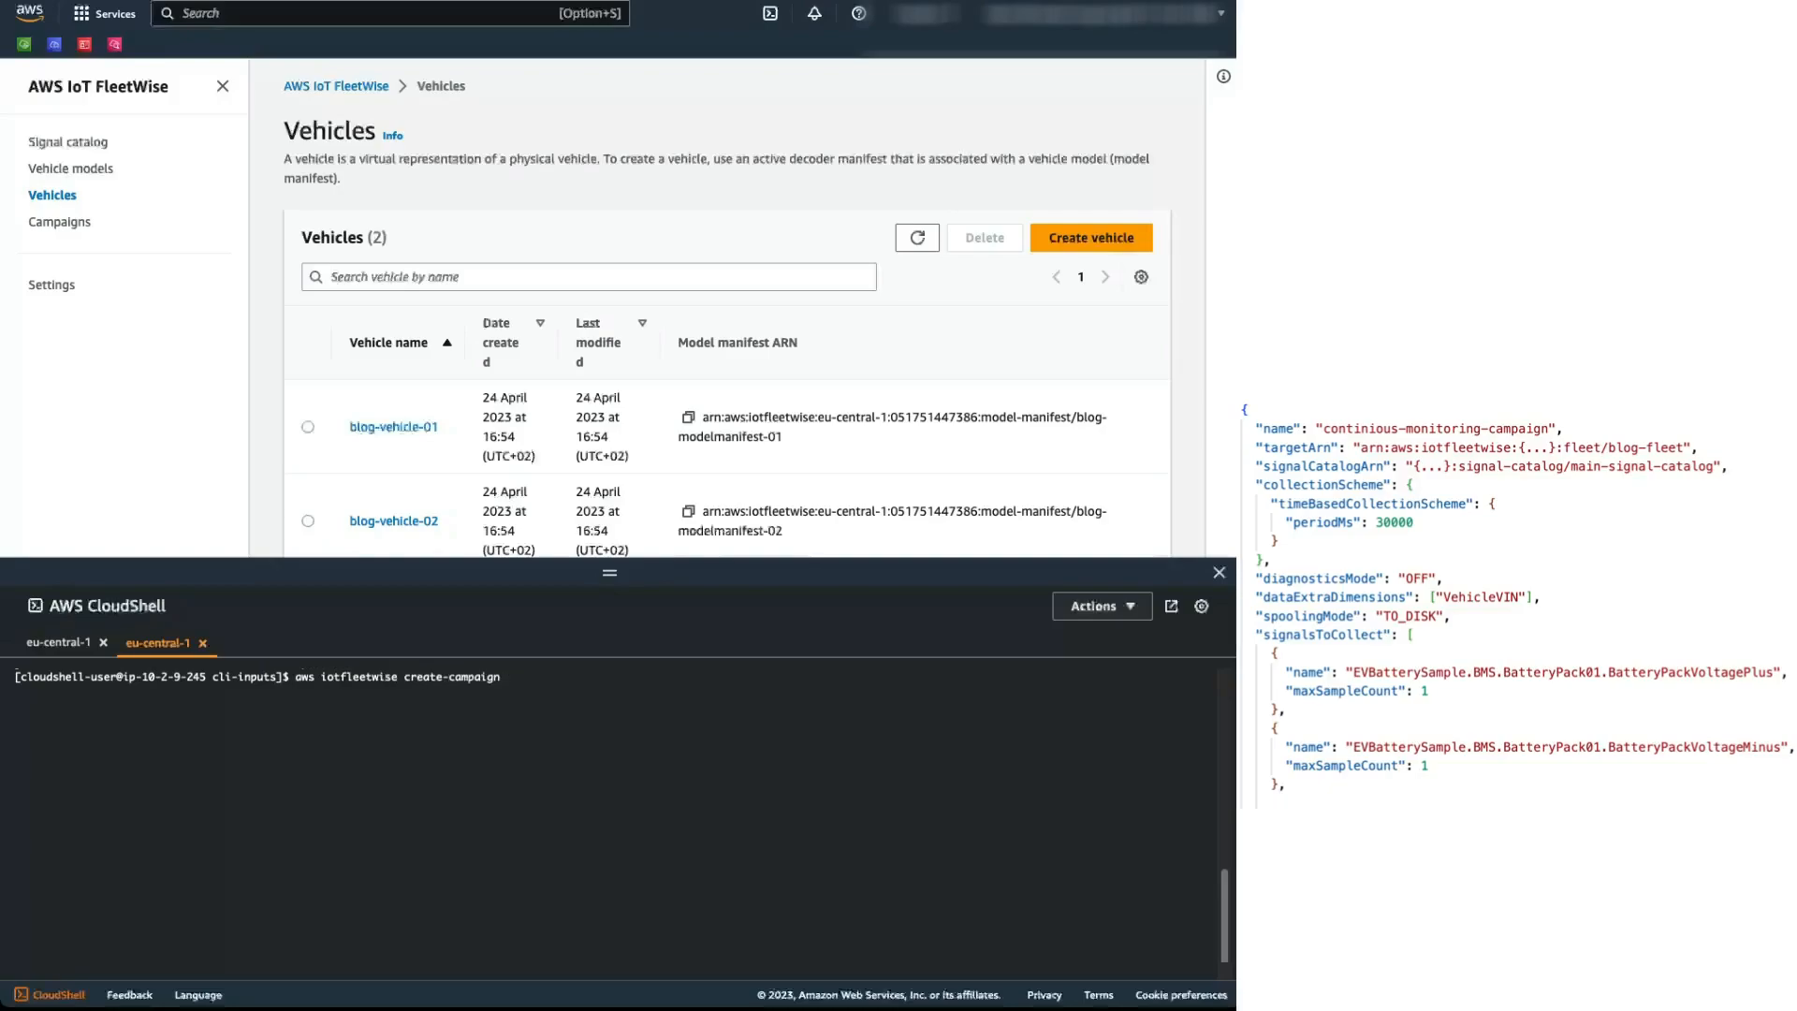
{"action": "type", "text": "--cli-input-json"}
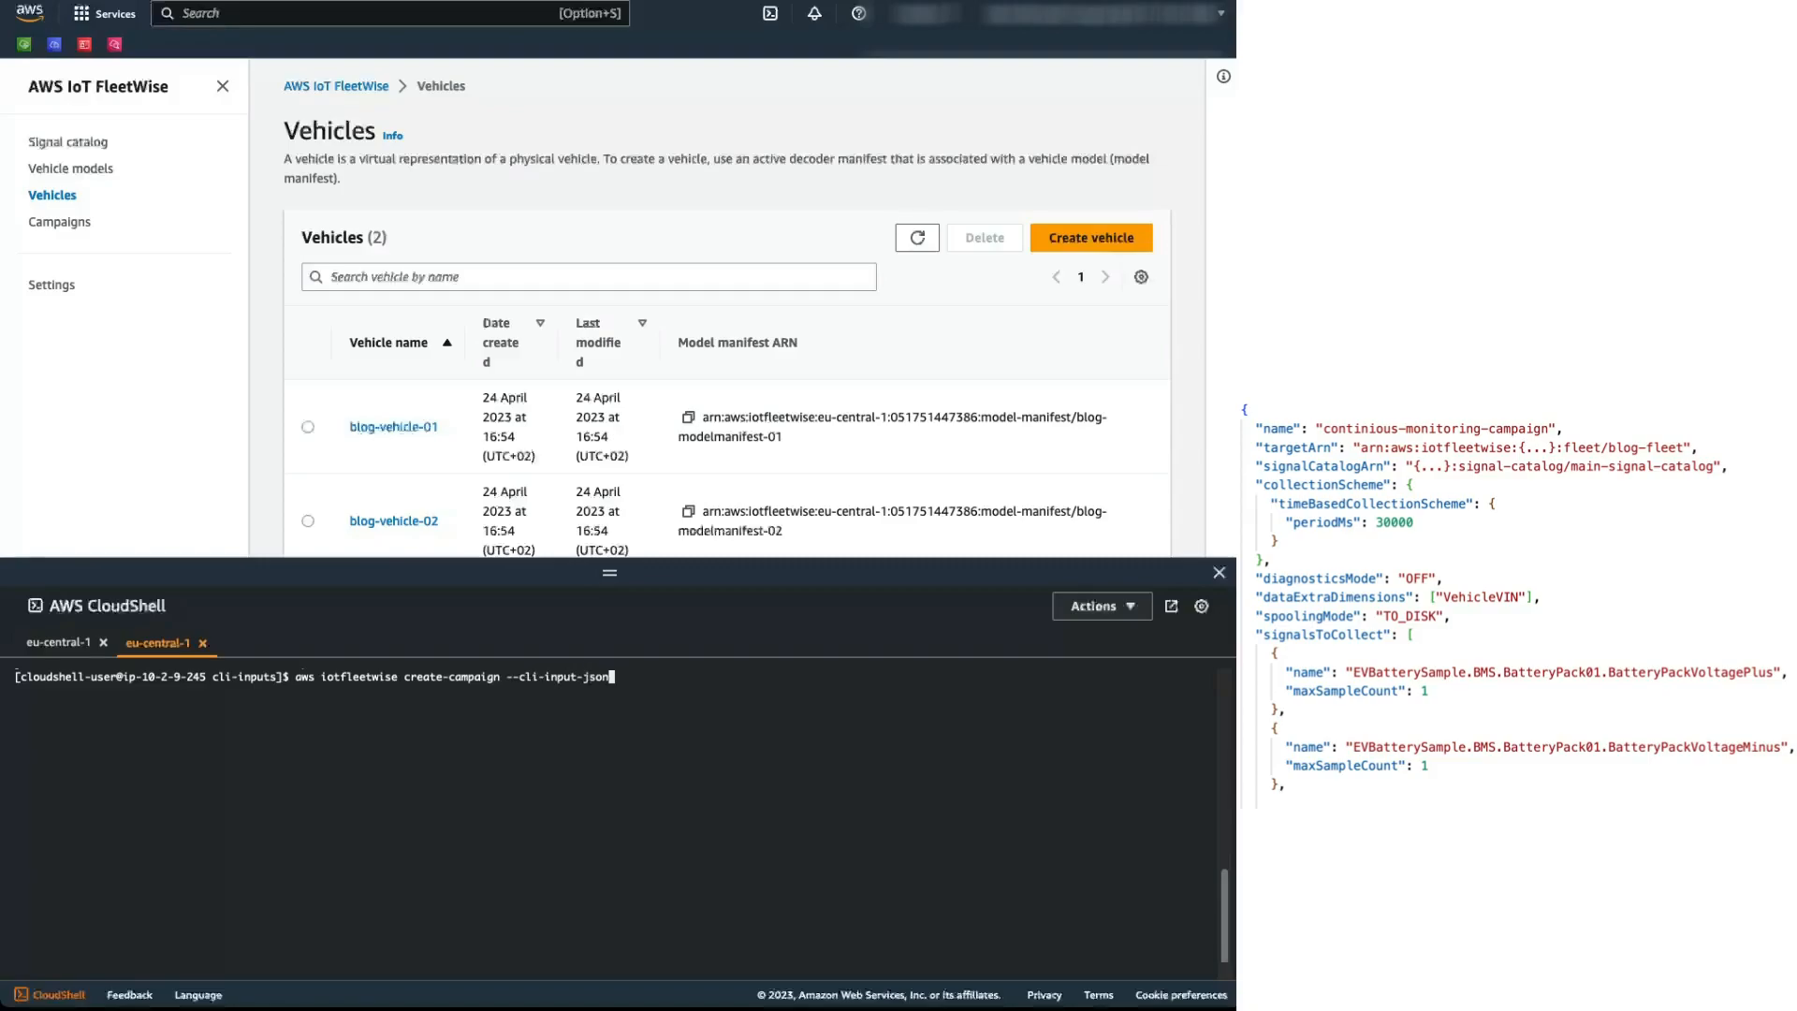
{"action": "type", "text": "file://7_"}
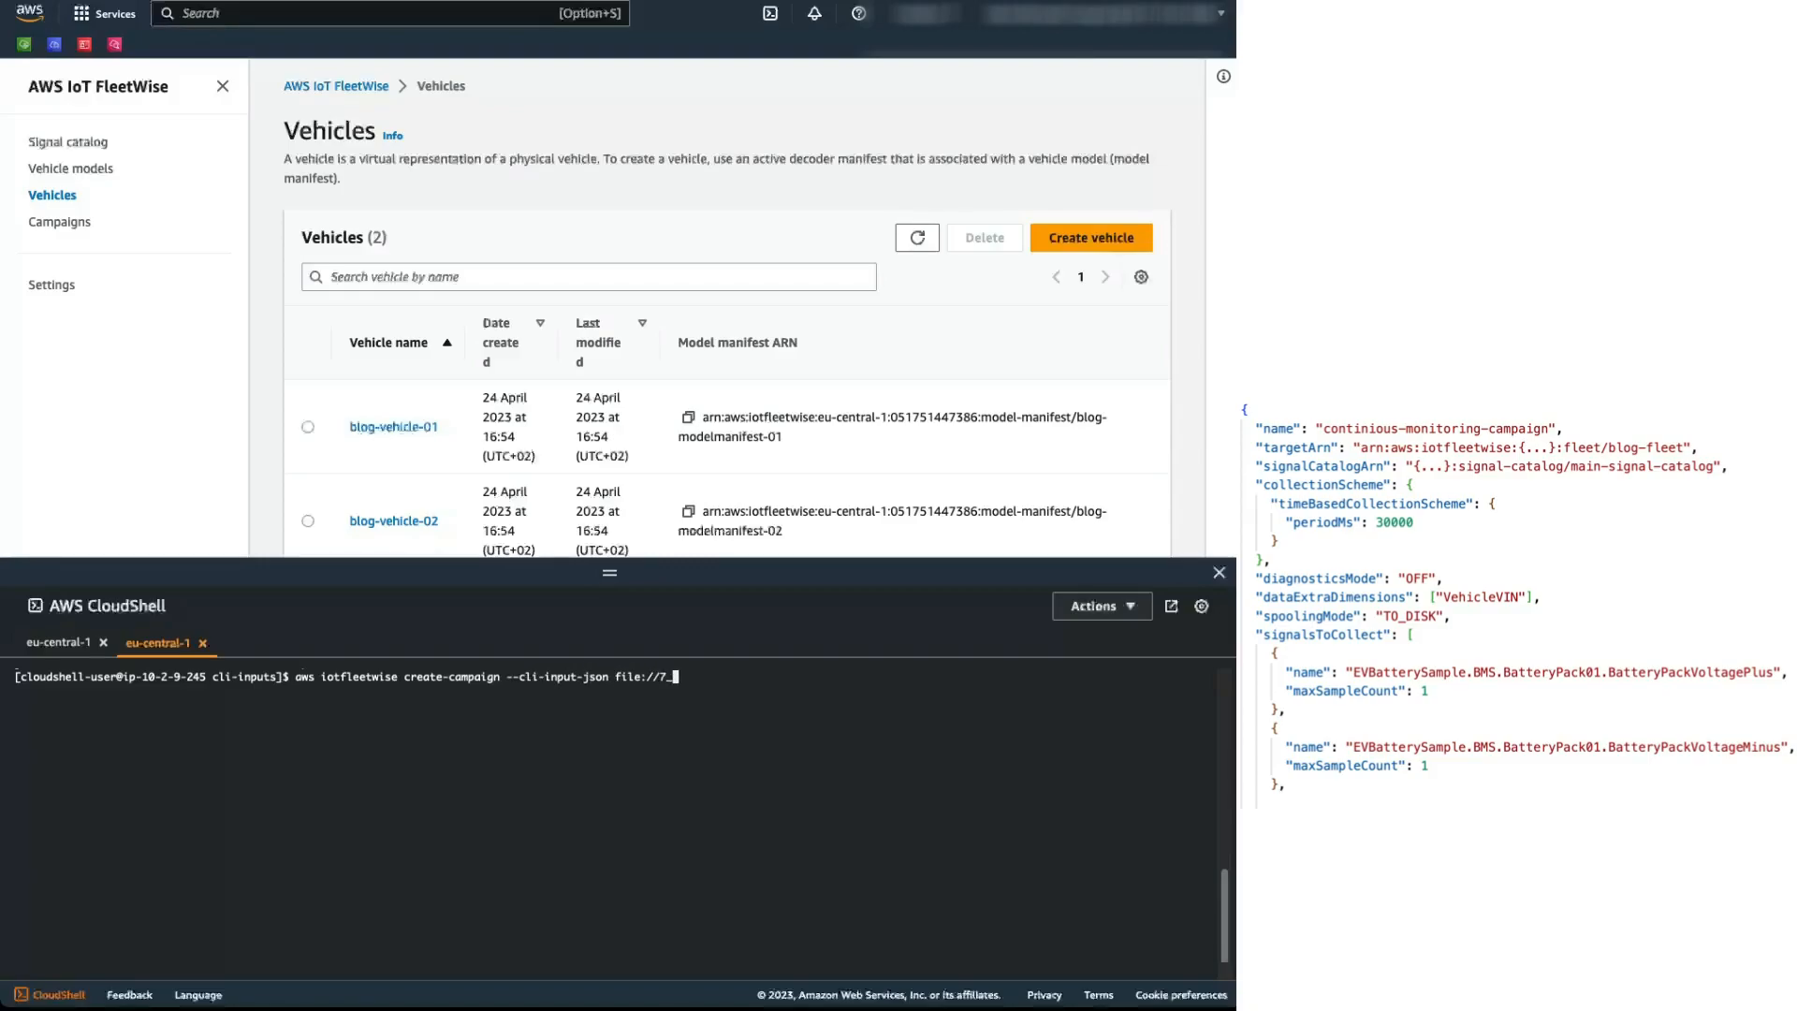
{"action": "type", "text": "campaign/"}
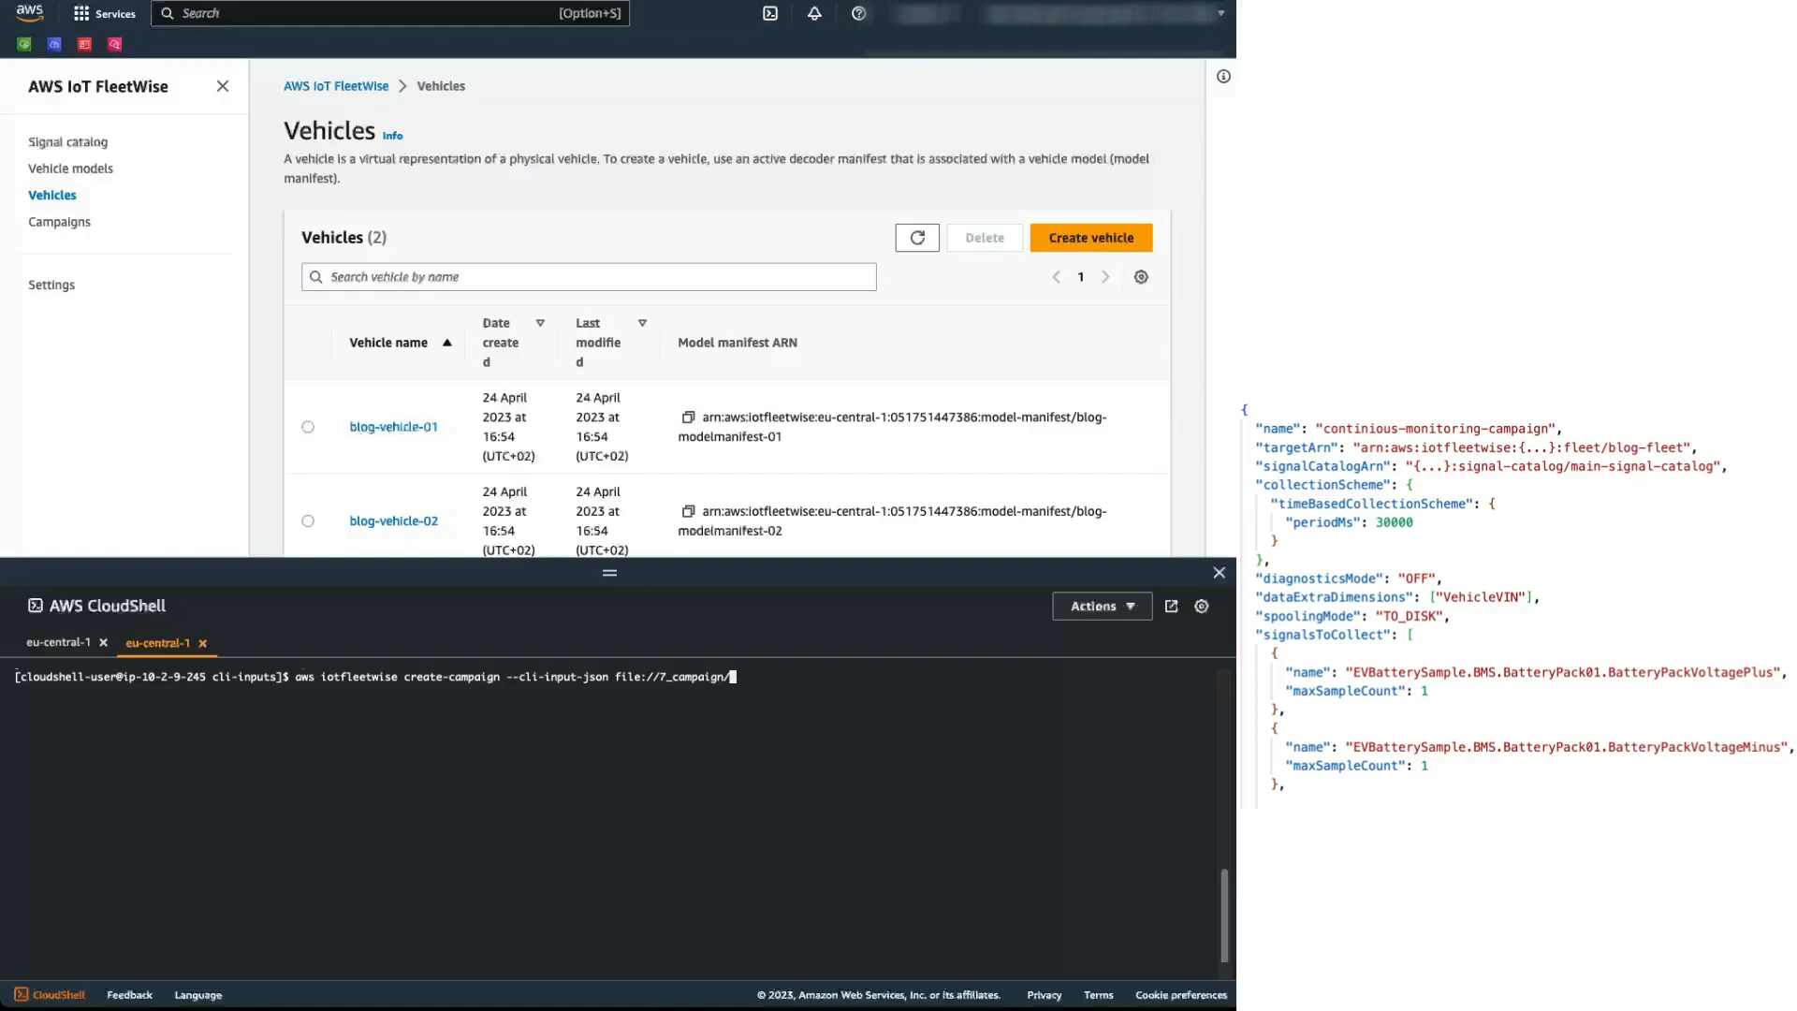
{"action": "type", "text": "continious"}
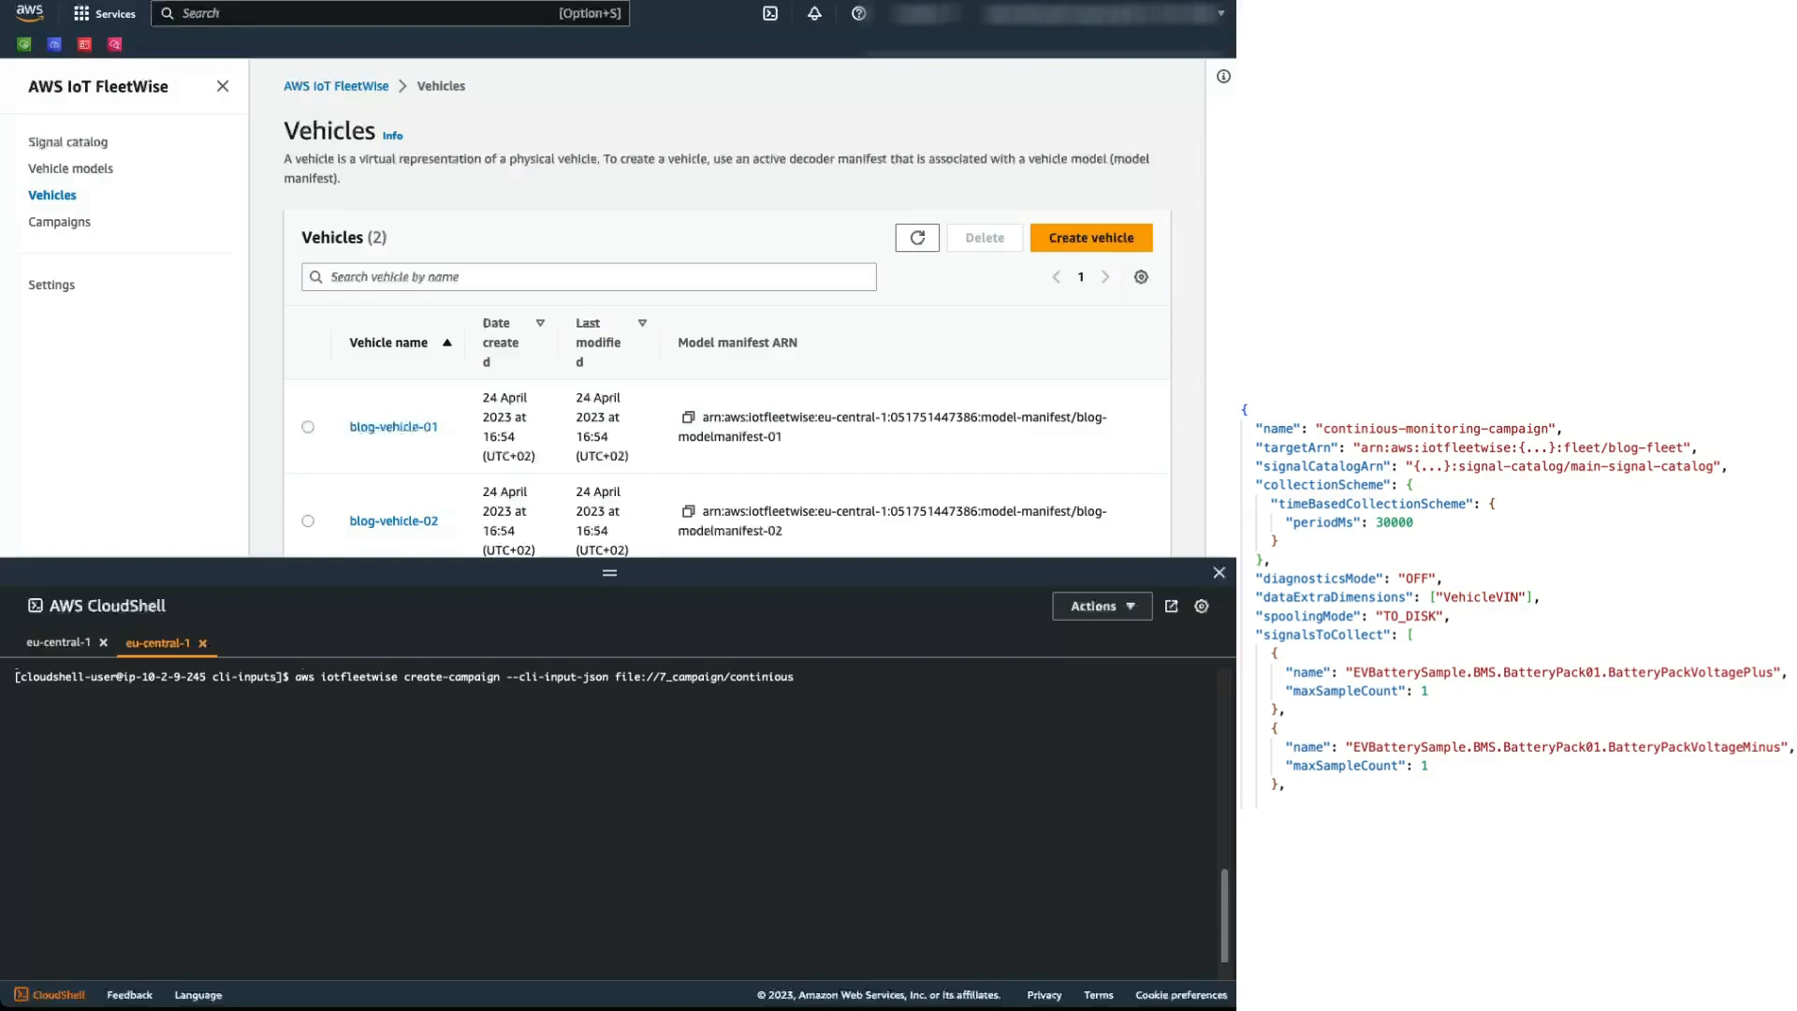
{"action": "type", "text": "-monitoring-campaign.json"}
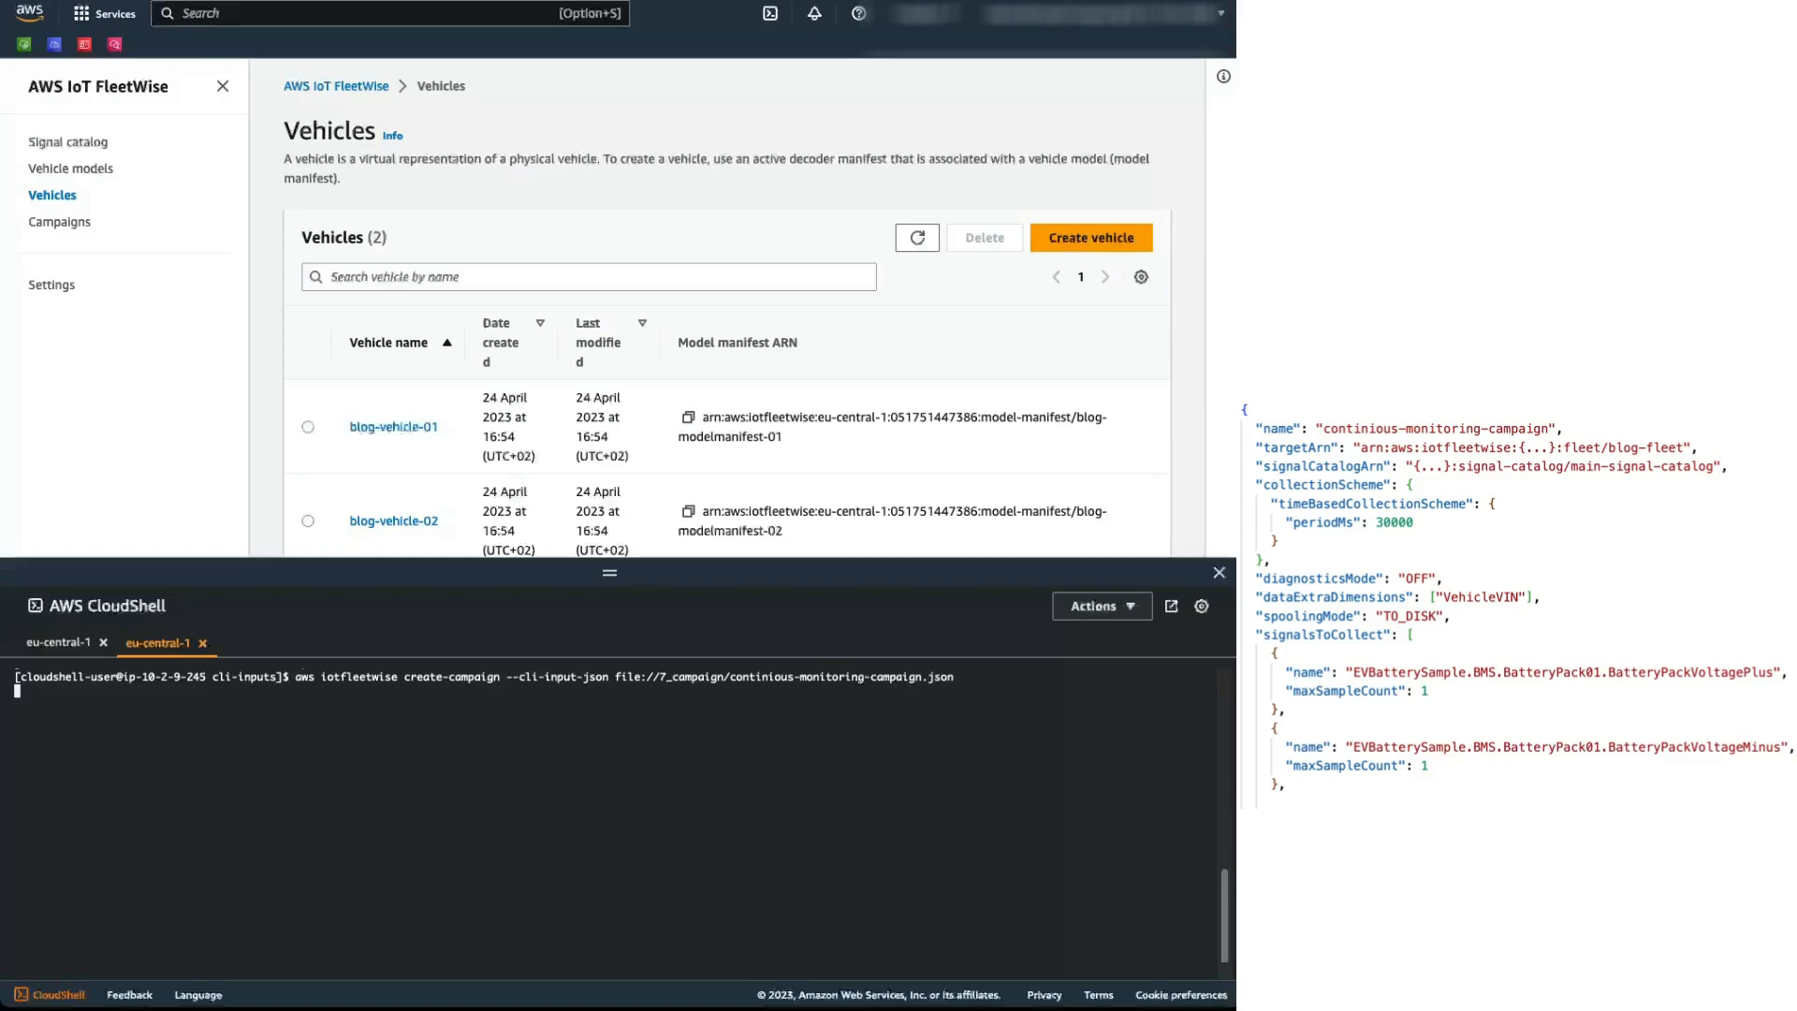
{"action": "left_click", "coordinate": [60, 221]}
{"action": "type", "text": "aws iotfleetwise update-c"}
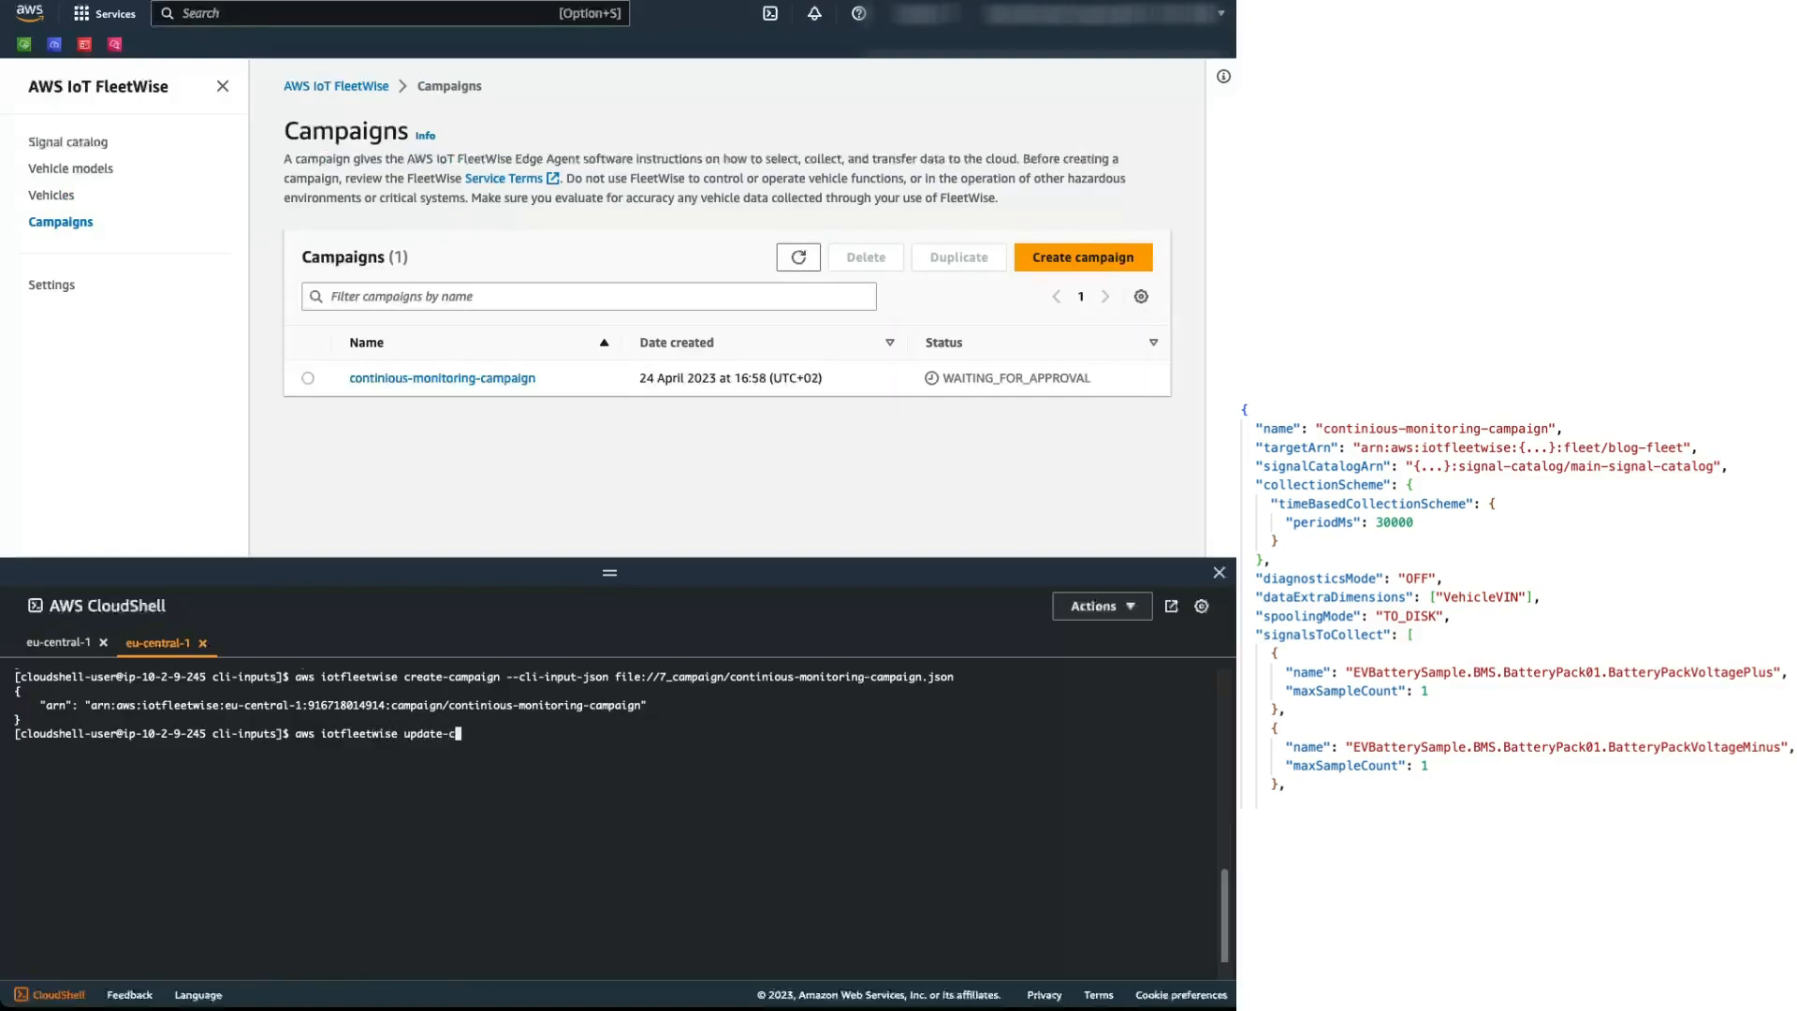
Step: Approve continious-monitoring-campaign with update-campaign --action APPROVE so it becomes RUNNING
{"action": "type", "text": "ampaign"}
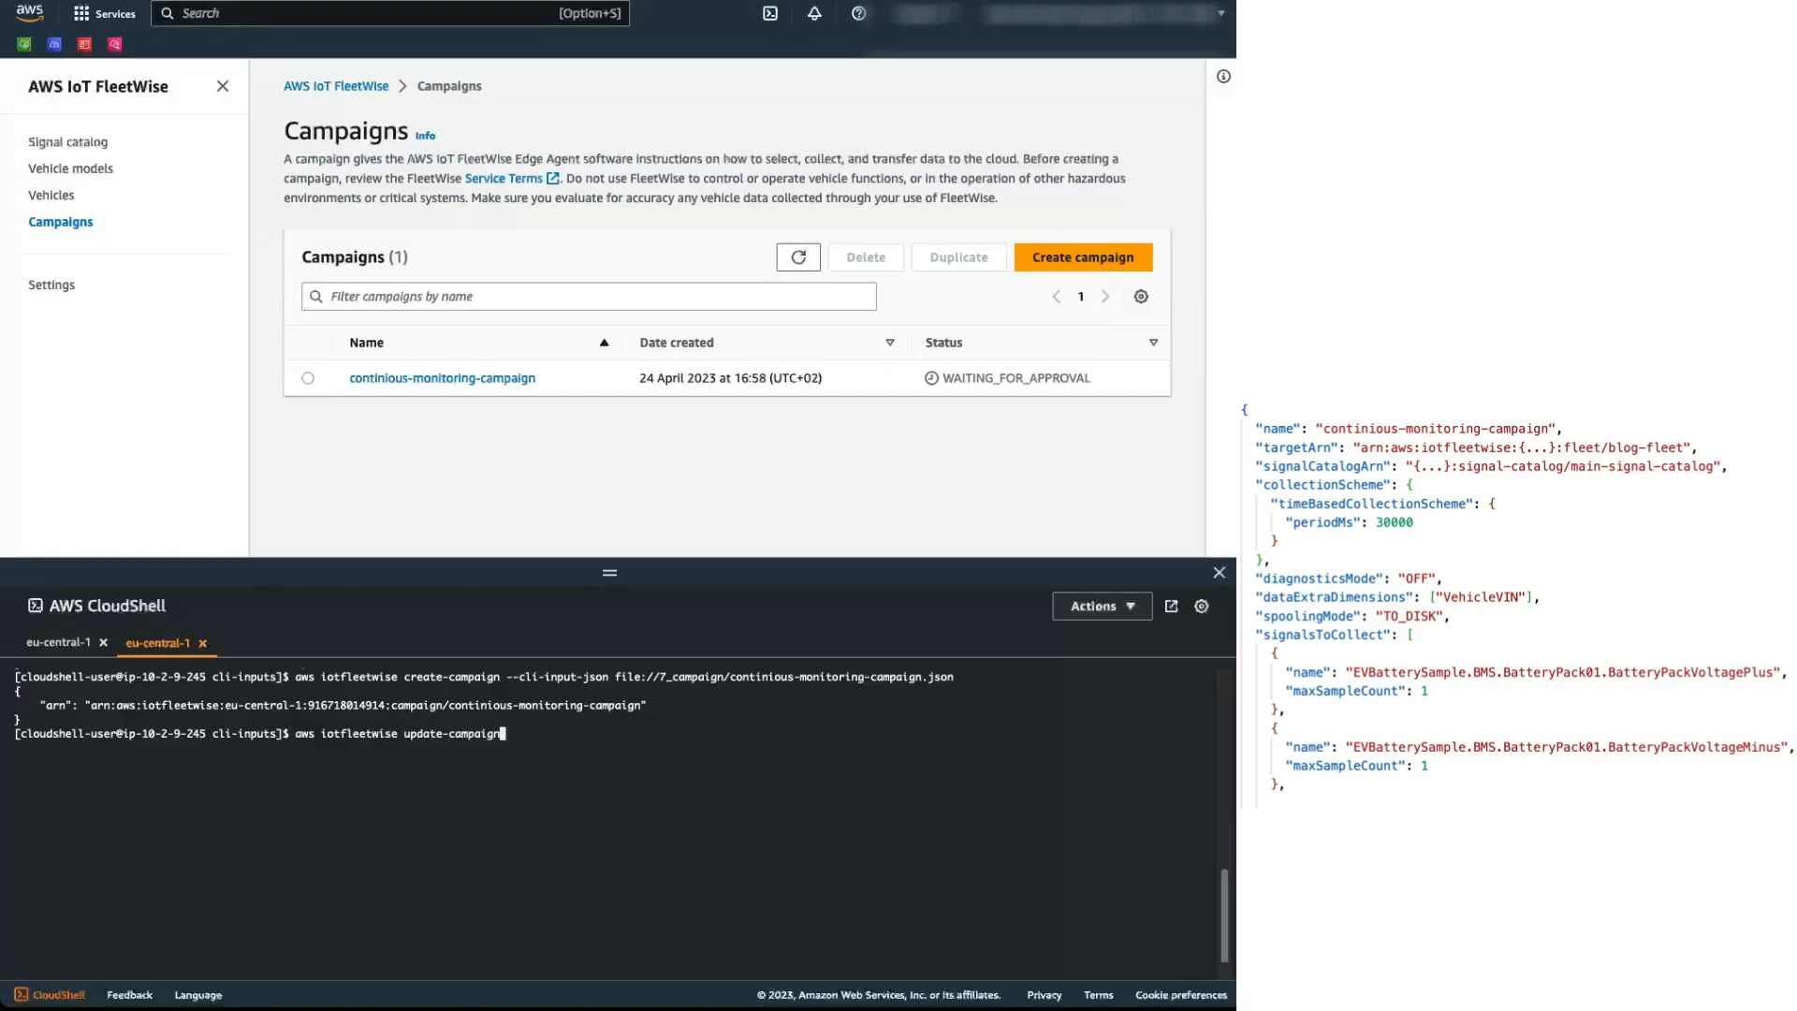
{"action": "type", "text": "--action"}
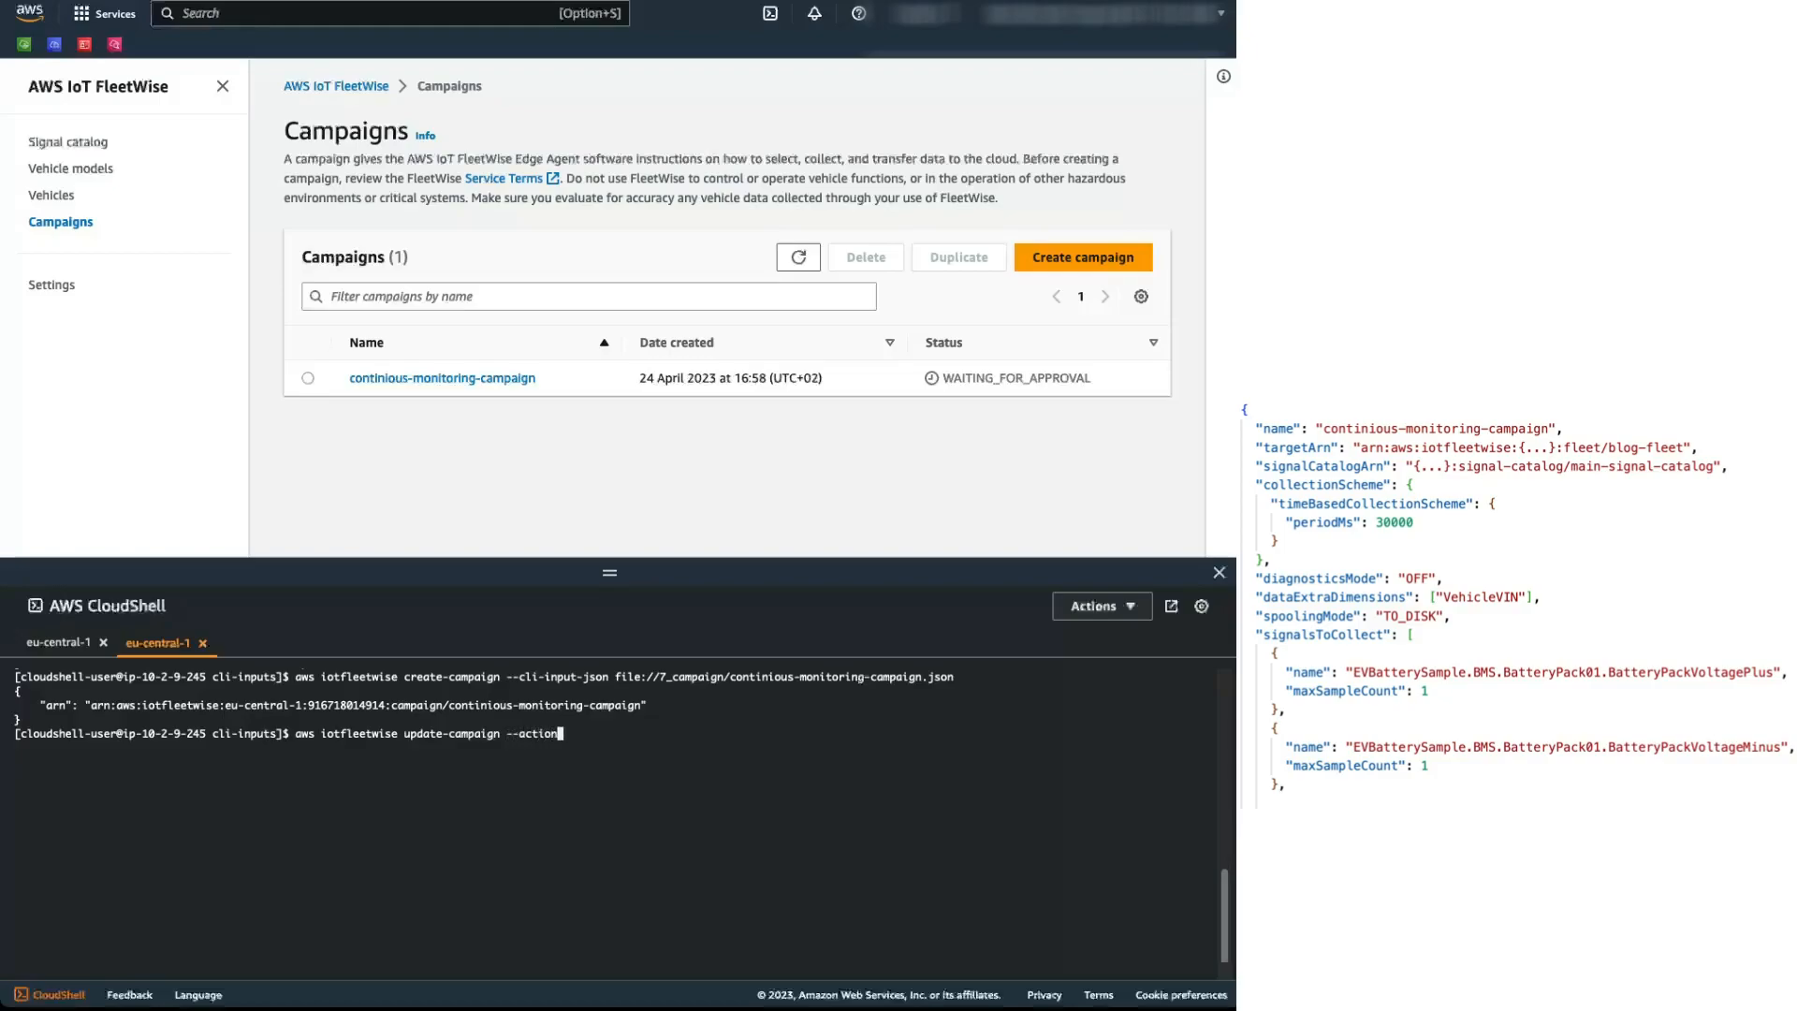
{"action": "type", "text": "APPROVE --"}
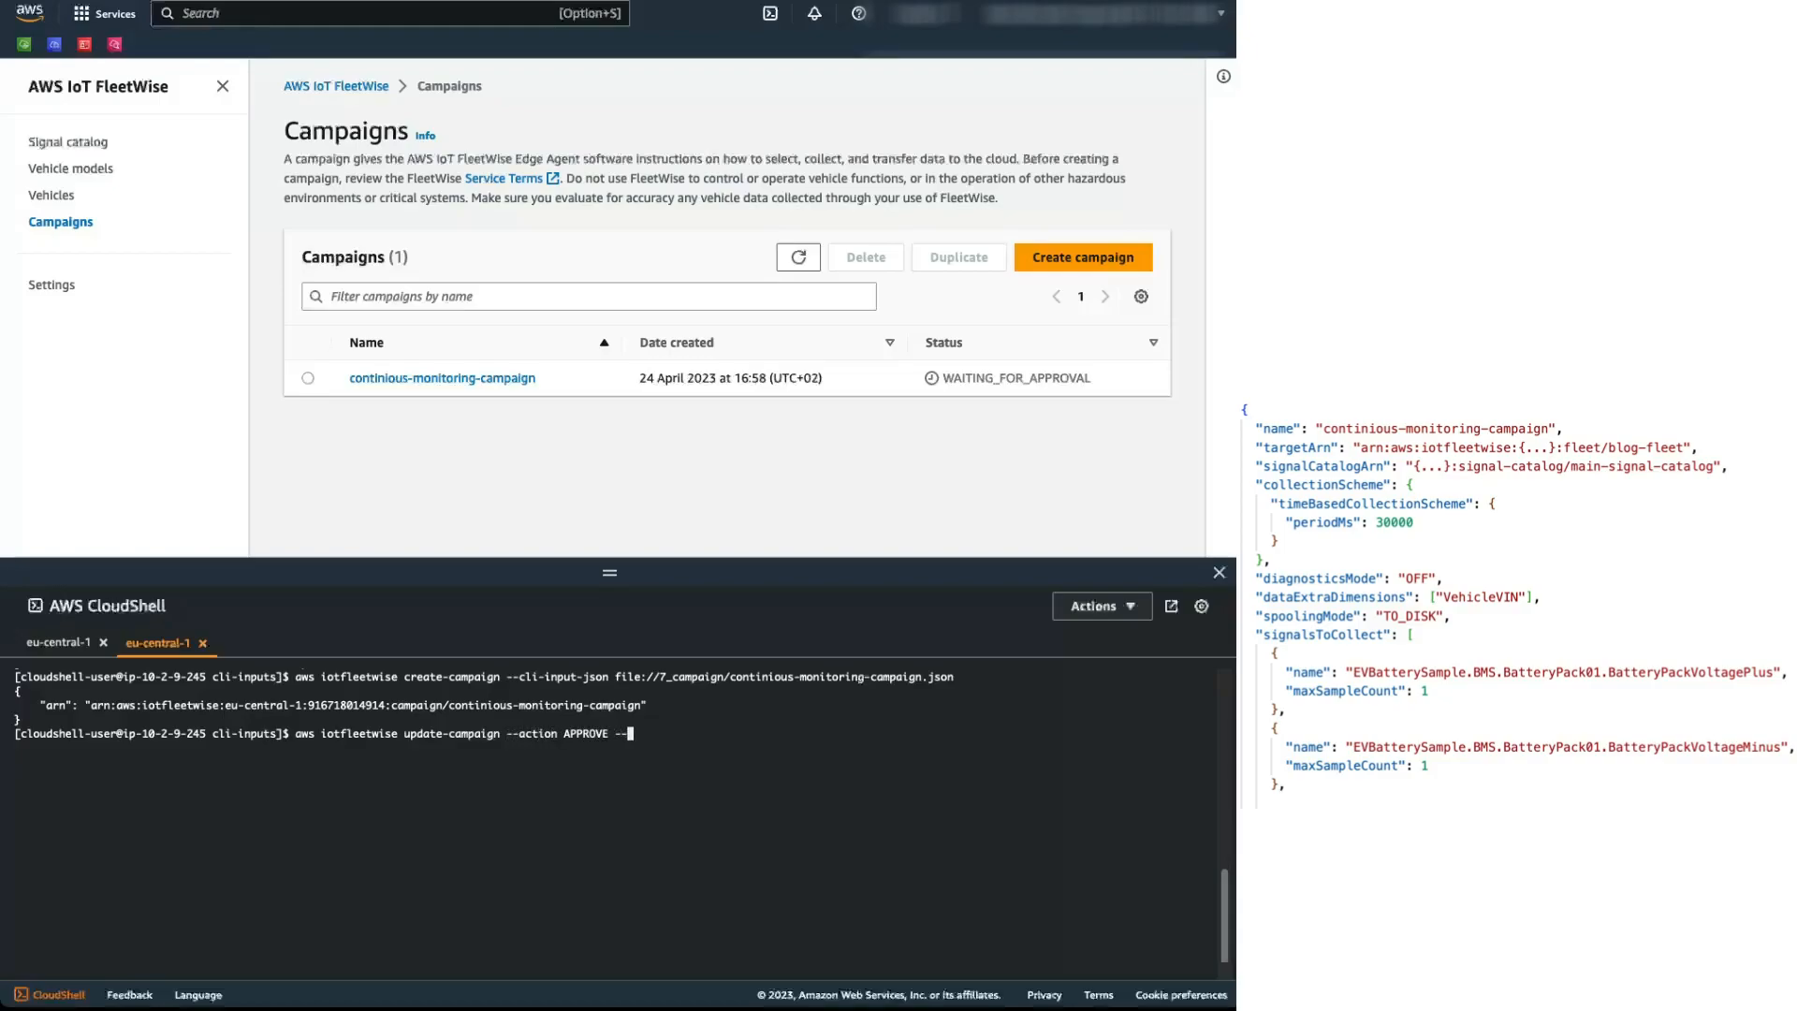
{"action": "type", "text": "--name continious-mo"}
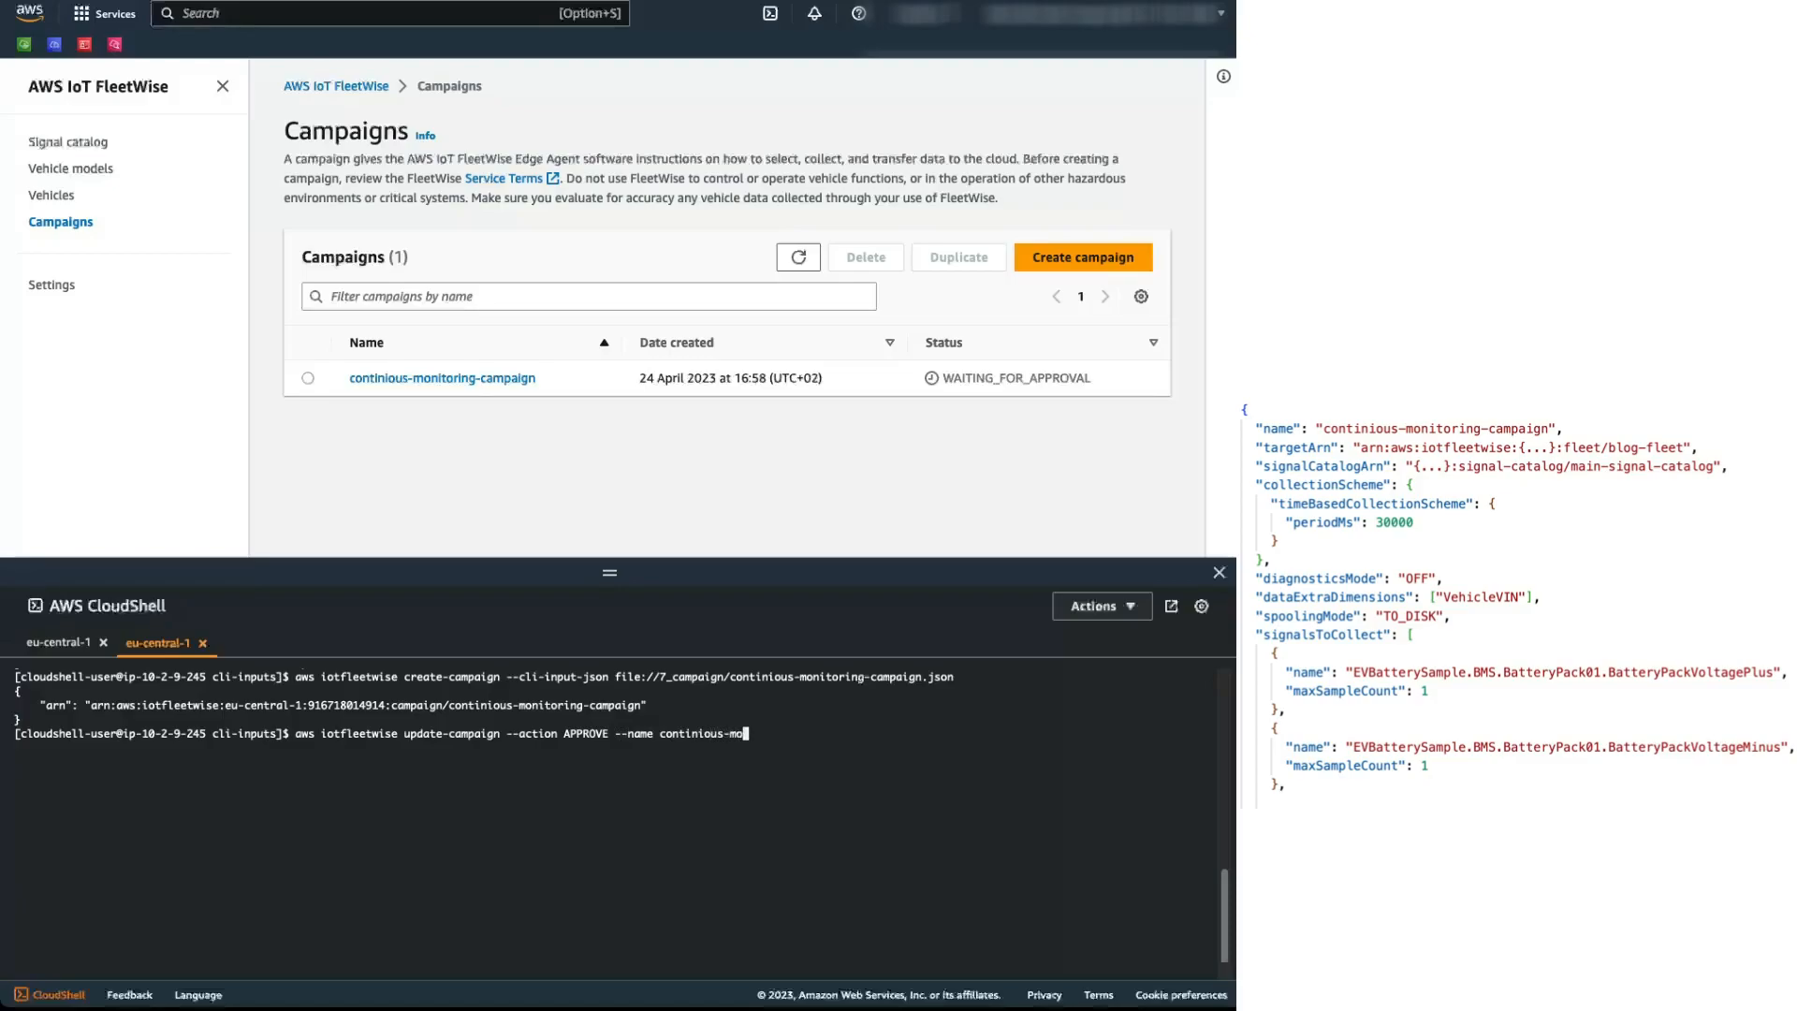
{"action": "type", "text": "nitoring-campaign"}
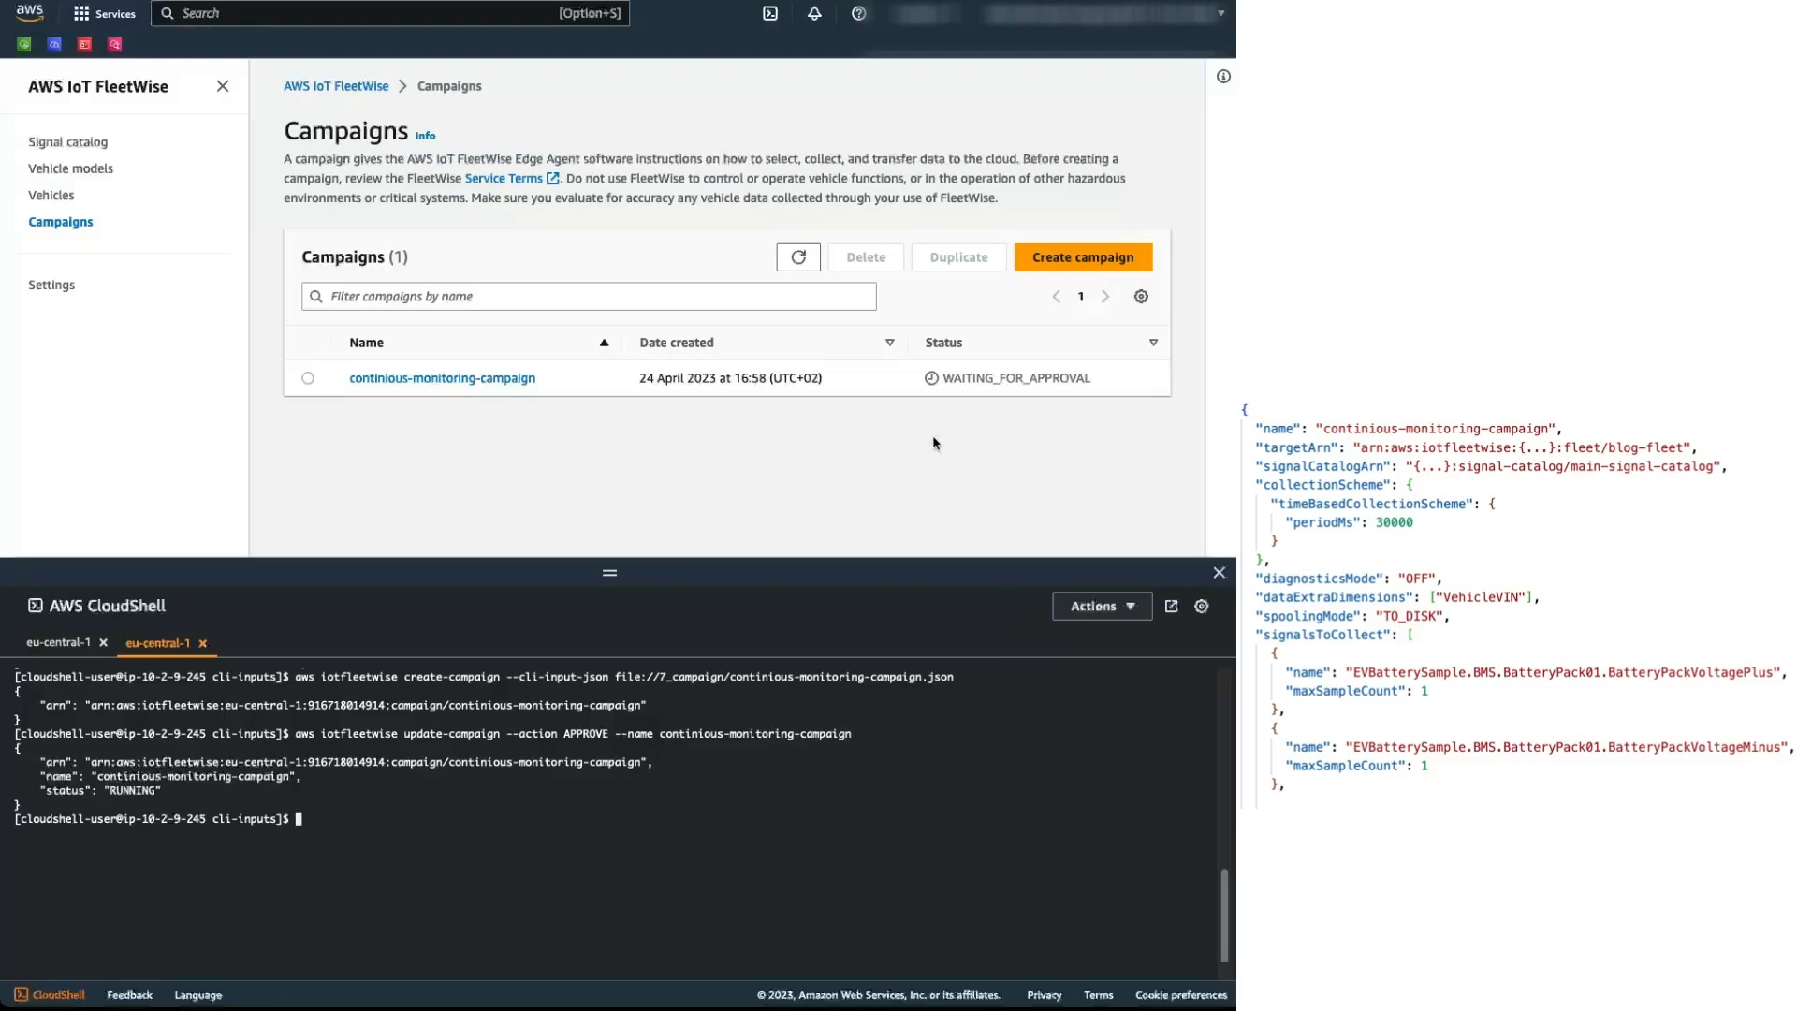
{"action": "type", "text": "aws iotfleetwise create-campaign --cli"}
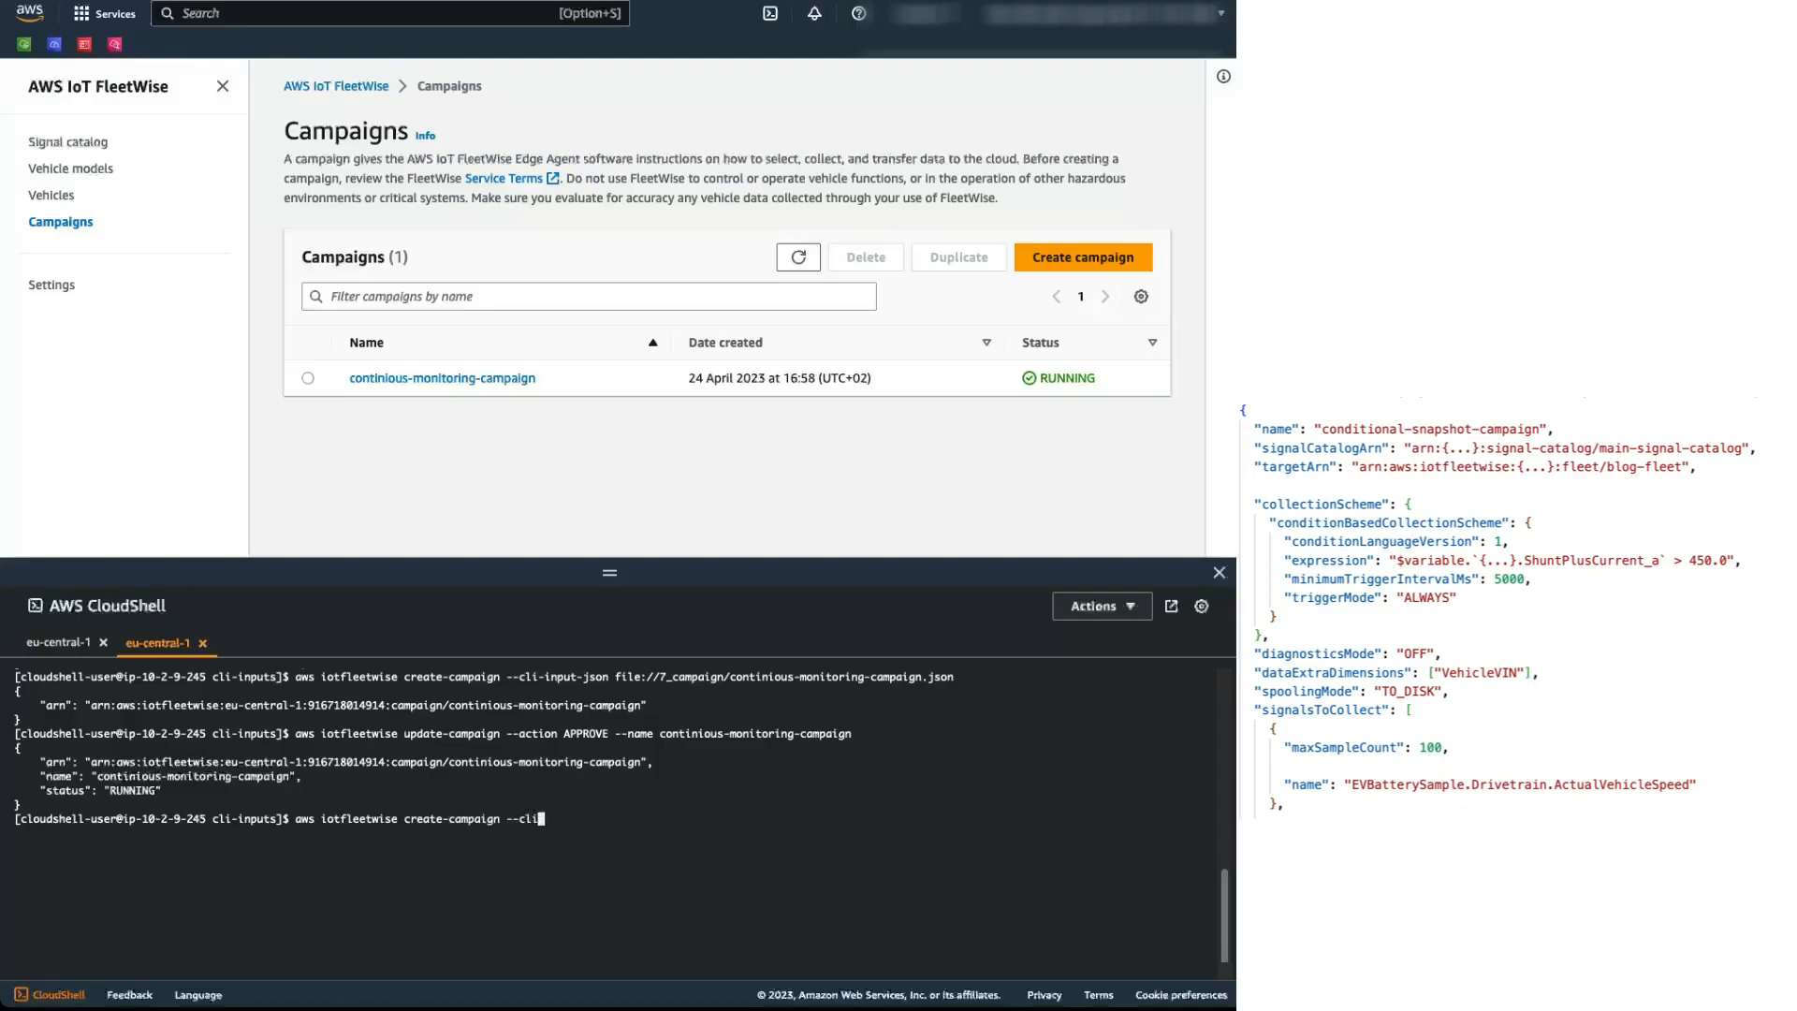
Step: Create conditional-snapshot-campaign from file://7_campaign/conditional-snapshot-campaign.json
{"action": "type", "text": "-input-json fi"}
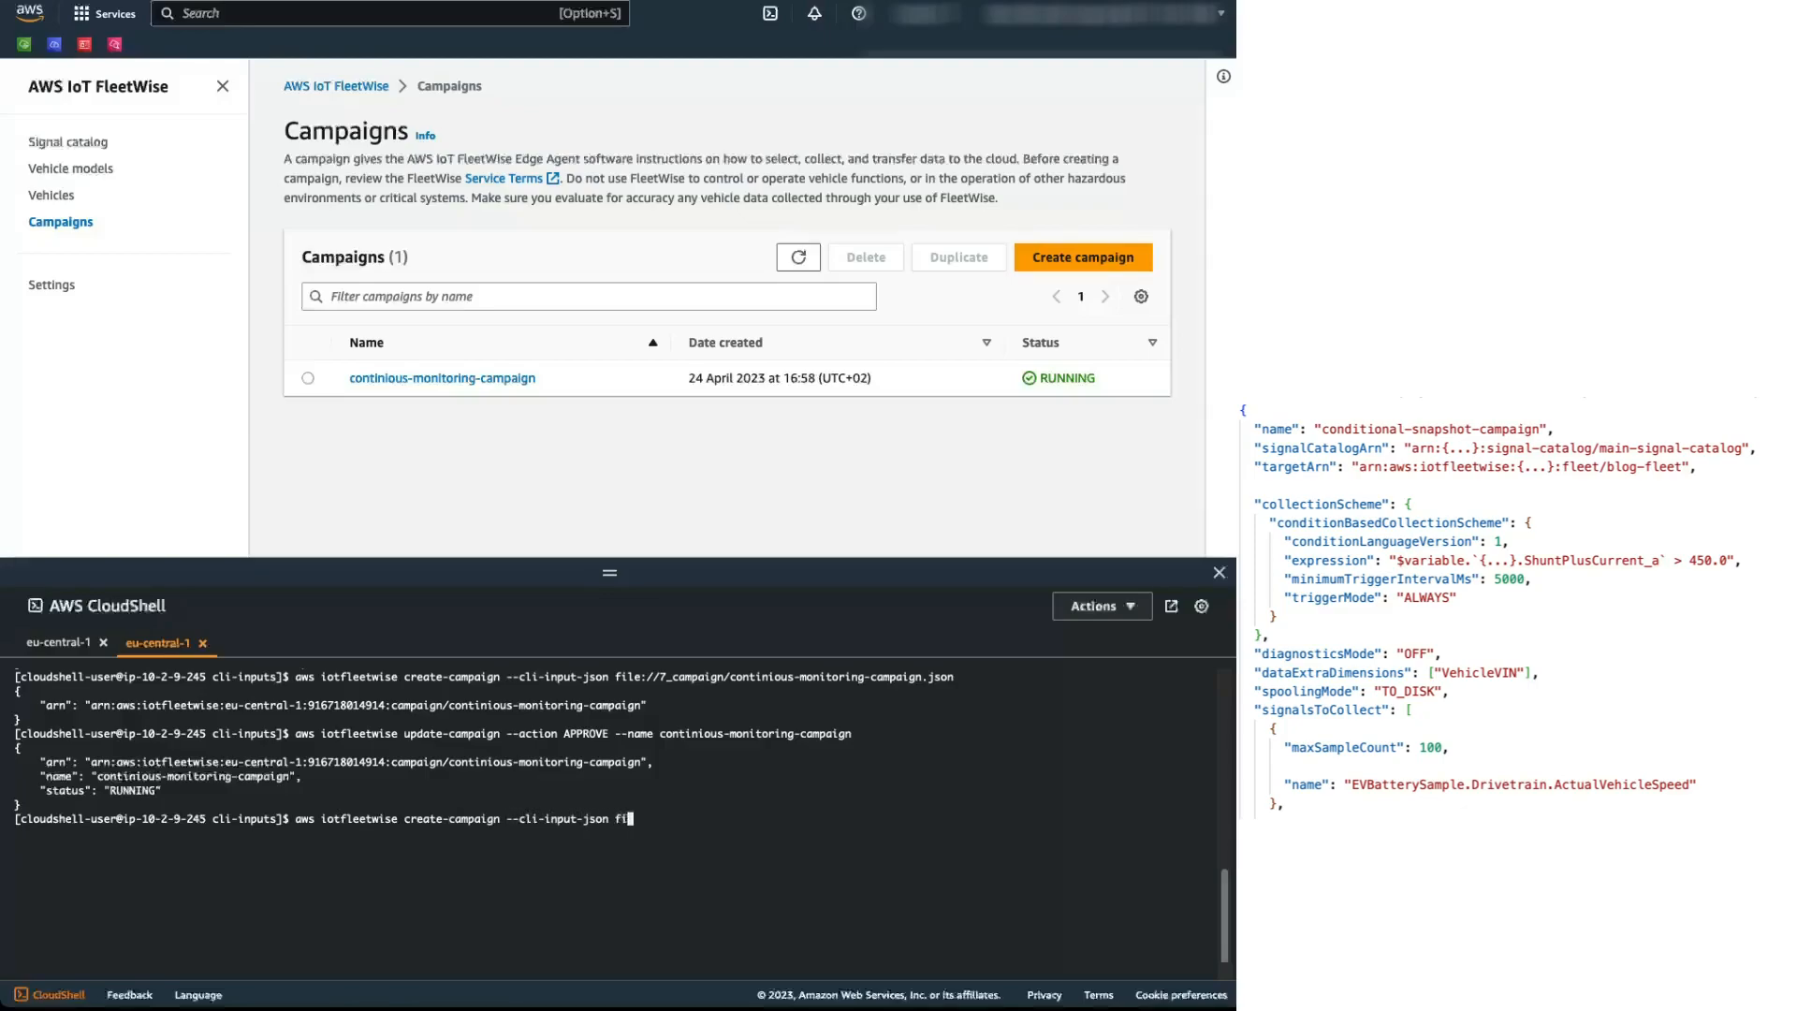
{"action": "type", "text": "file://7_campaign/co"}
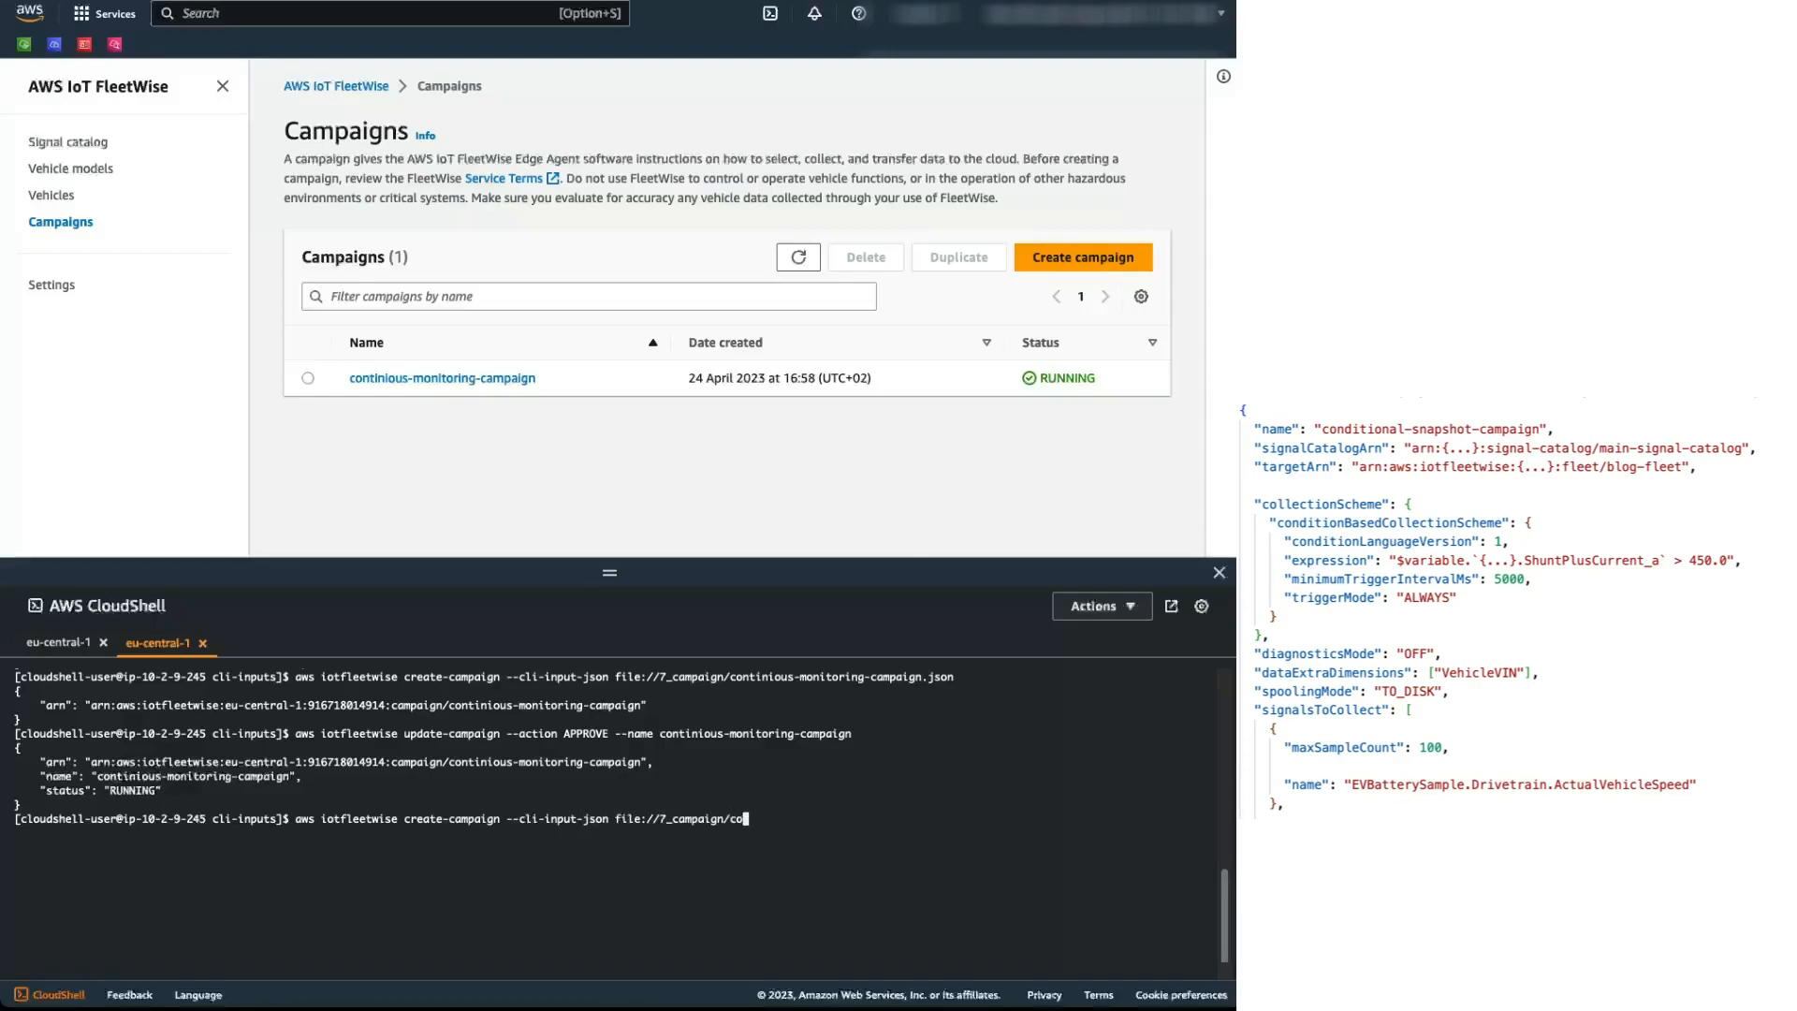
{"action": "type", "text": "nditional-snapshot-campaign.json"}
{"action": "type", "text": "aws iotfleetwise update"}
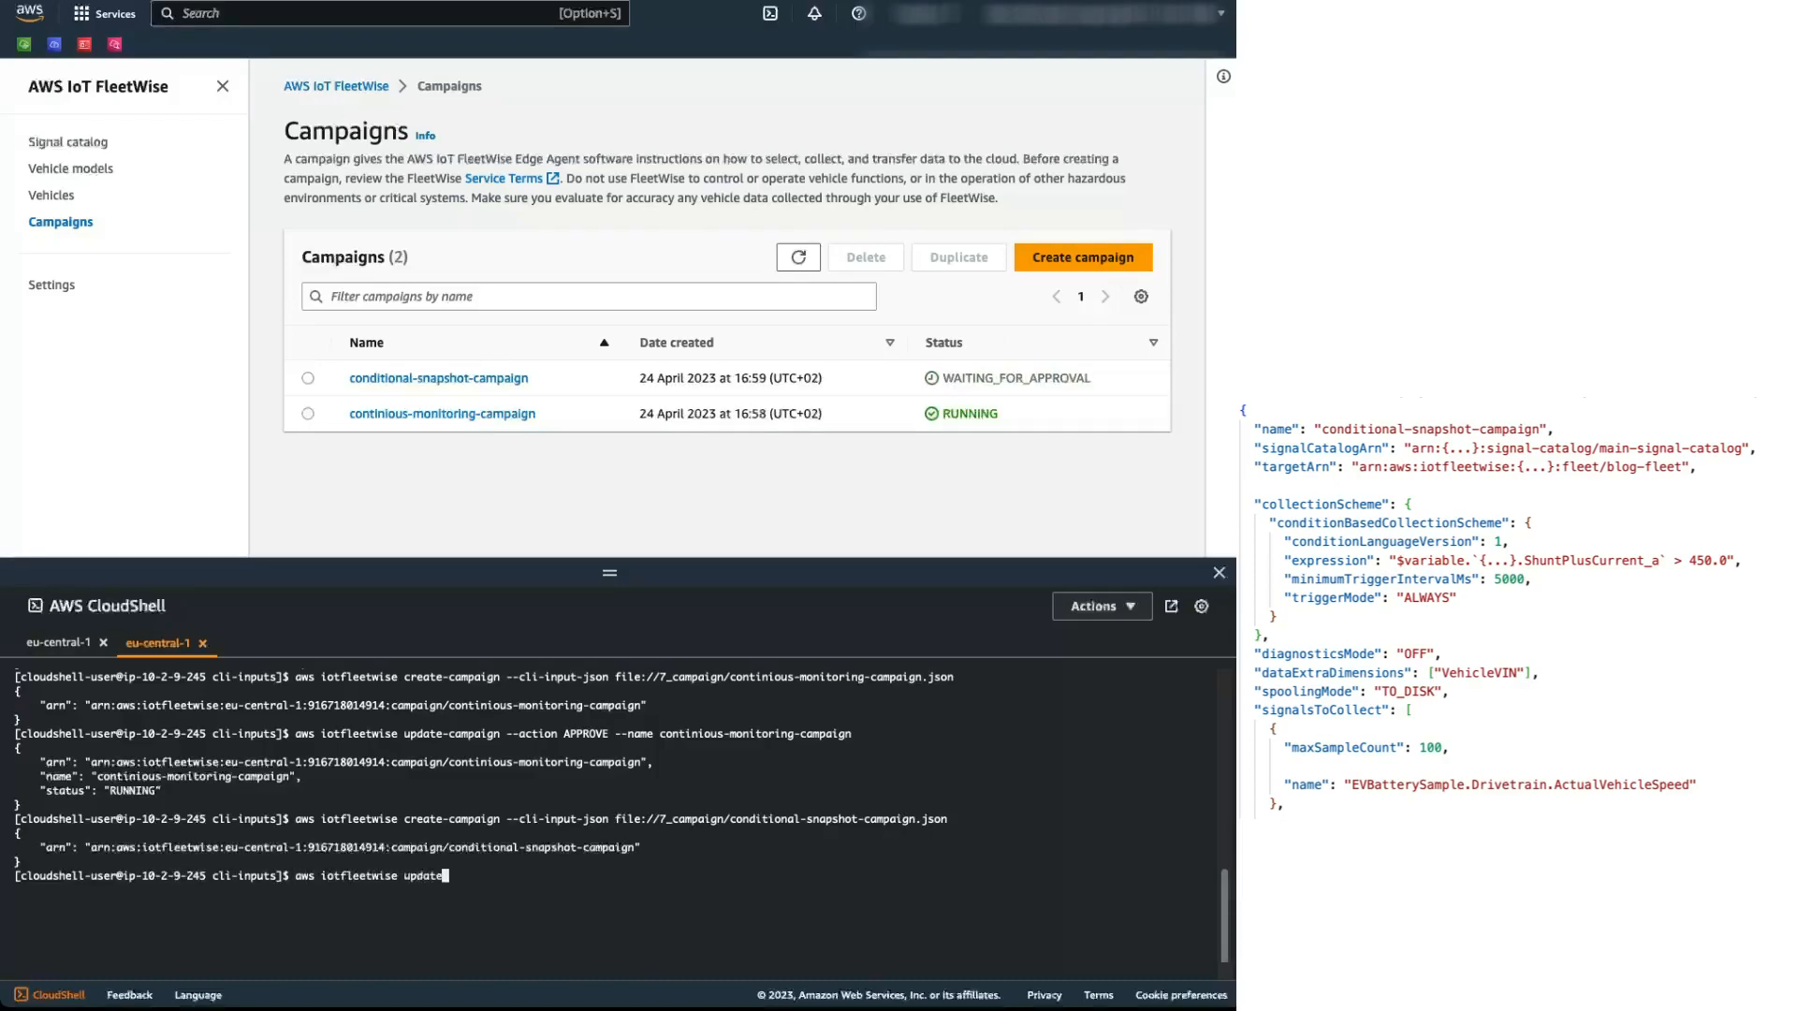
Step: Approve conditional-snapshot-campaign with update-campaign --action APPROVE --name conditional-snapshot-campaign
{"action": "type", "text": "-campaign"}
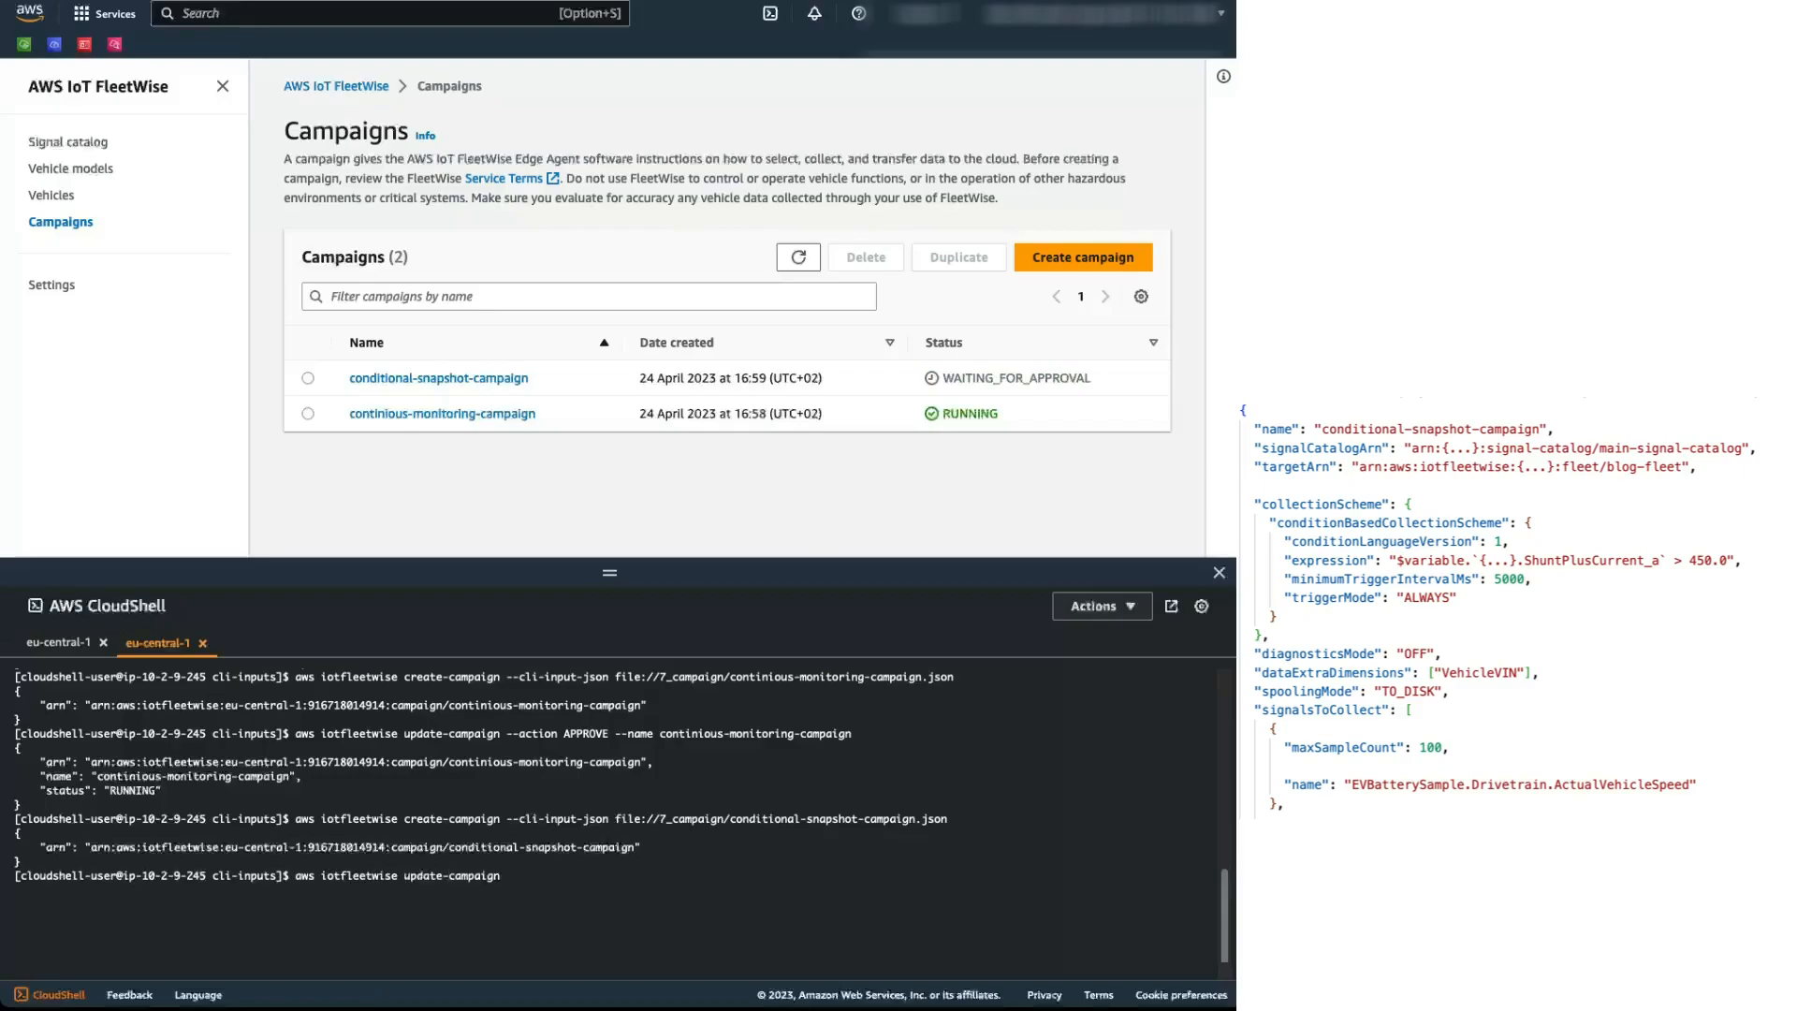
{"action": "type", "text": "--action APPROVE"}
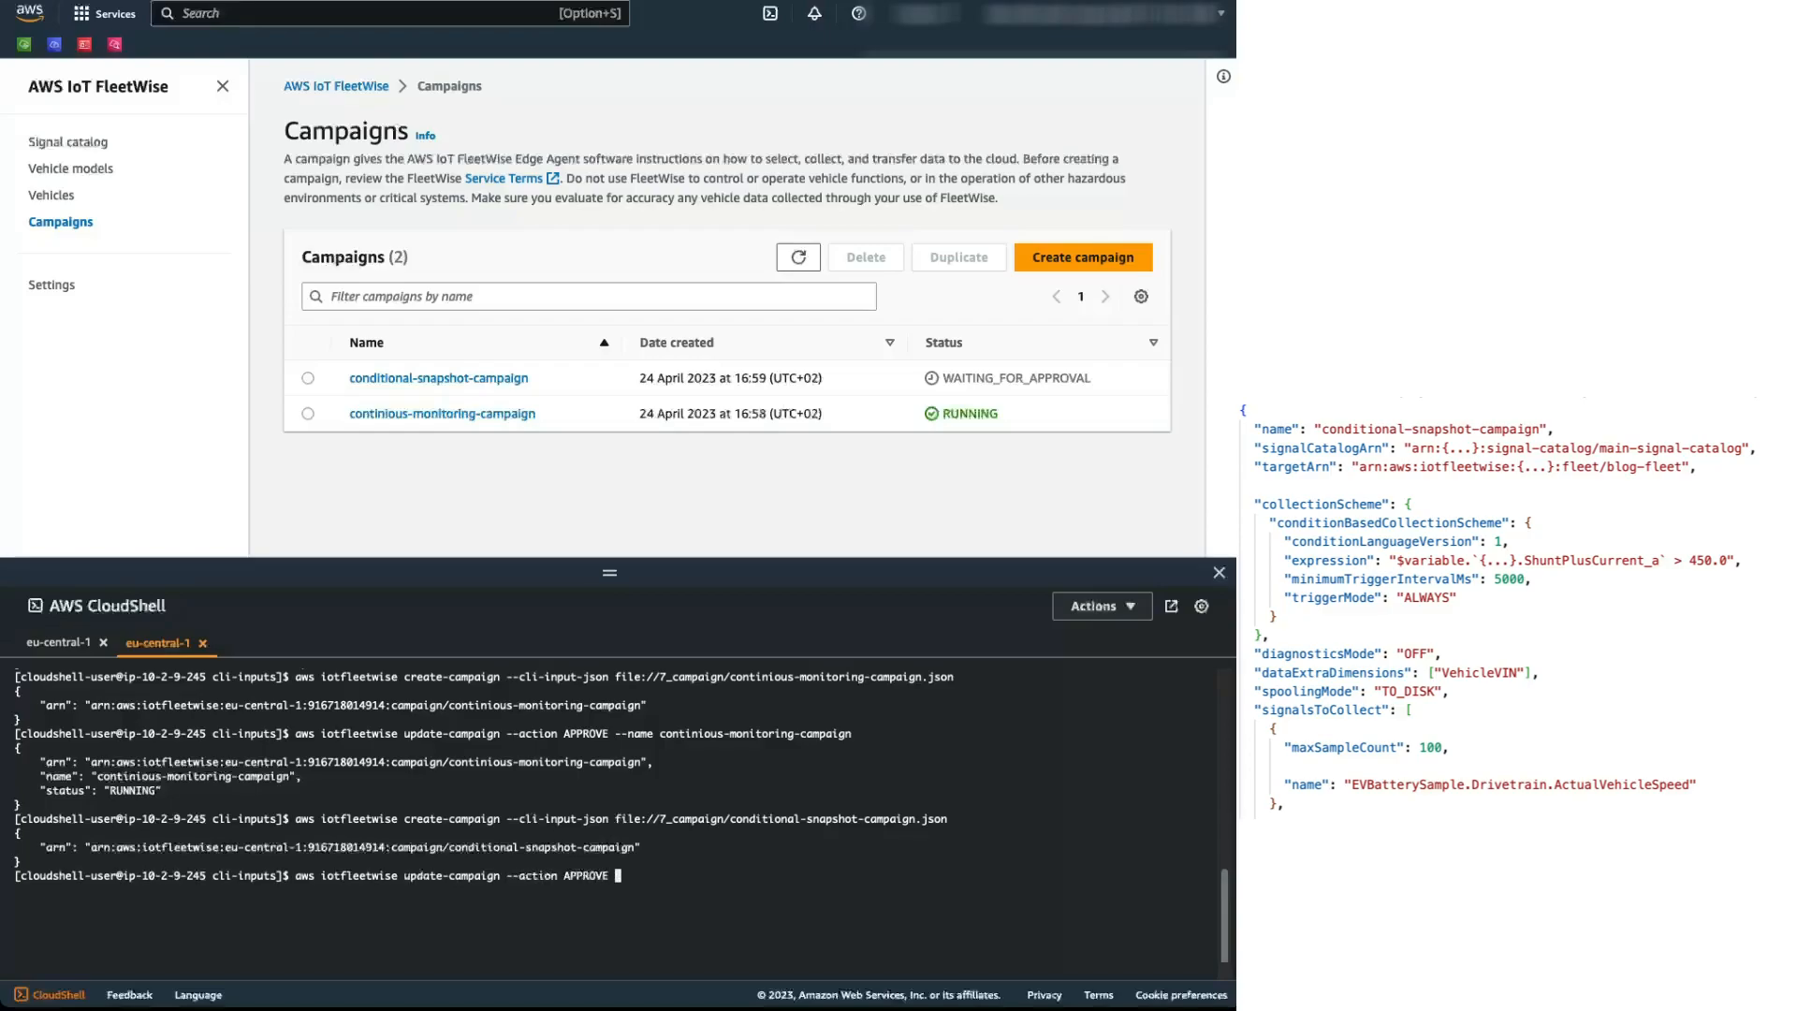
{"action": "type", "text": "--name"}
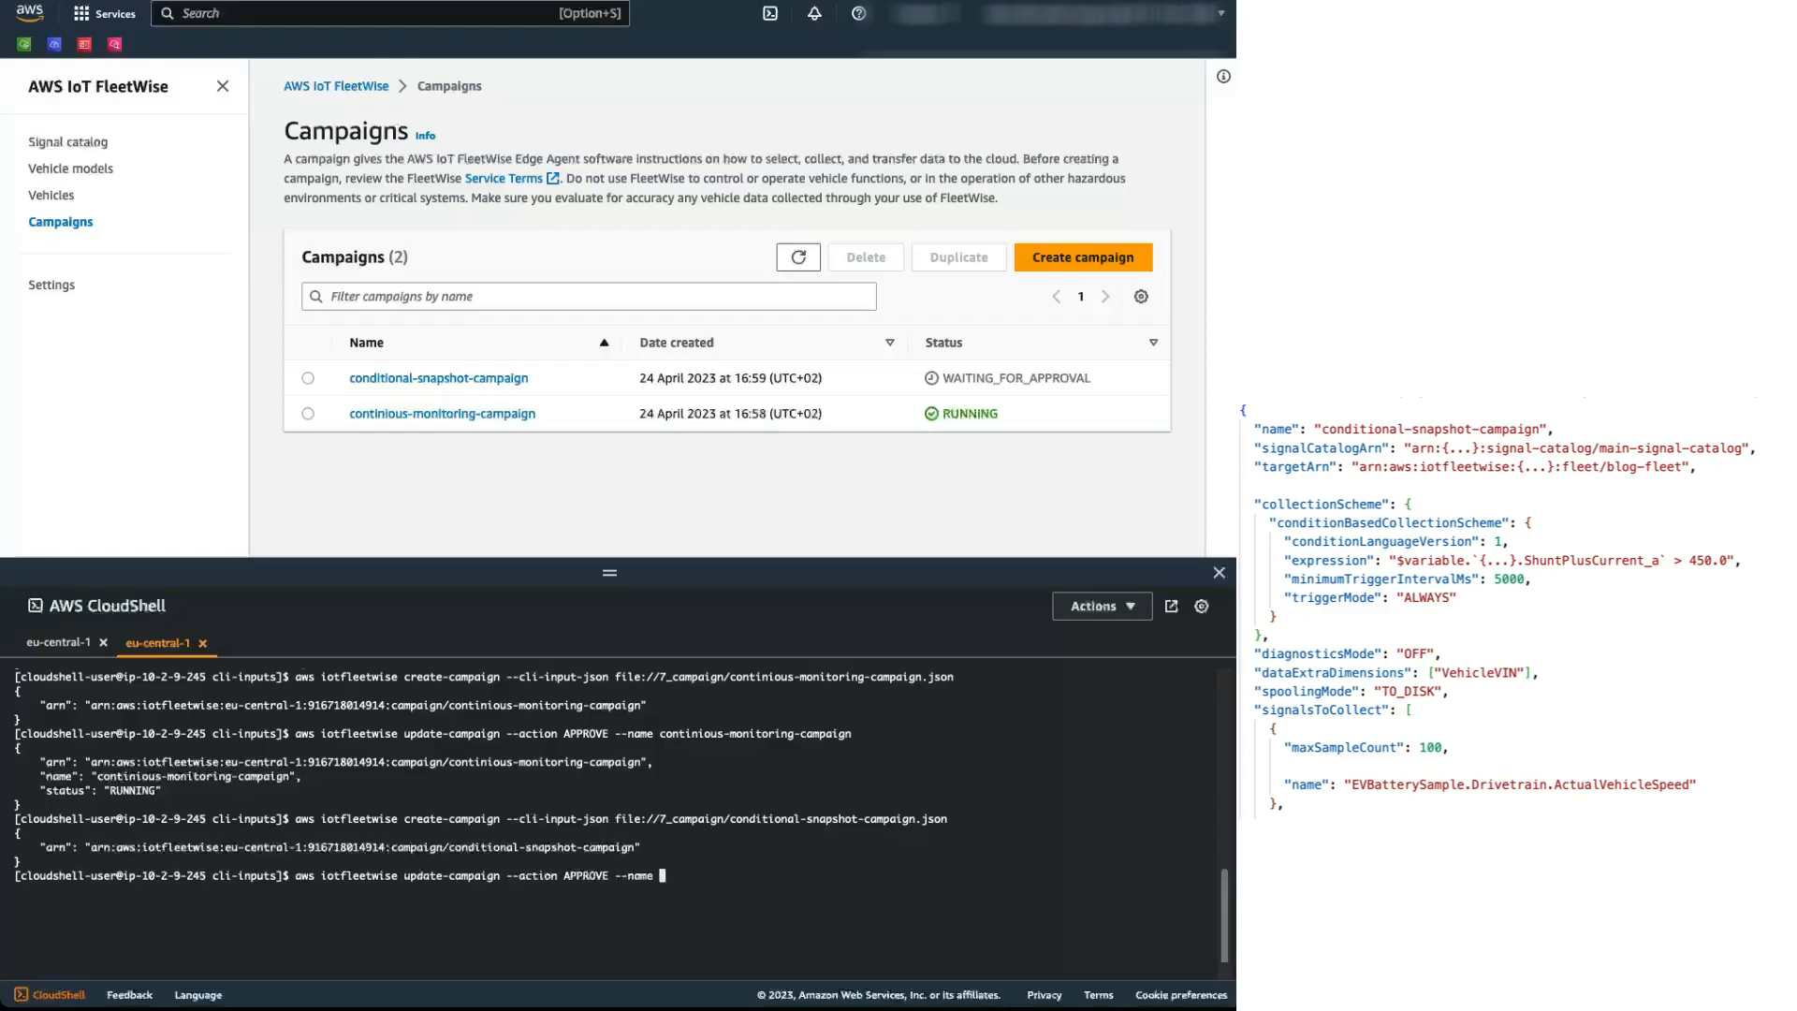
{"action": "type", "text": "conditional-snap"}
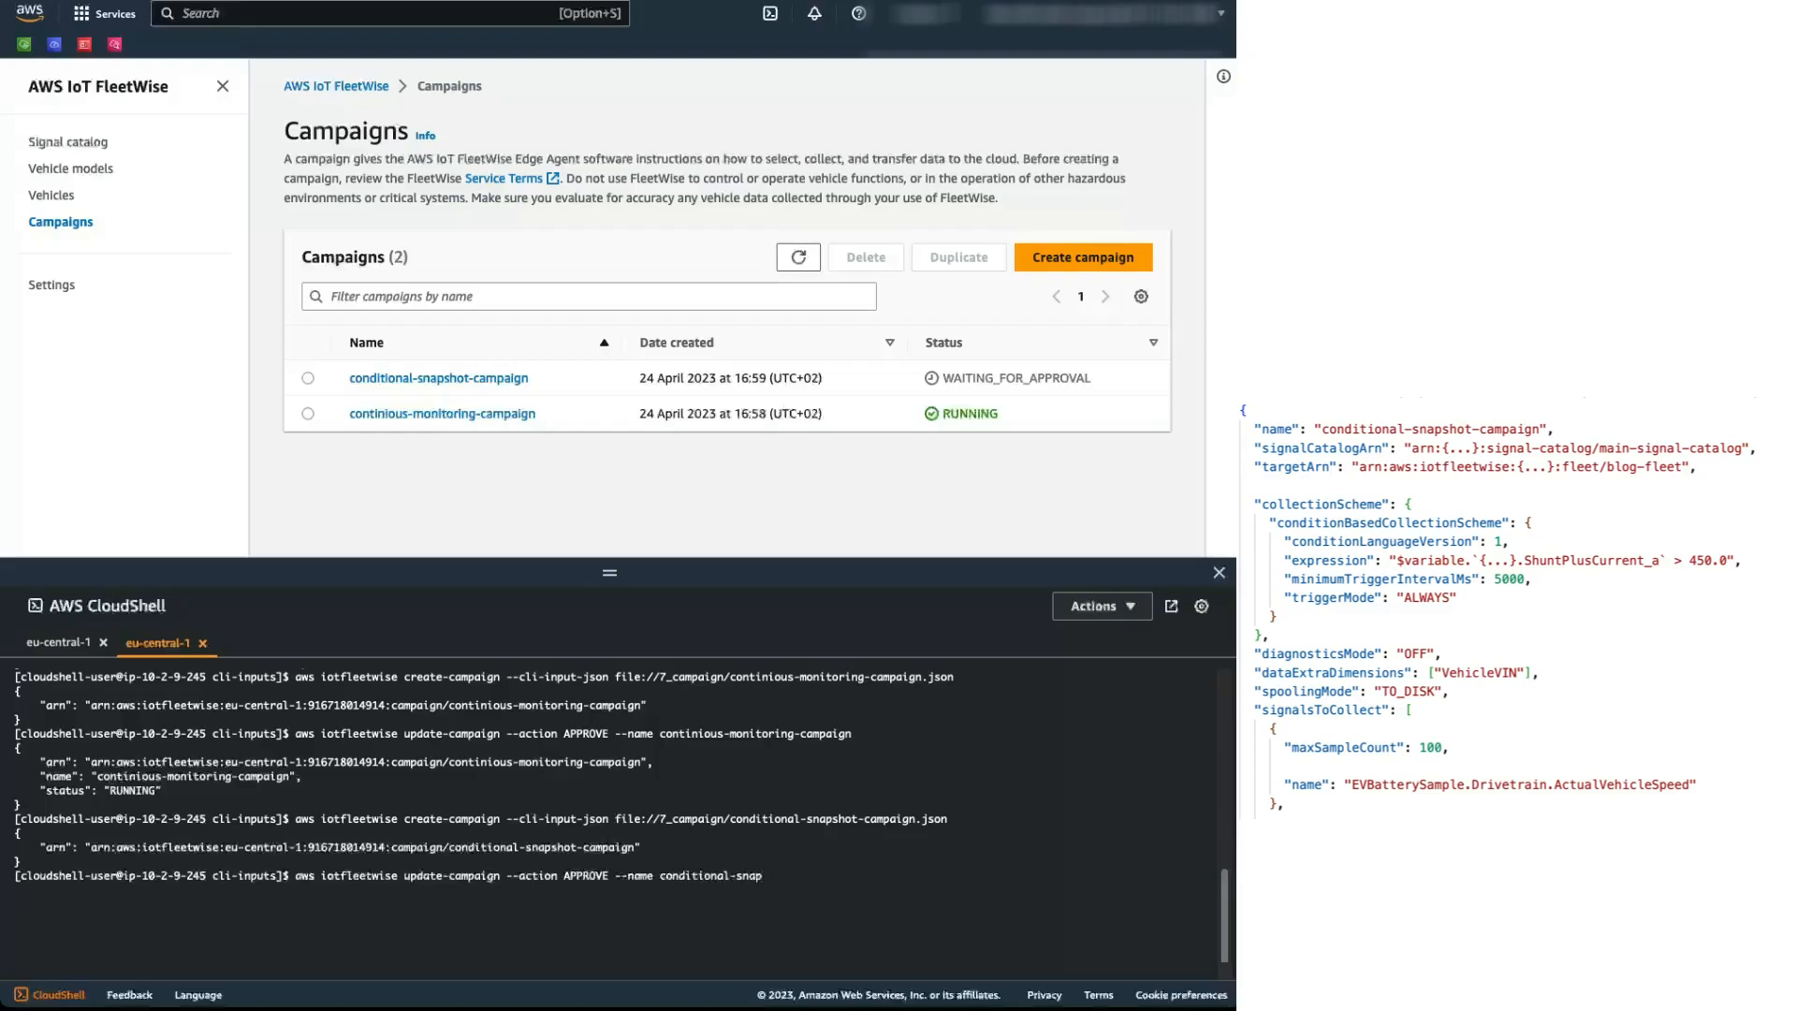
{"action": "type", "text": "shot-campai"}
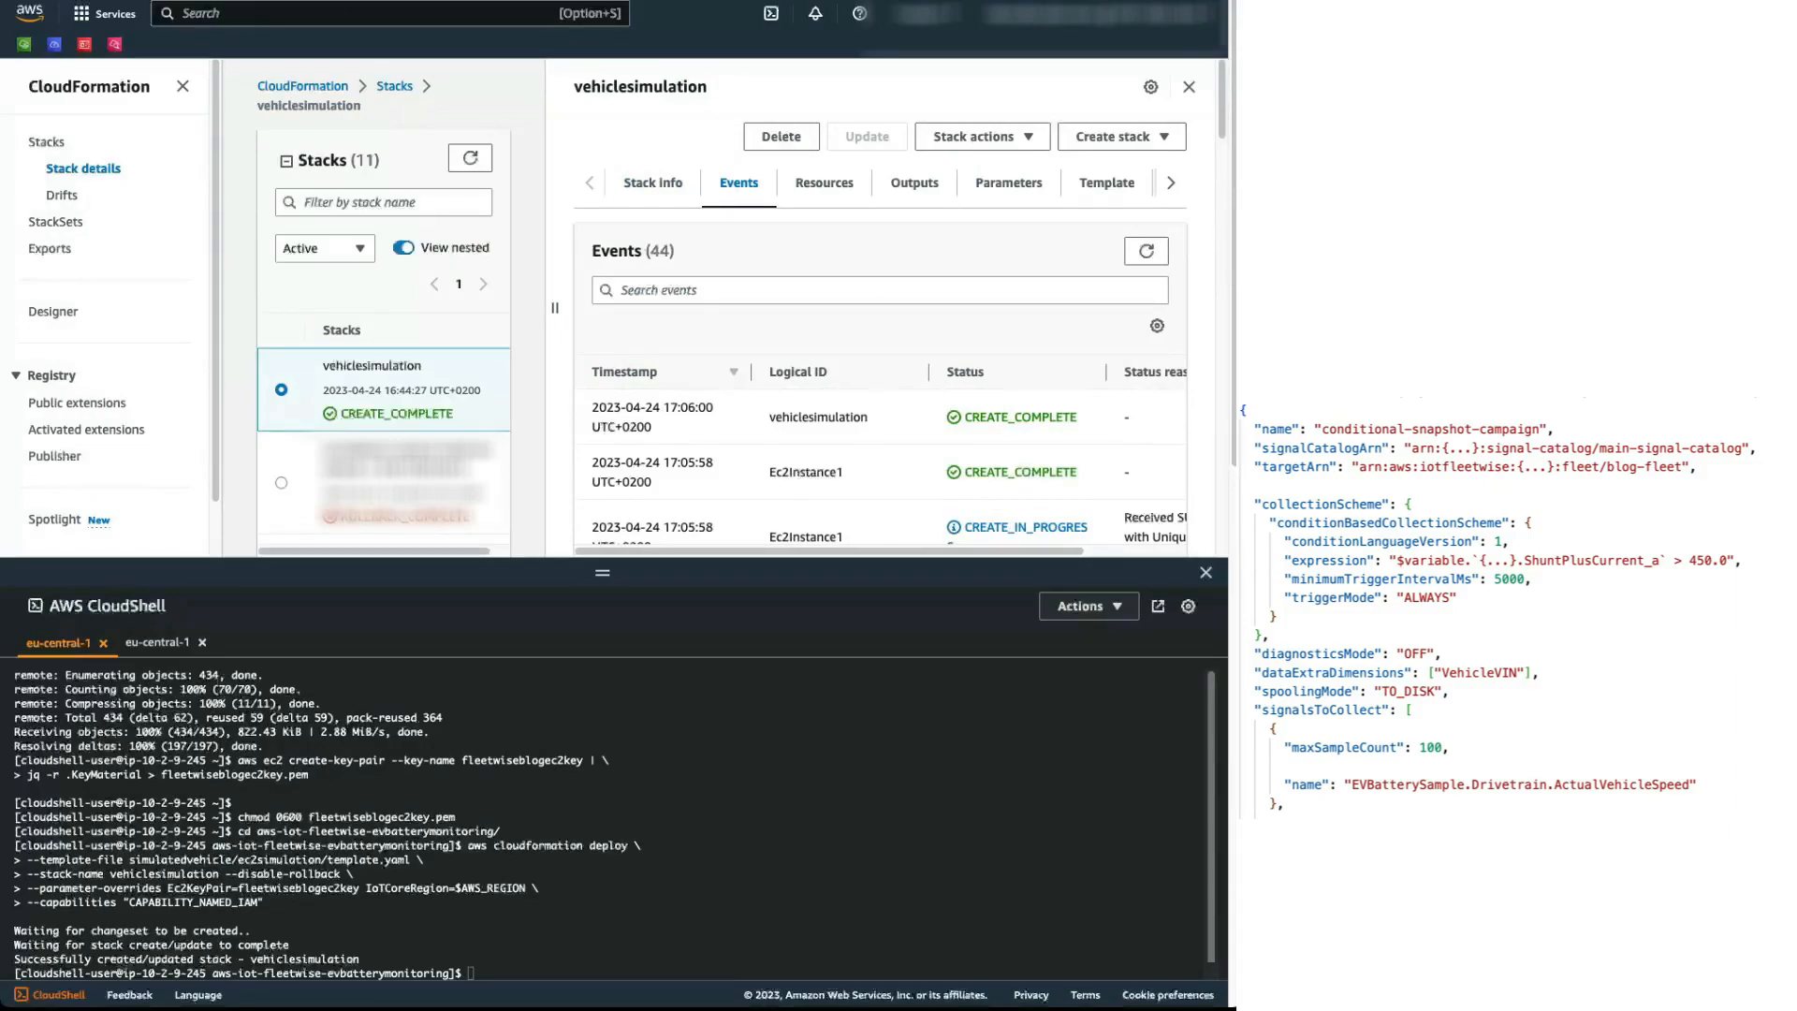
Step: Run the FleetWiseTable sample query and scroll through the 10 returned blog-vehicle-01 battery rows
{"action": "left_click", "coordinate": [396, 434]}
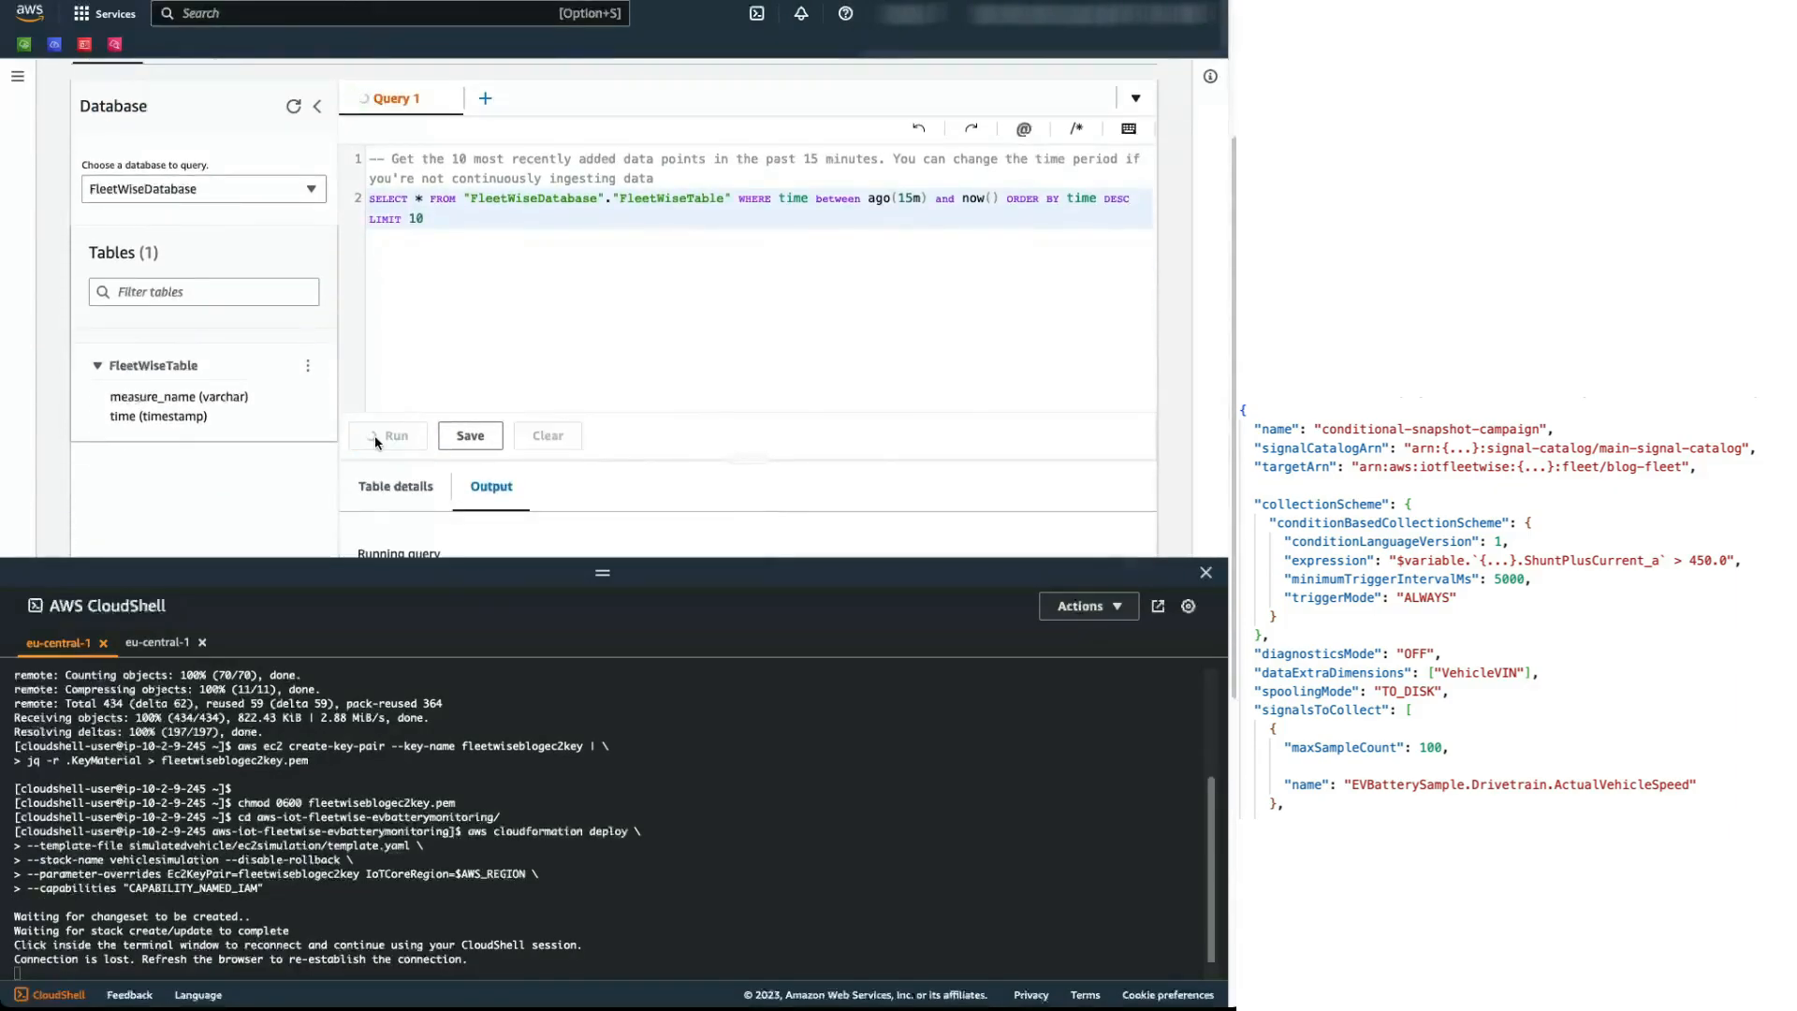
{"action": "left_click", "coordinate": [397, 436]}
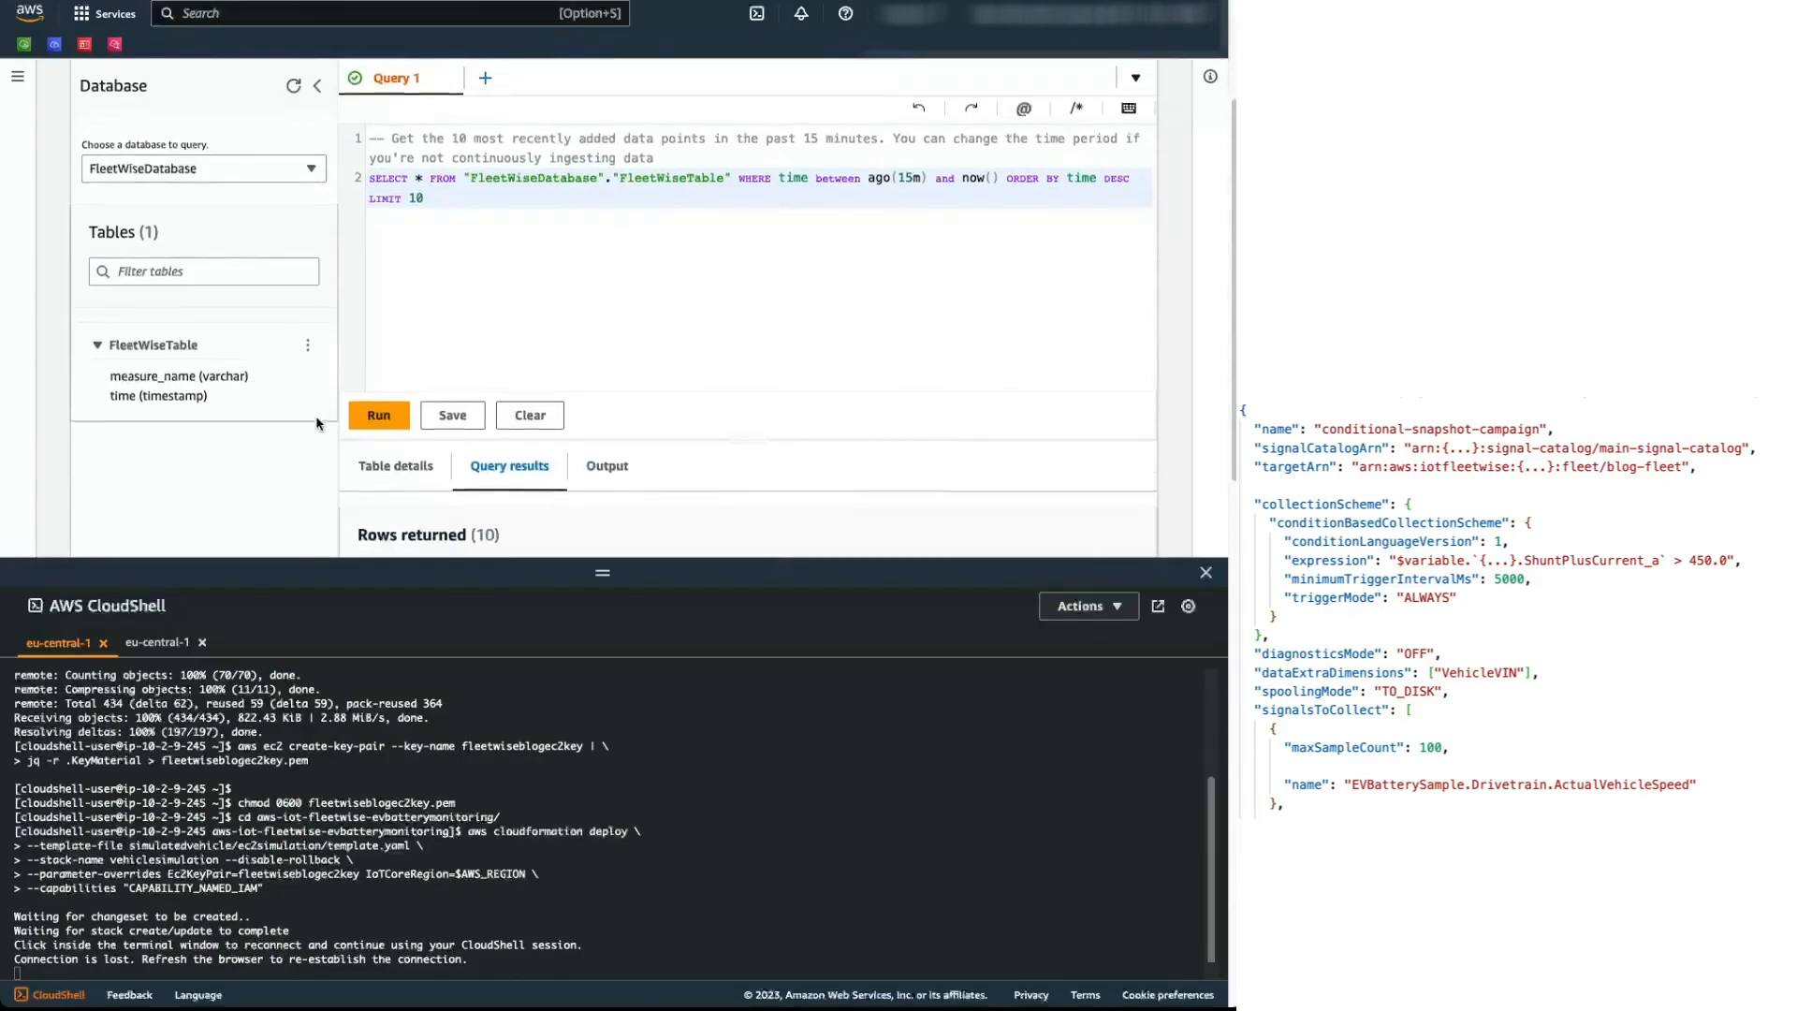
{"action": "scroll", "scroll_direction": "down", "scroll_amount": 3}
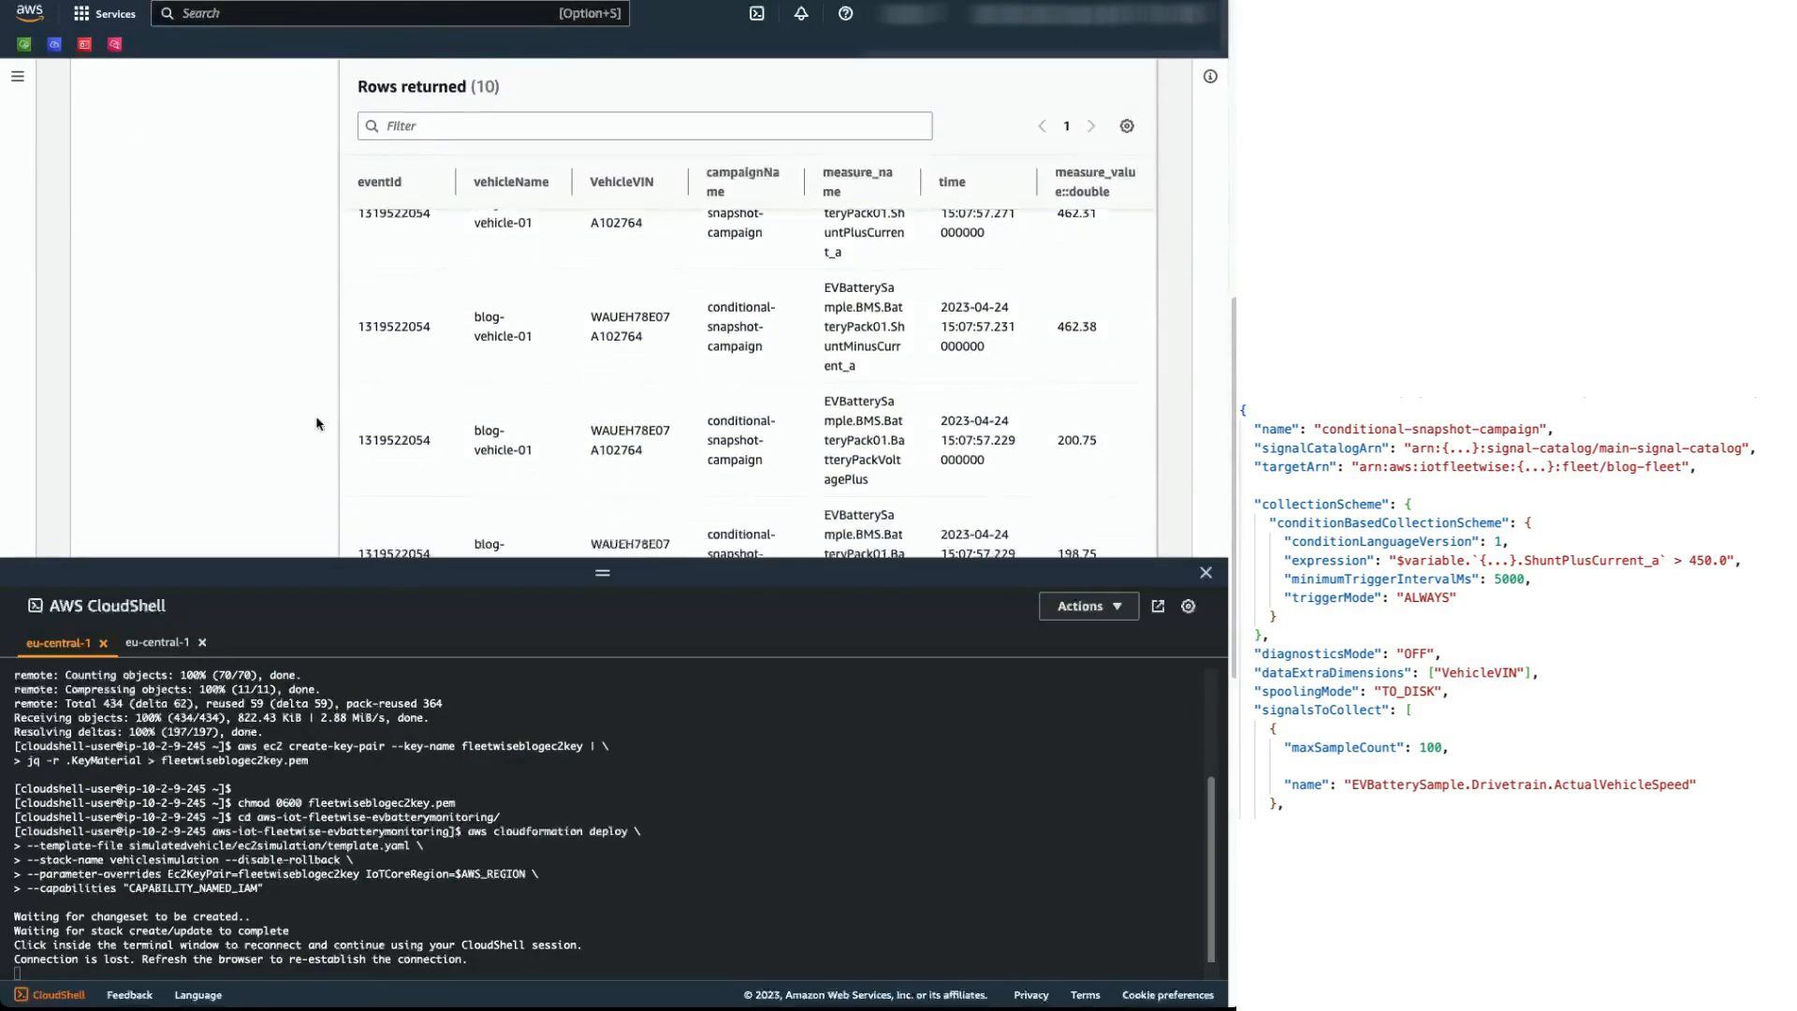